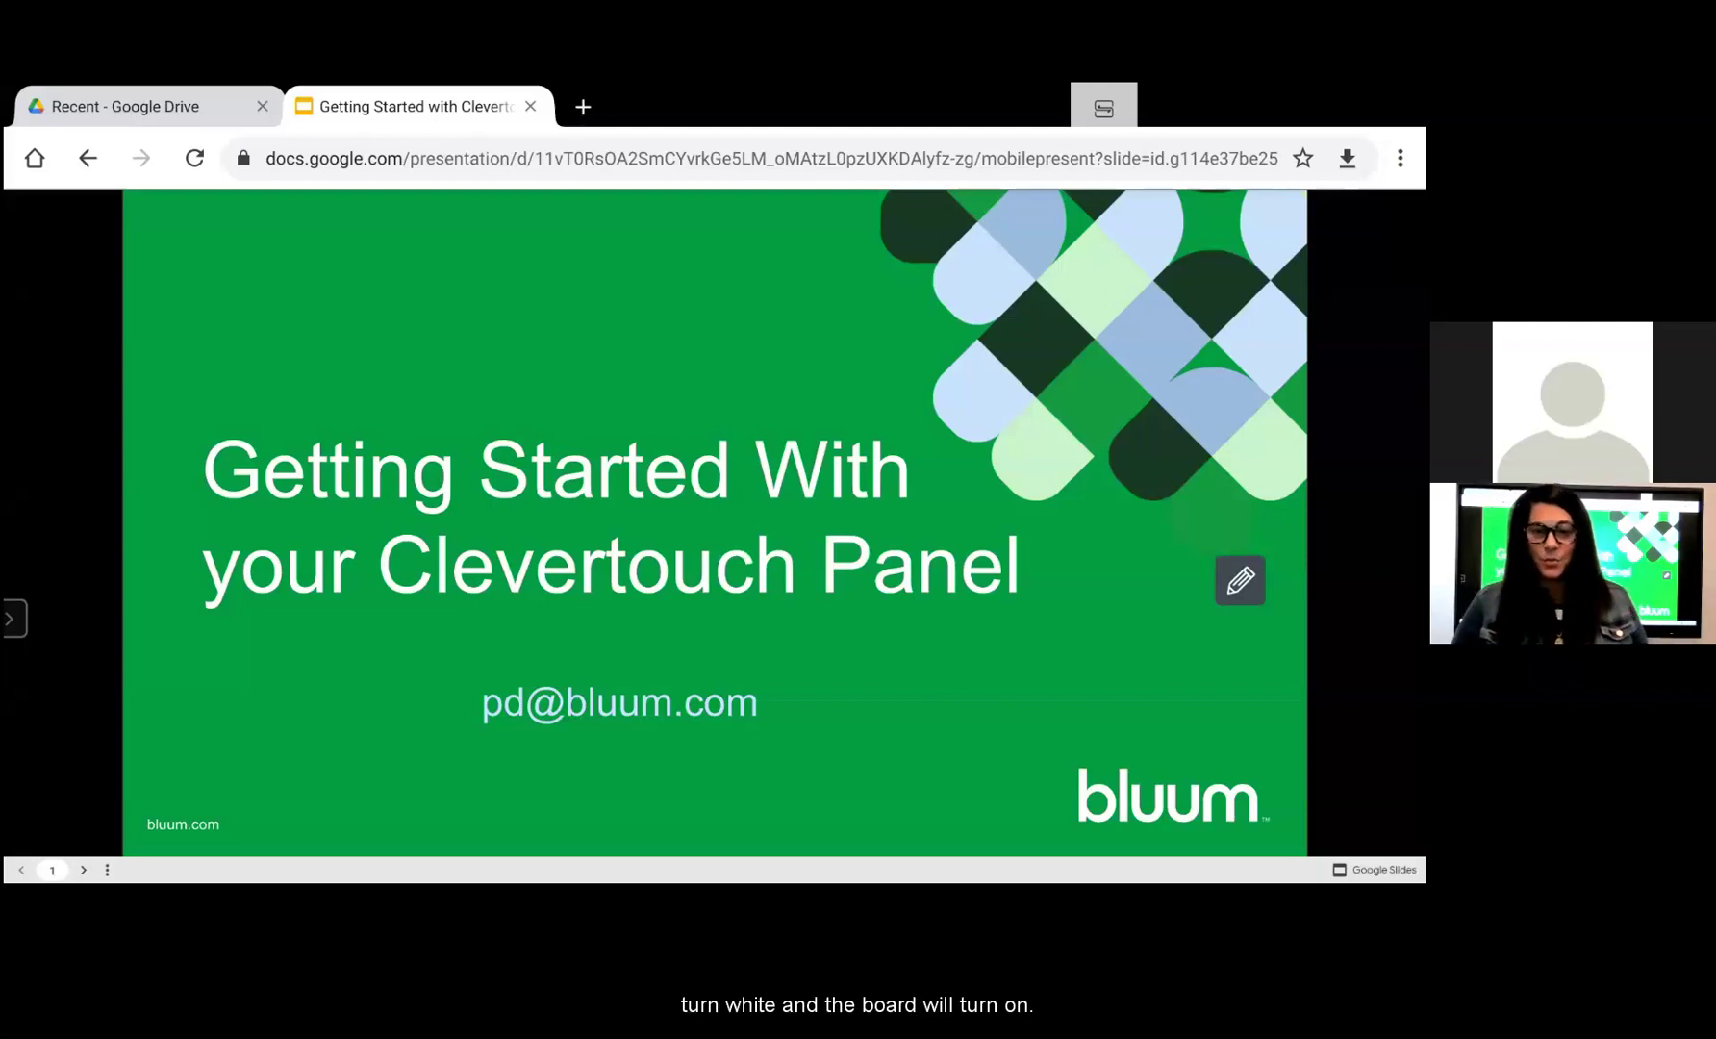
Hide and reshow the launcher's app shortcuts, then bring up the full apps grid
click(1239, 581)
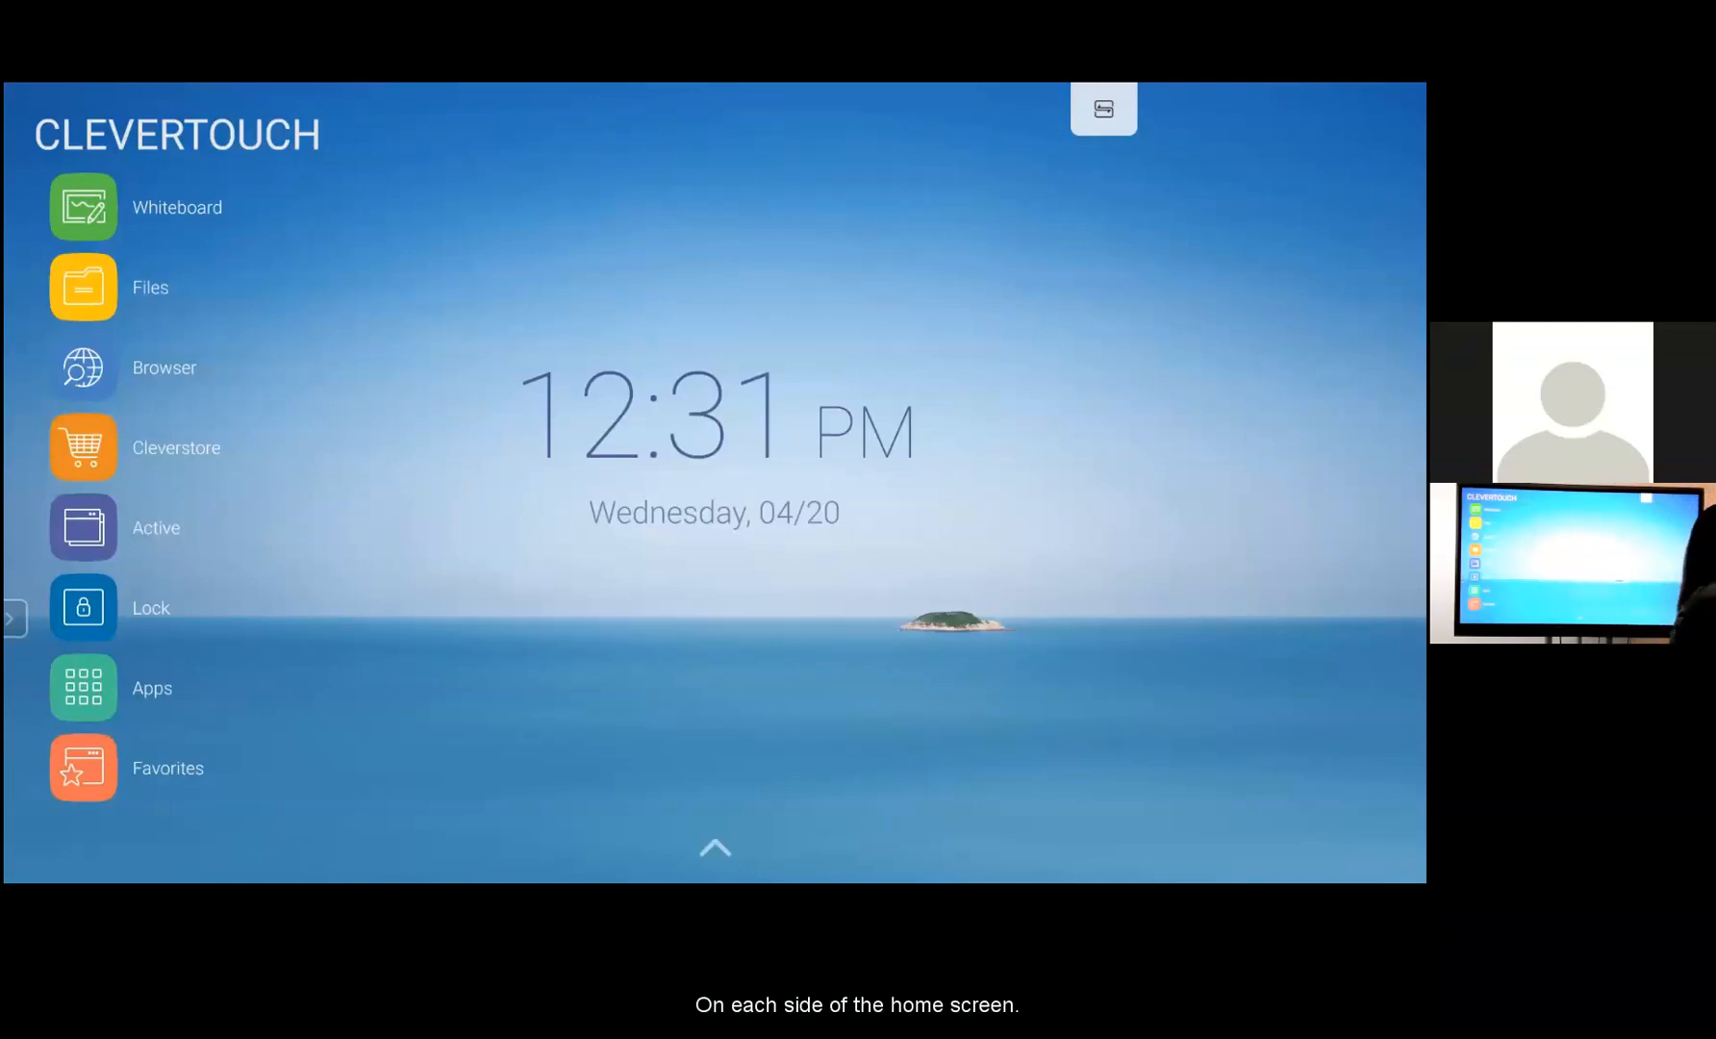
click(10, 618)
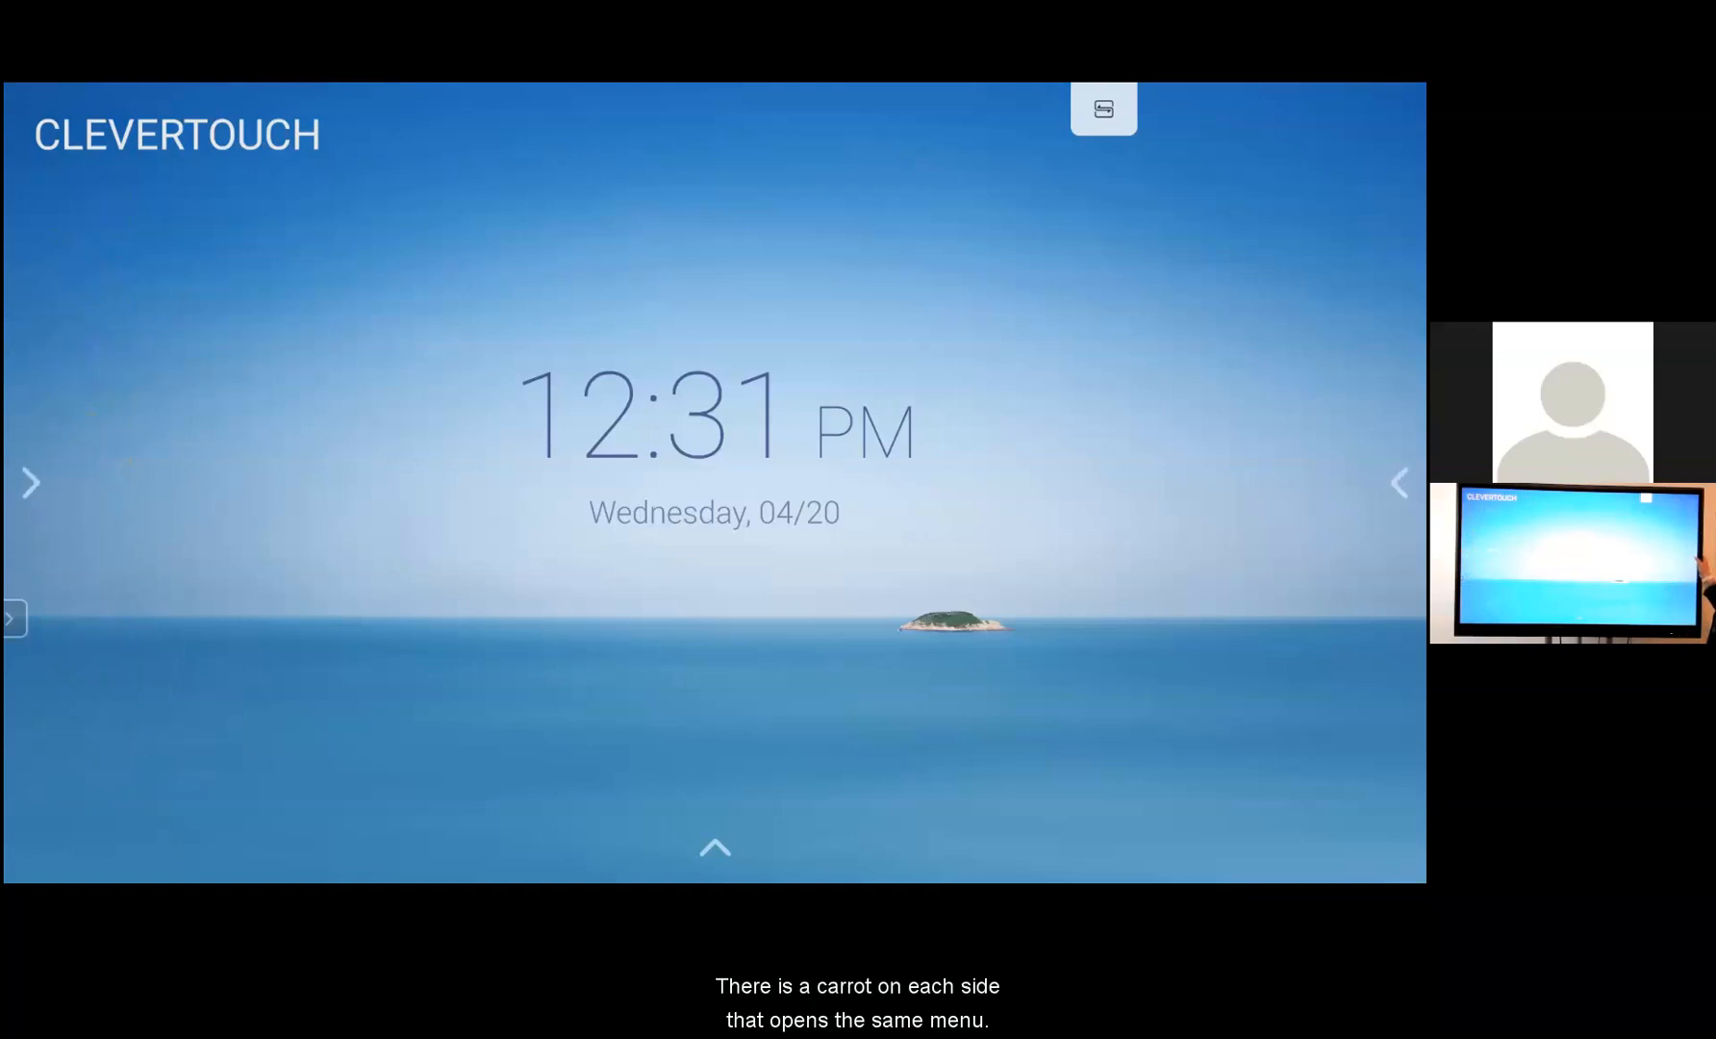
click(1399, 482)
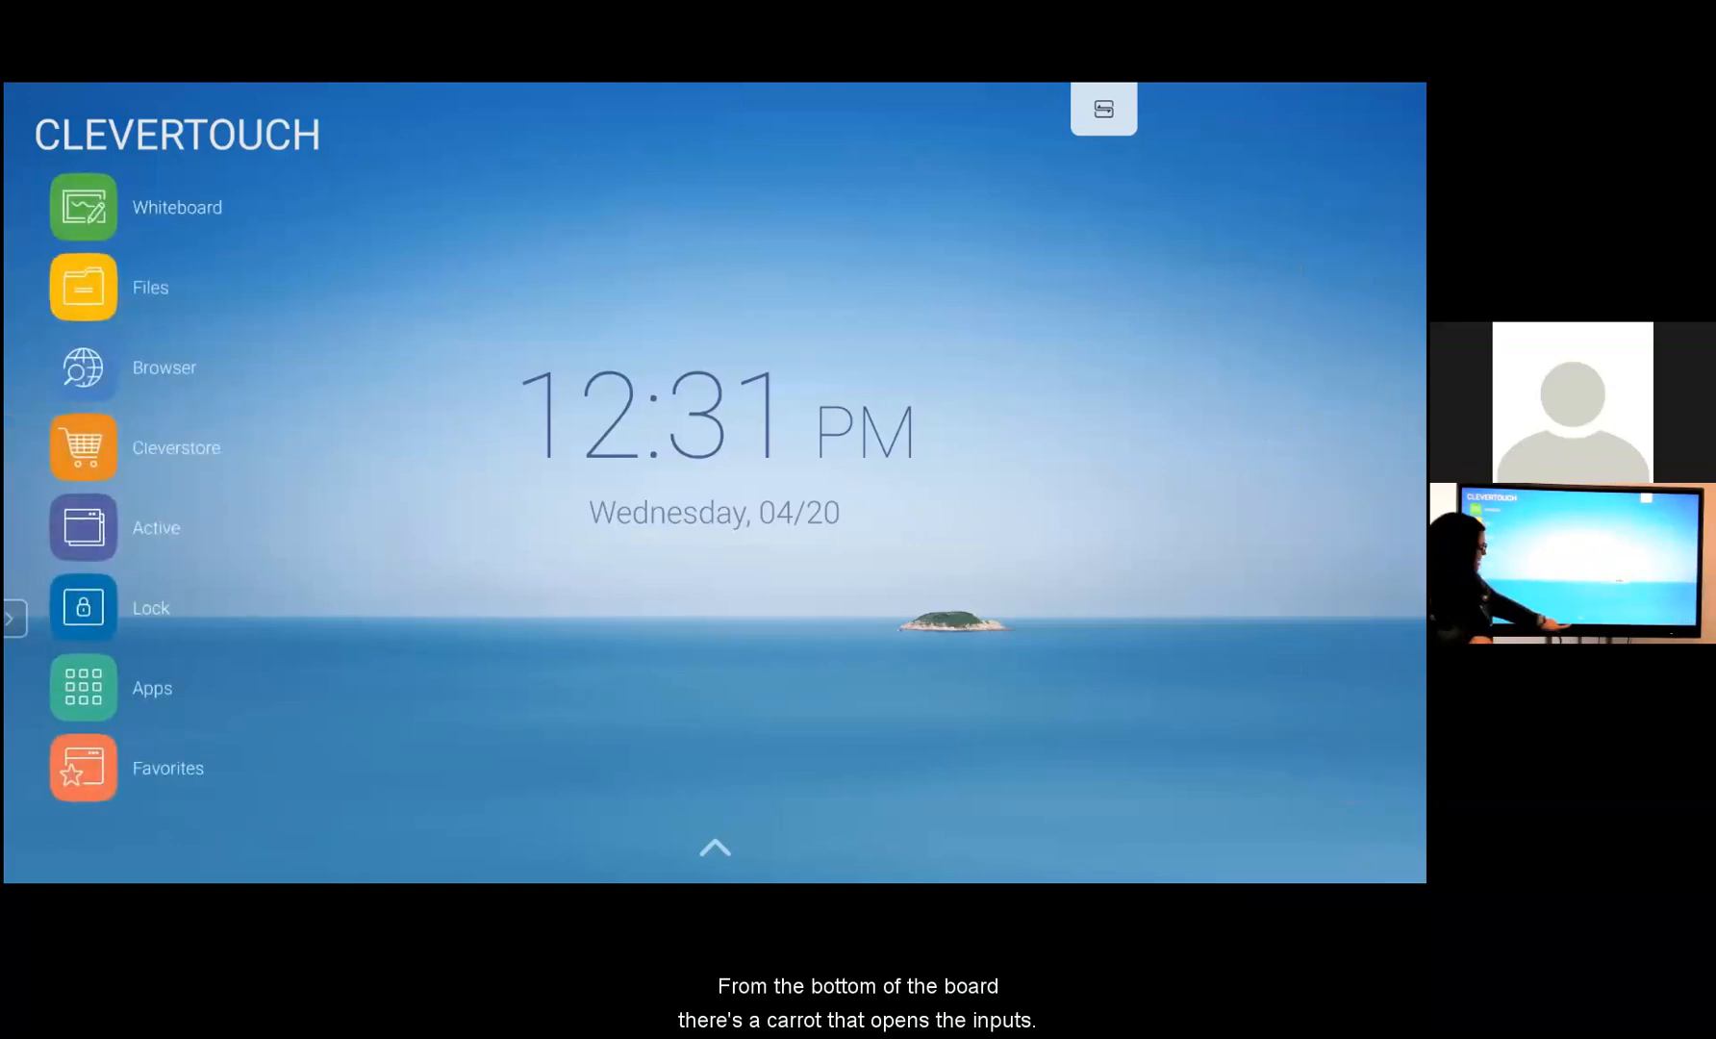
click(713, 851)
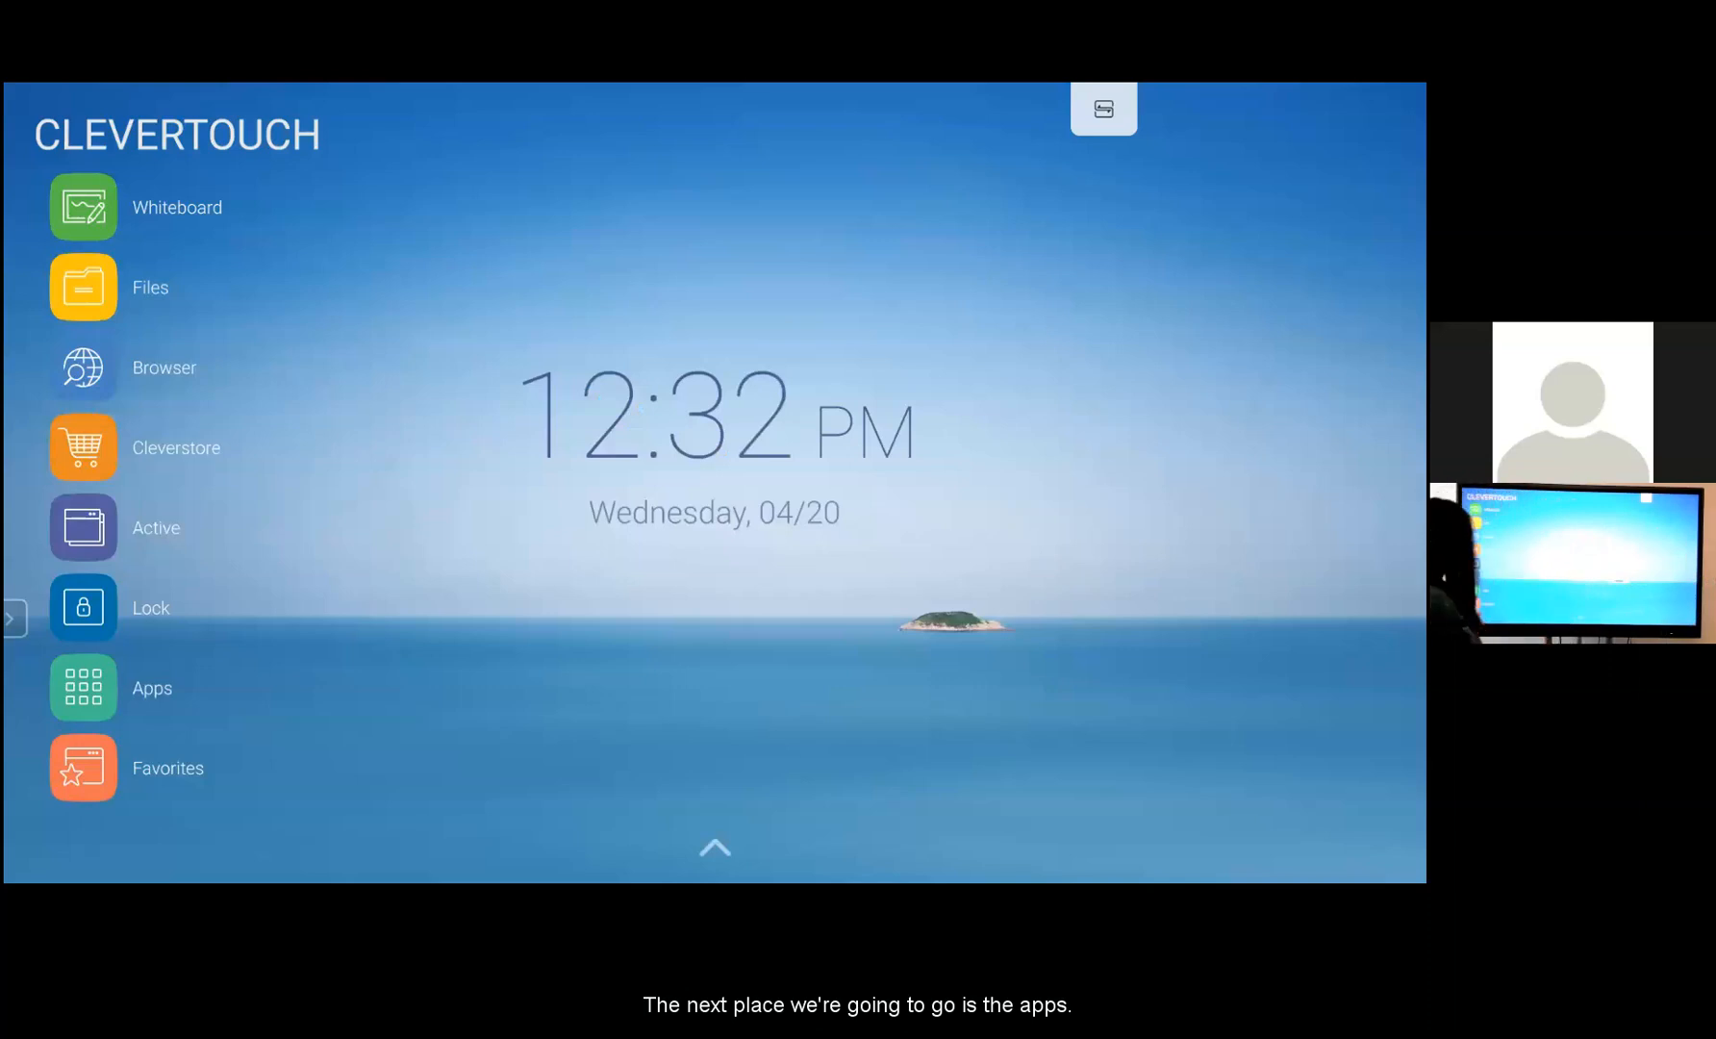
click(81, 687)
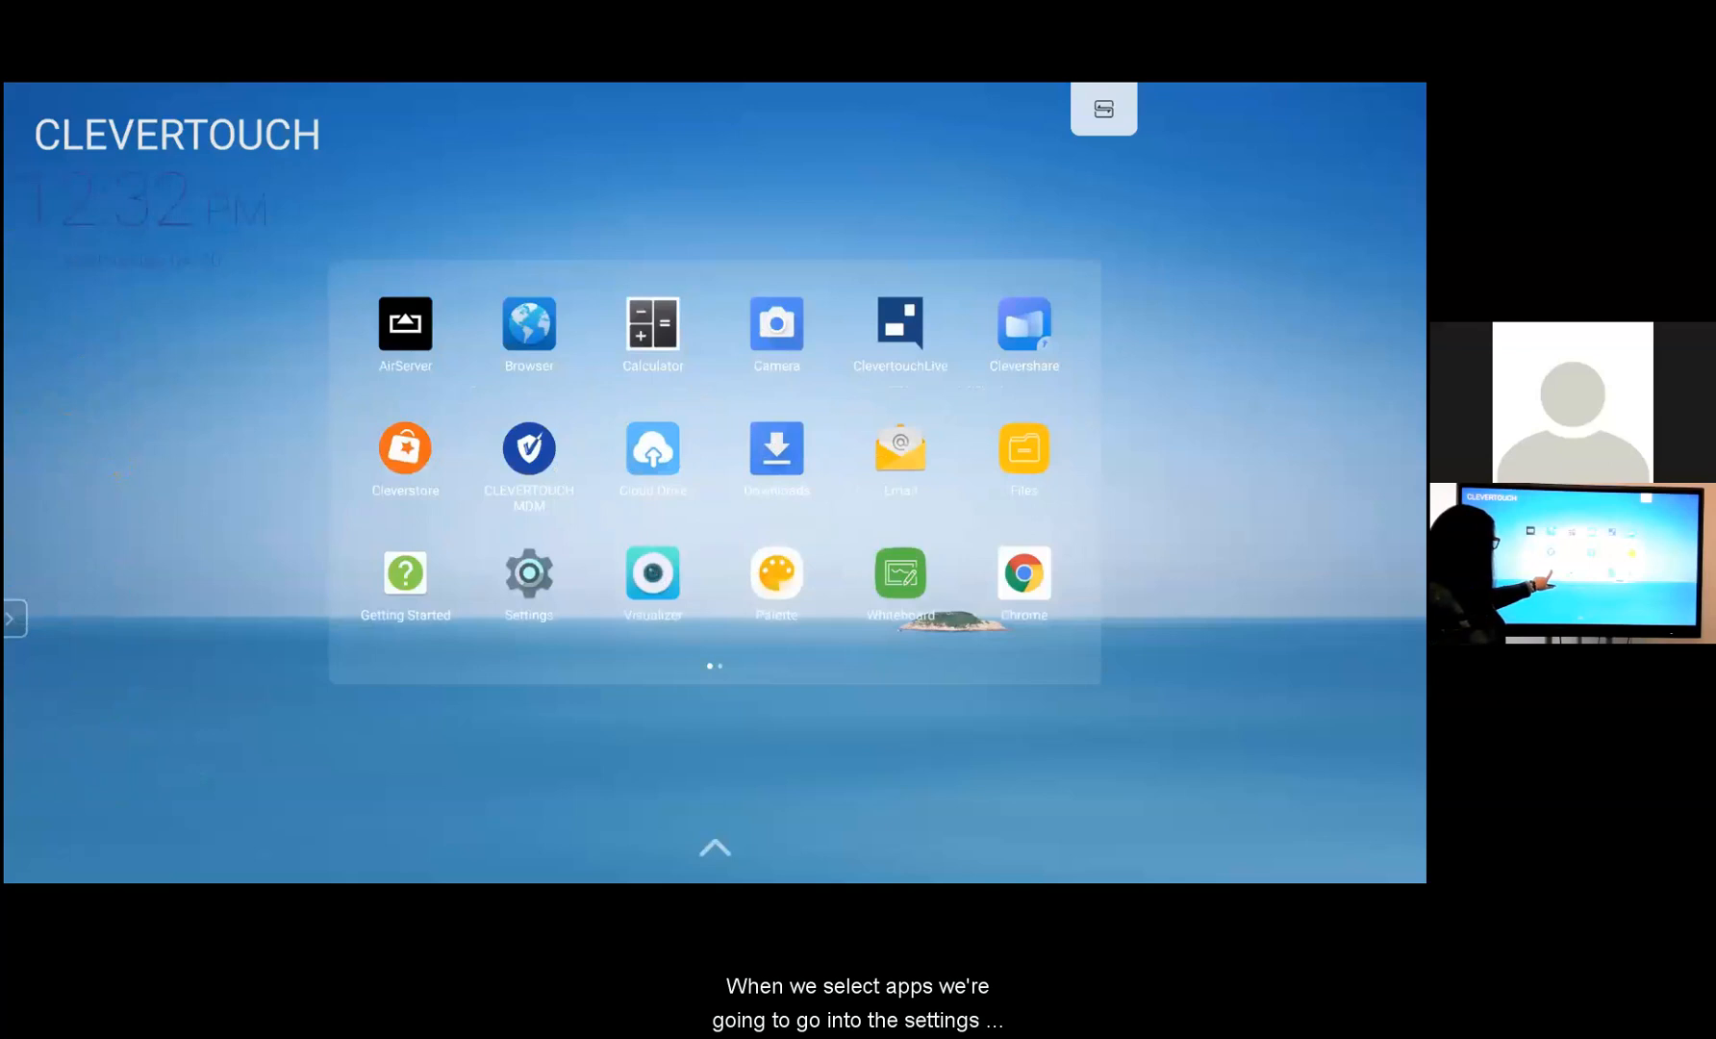
Open Settings, view the TBIPUBLIC Wi-Fi network's details, then back out to the main list
click(528, 572)
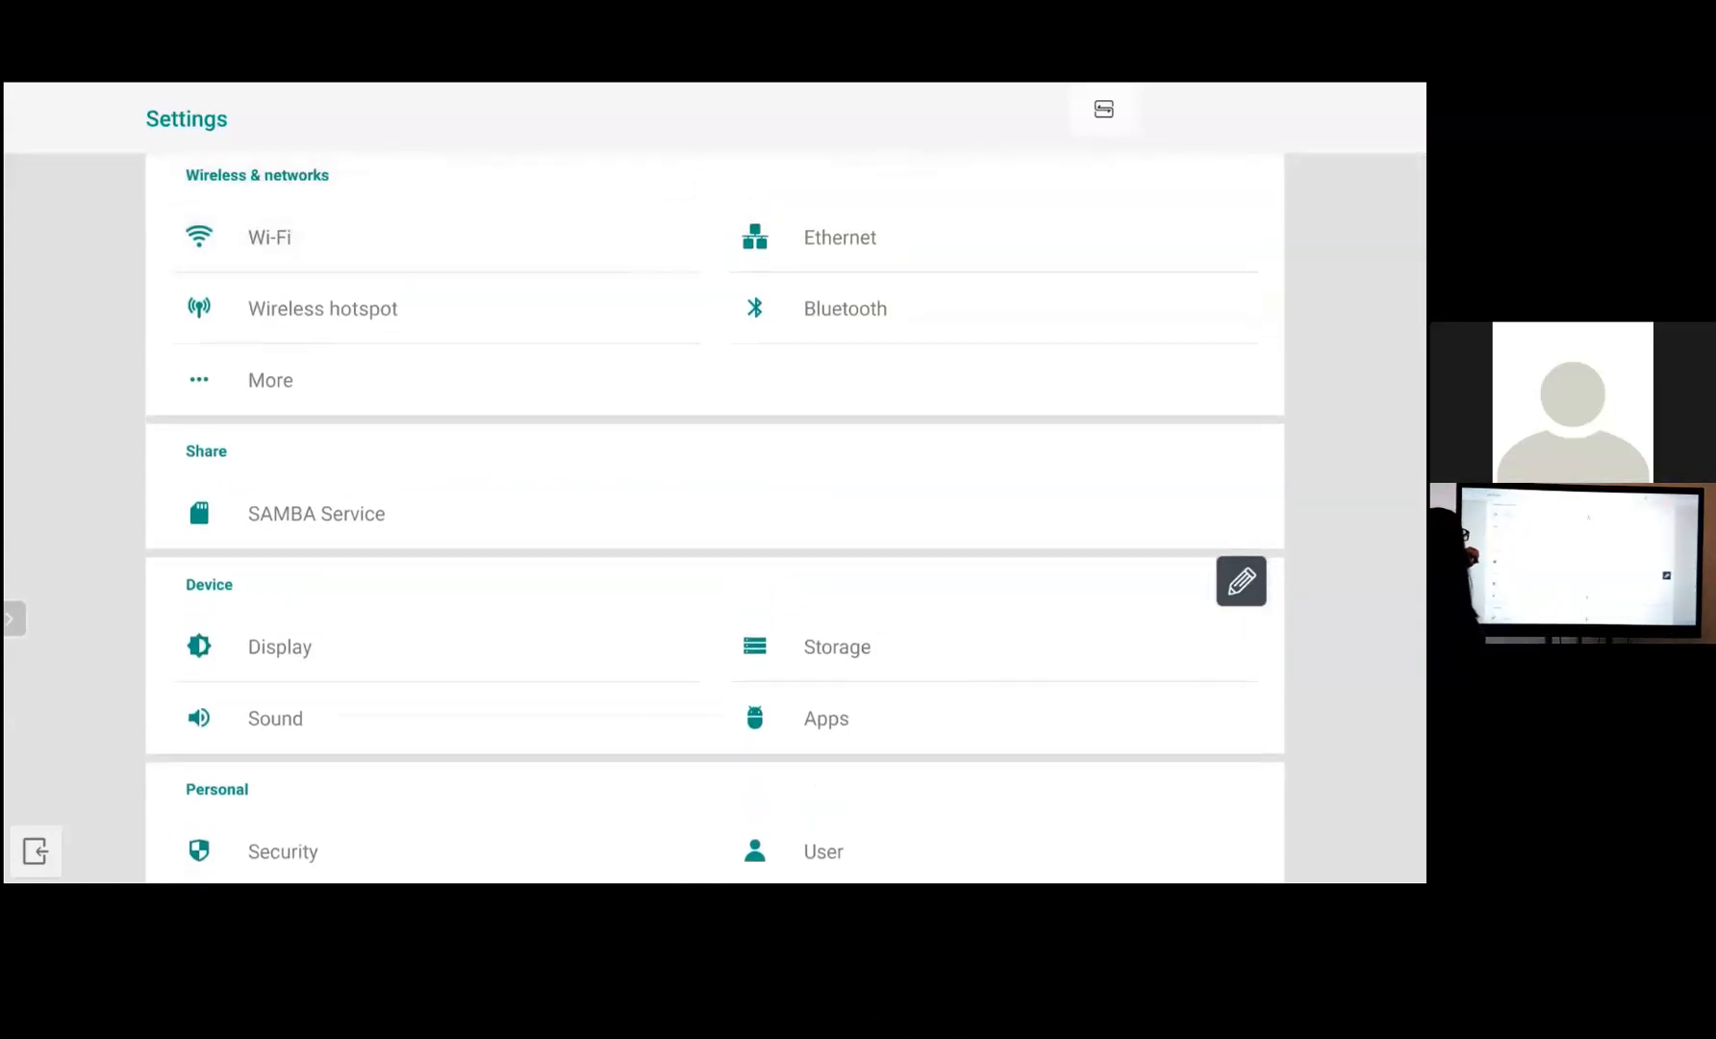
click(270, 238)
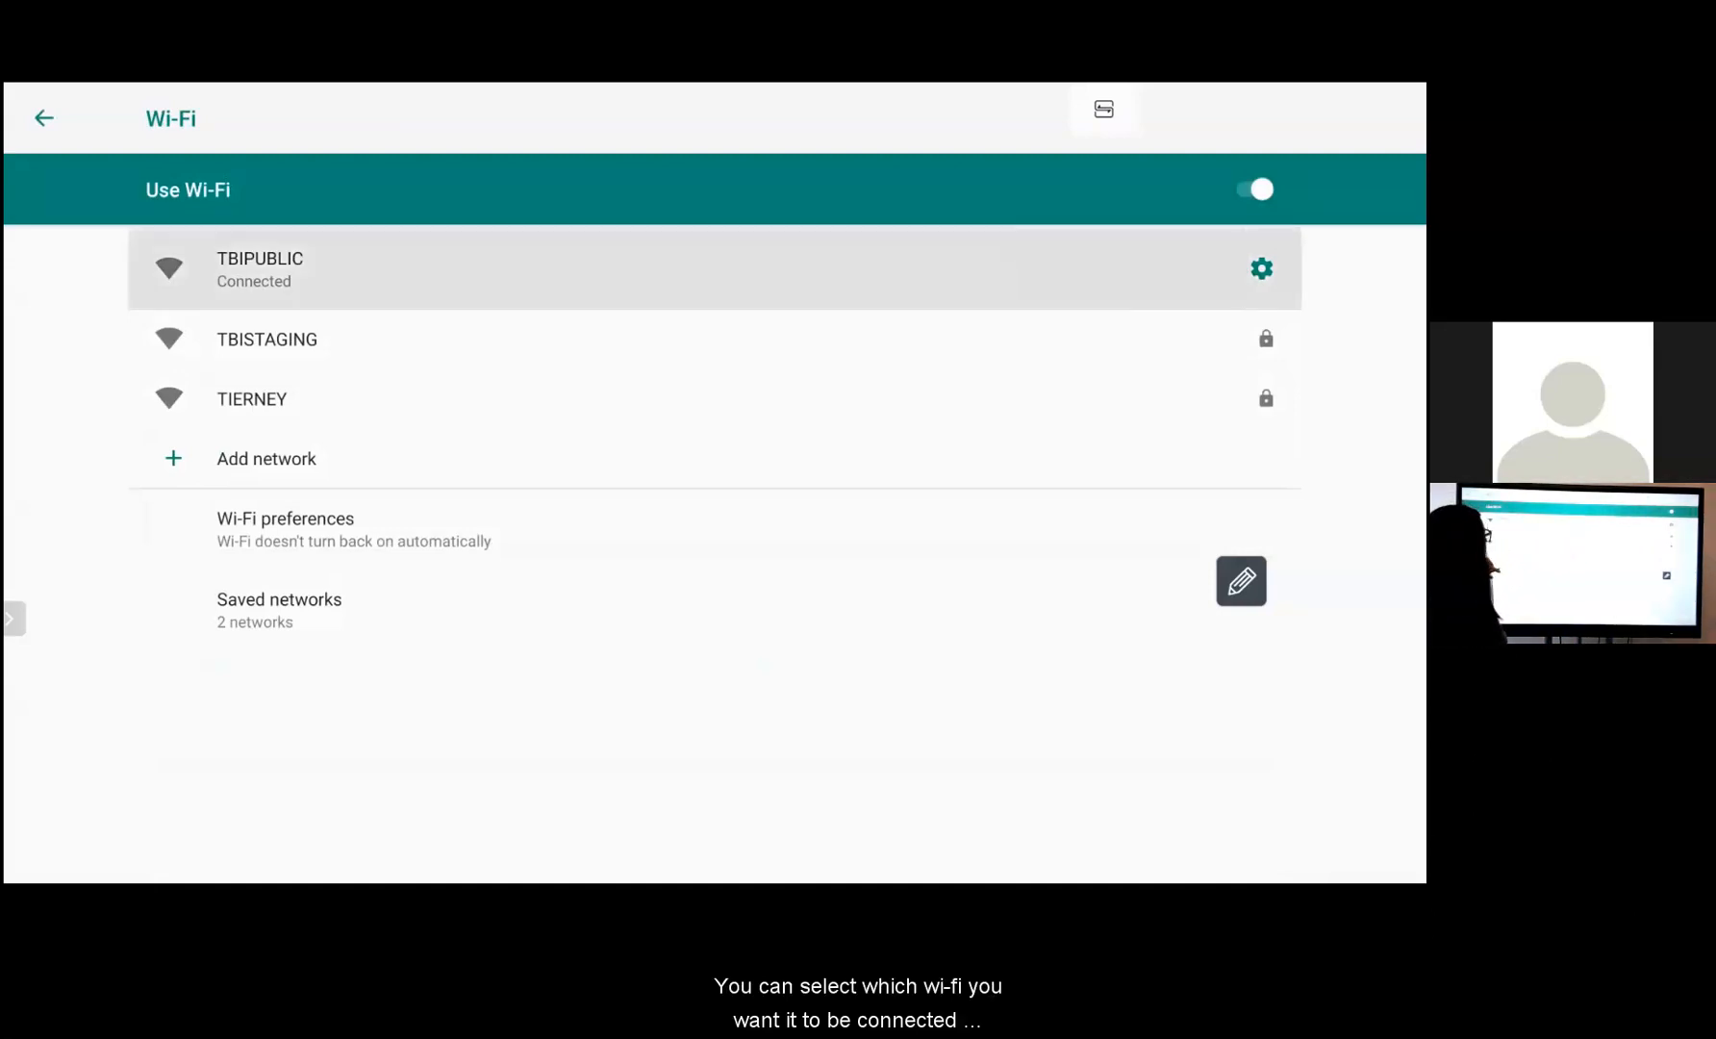
click(1261, 268)
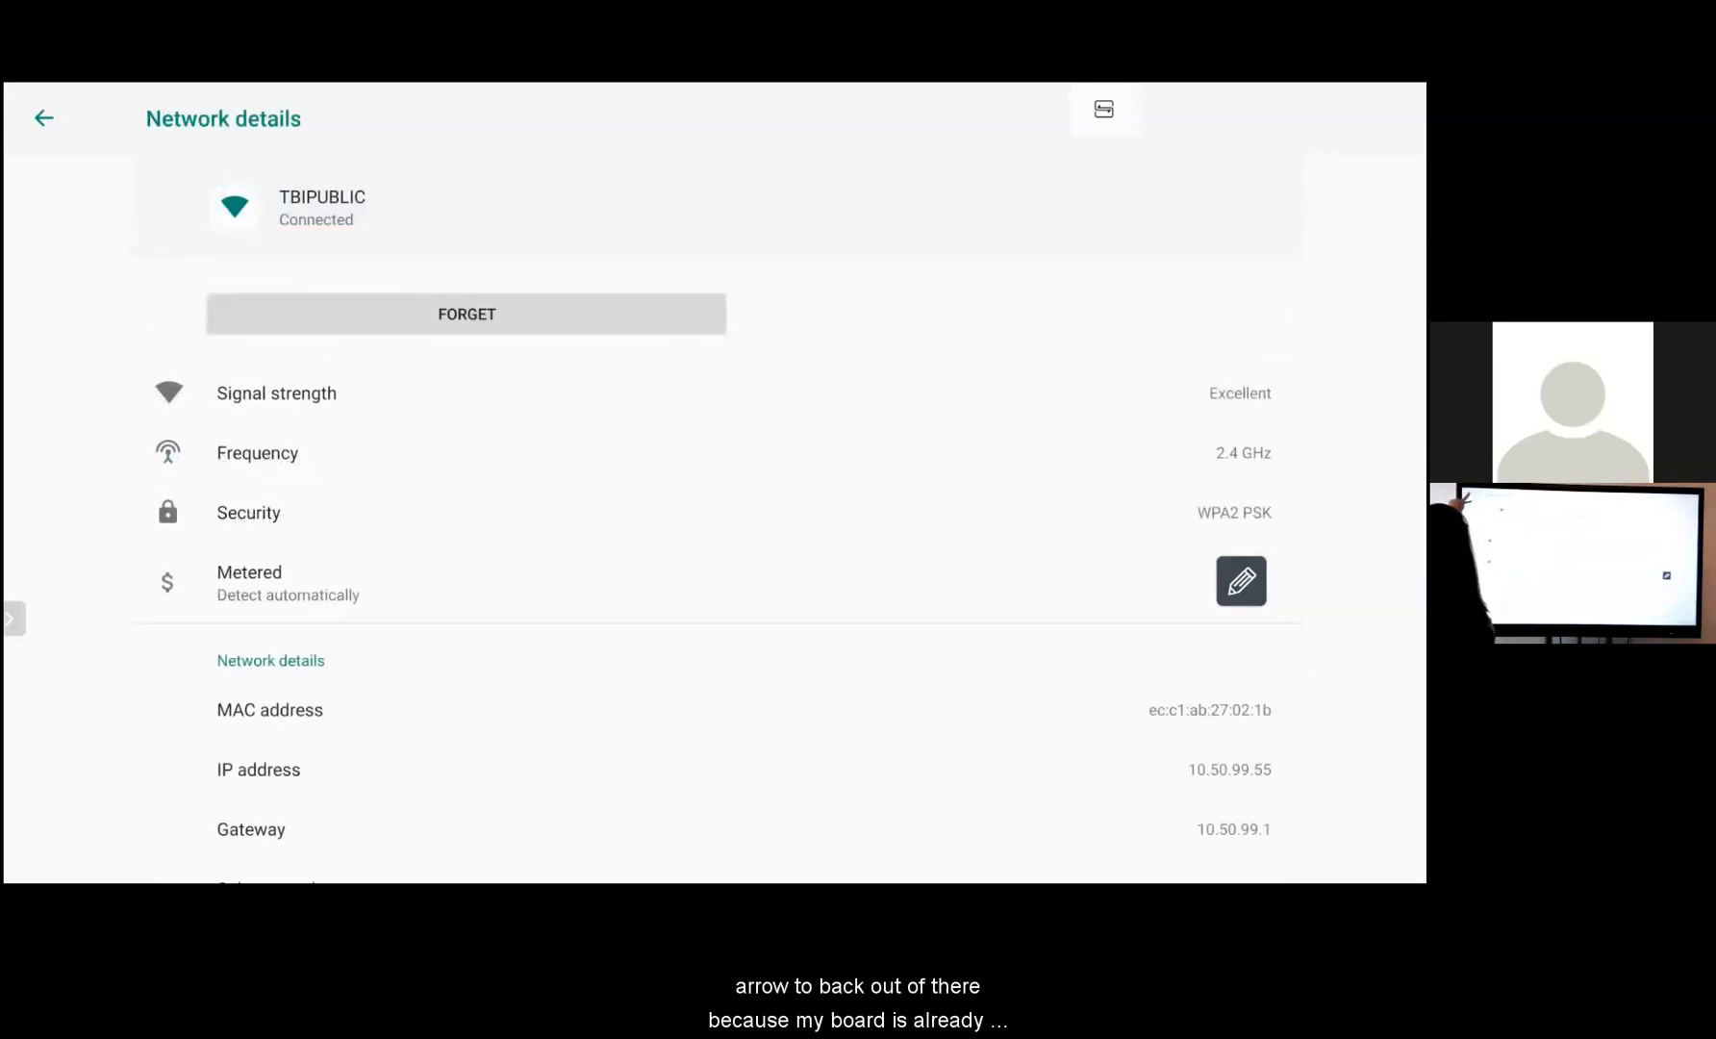
click(46, 120)
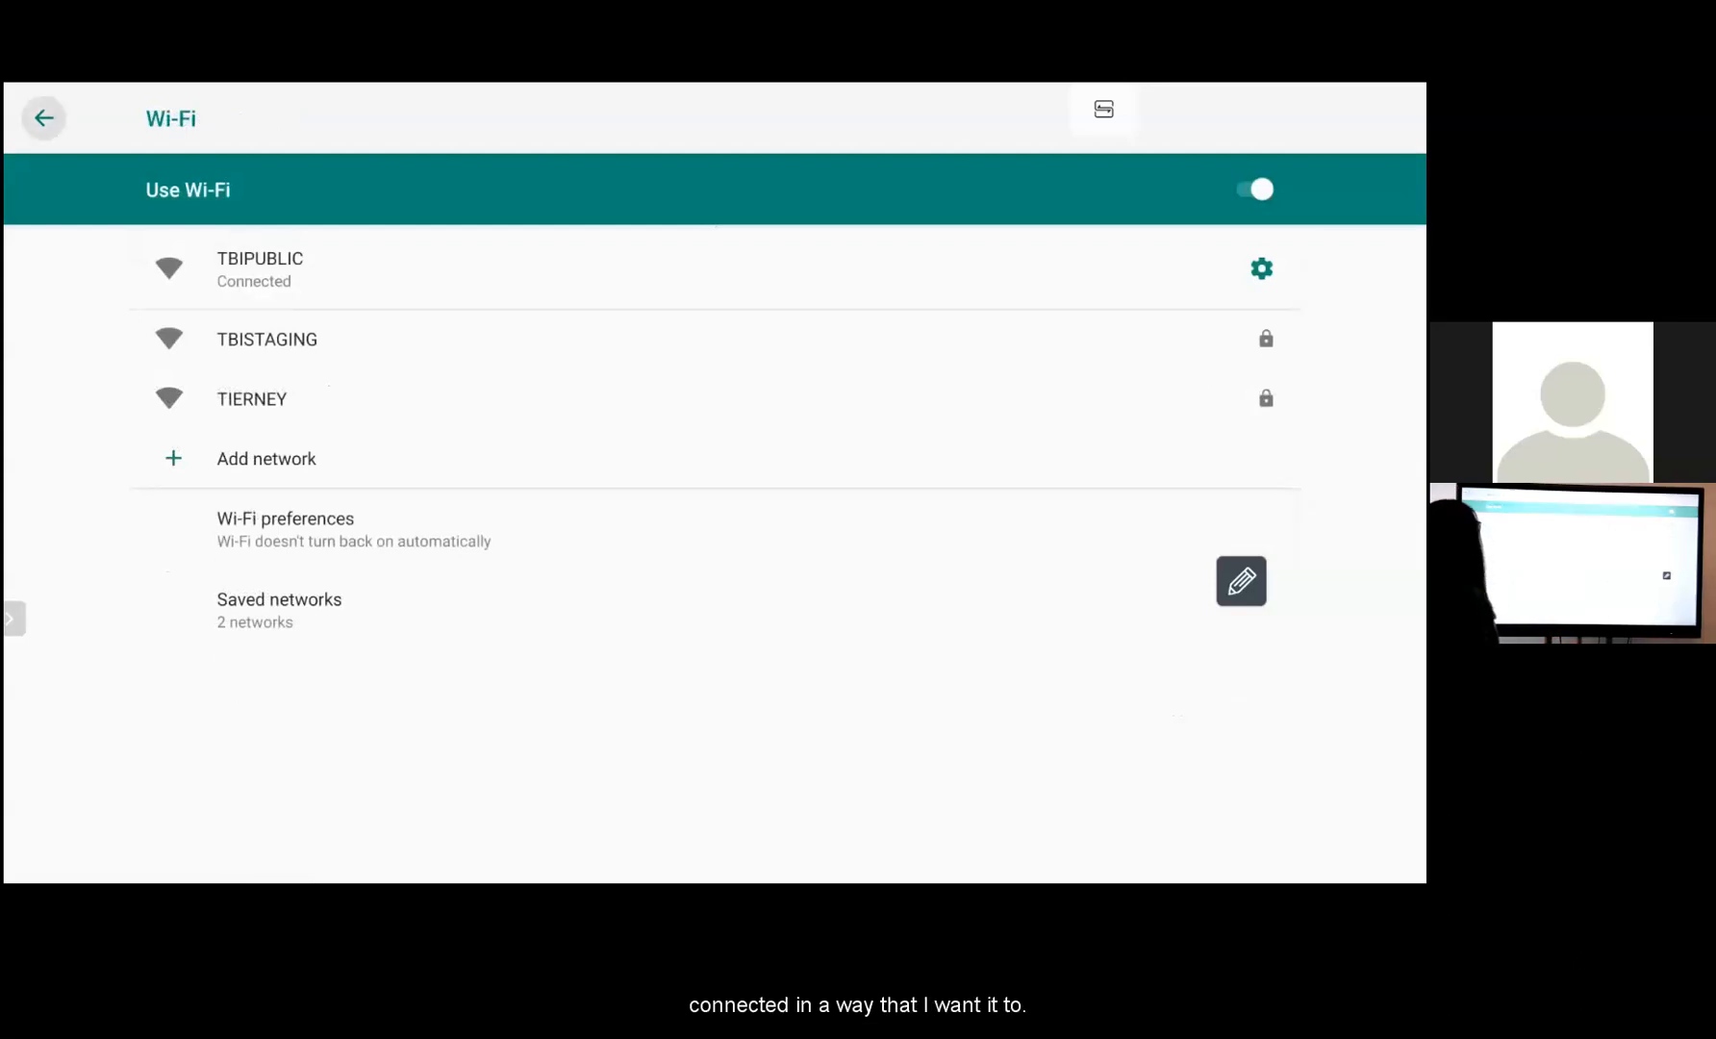
click(44, 118)
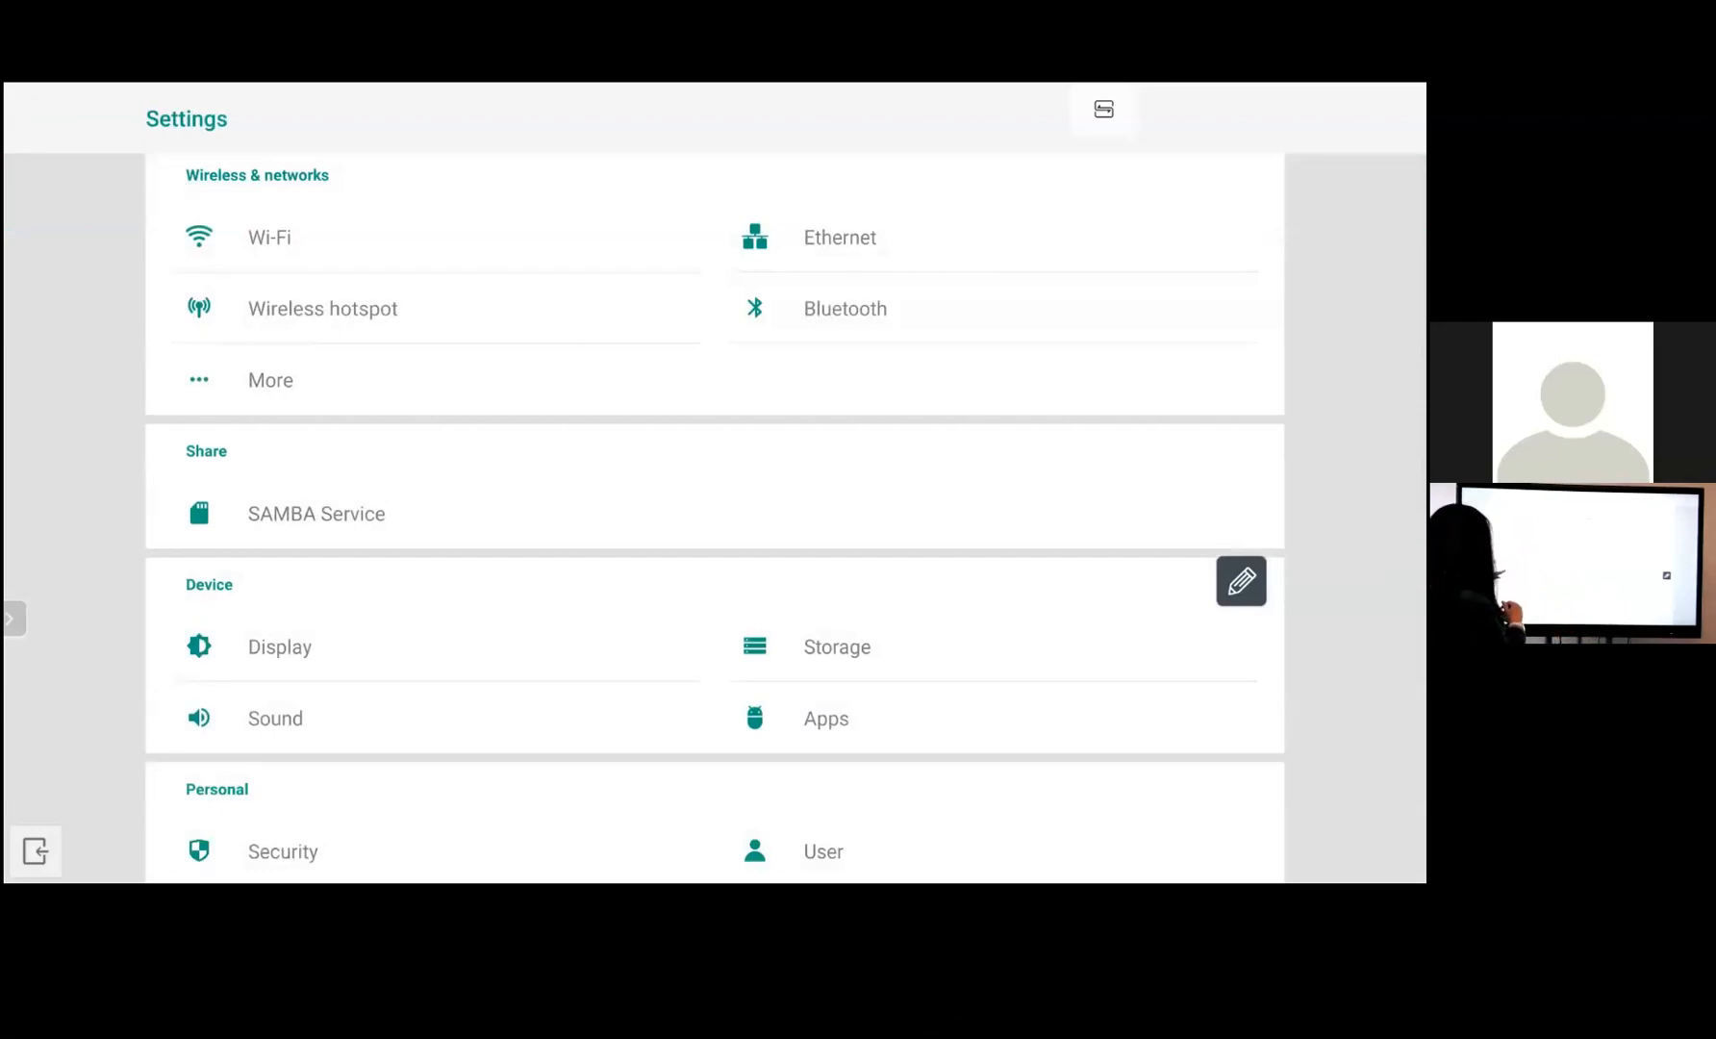
scroll(down, 3)
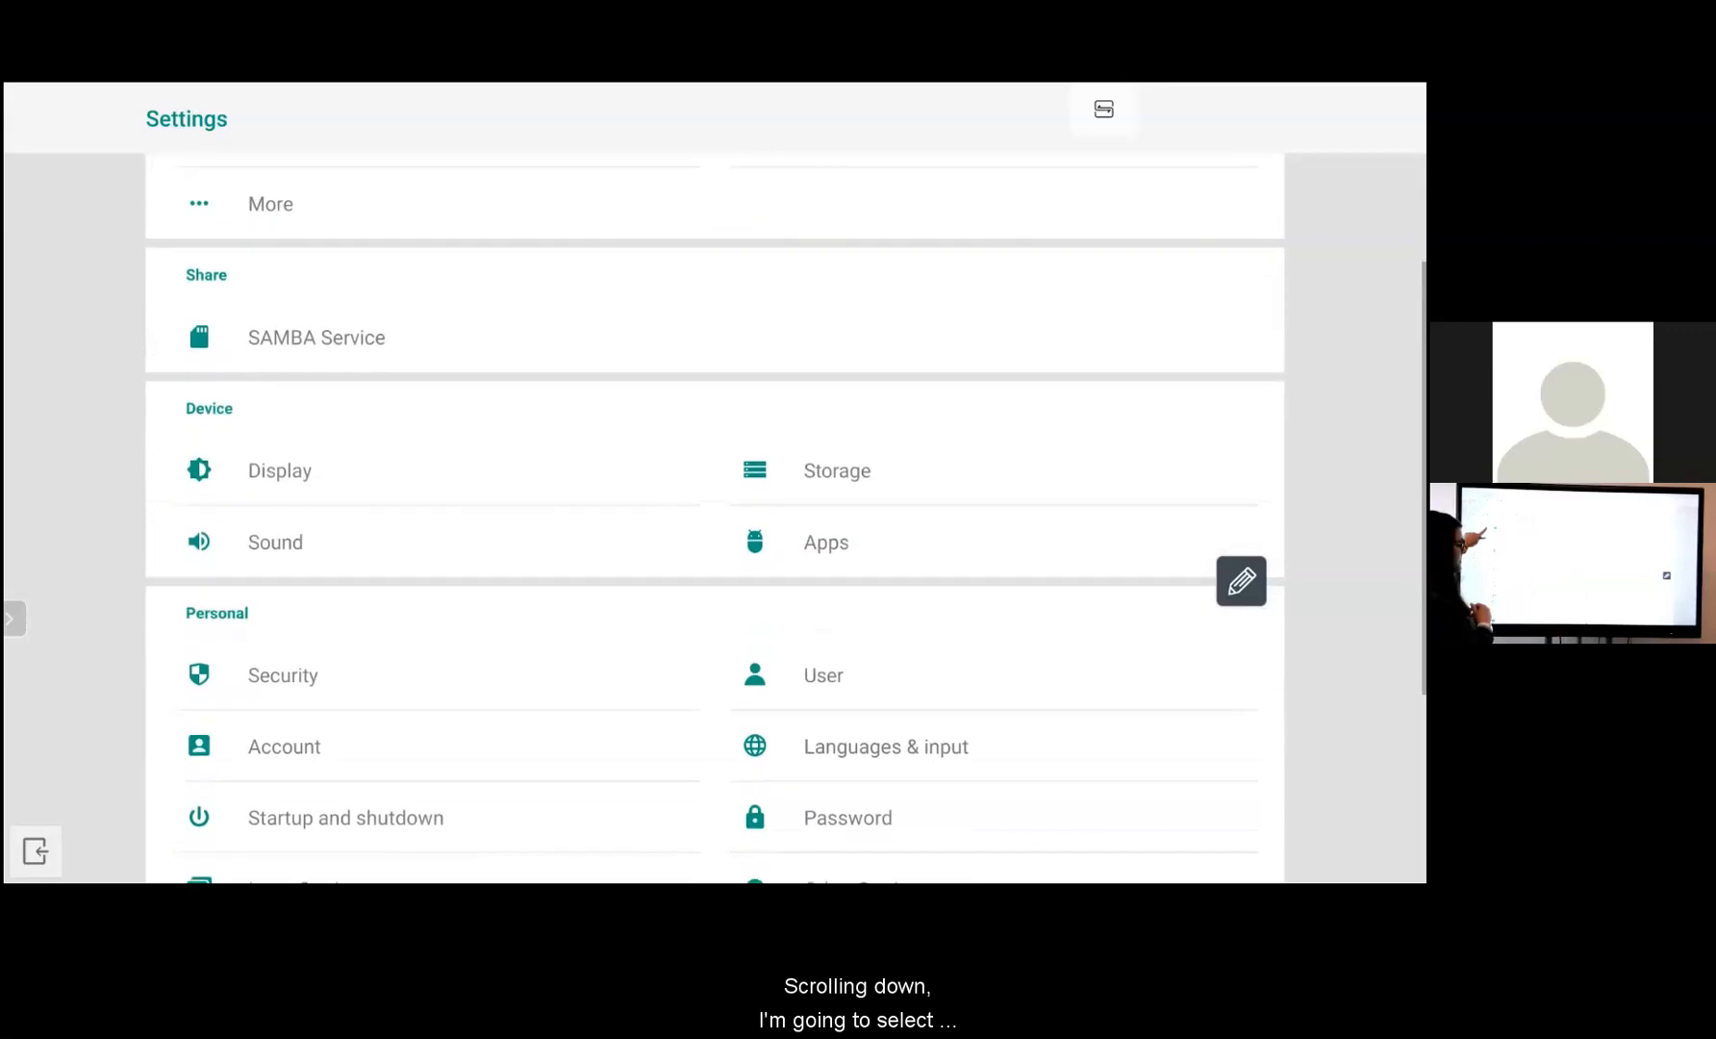
scroll(down, 3)
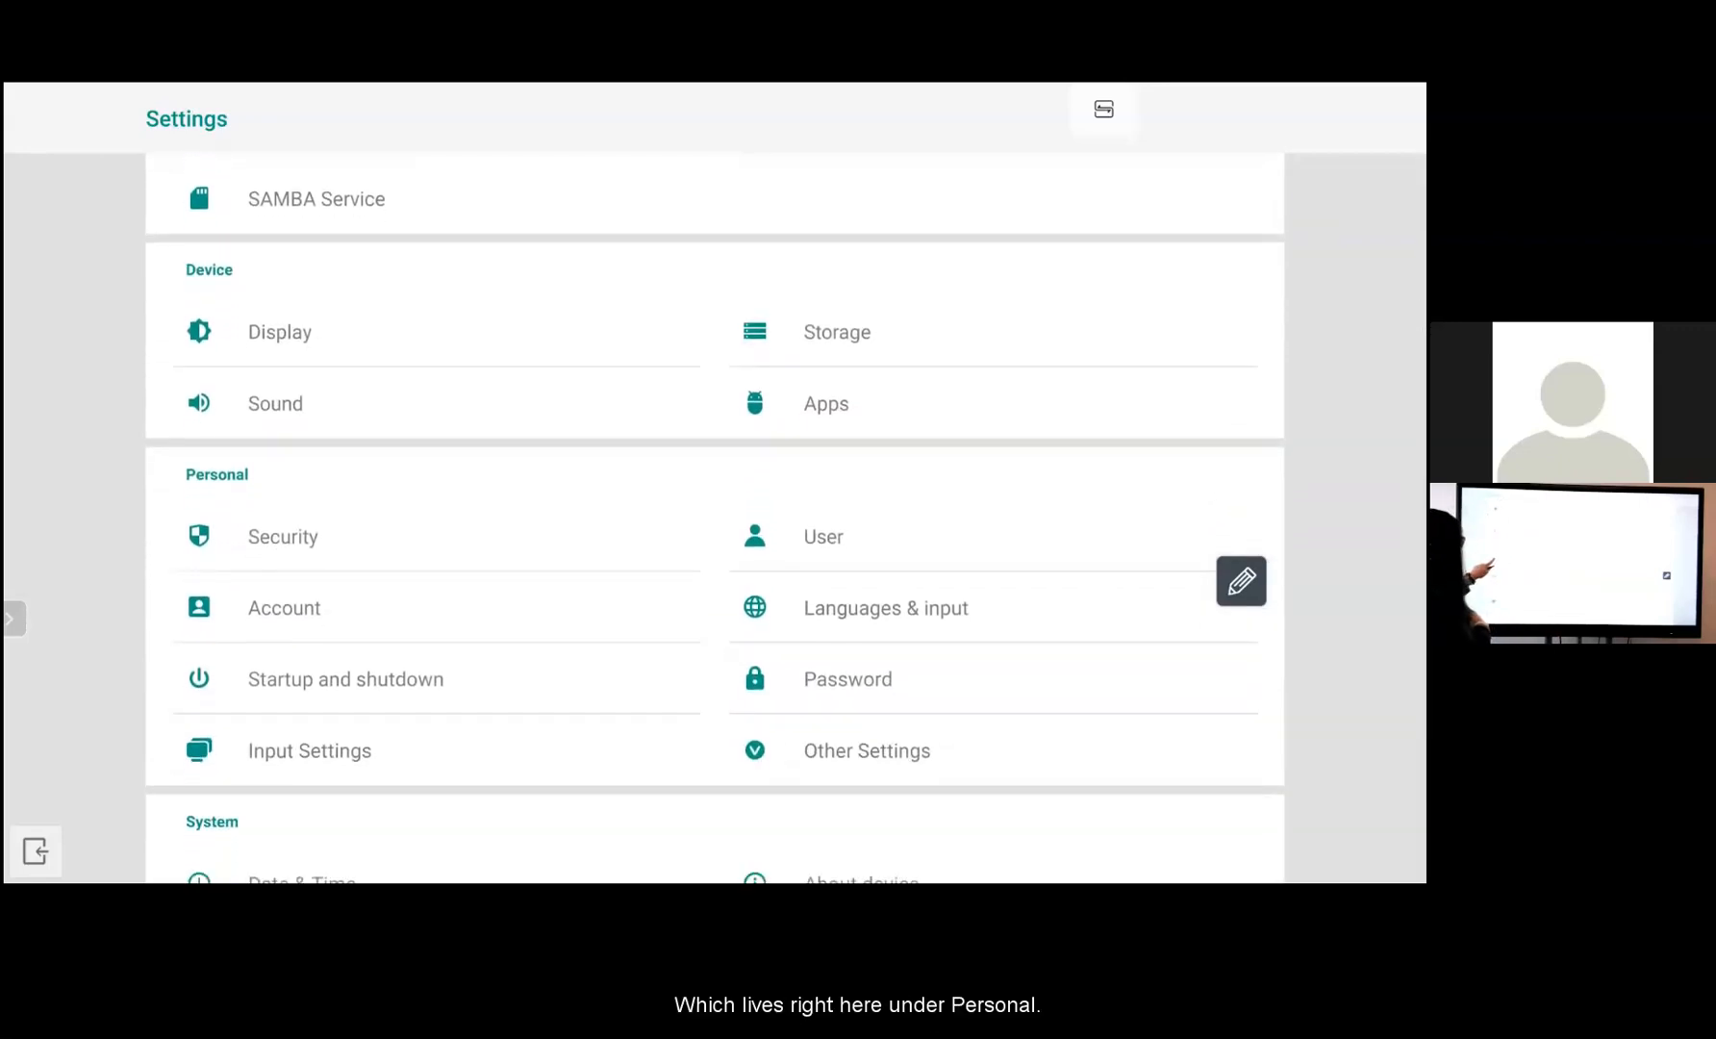
scroll(down, 3)
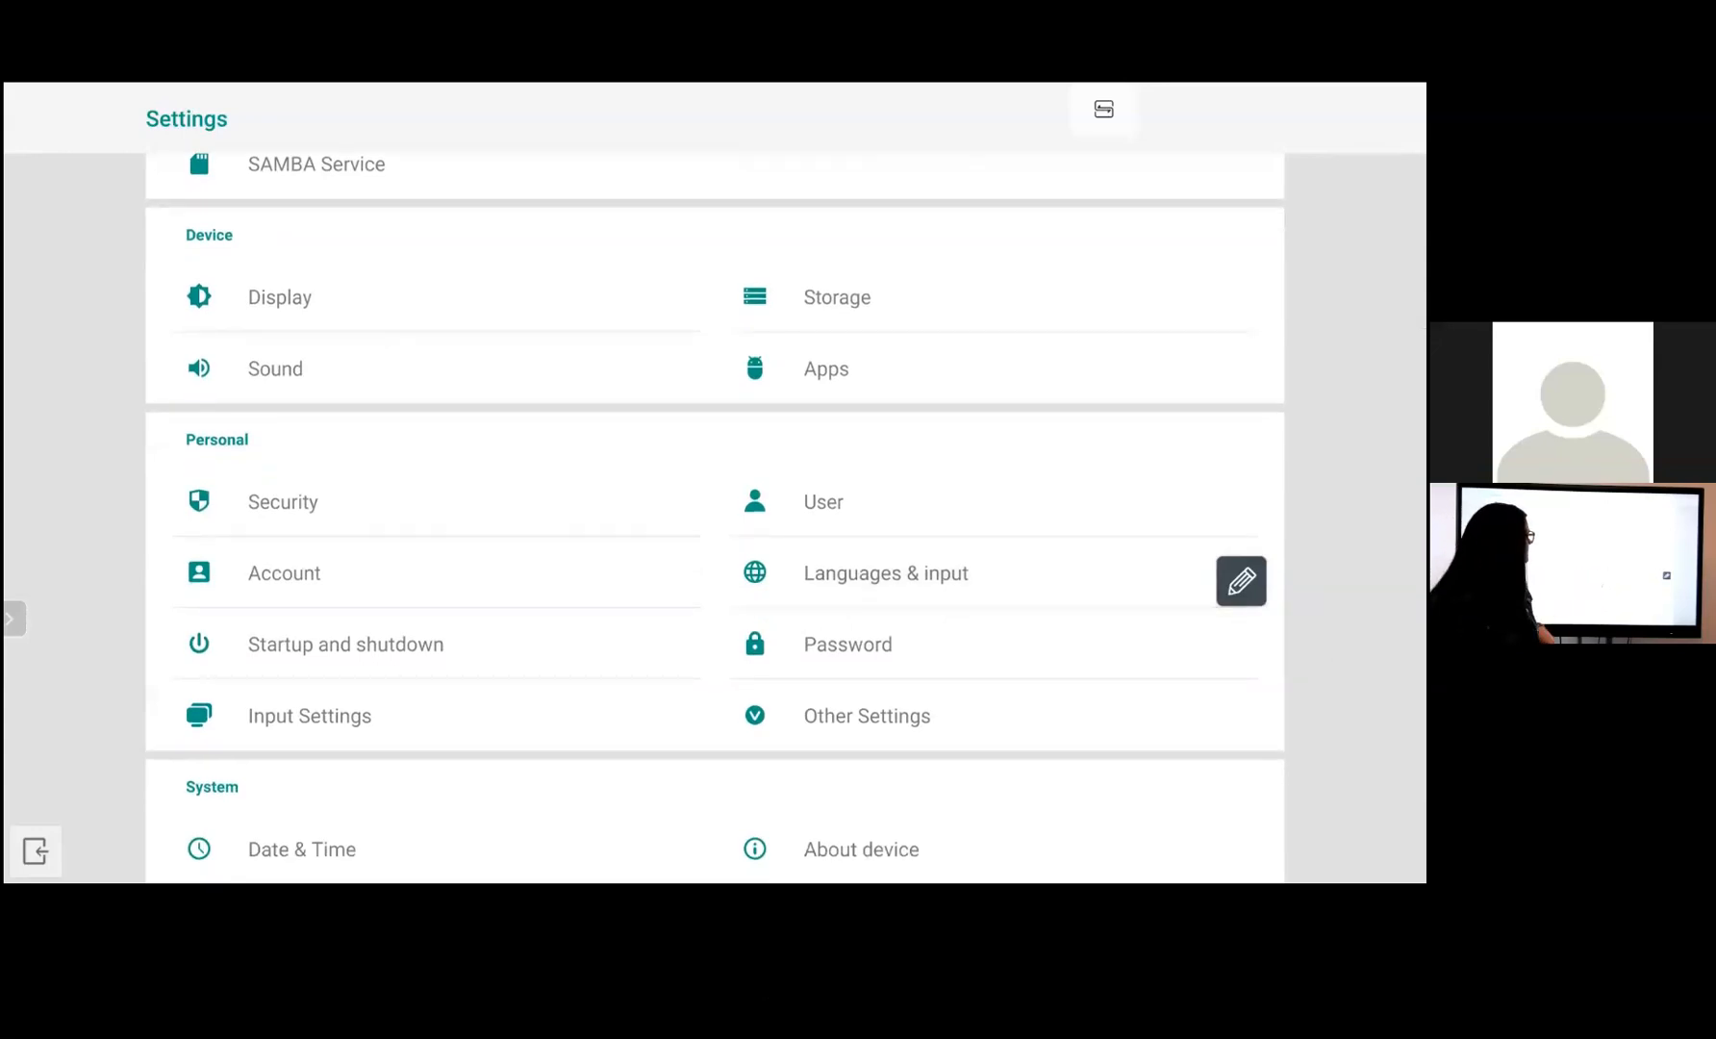
click(886, 573)
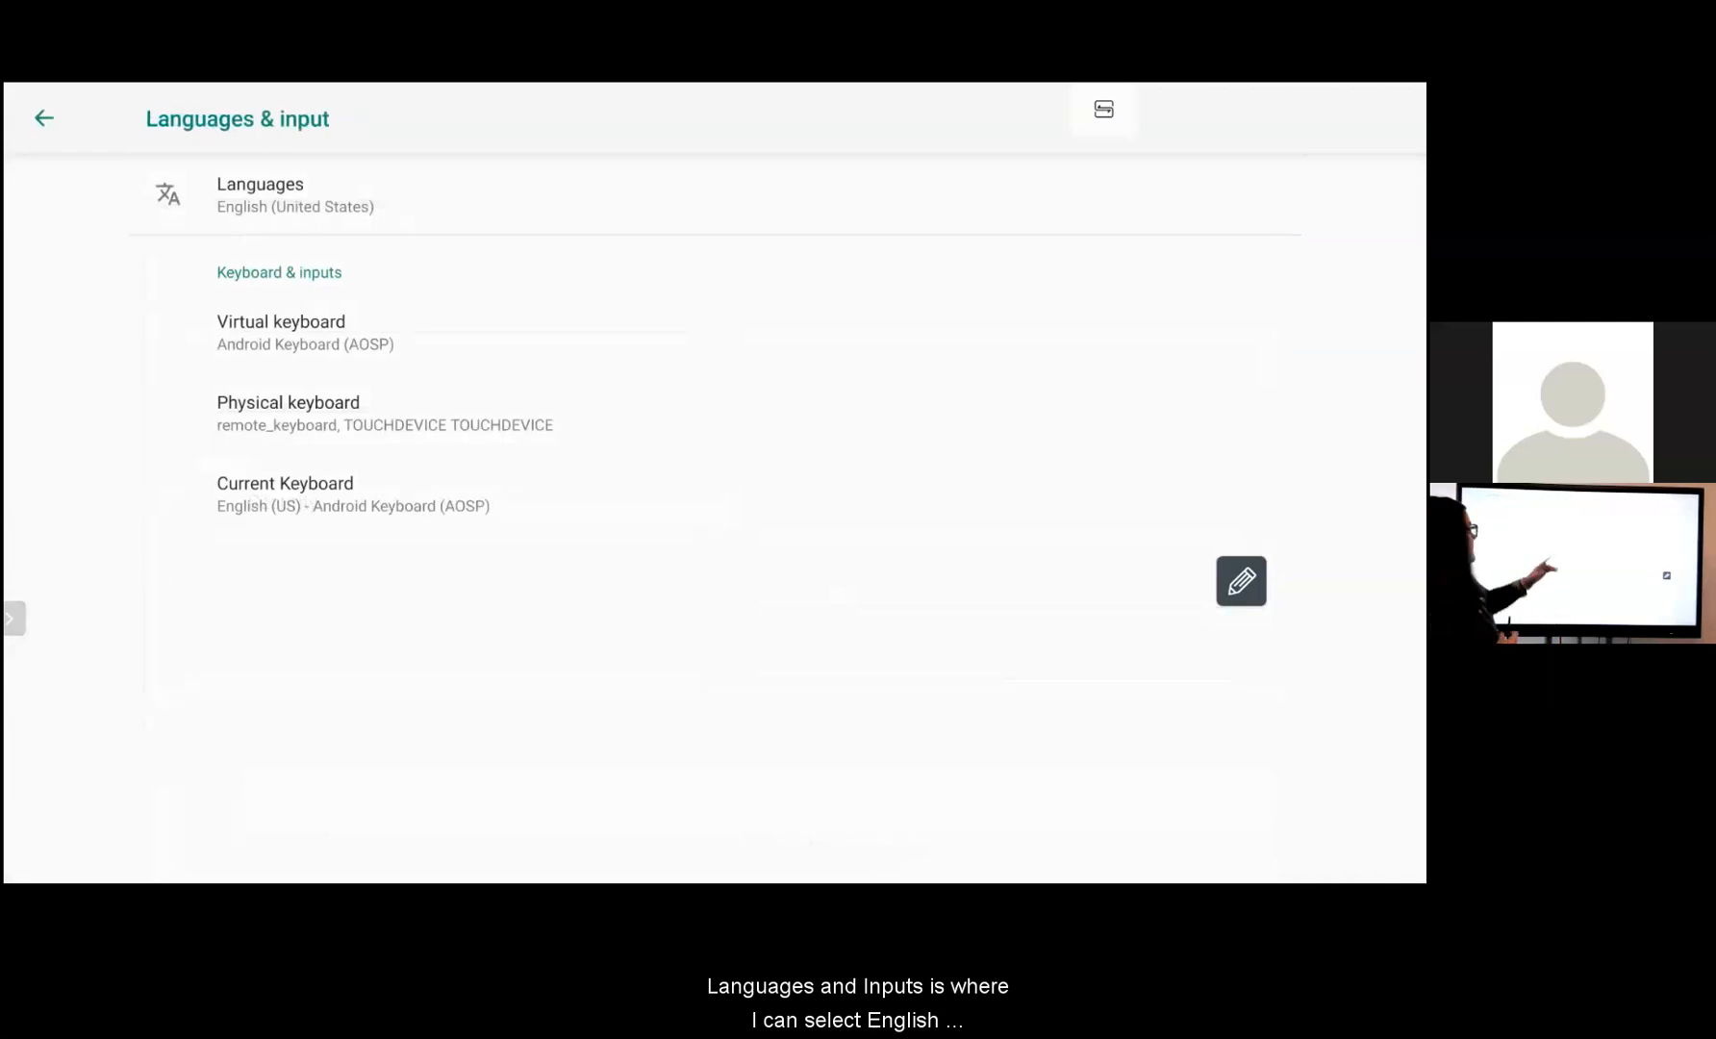
click(260, 195)
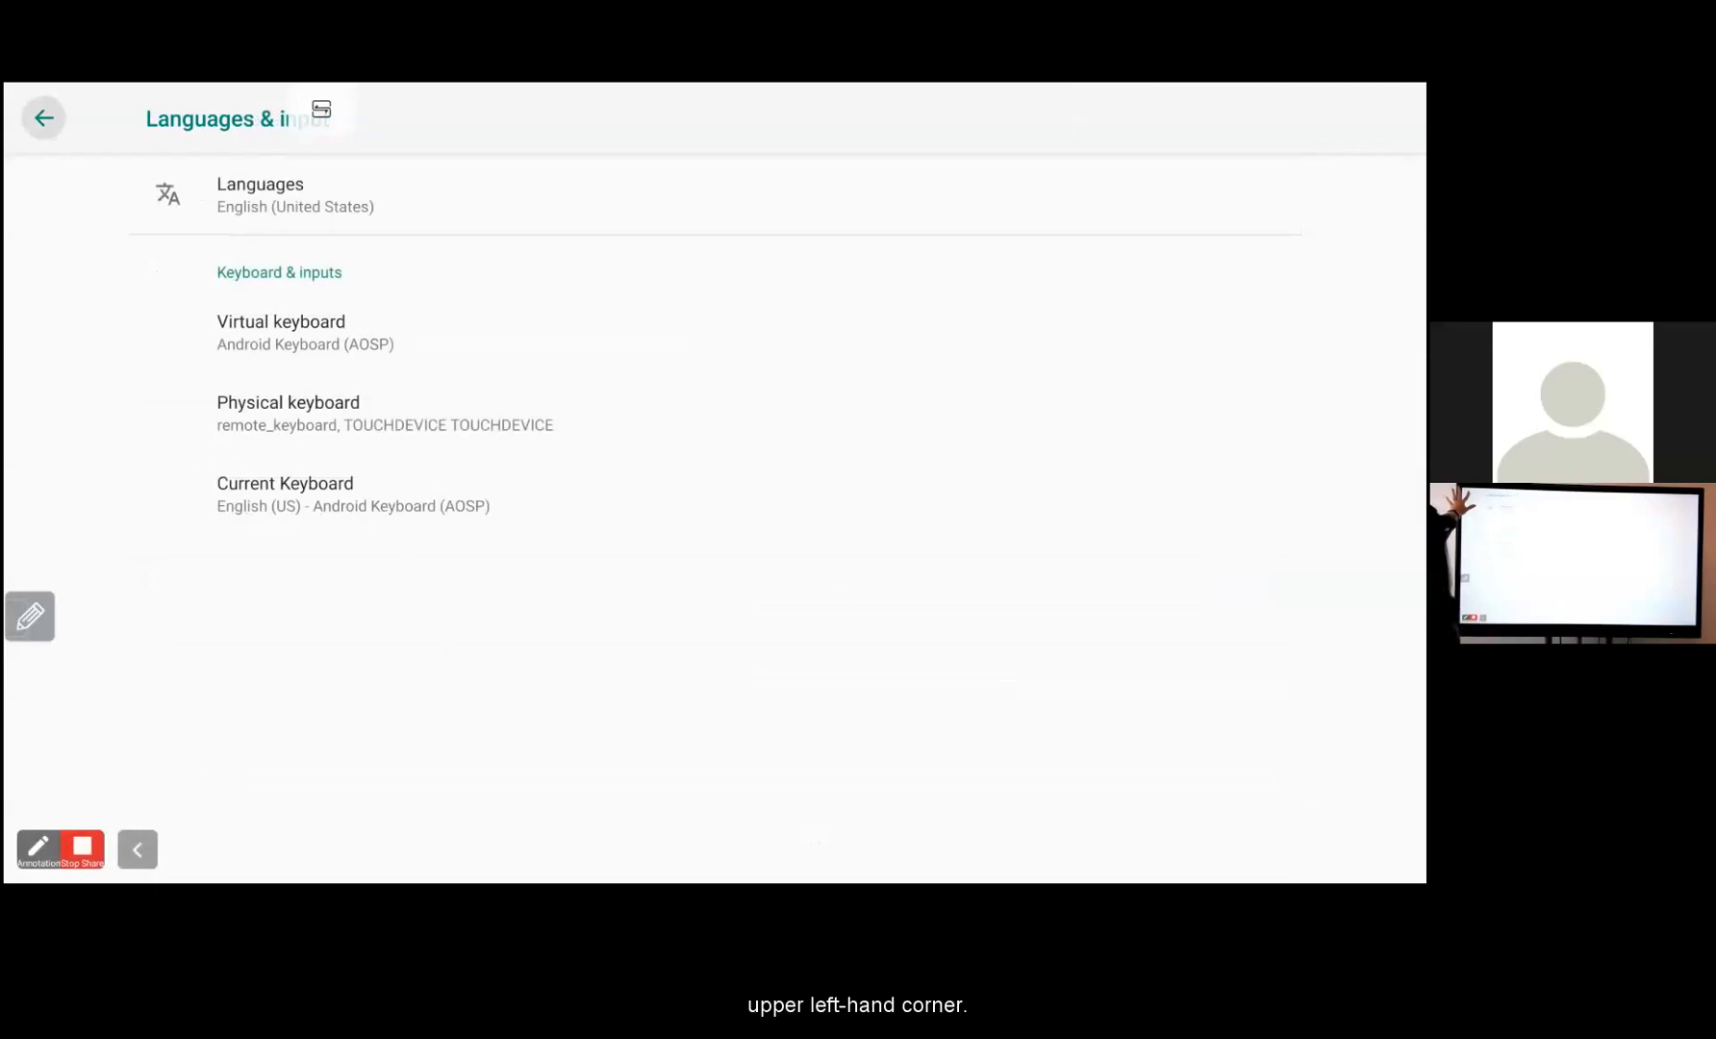
click(46, 117)
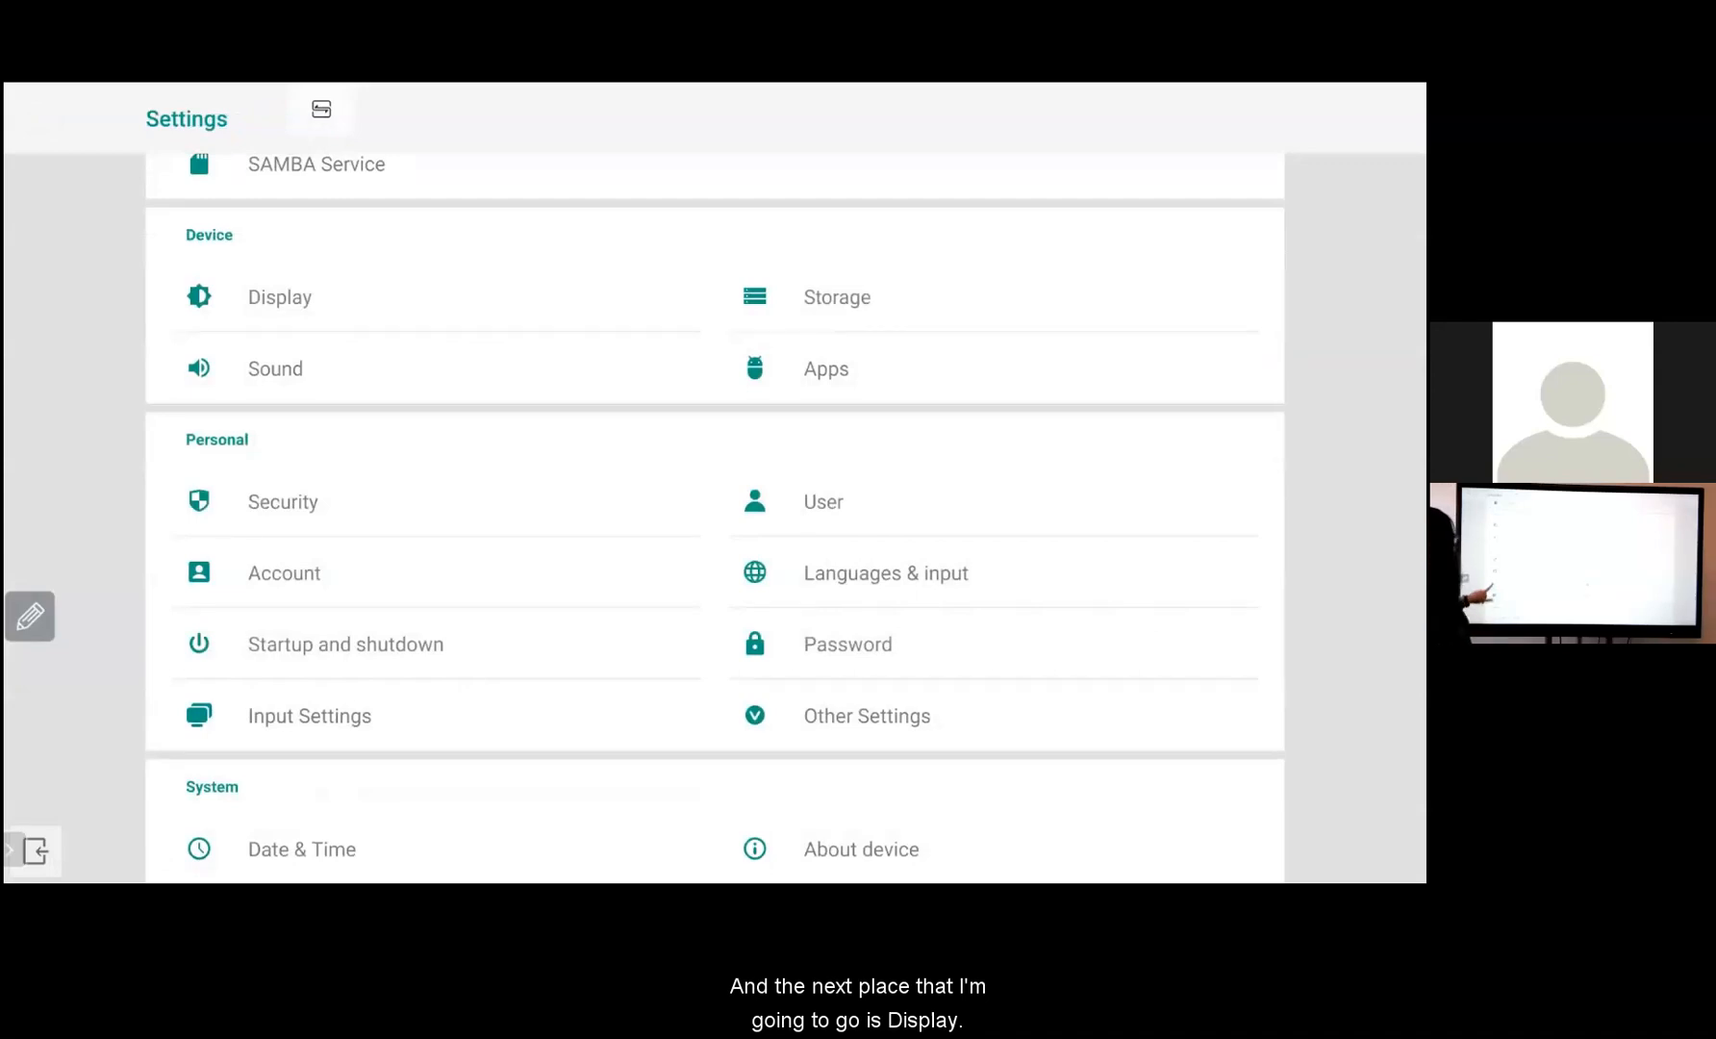
Apply the blue gradient still image as wallpaper from Display settings, then return to the main list
scroll(up, 3)
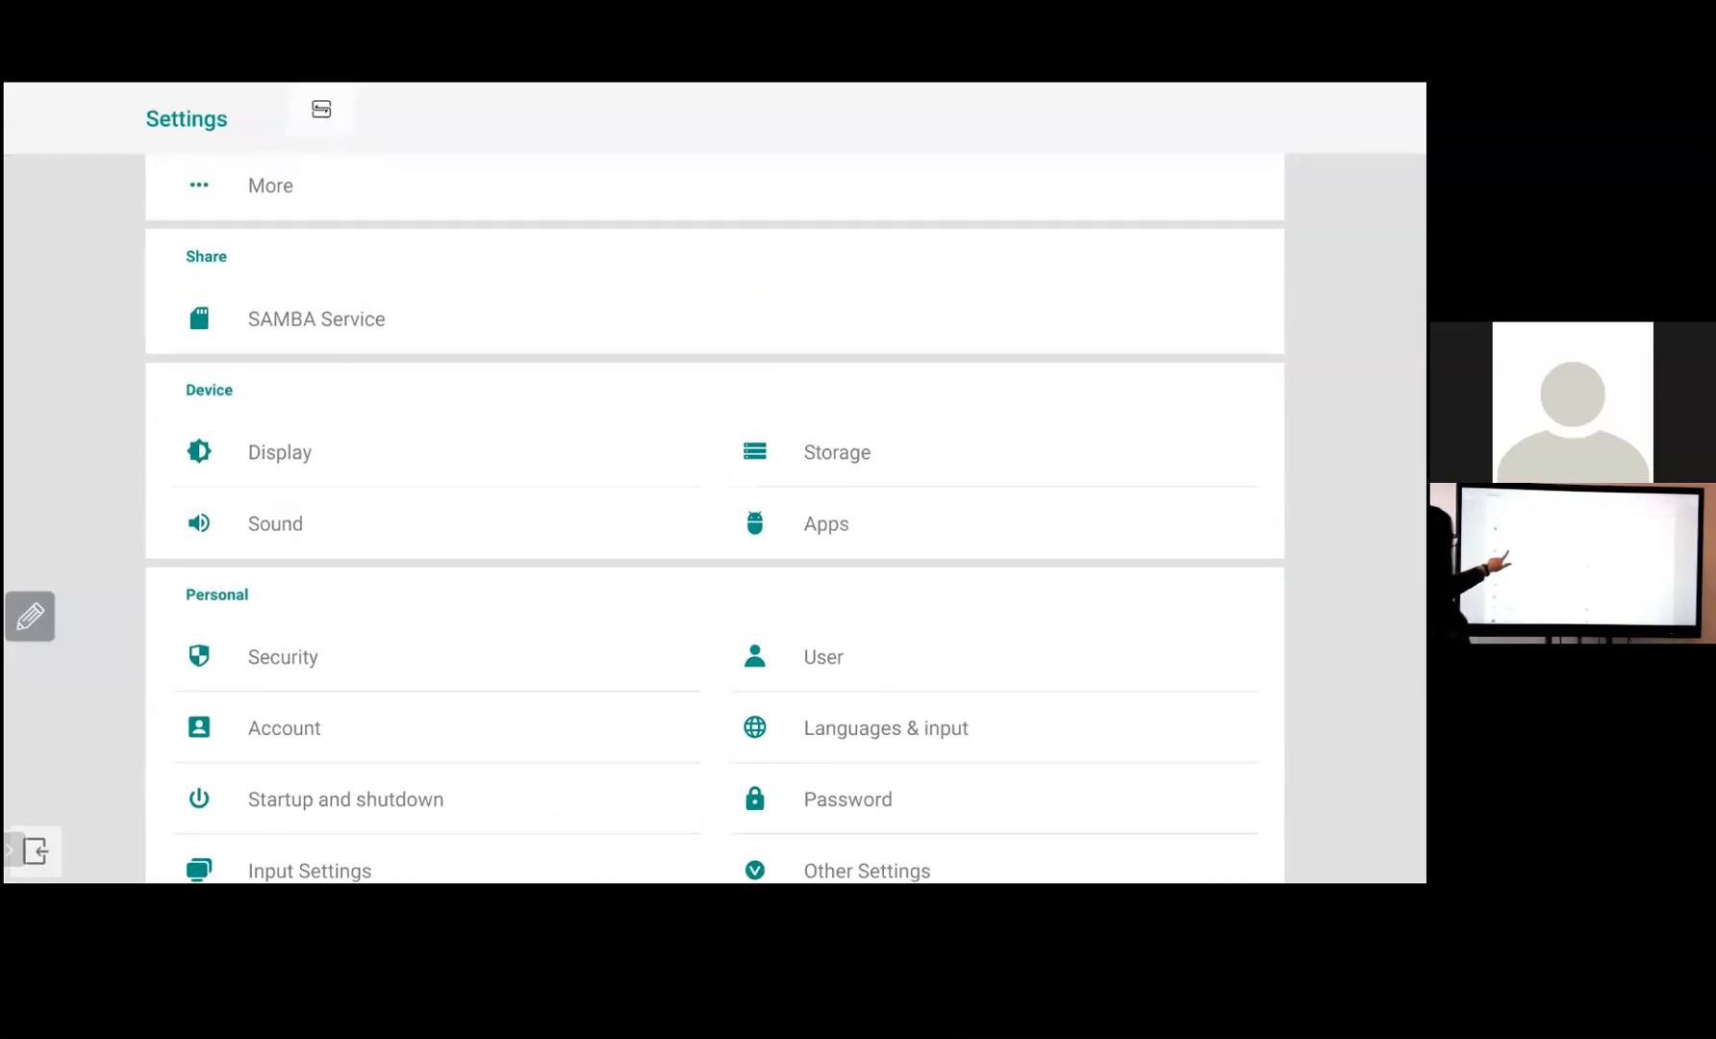
click(277, 452)
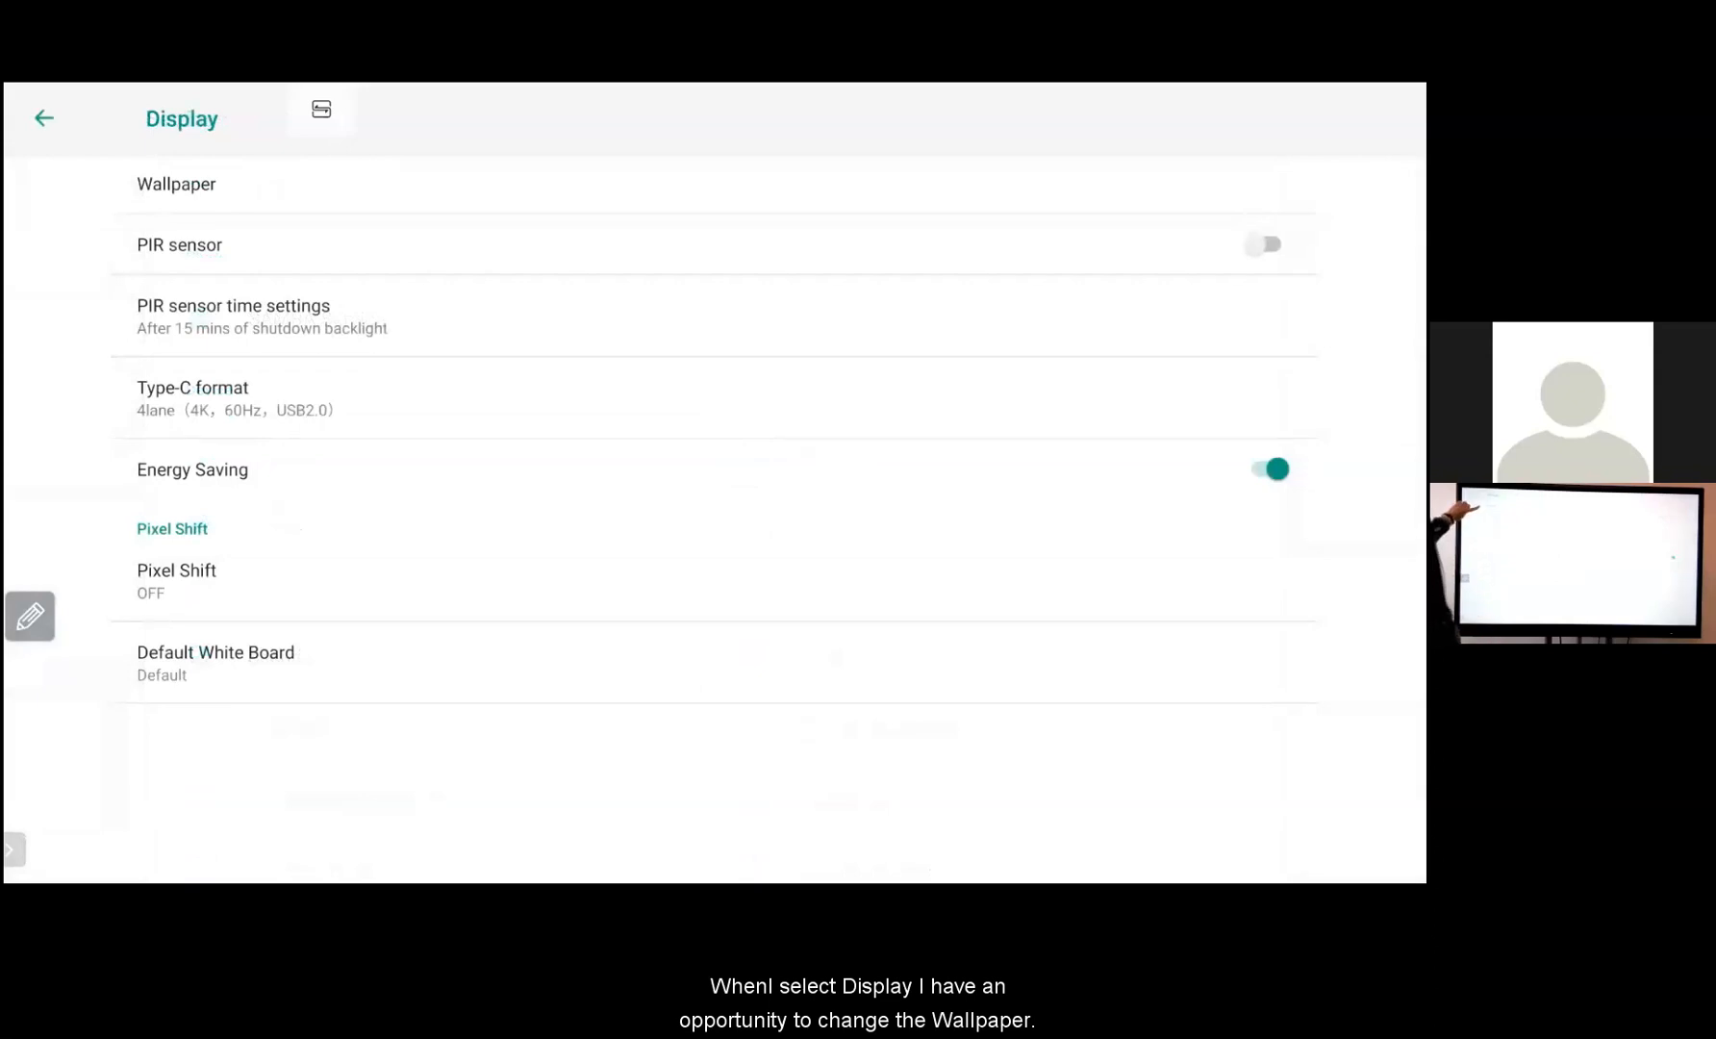
click(176, 184)
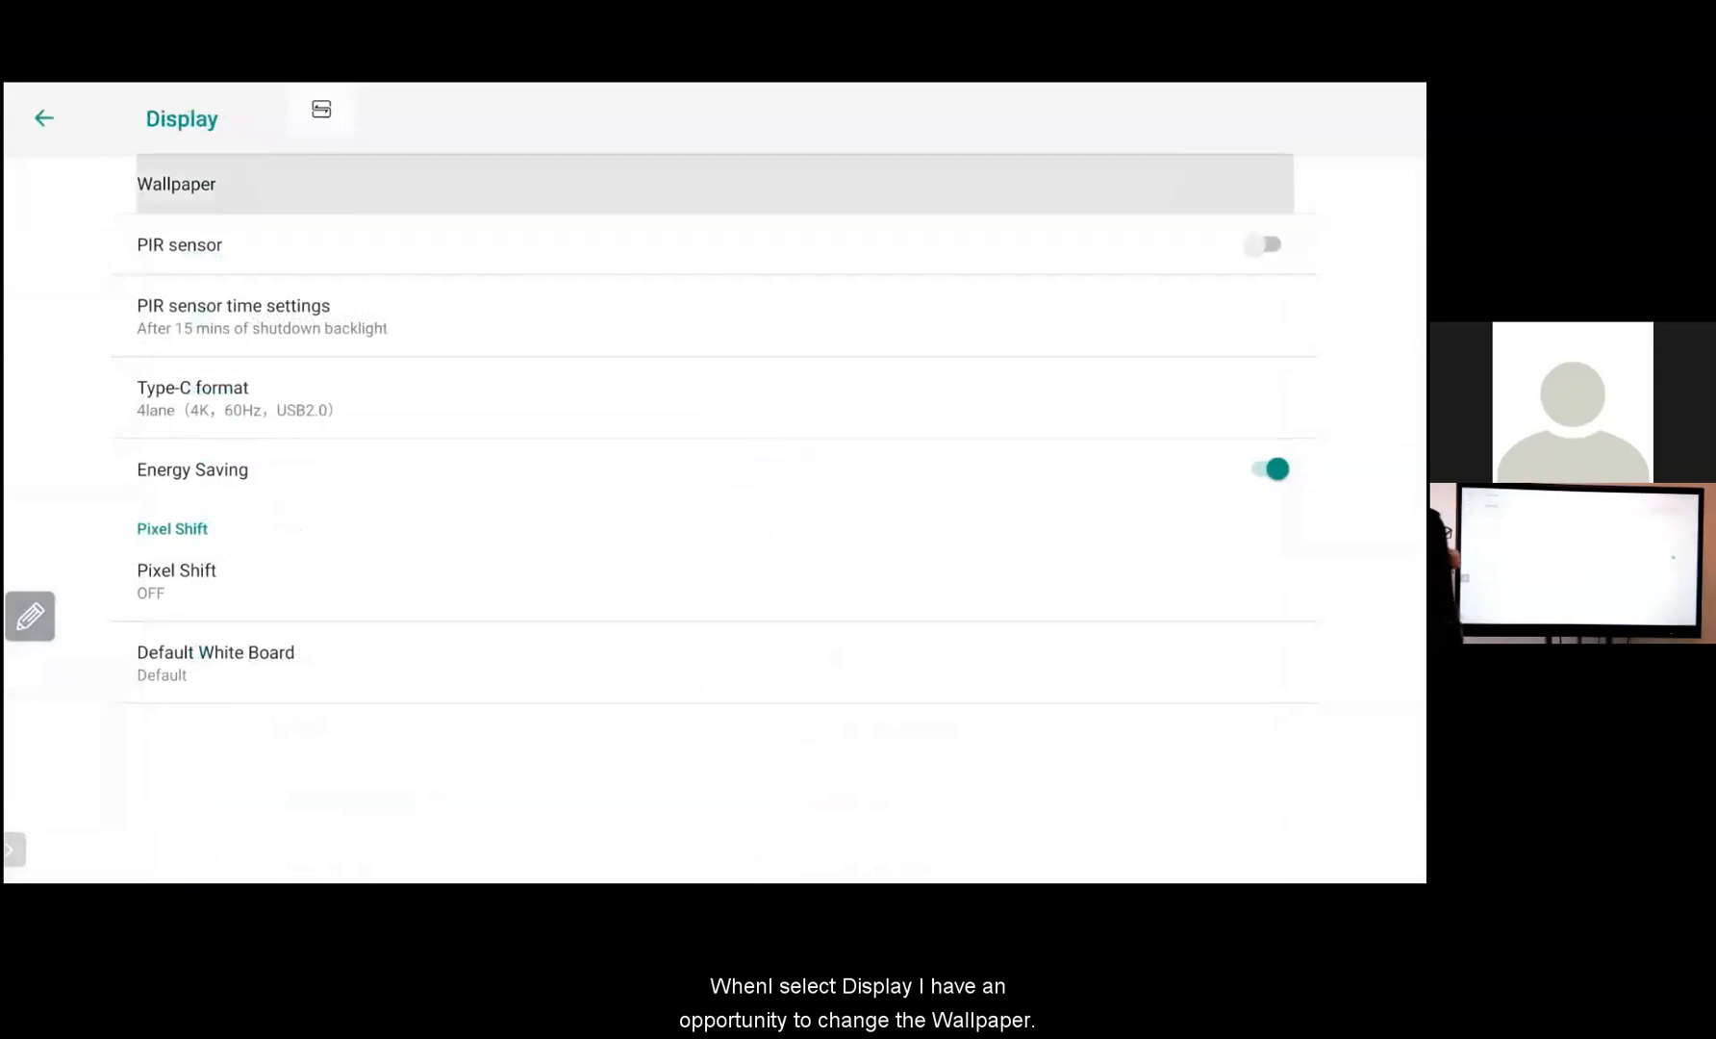
click(176, 184)
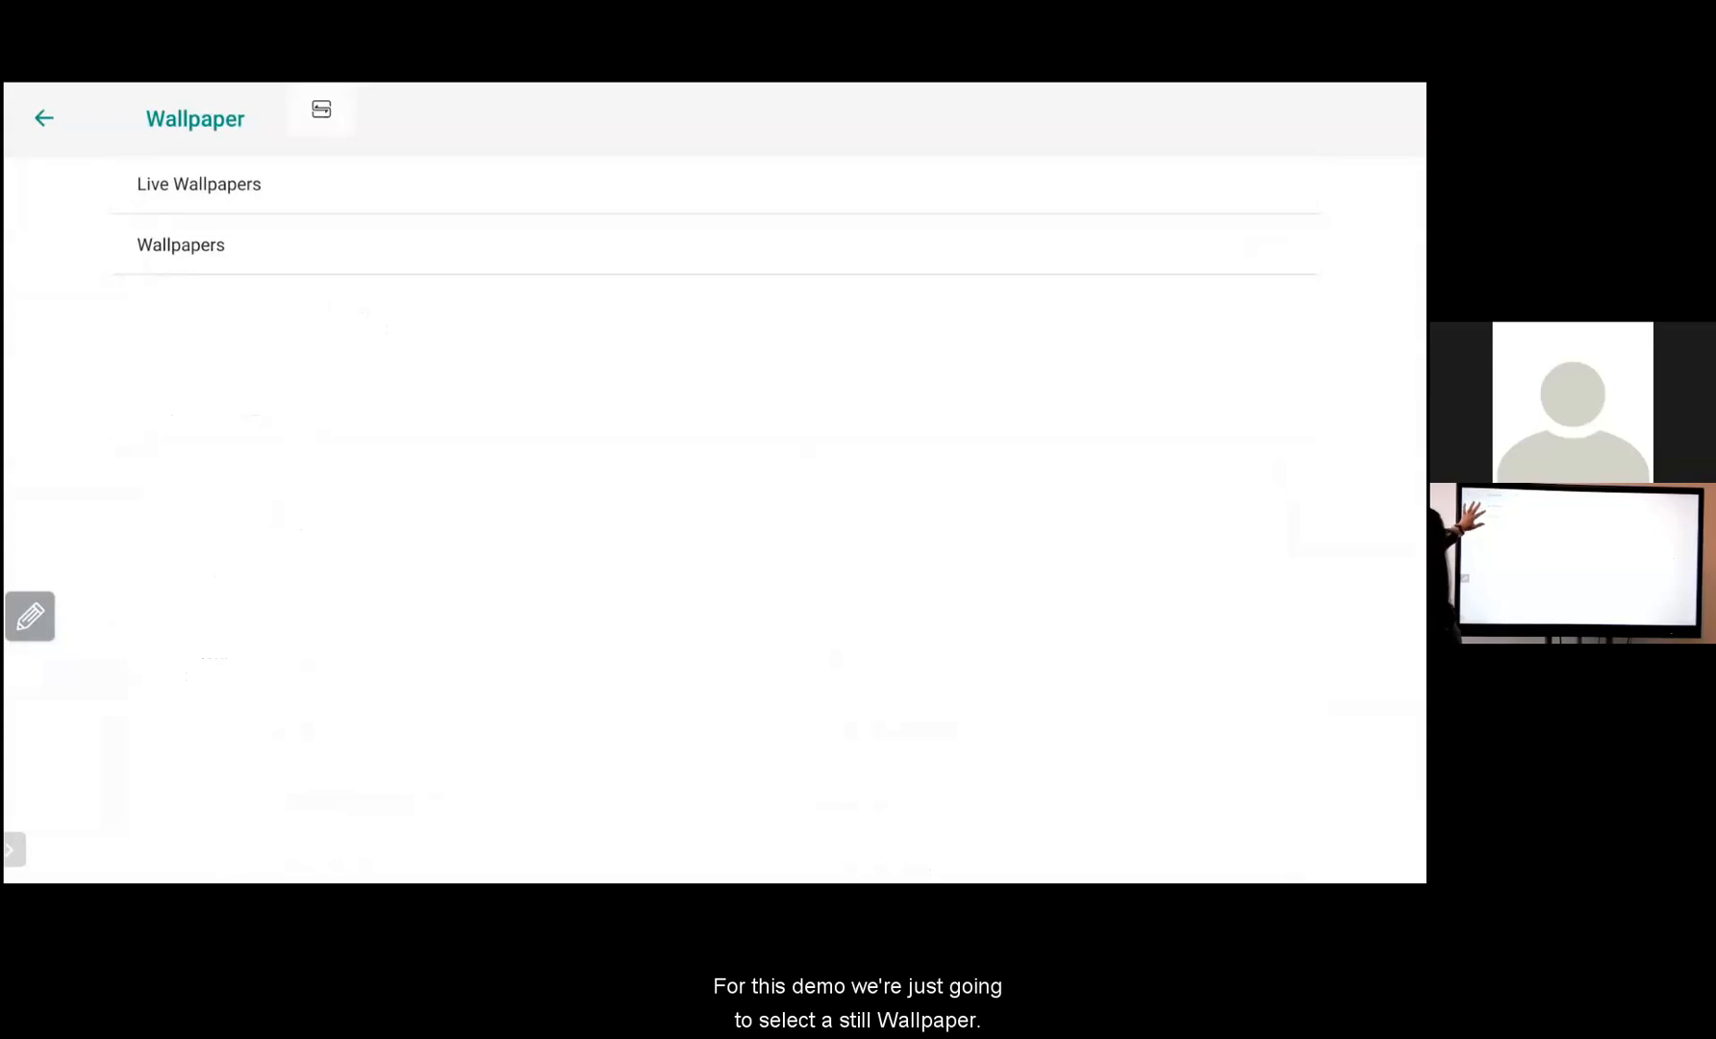
click(180, 244)
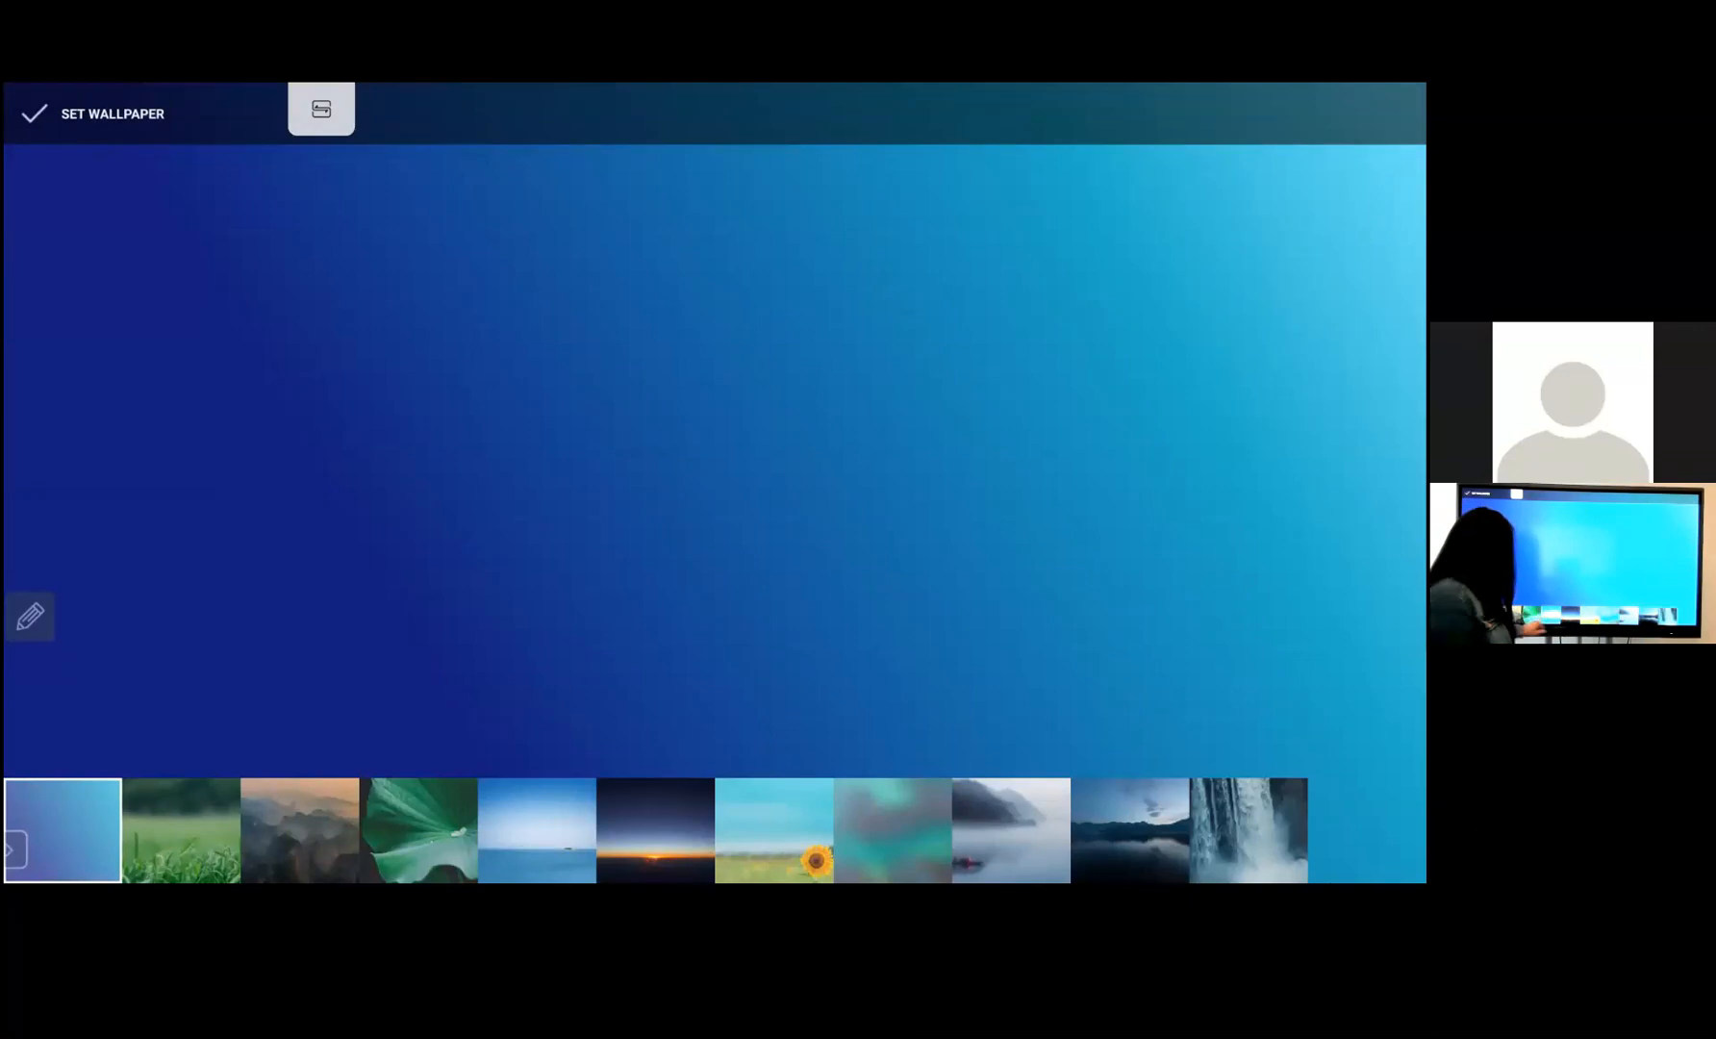
click(180, 831)
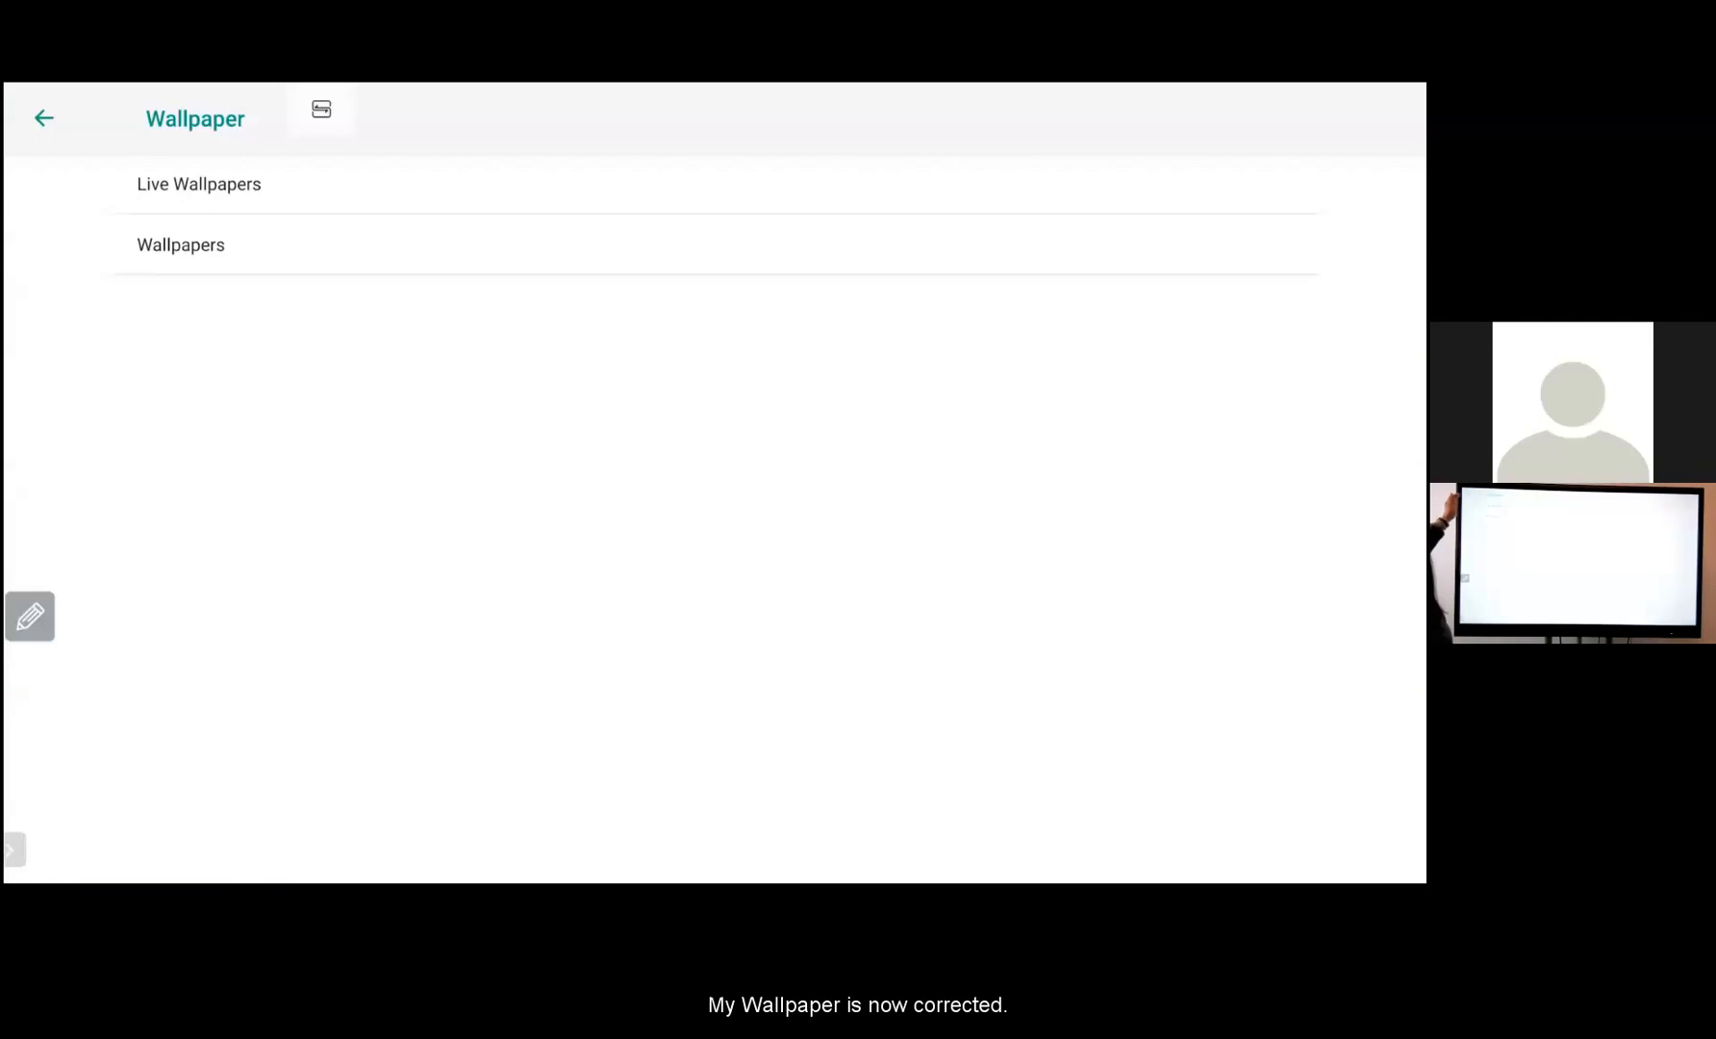
click(44, 118)
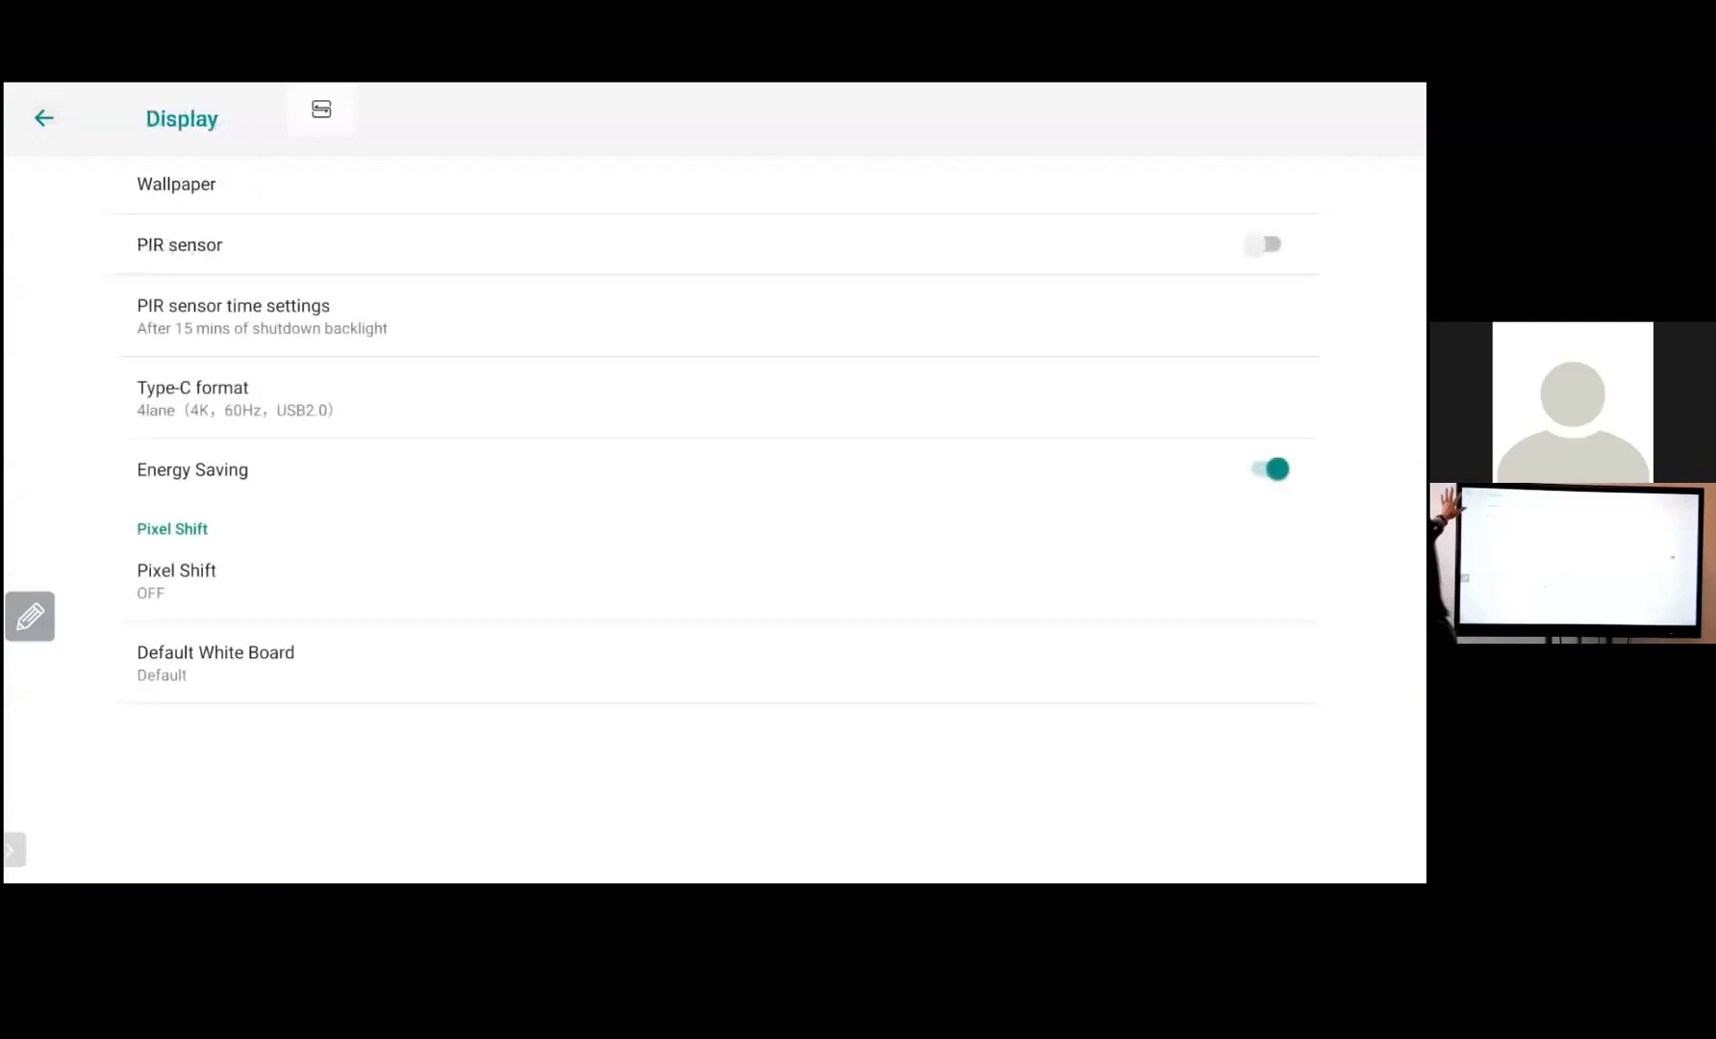
click(45, 119)
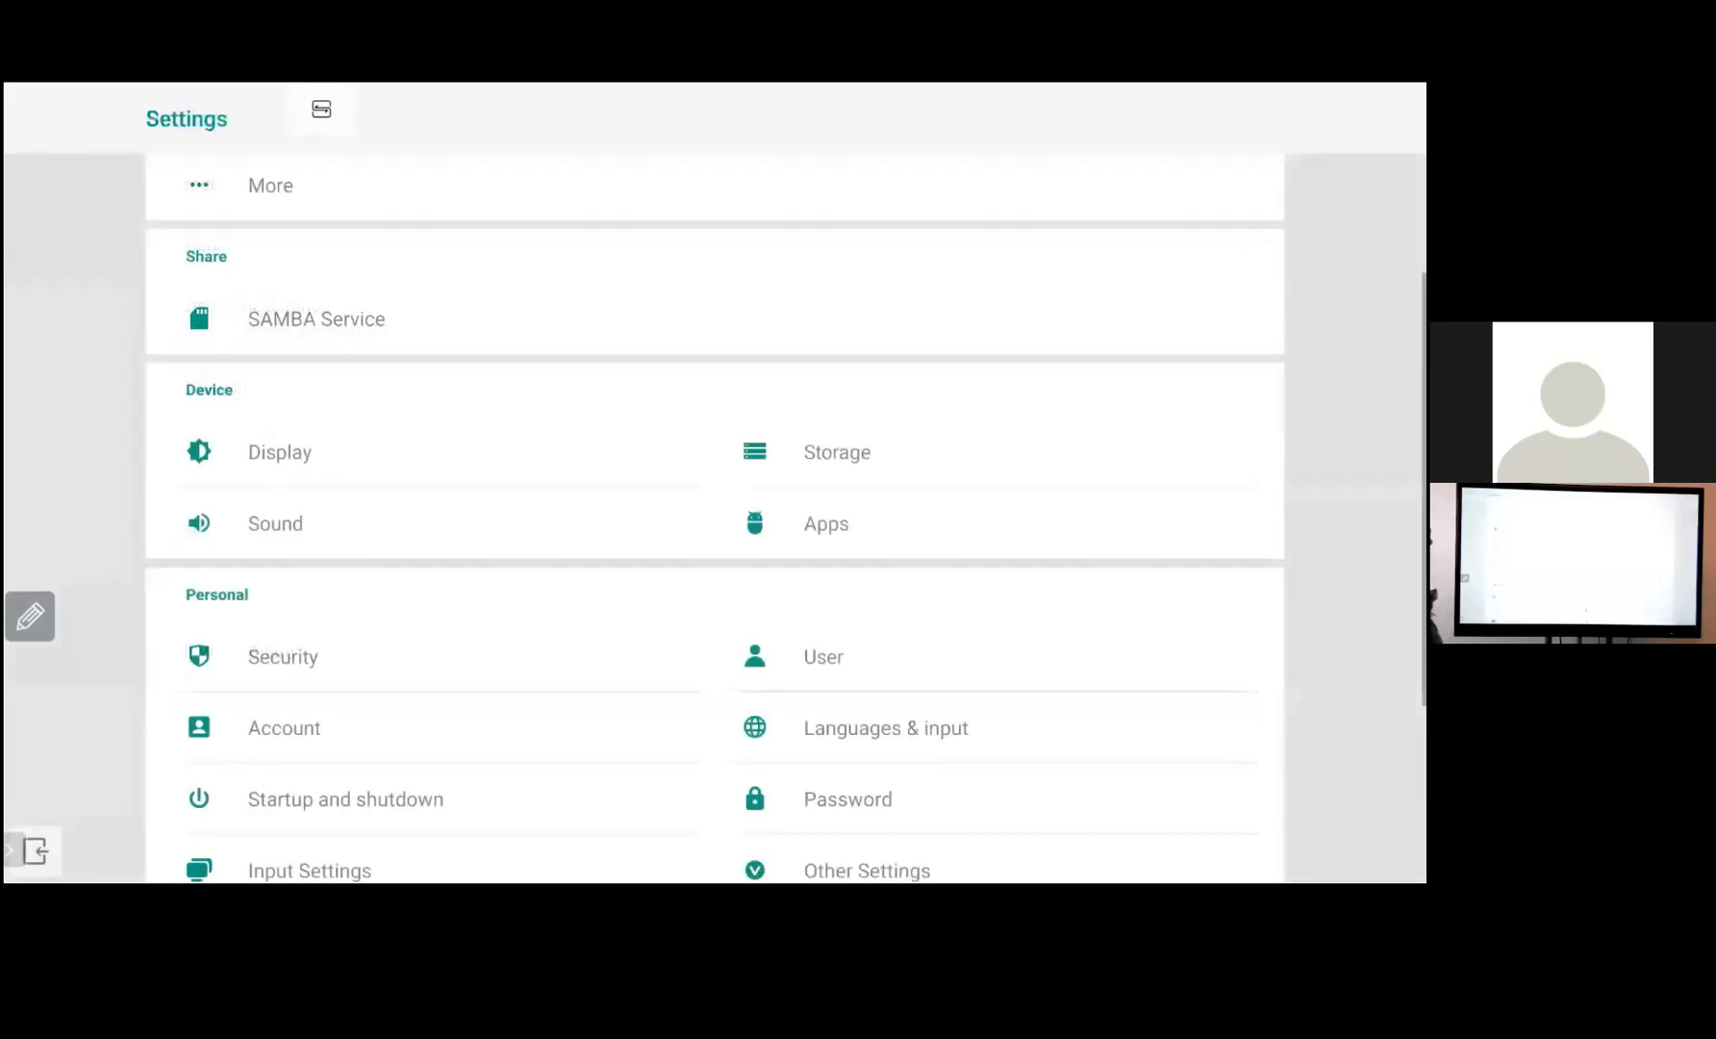
Switch the date format under System > Date & time to MM/DD/YYYY
scroll(down, 3)
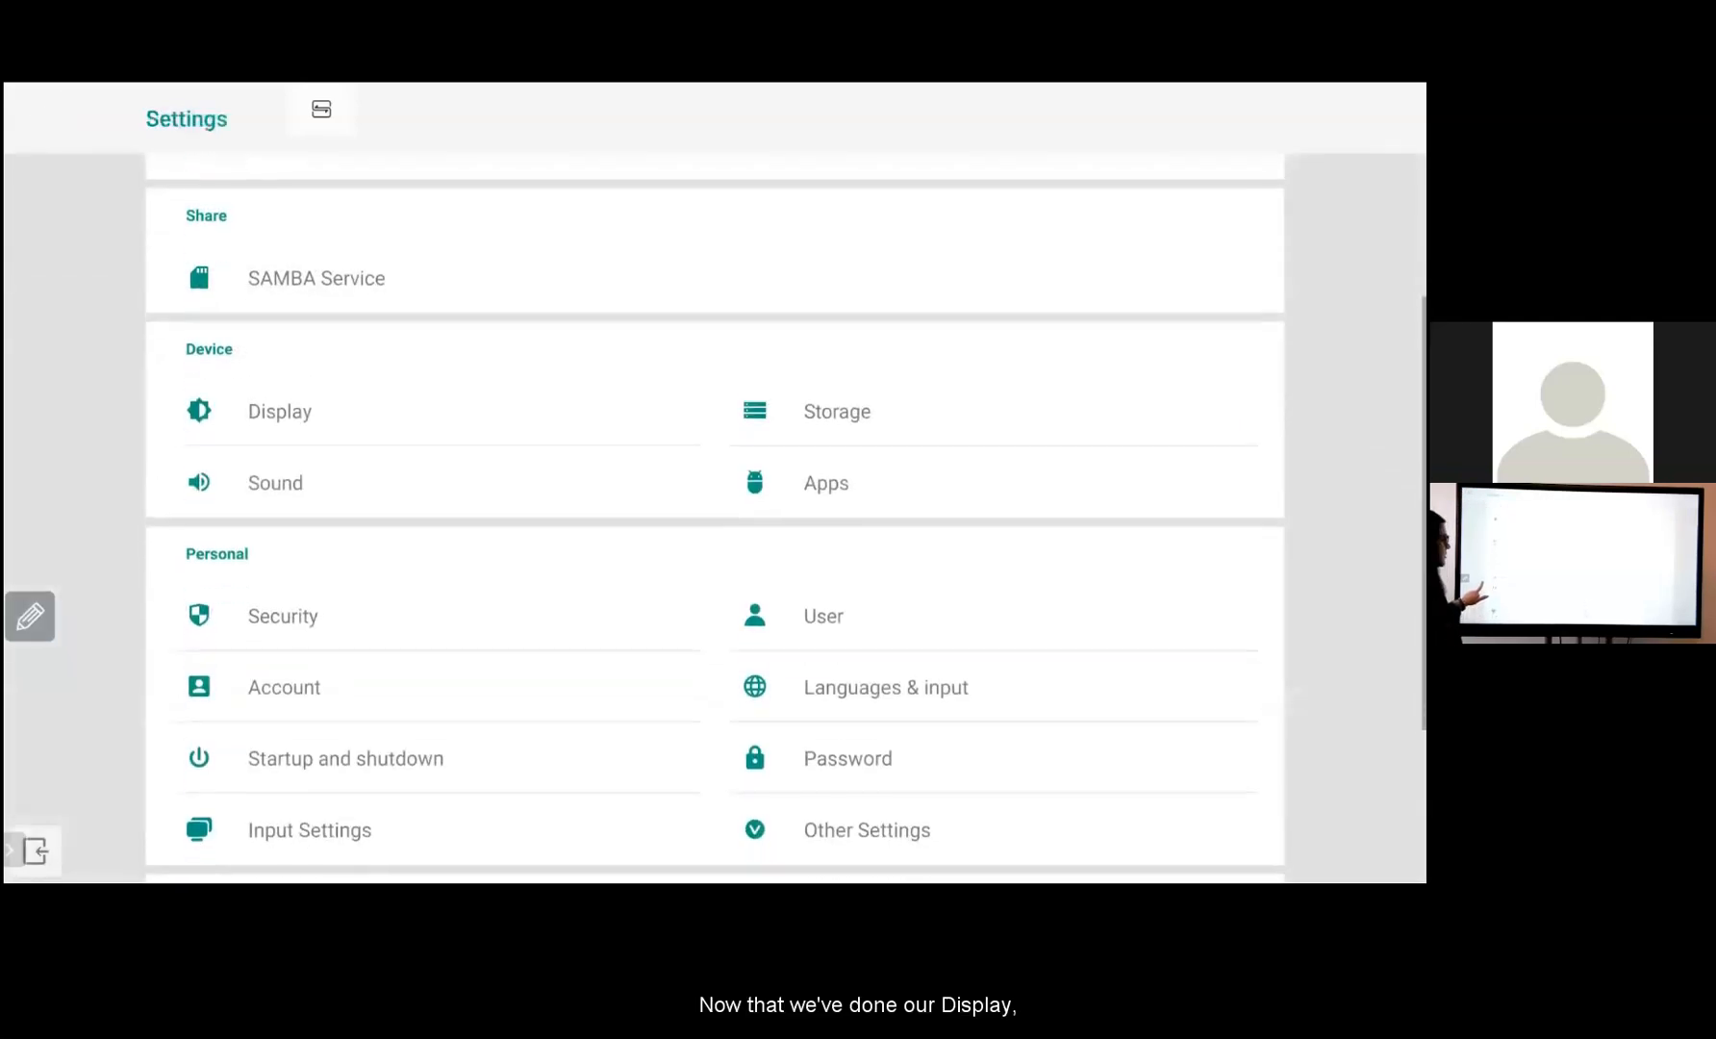
scroll(down, 3)
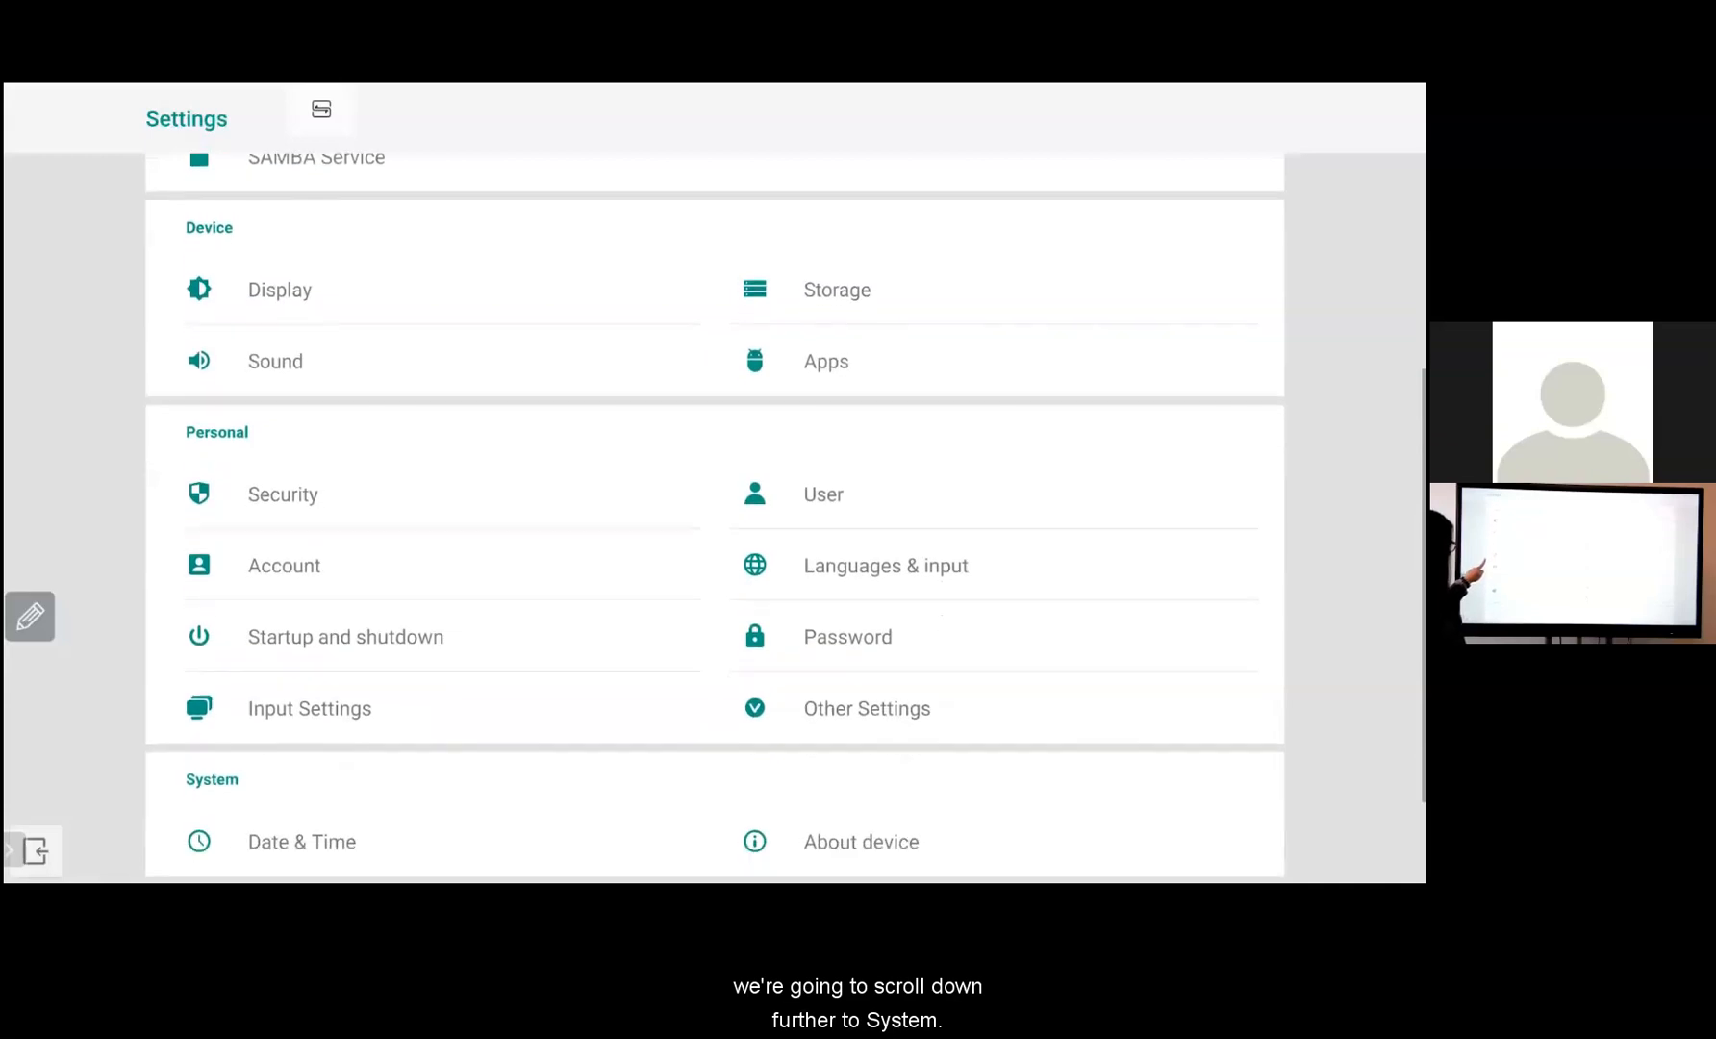
scroll(down, 3)
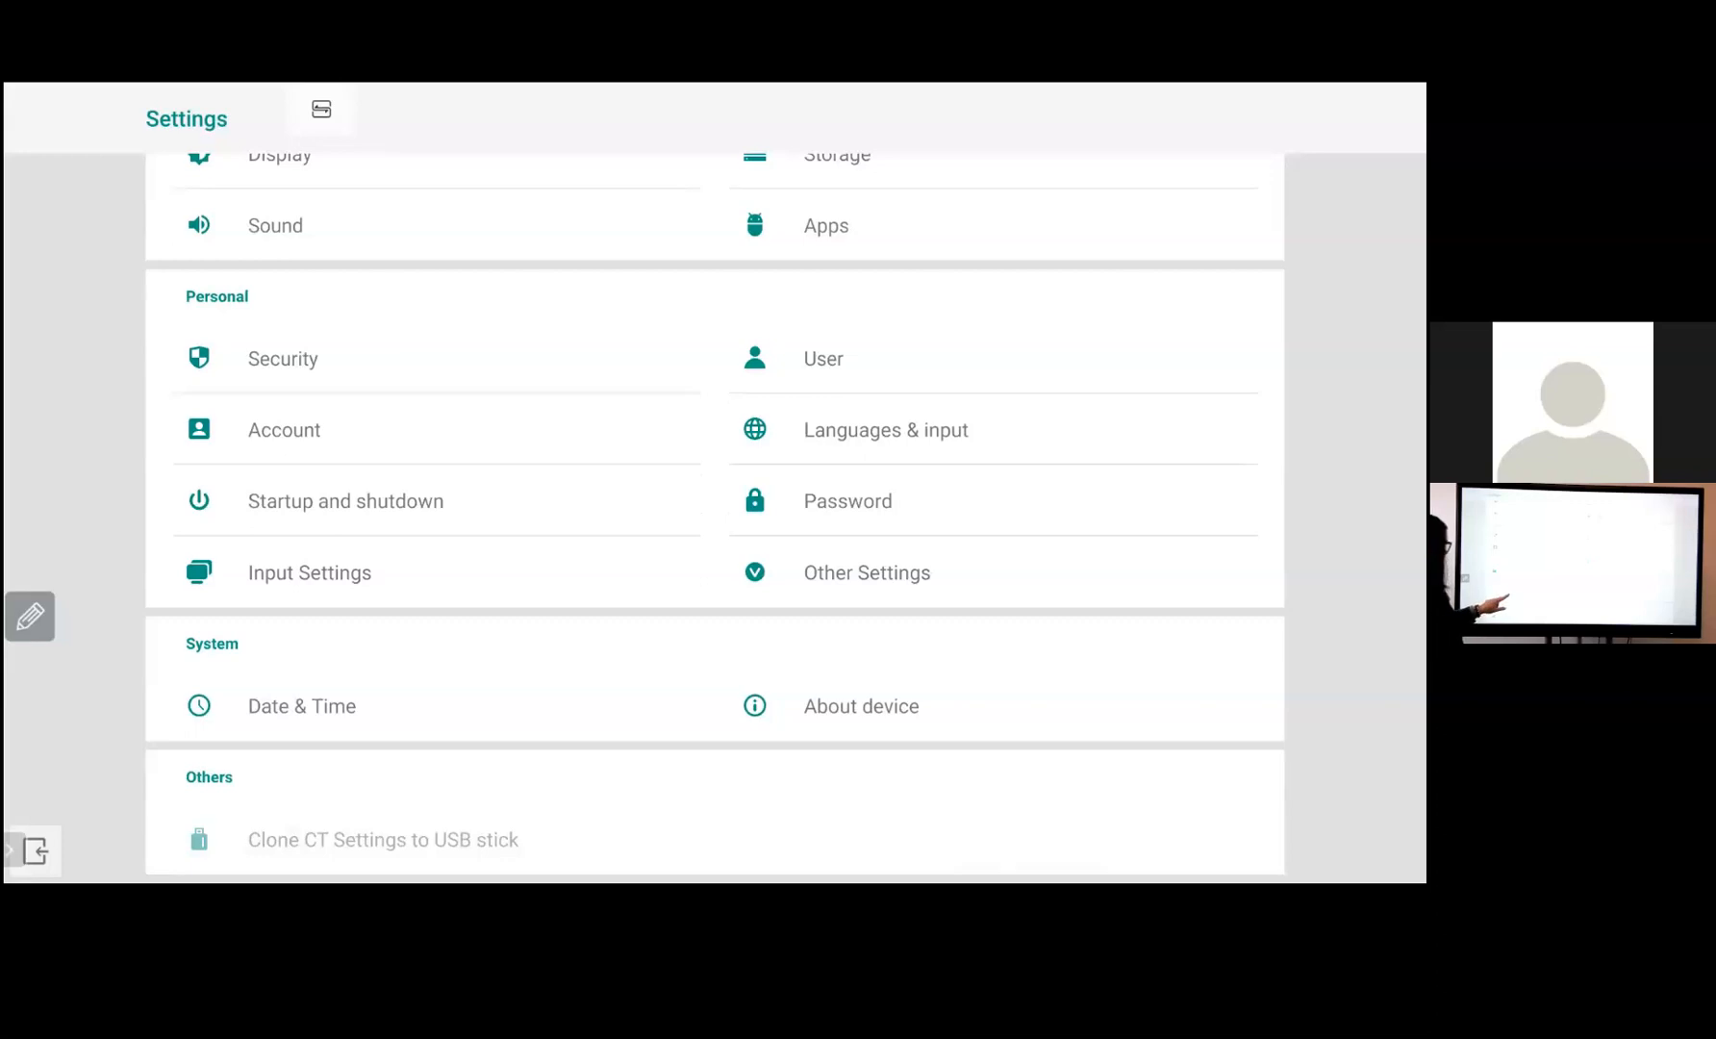
click(301, 706)
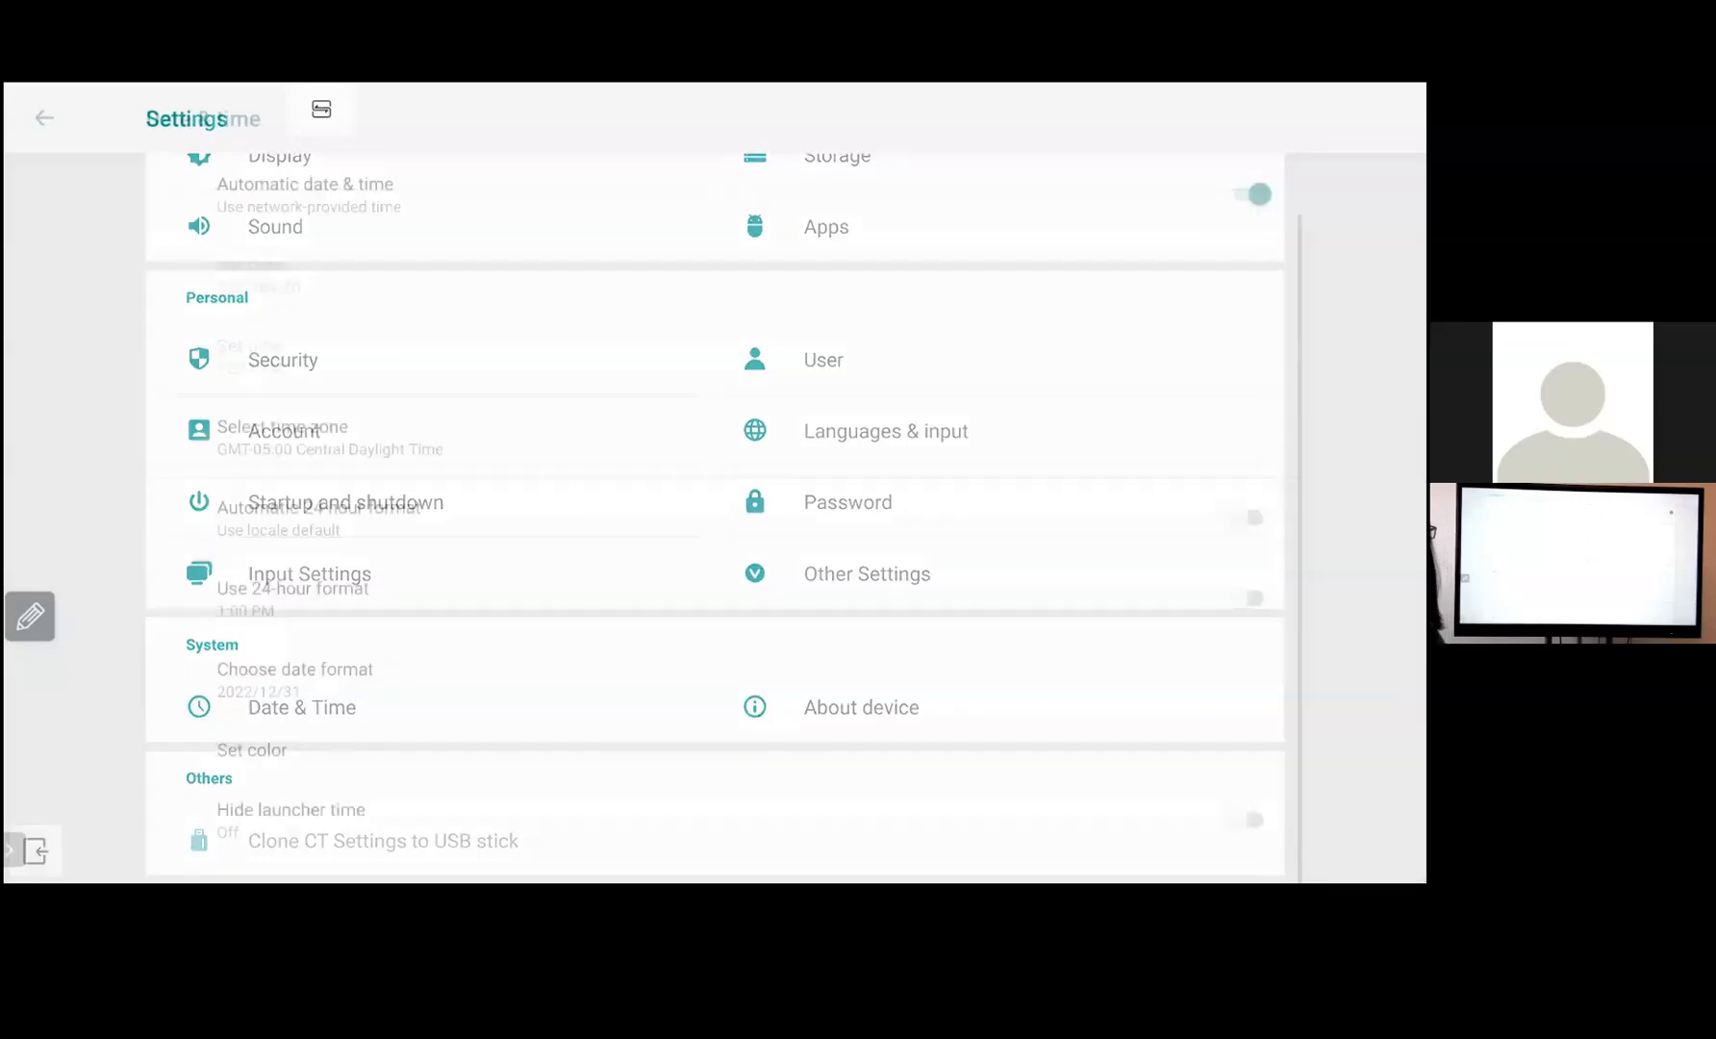
click(301, 707)
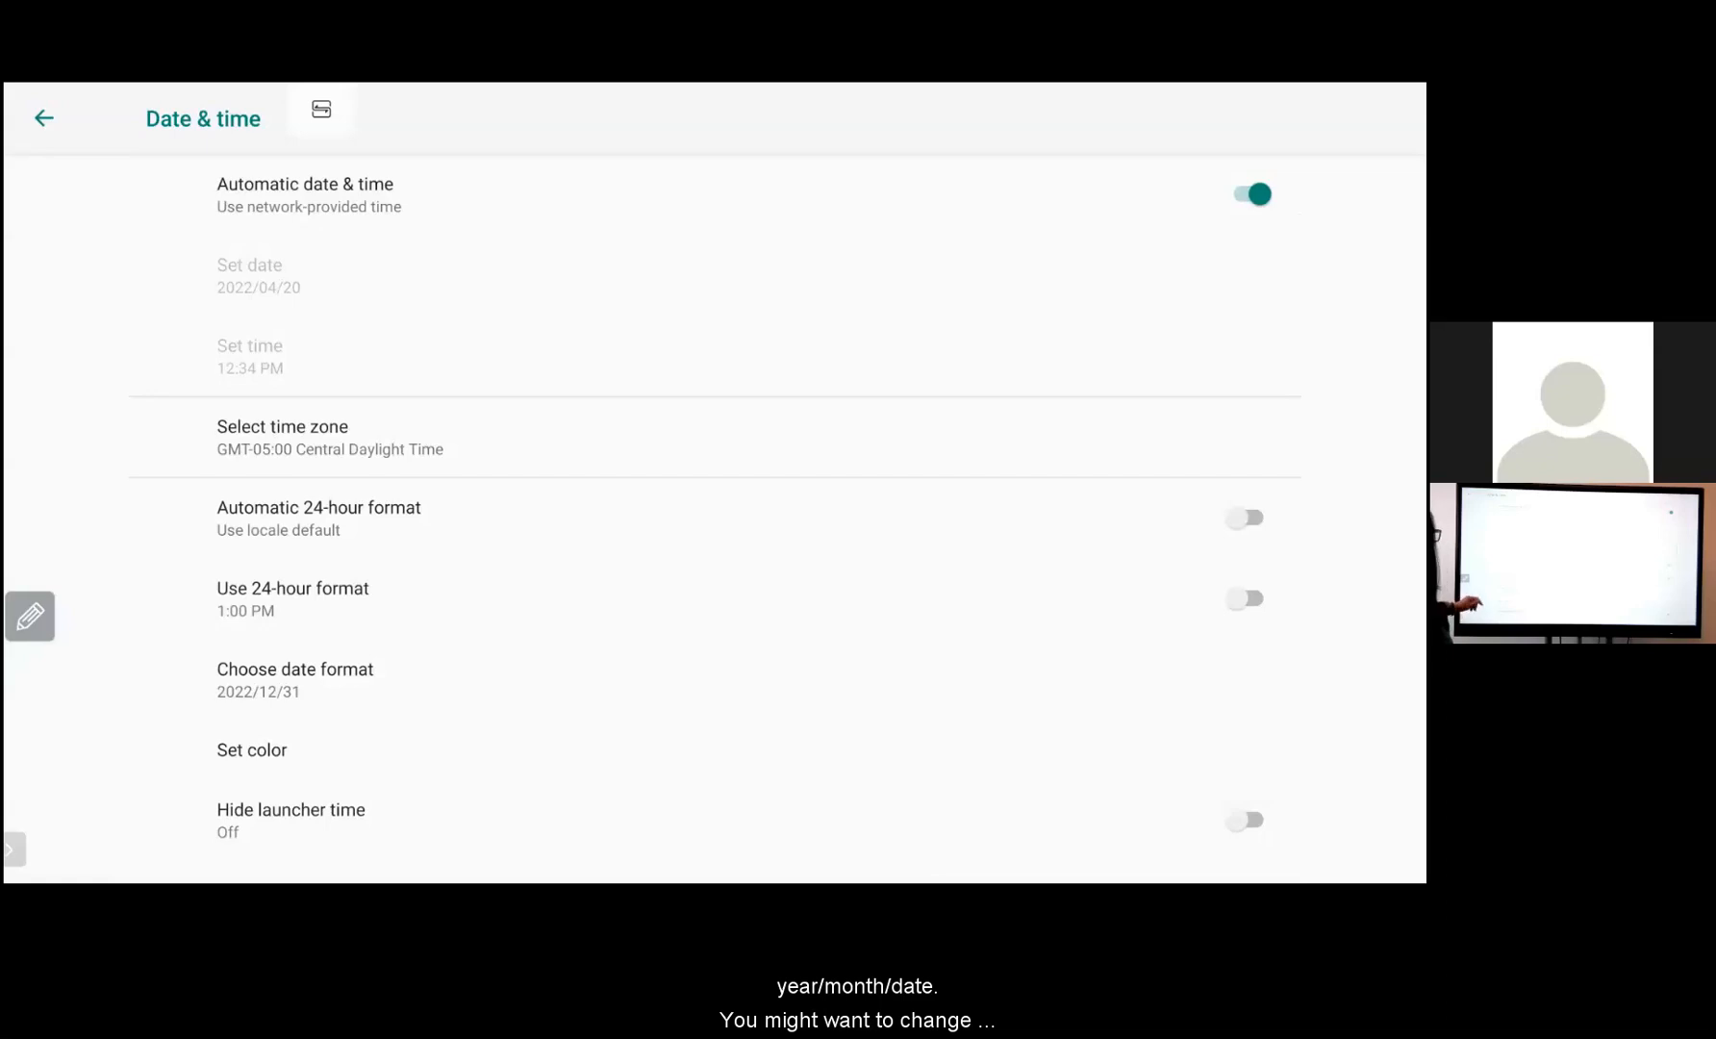
click(294, 679)
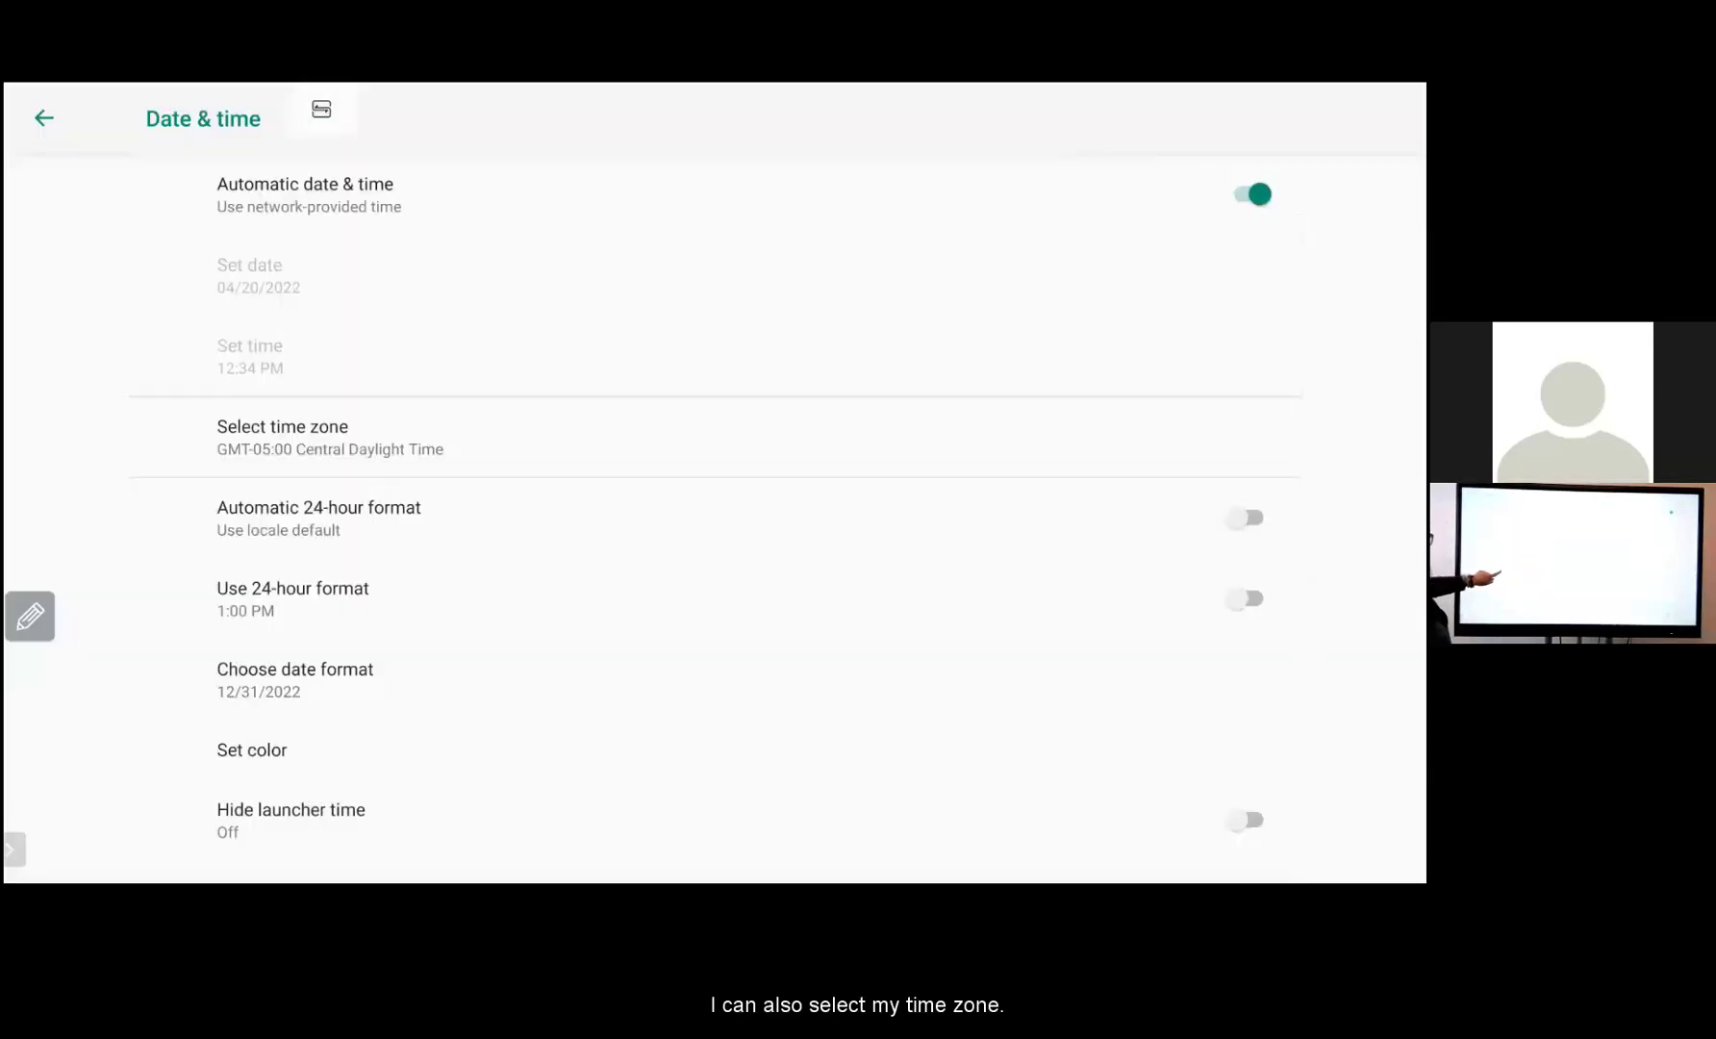
click(282, 436)
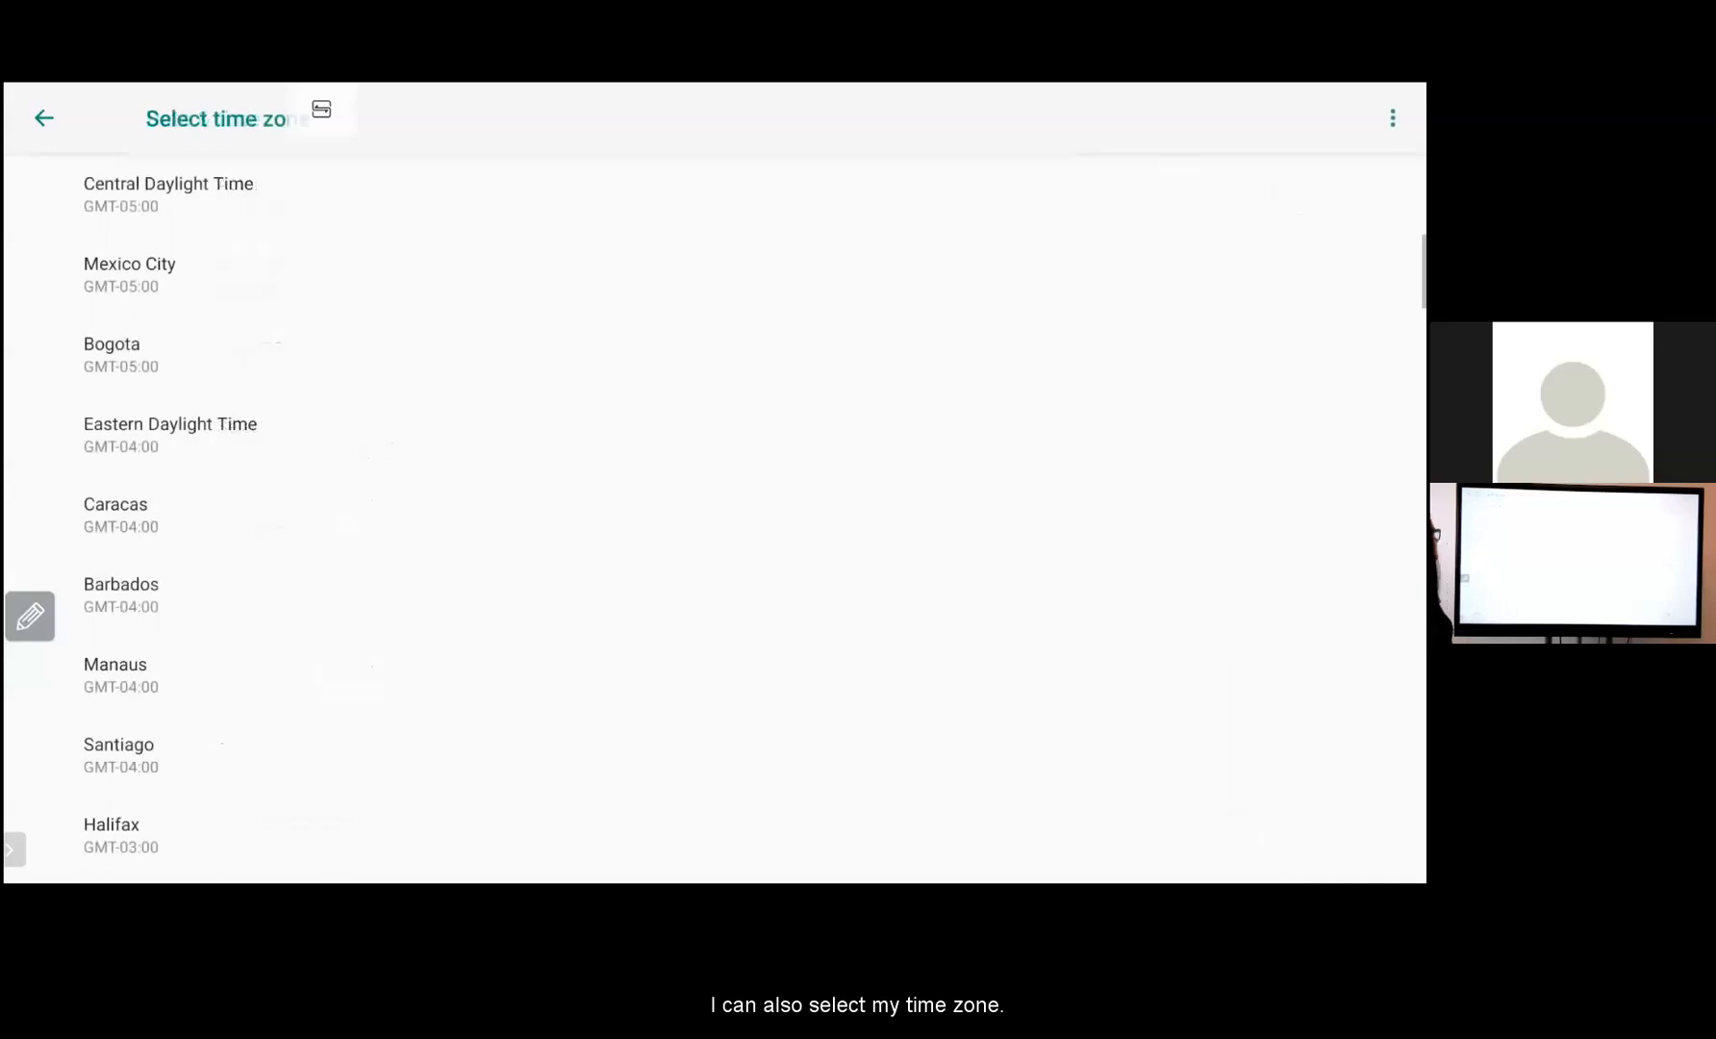
scroll(down, 3)
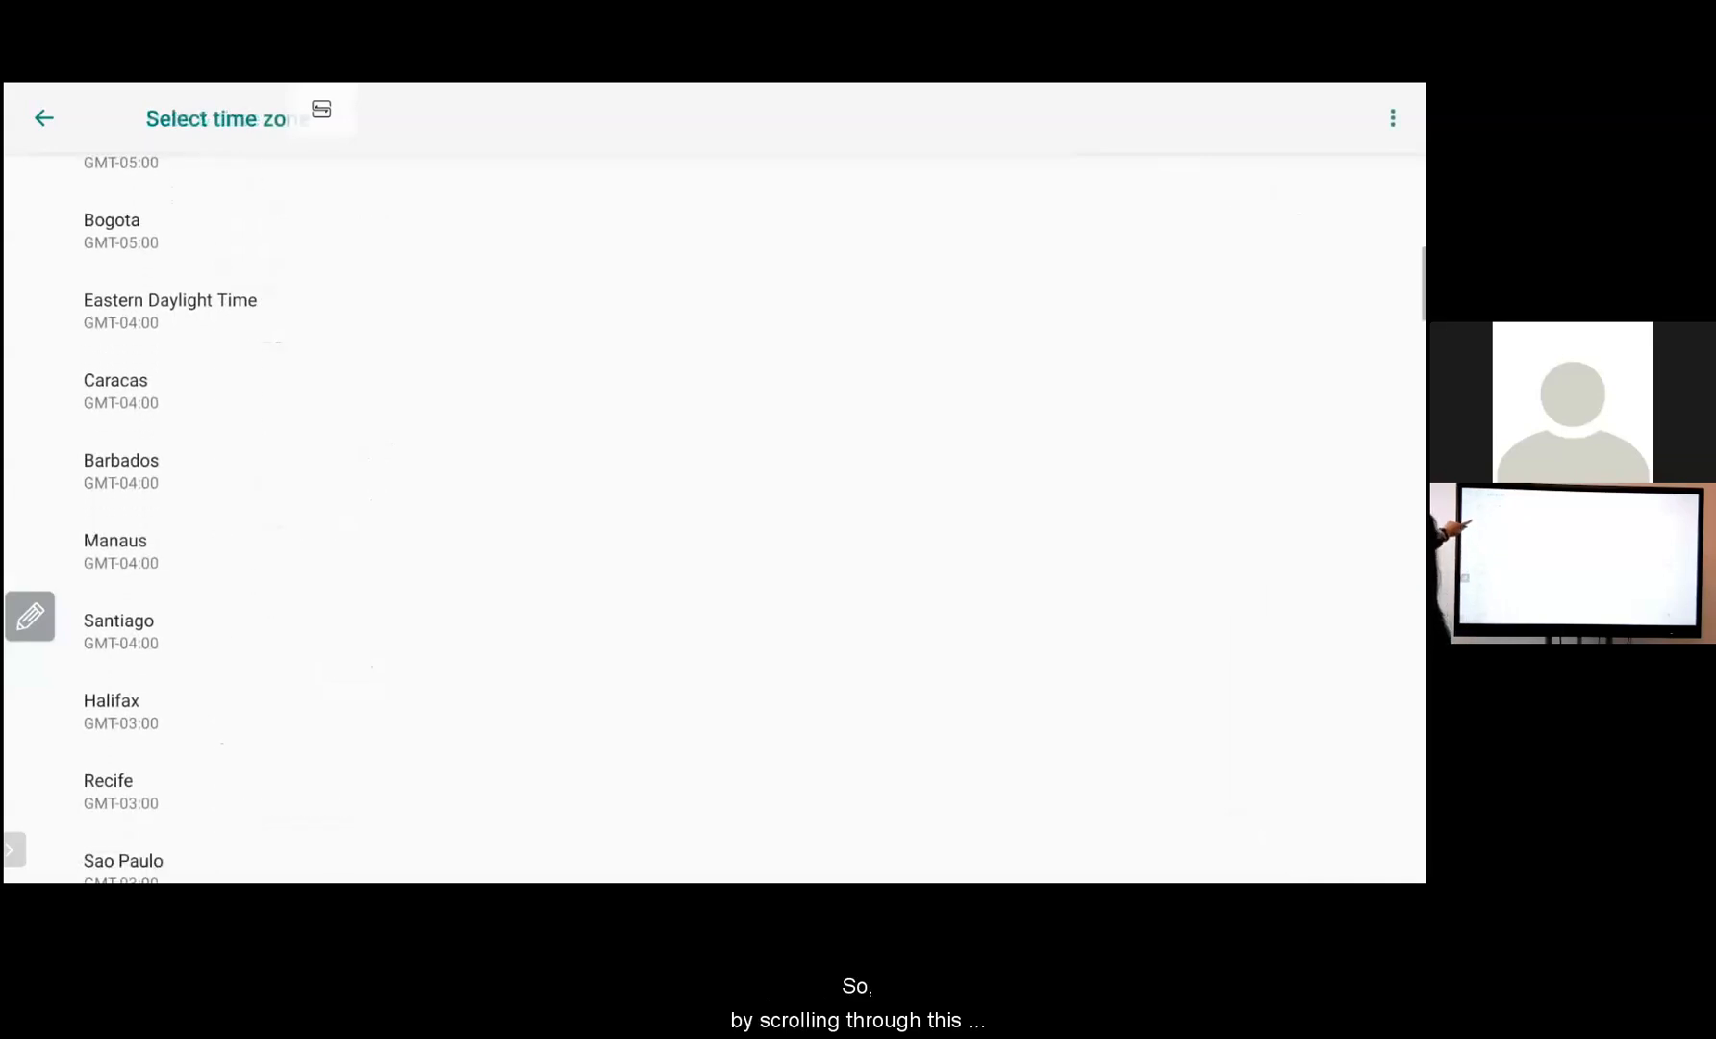
scroll(up, 3)
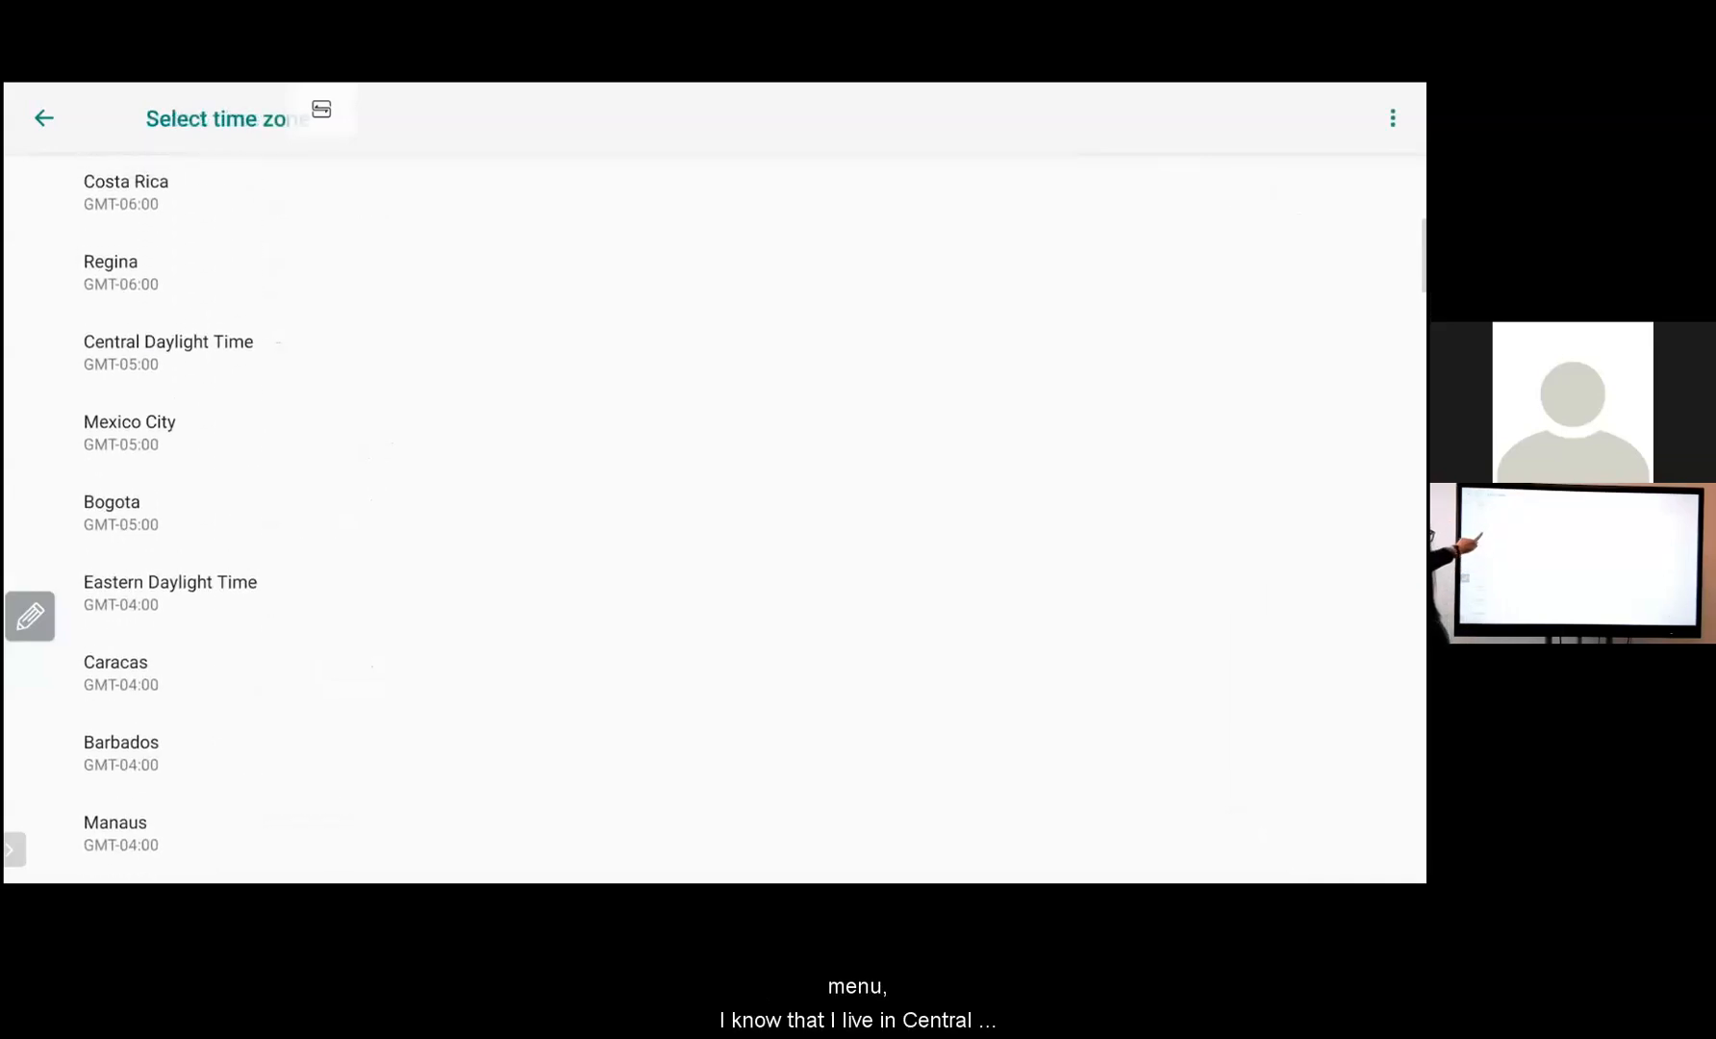
click(167, 351)
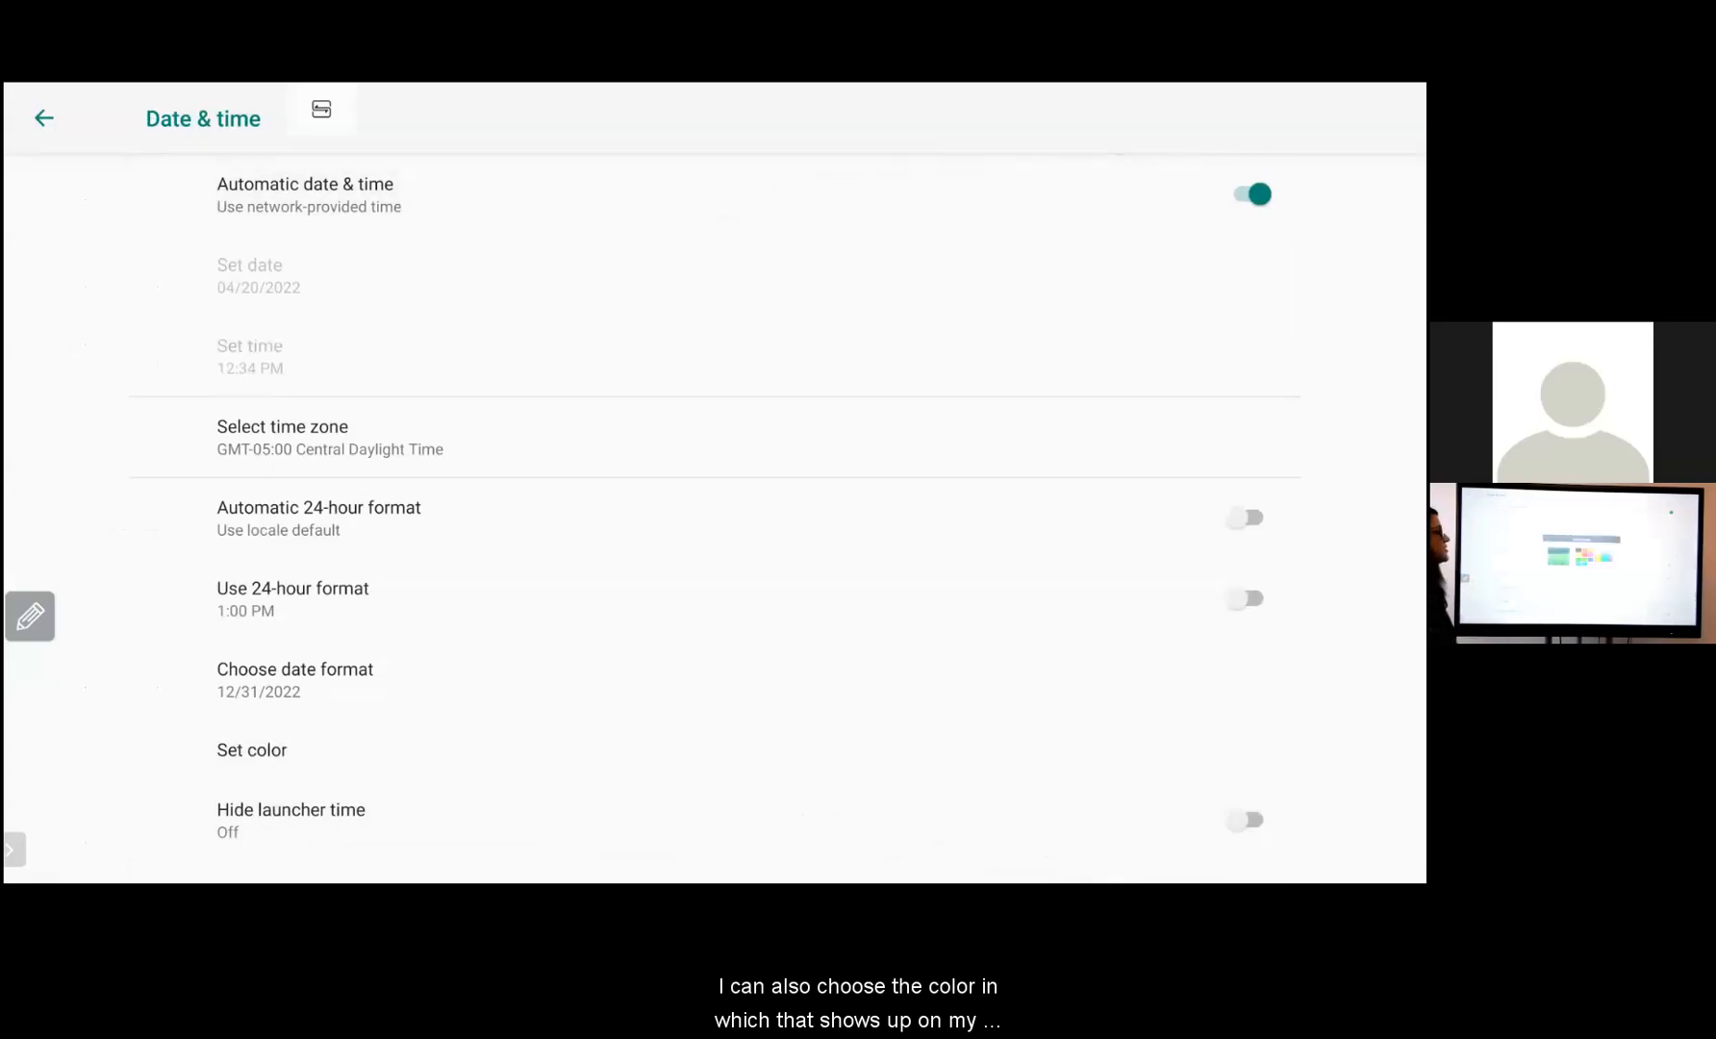
click(251, 749)
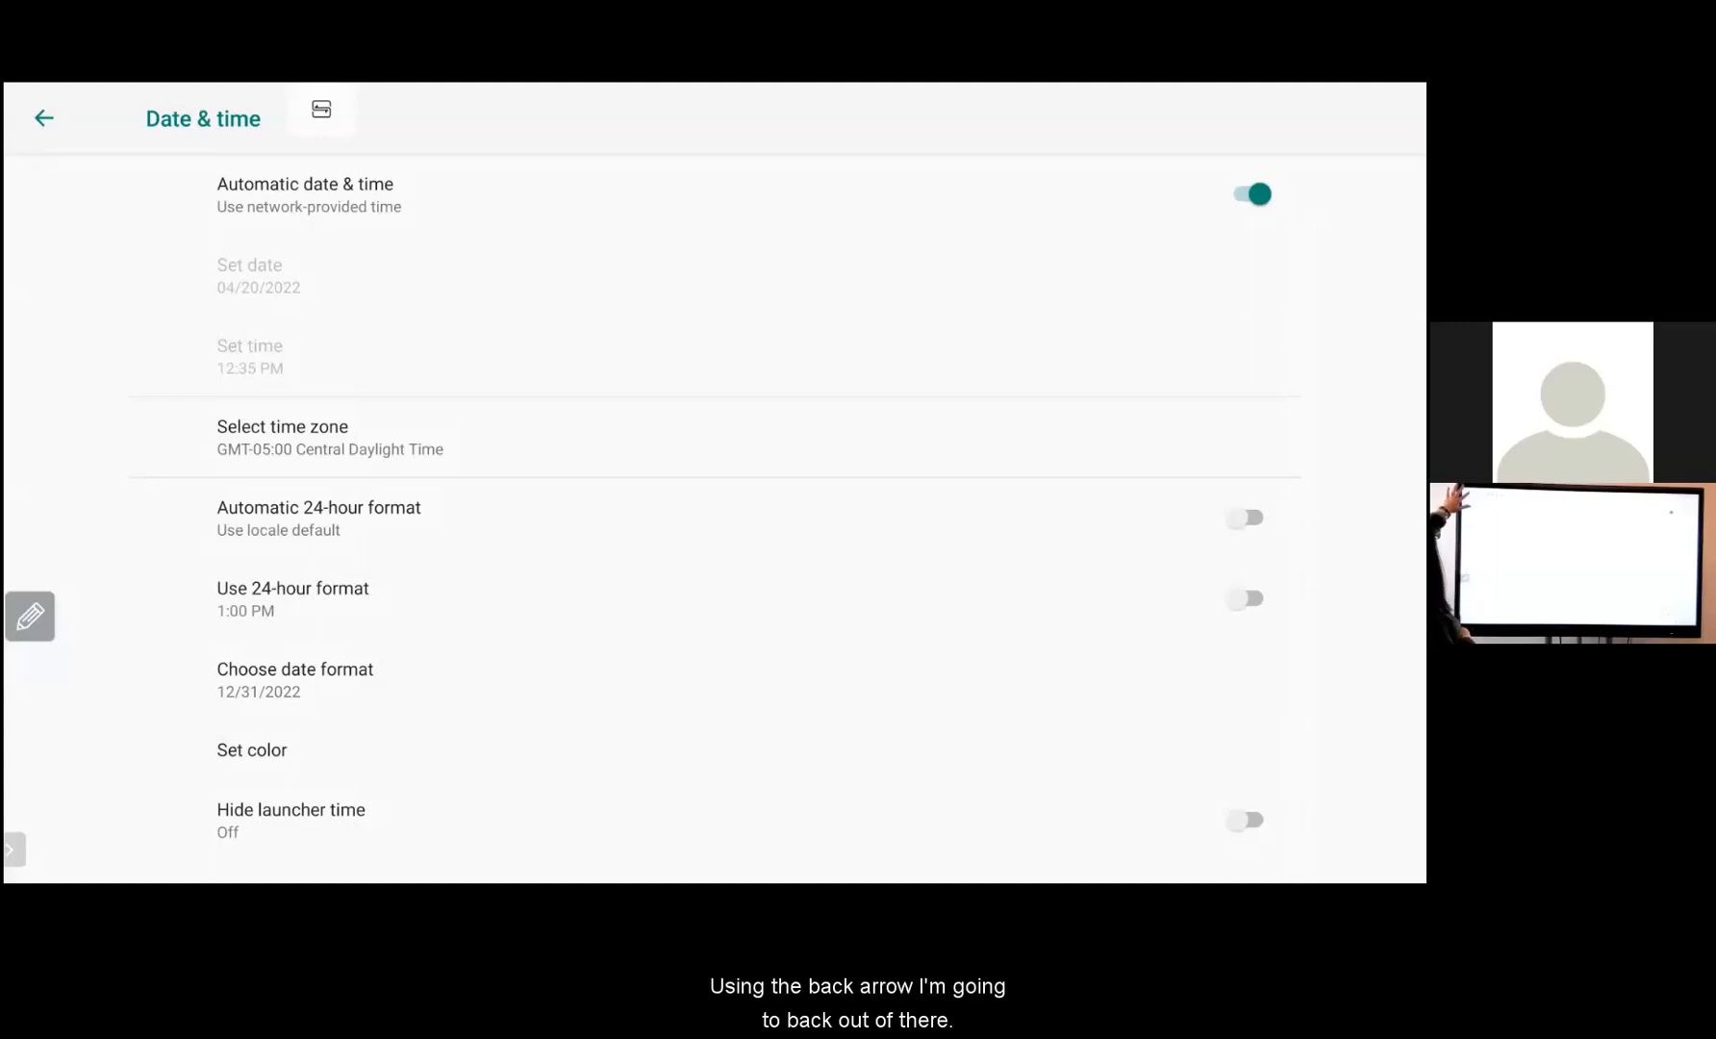
Exit Date & time settings and go to the launcher home screen via the Floating Pencil toolbar
click(46, 118)
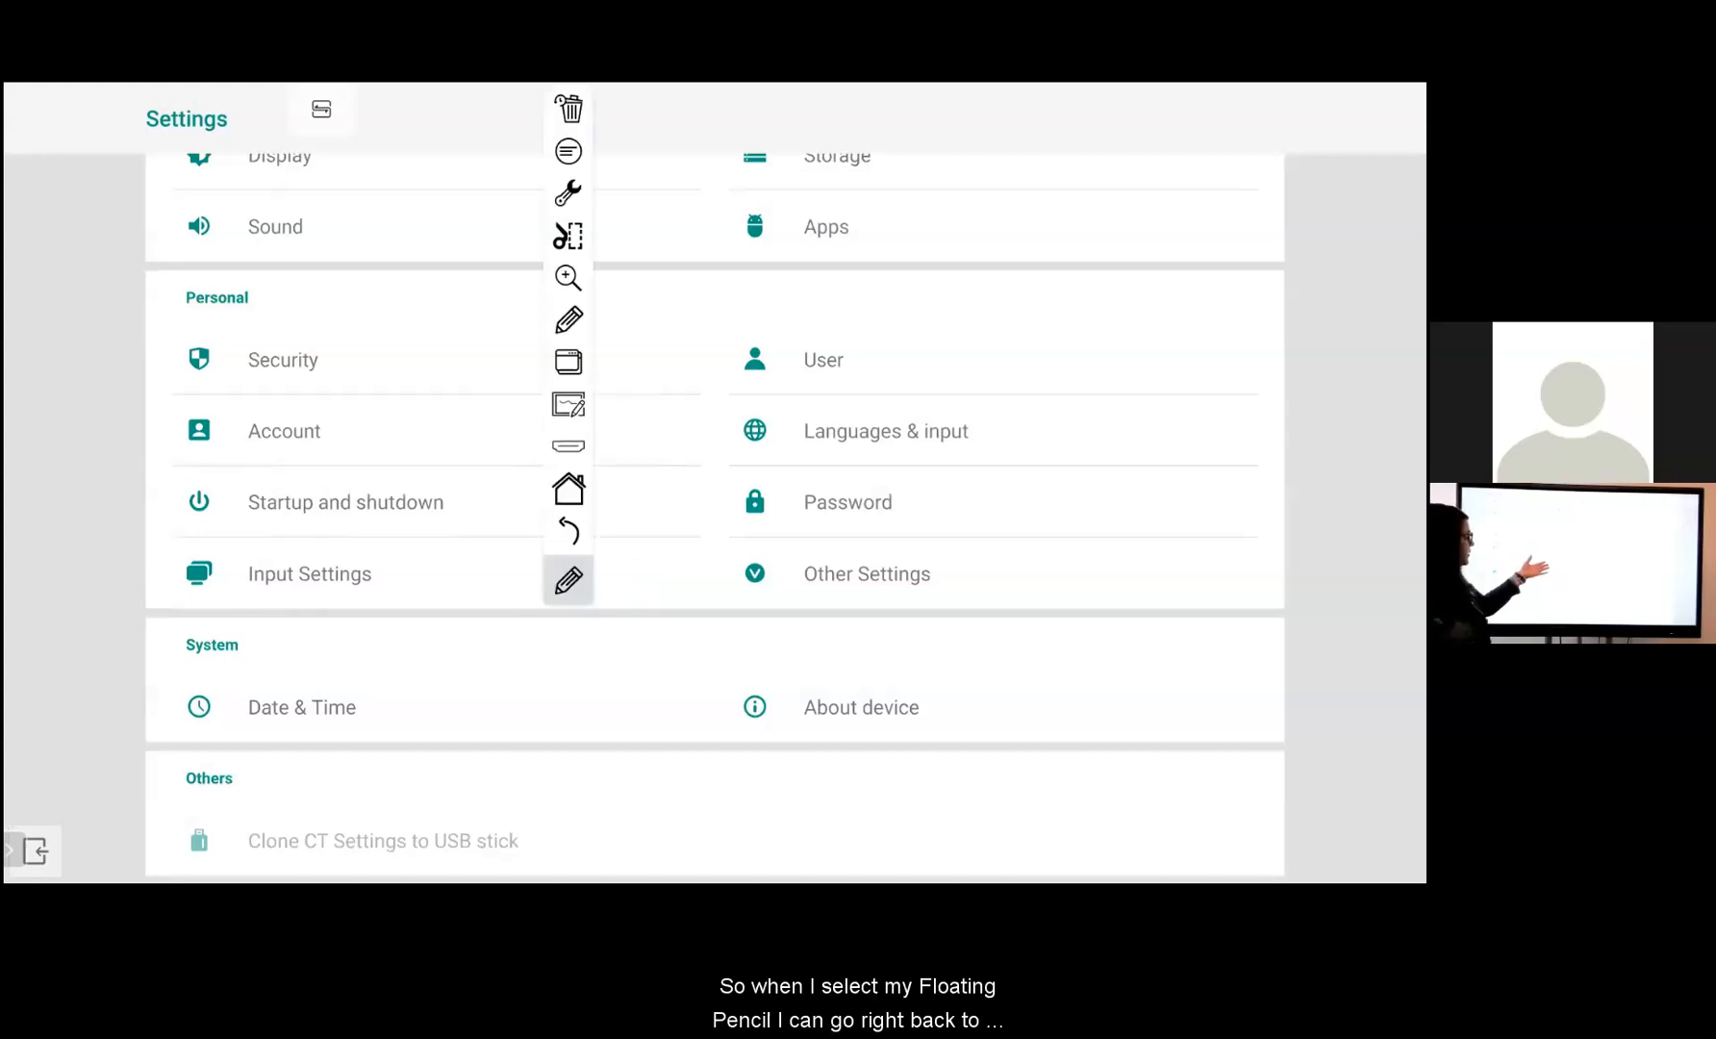
click(568, 581)
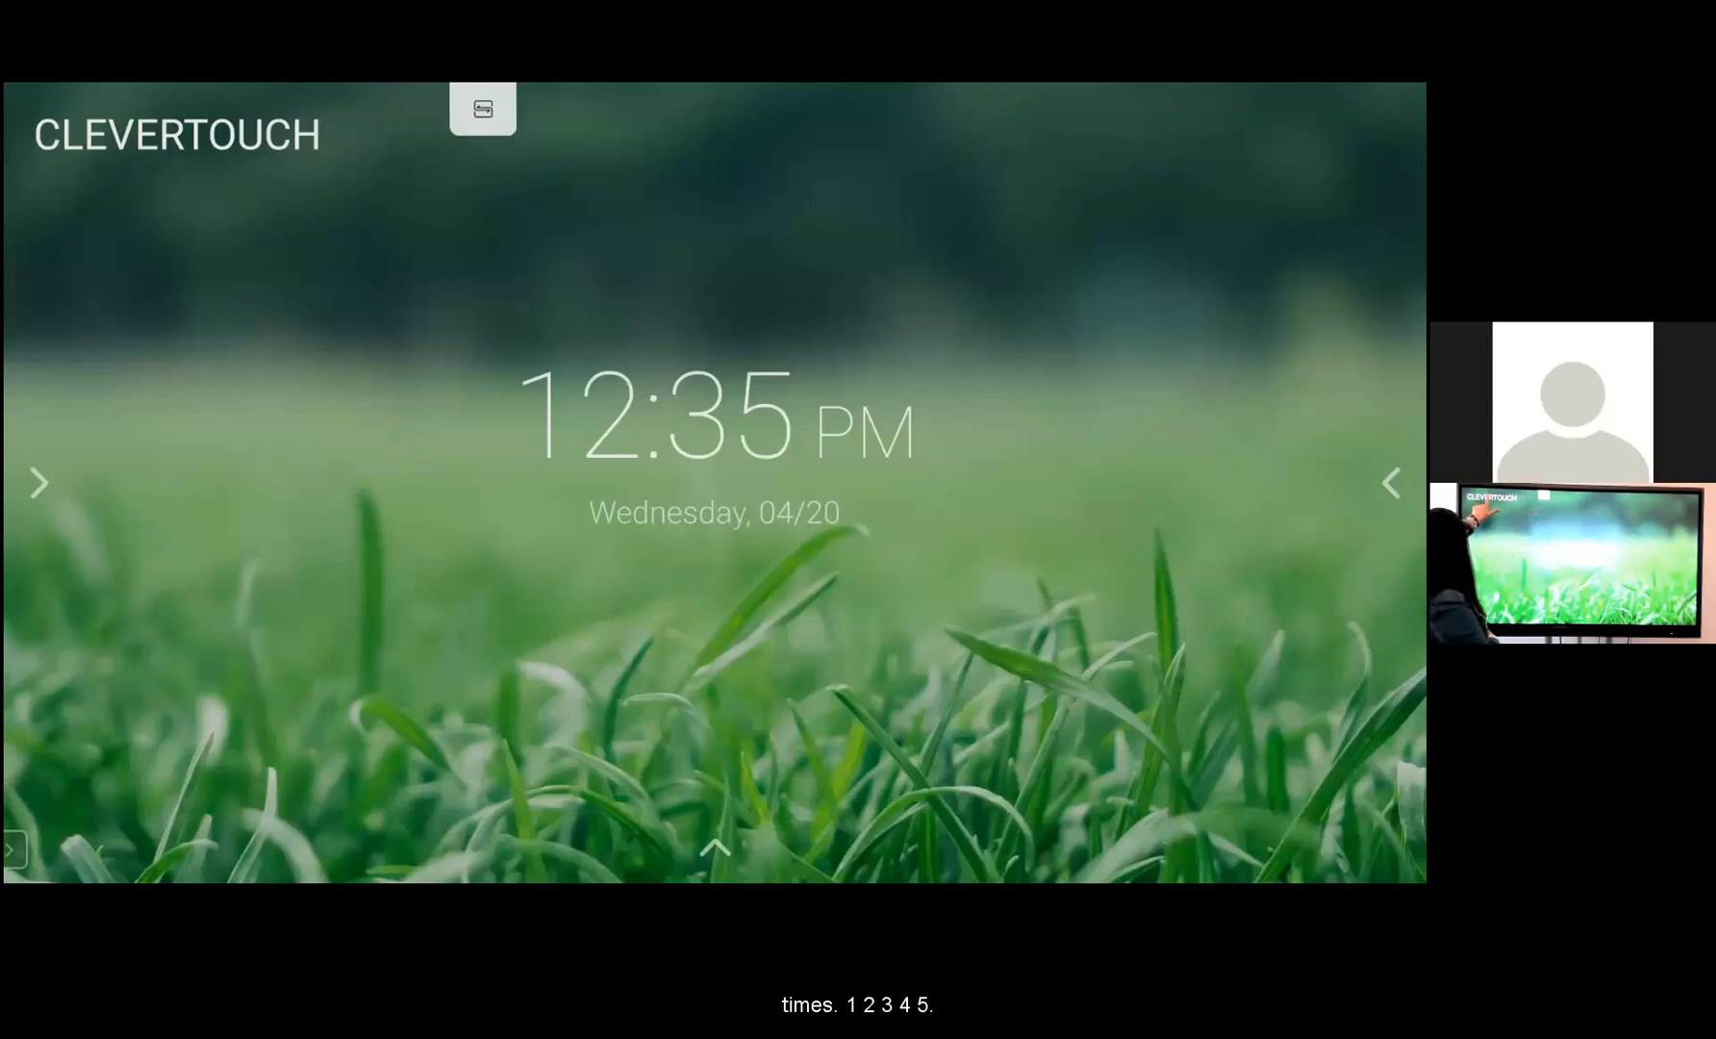
Open the CLEVERTOUCH home screen title for editing and confirm it unchanged
click(176, 146)
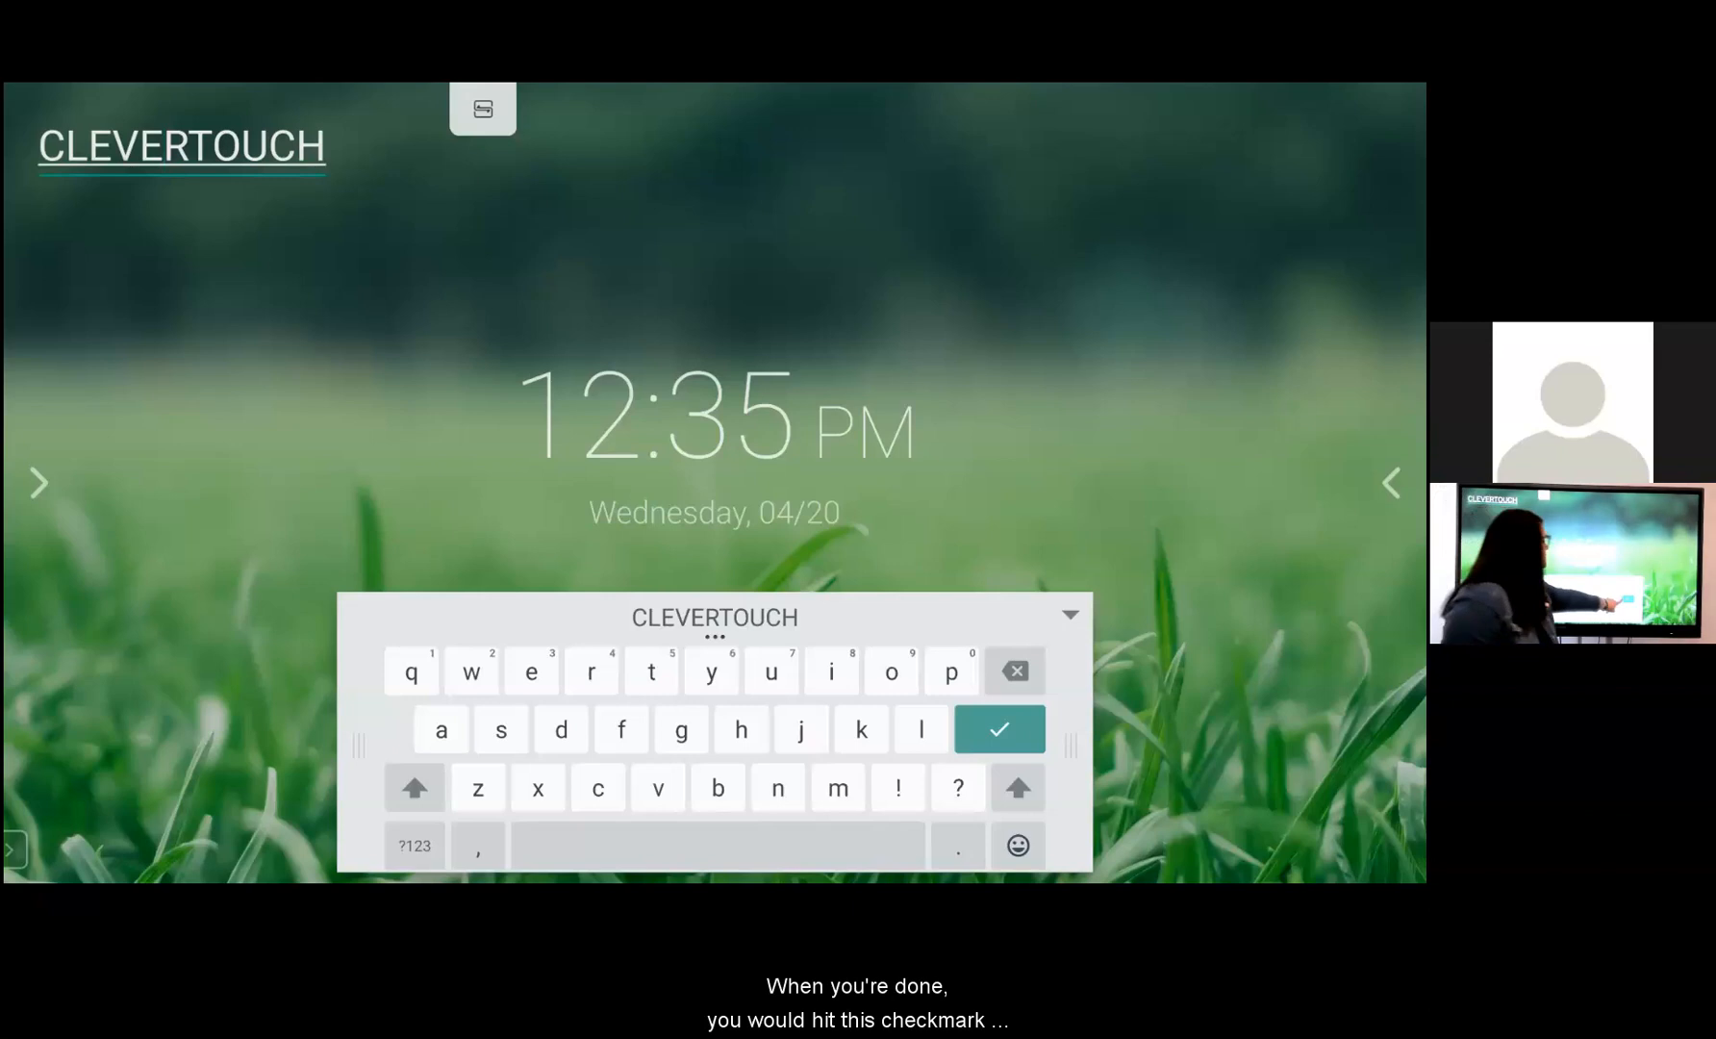
click(998, 729)
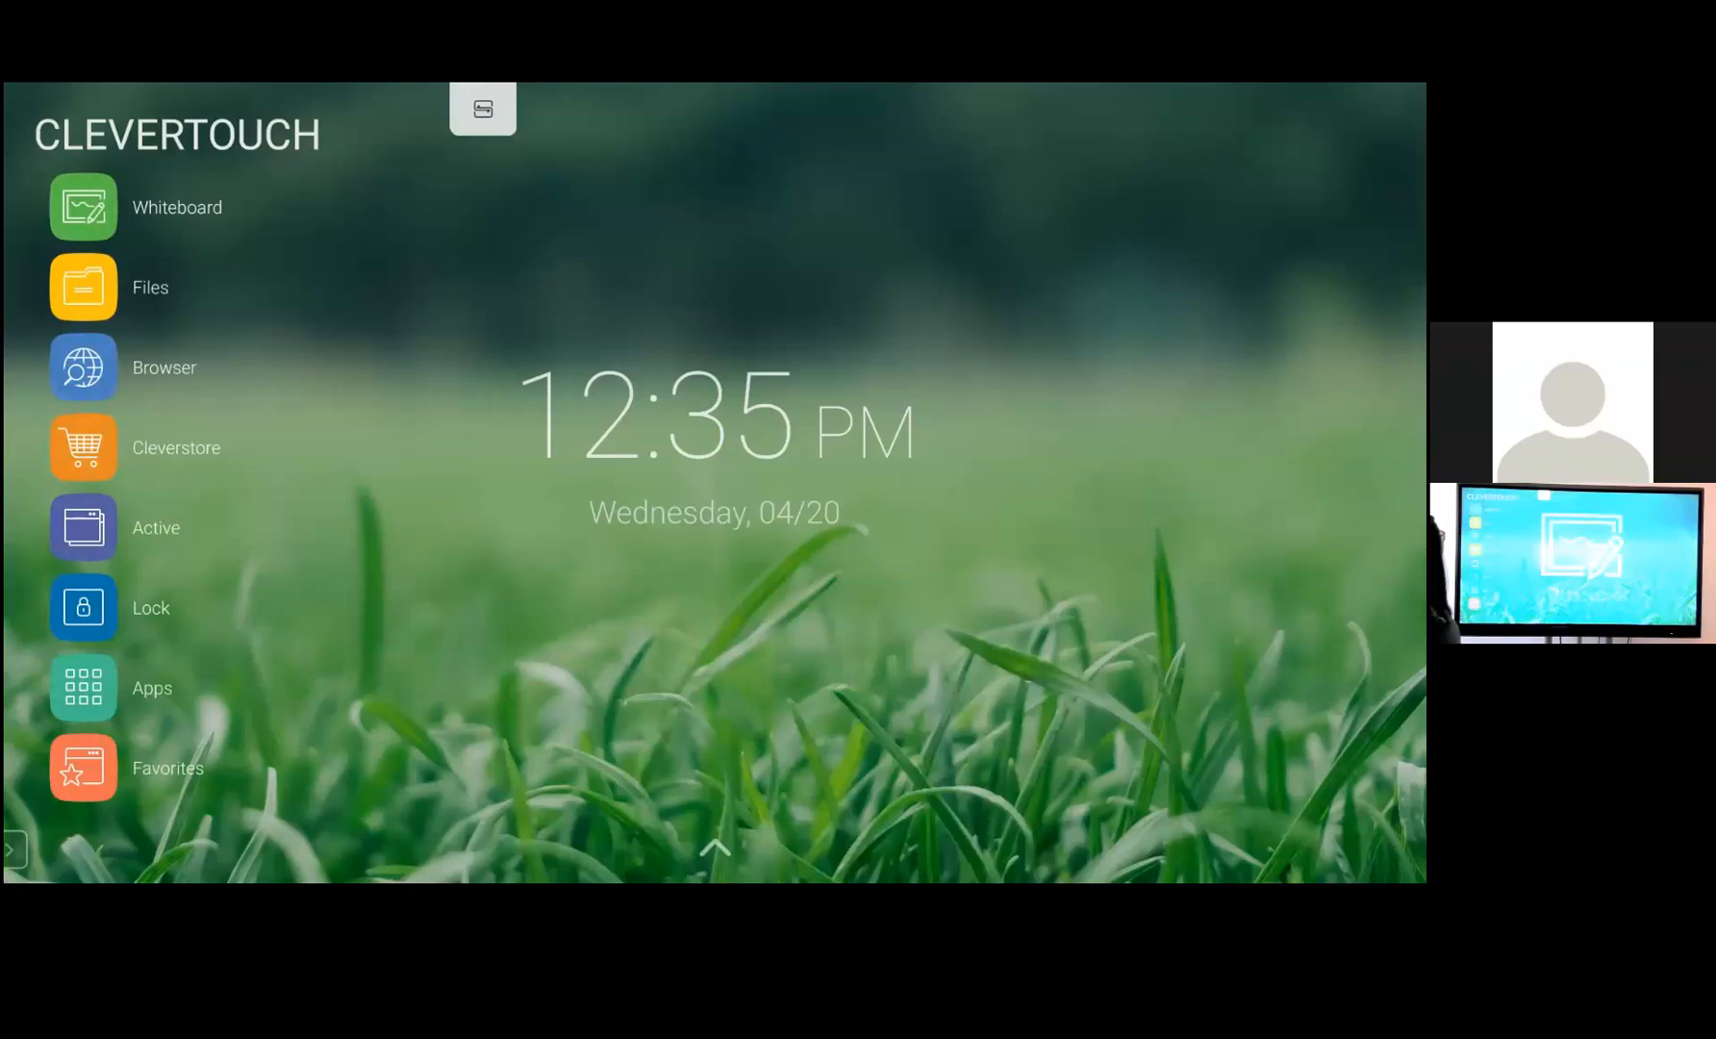
Launch a blank Whiteboard and show its New/Open/Save/Background menu
click(82, 205)
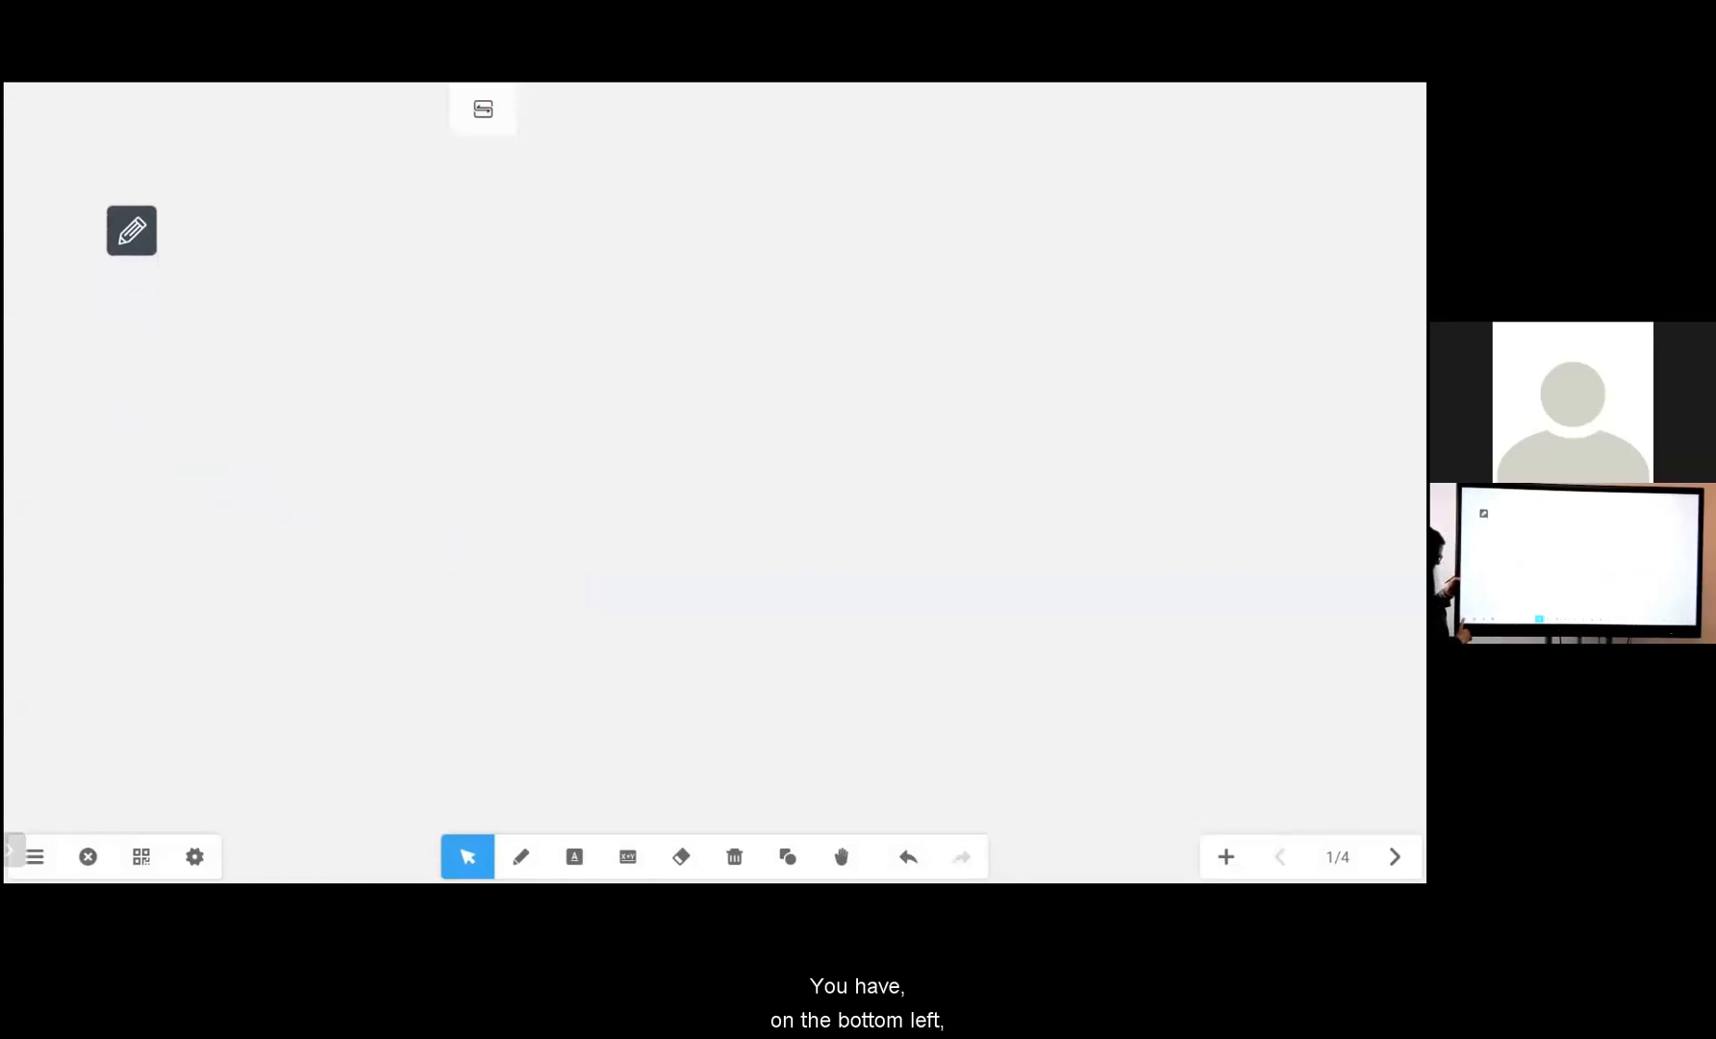
click(37, 856)
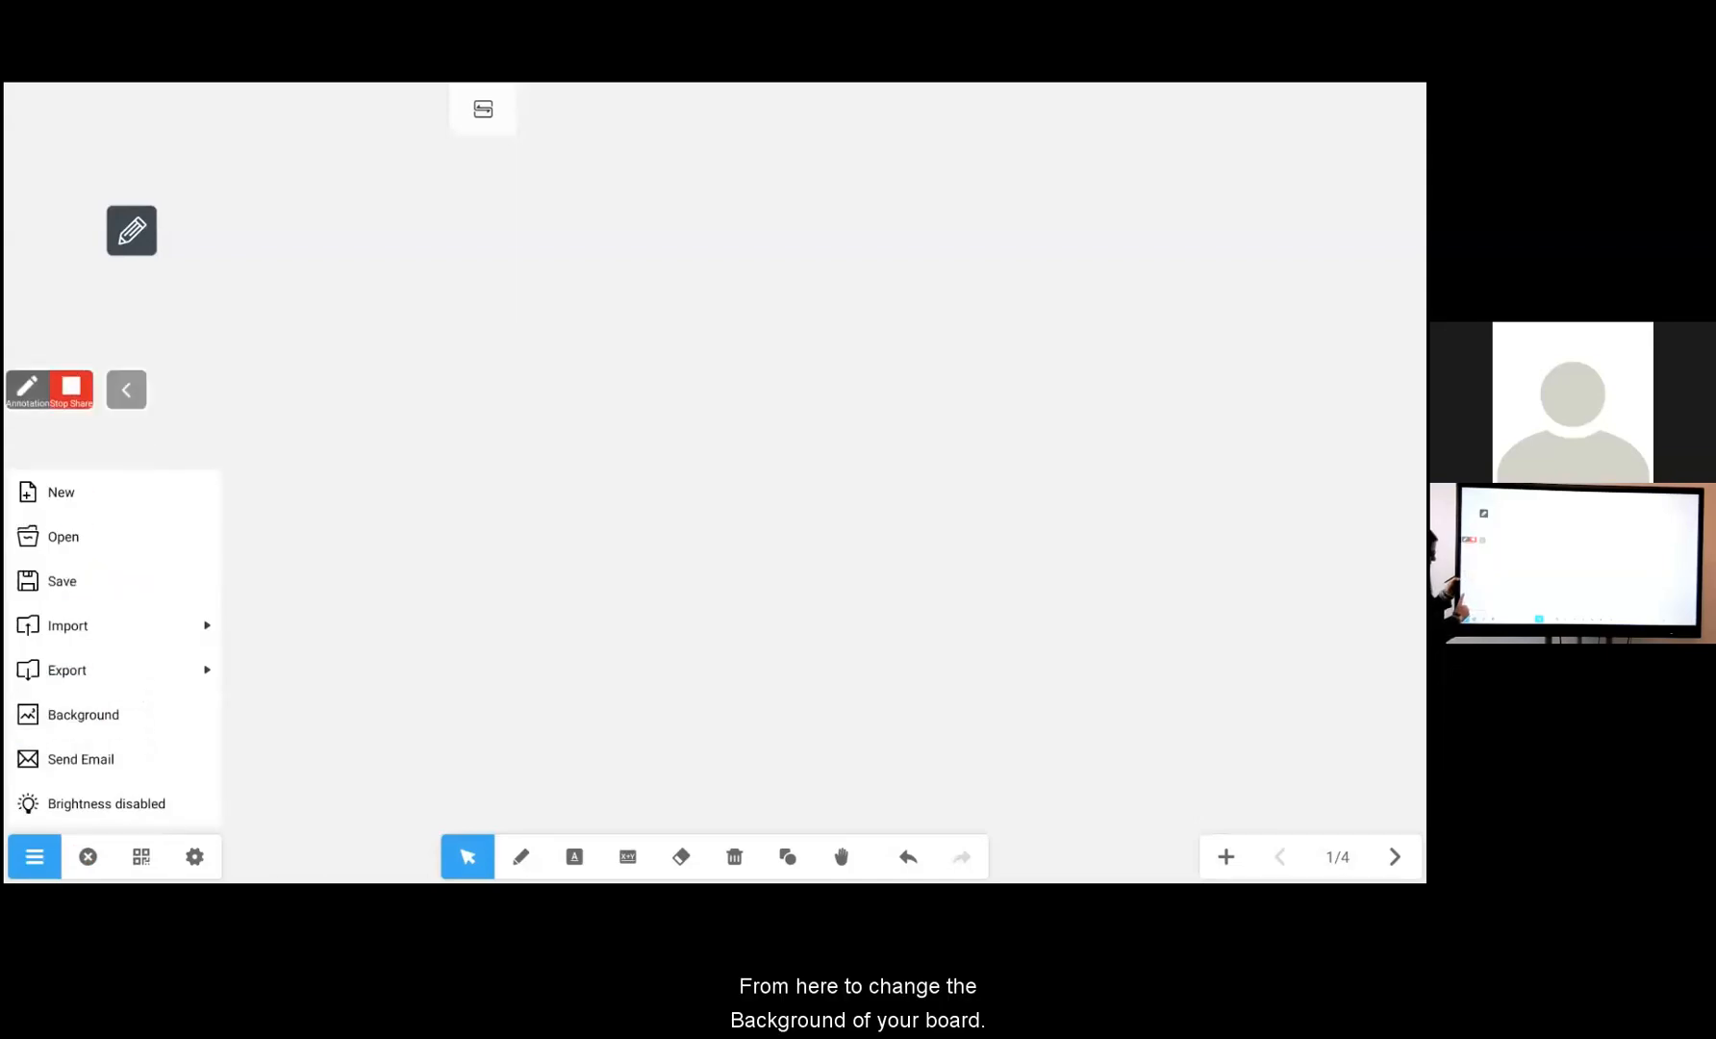
Browse the Texture and Custom backgrounds, then apply the very dark green colour
click(83, 713)
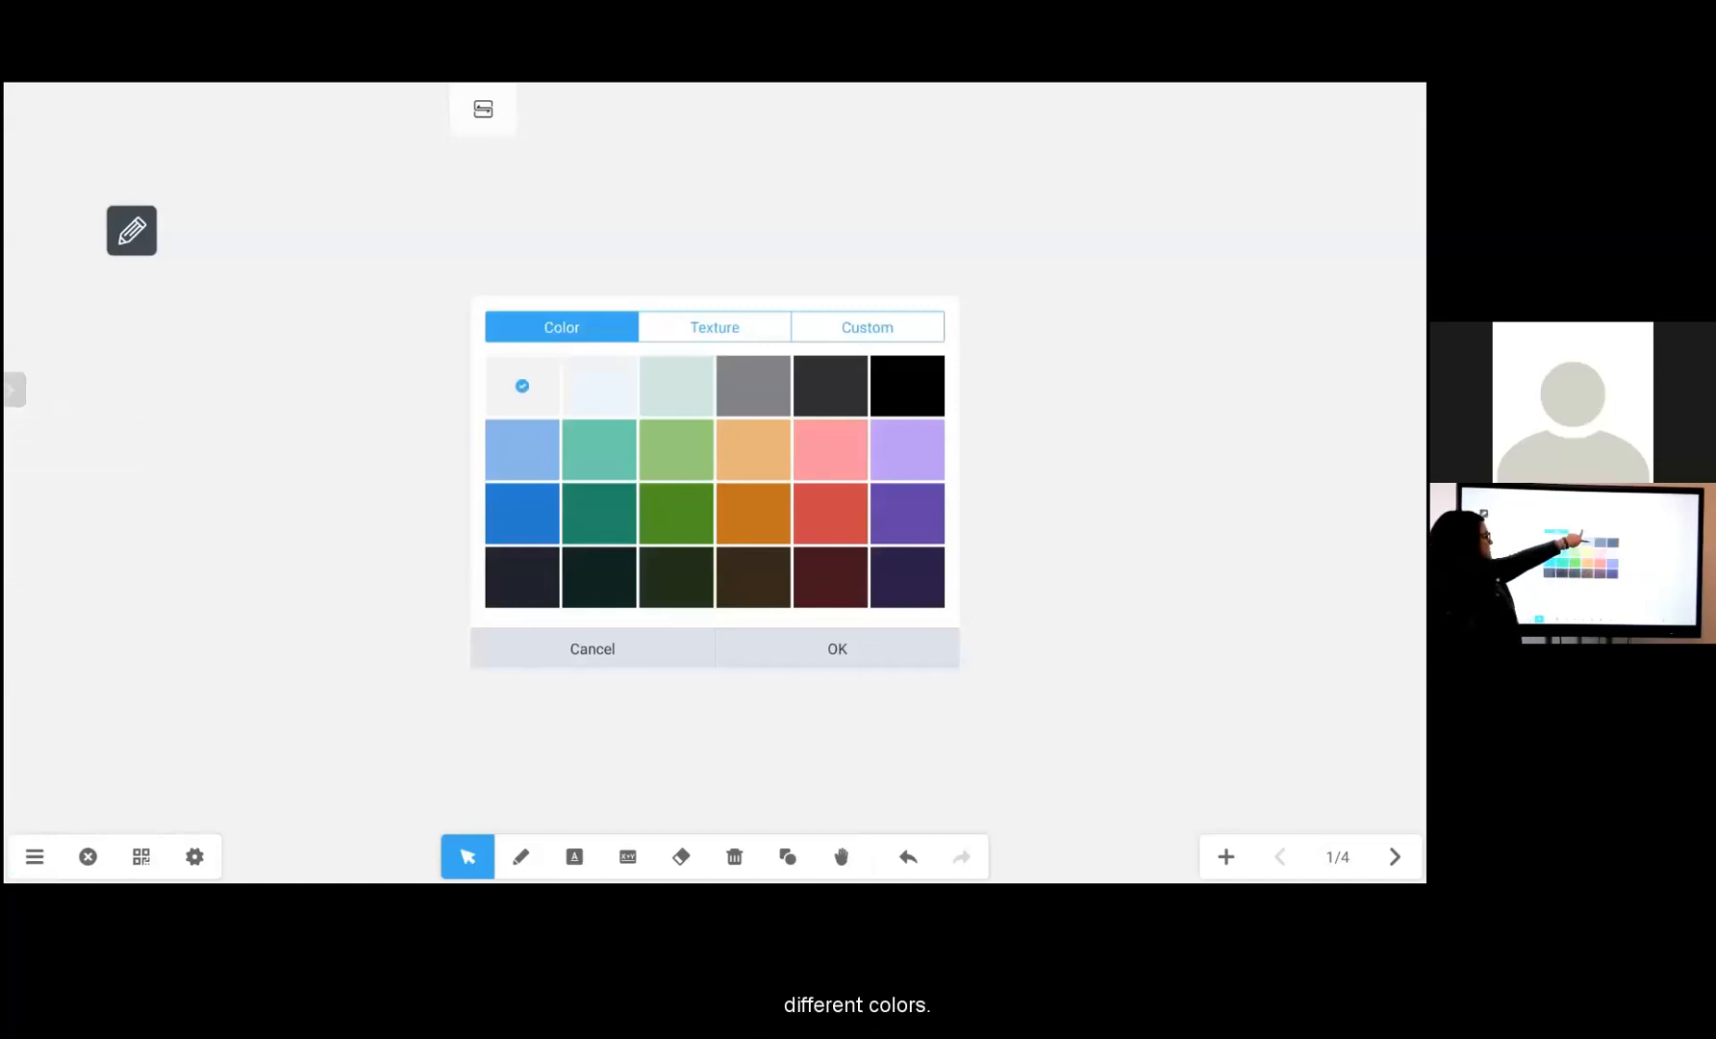
click(714, 327)
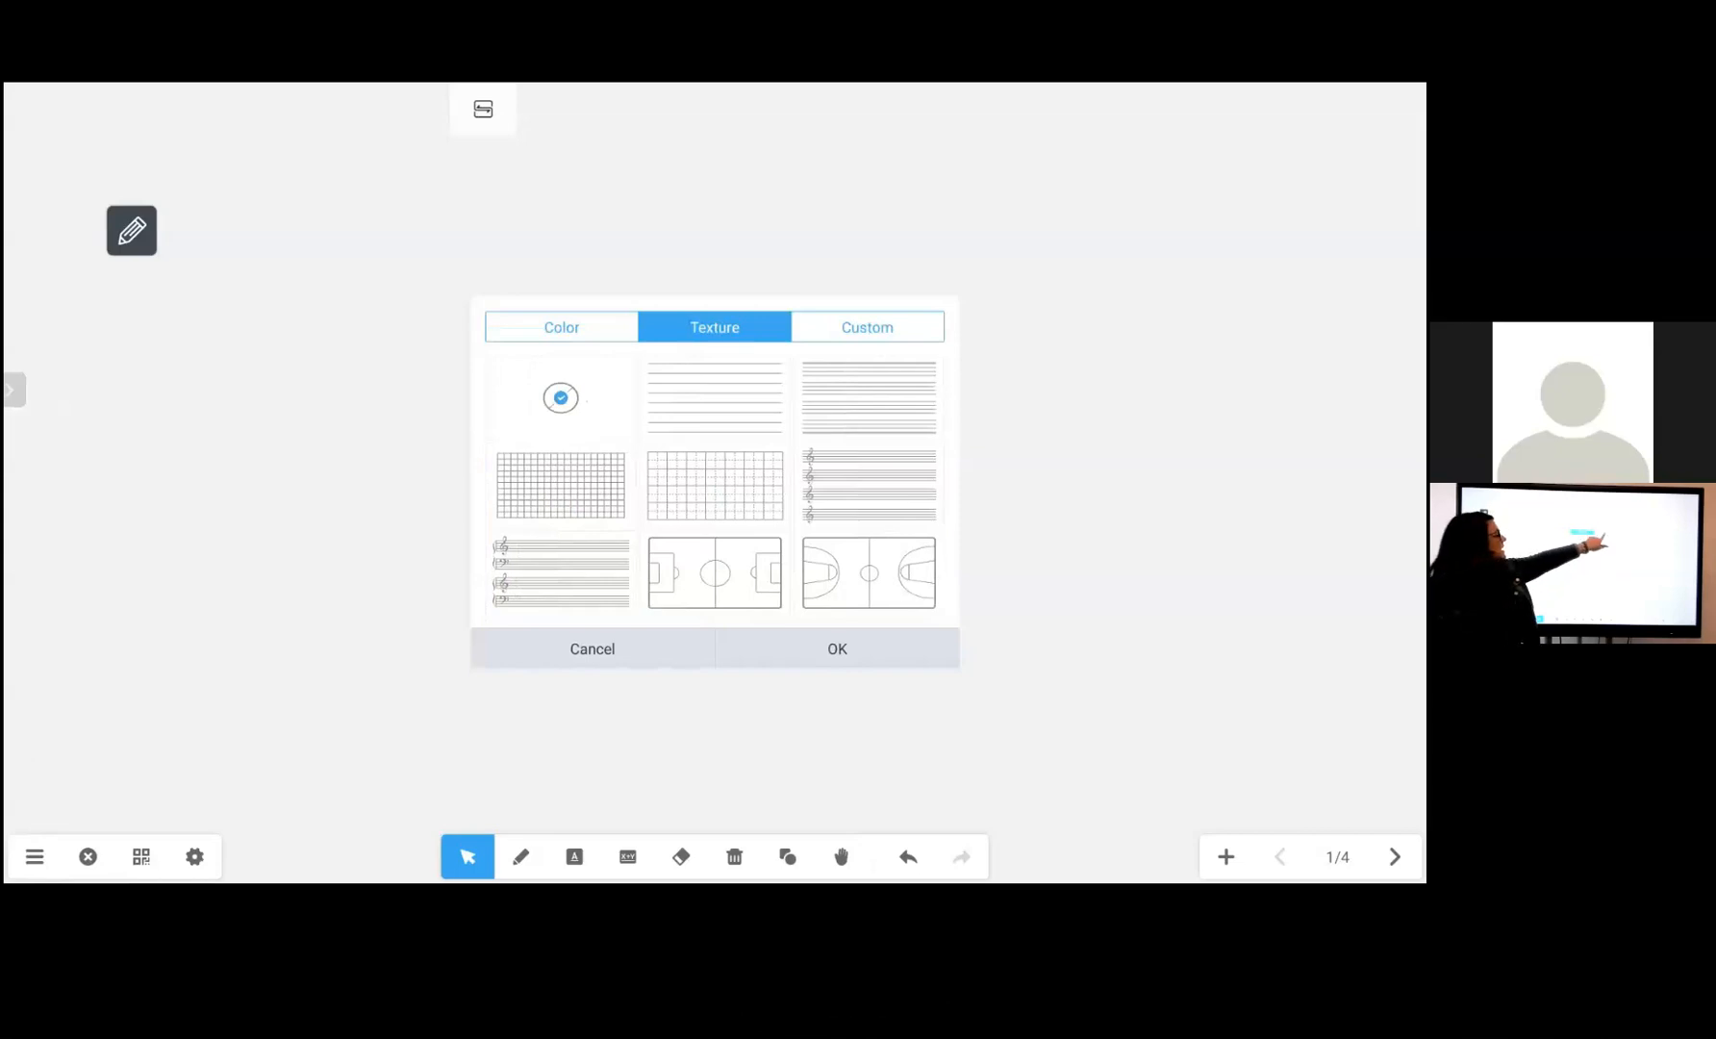
click(867, 327)
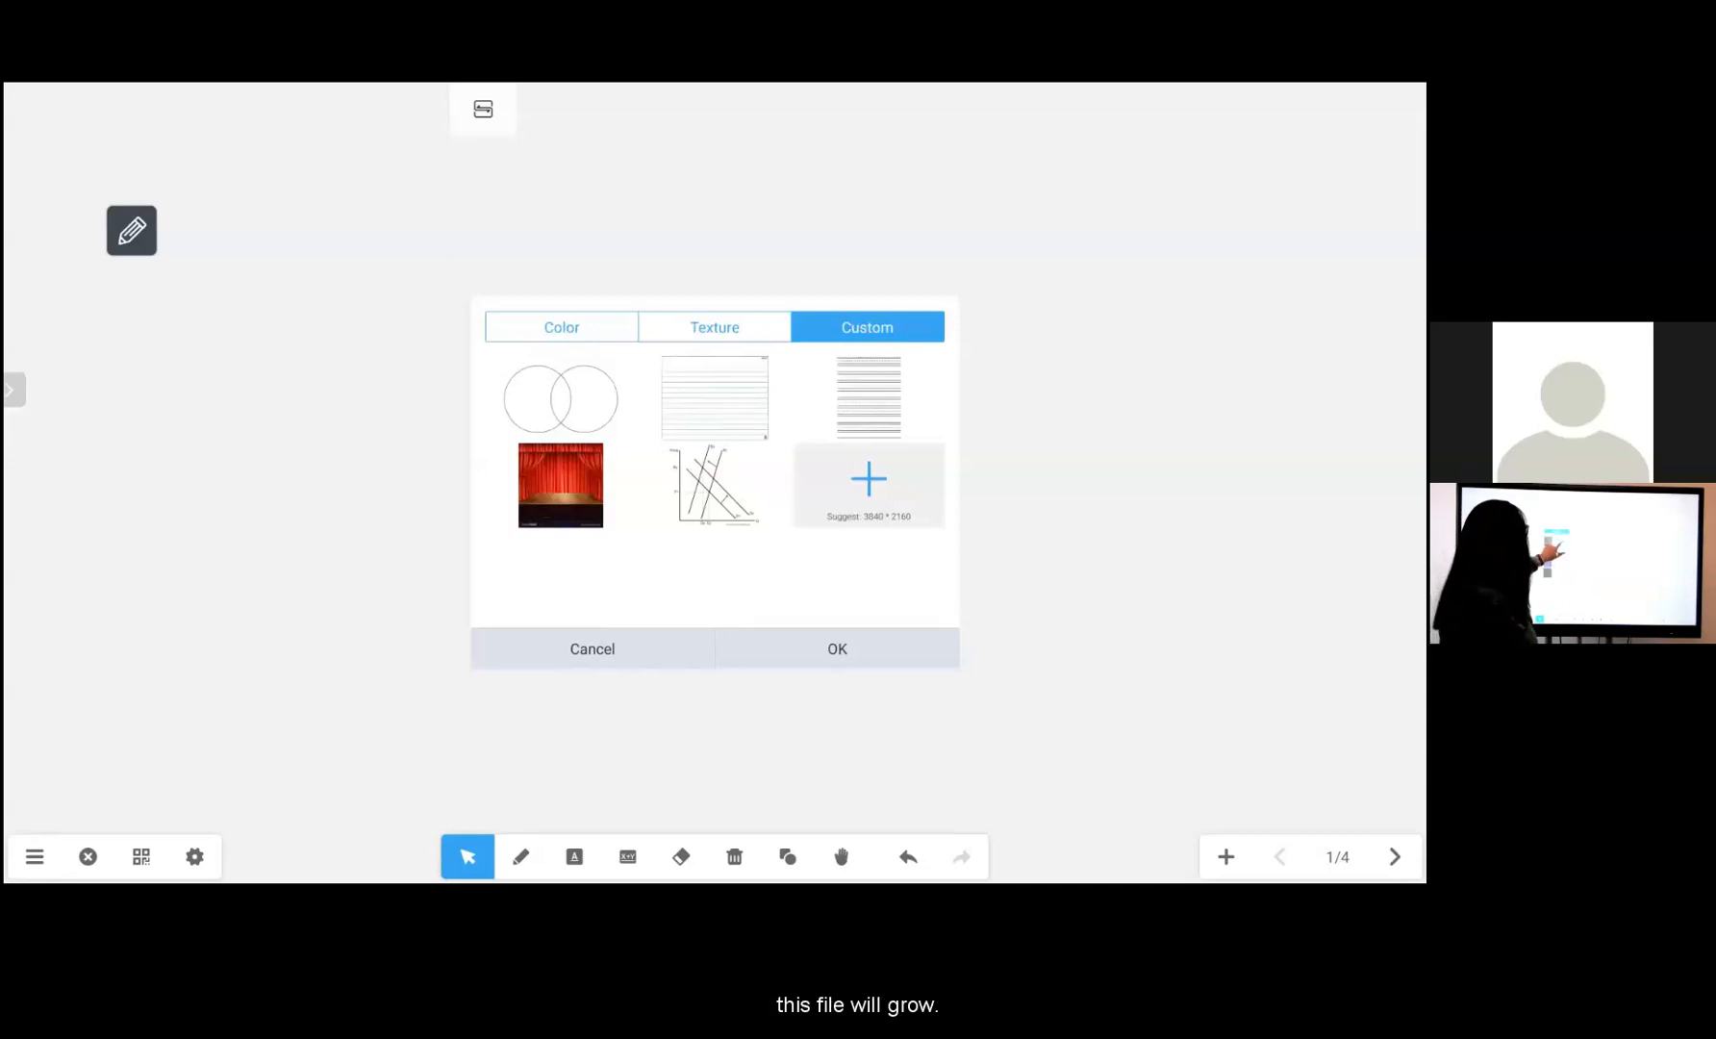
click(560, 327)
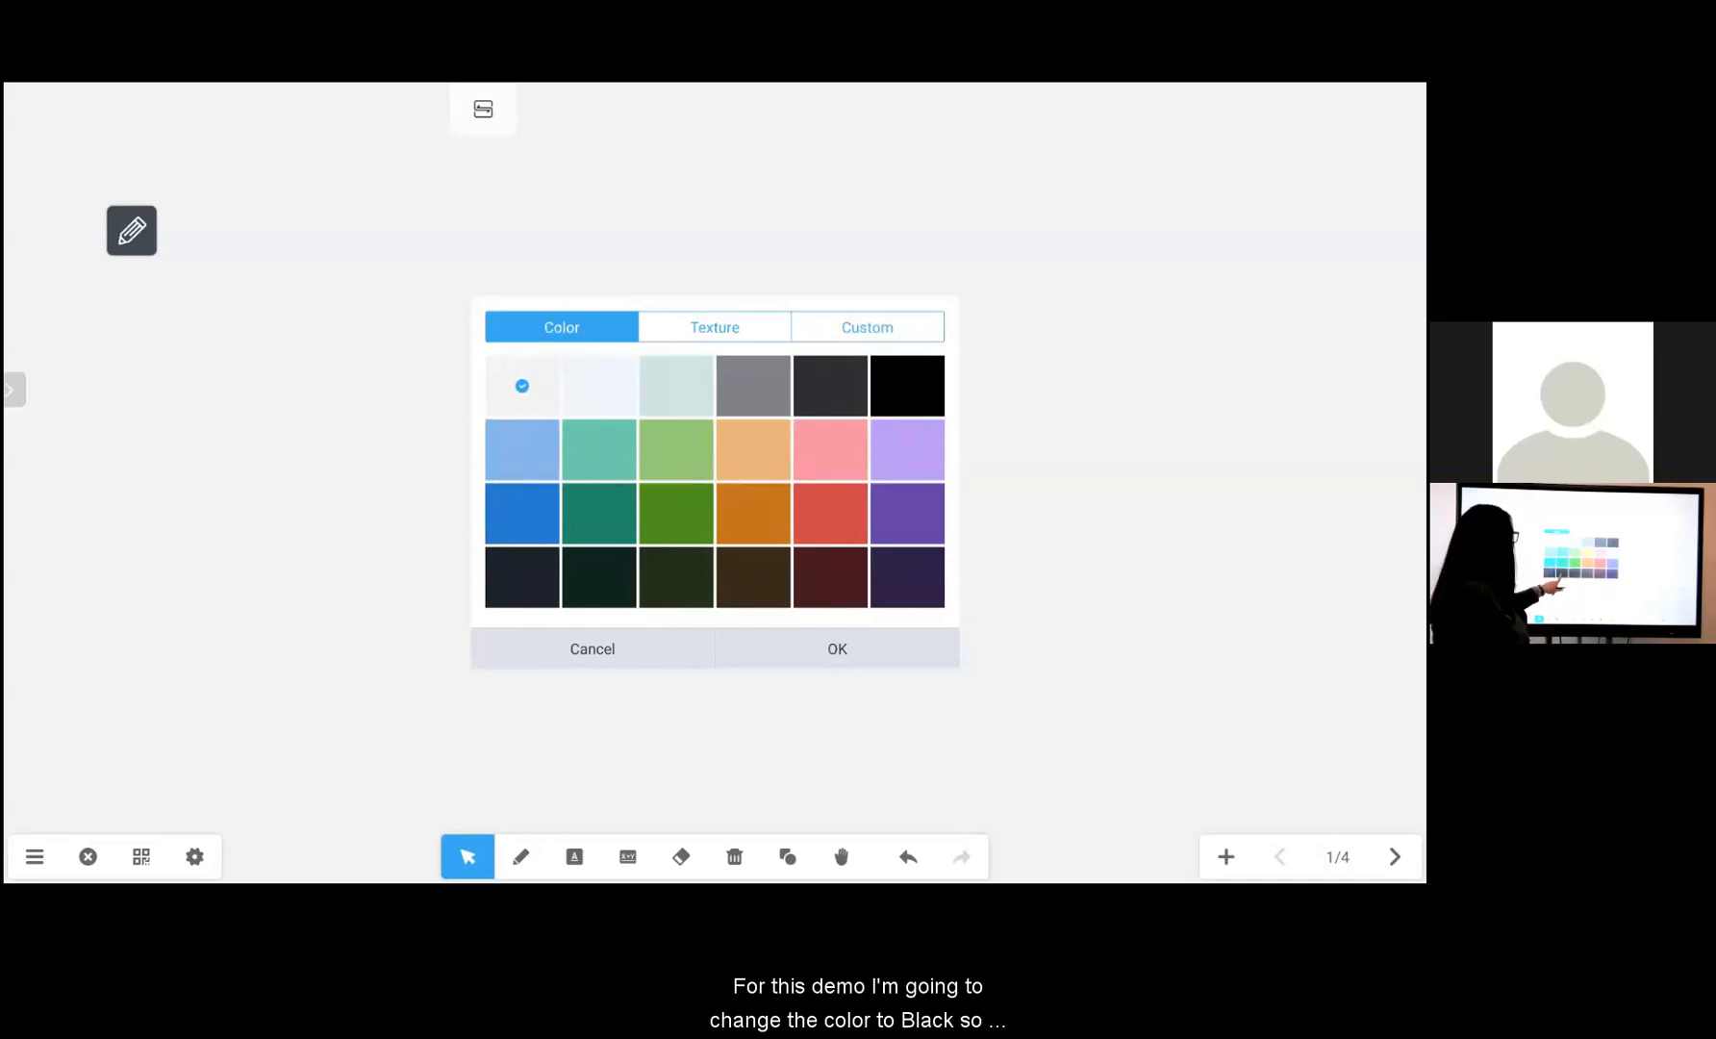
click(599, 577)
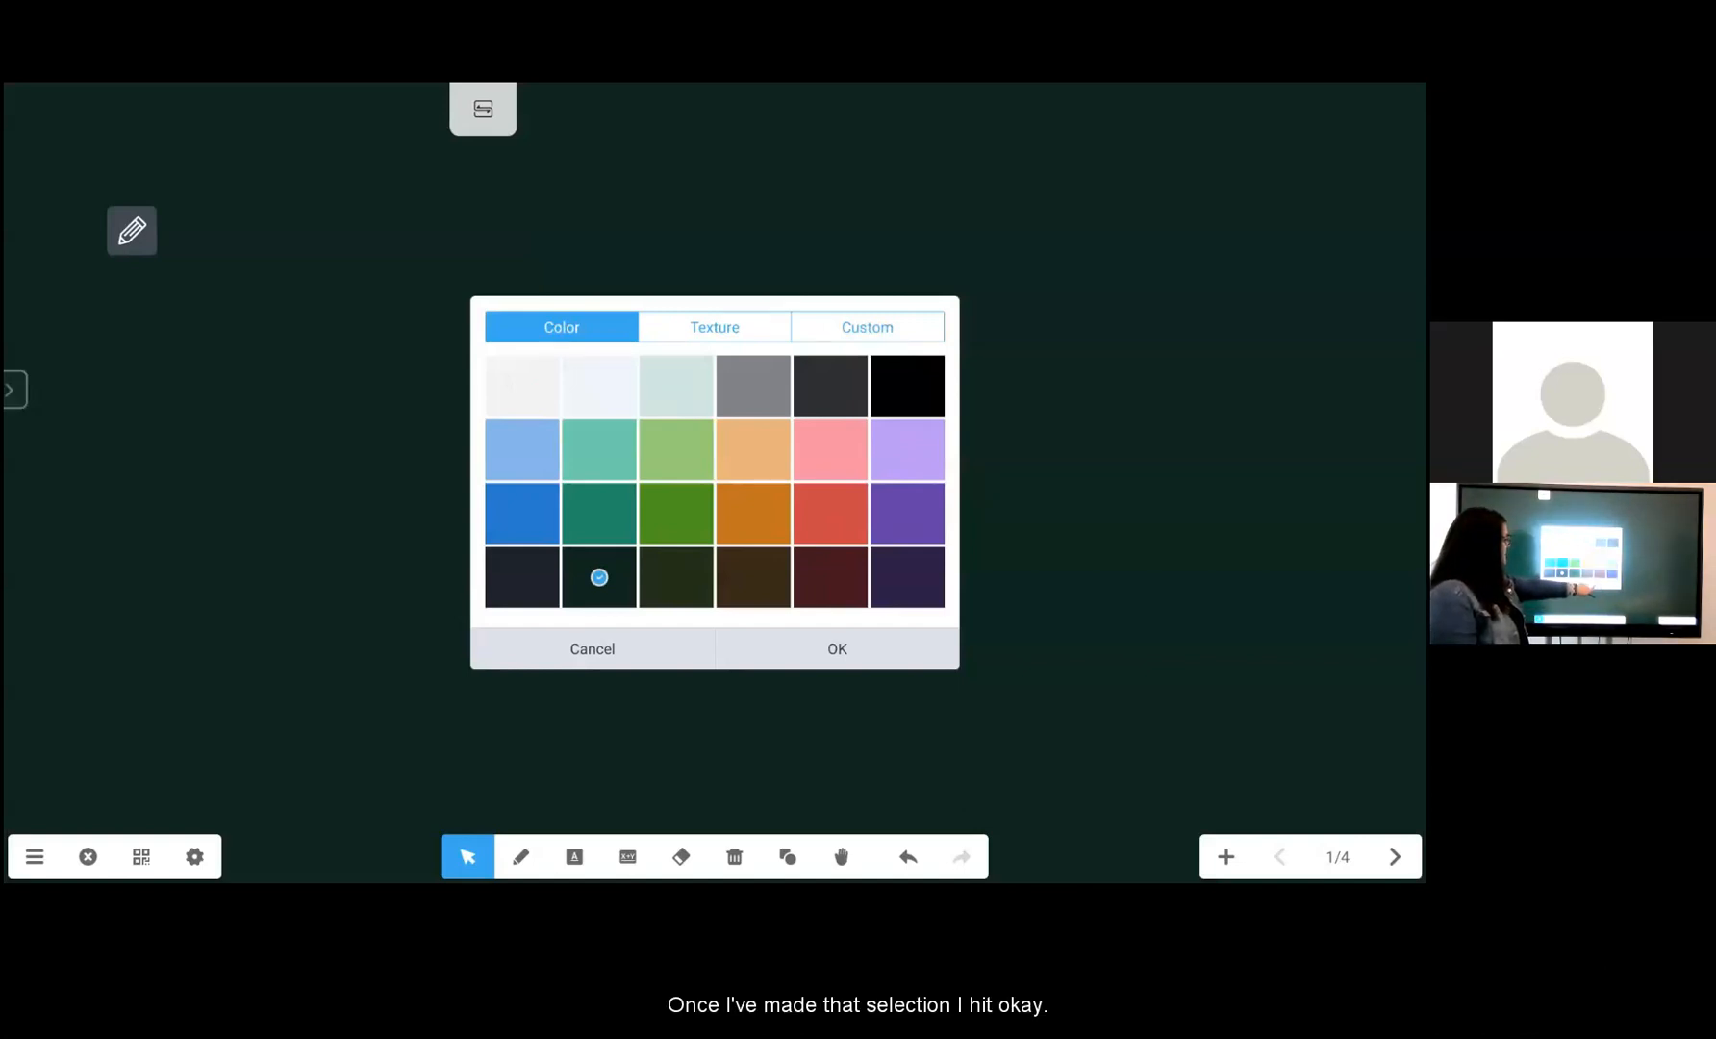
click(837, 648)
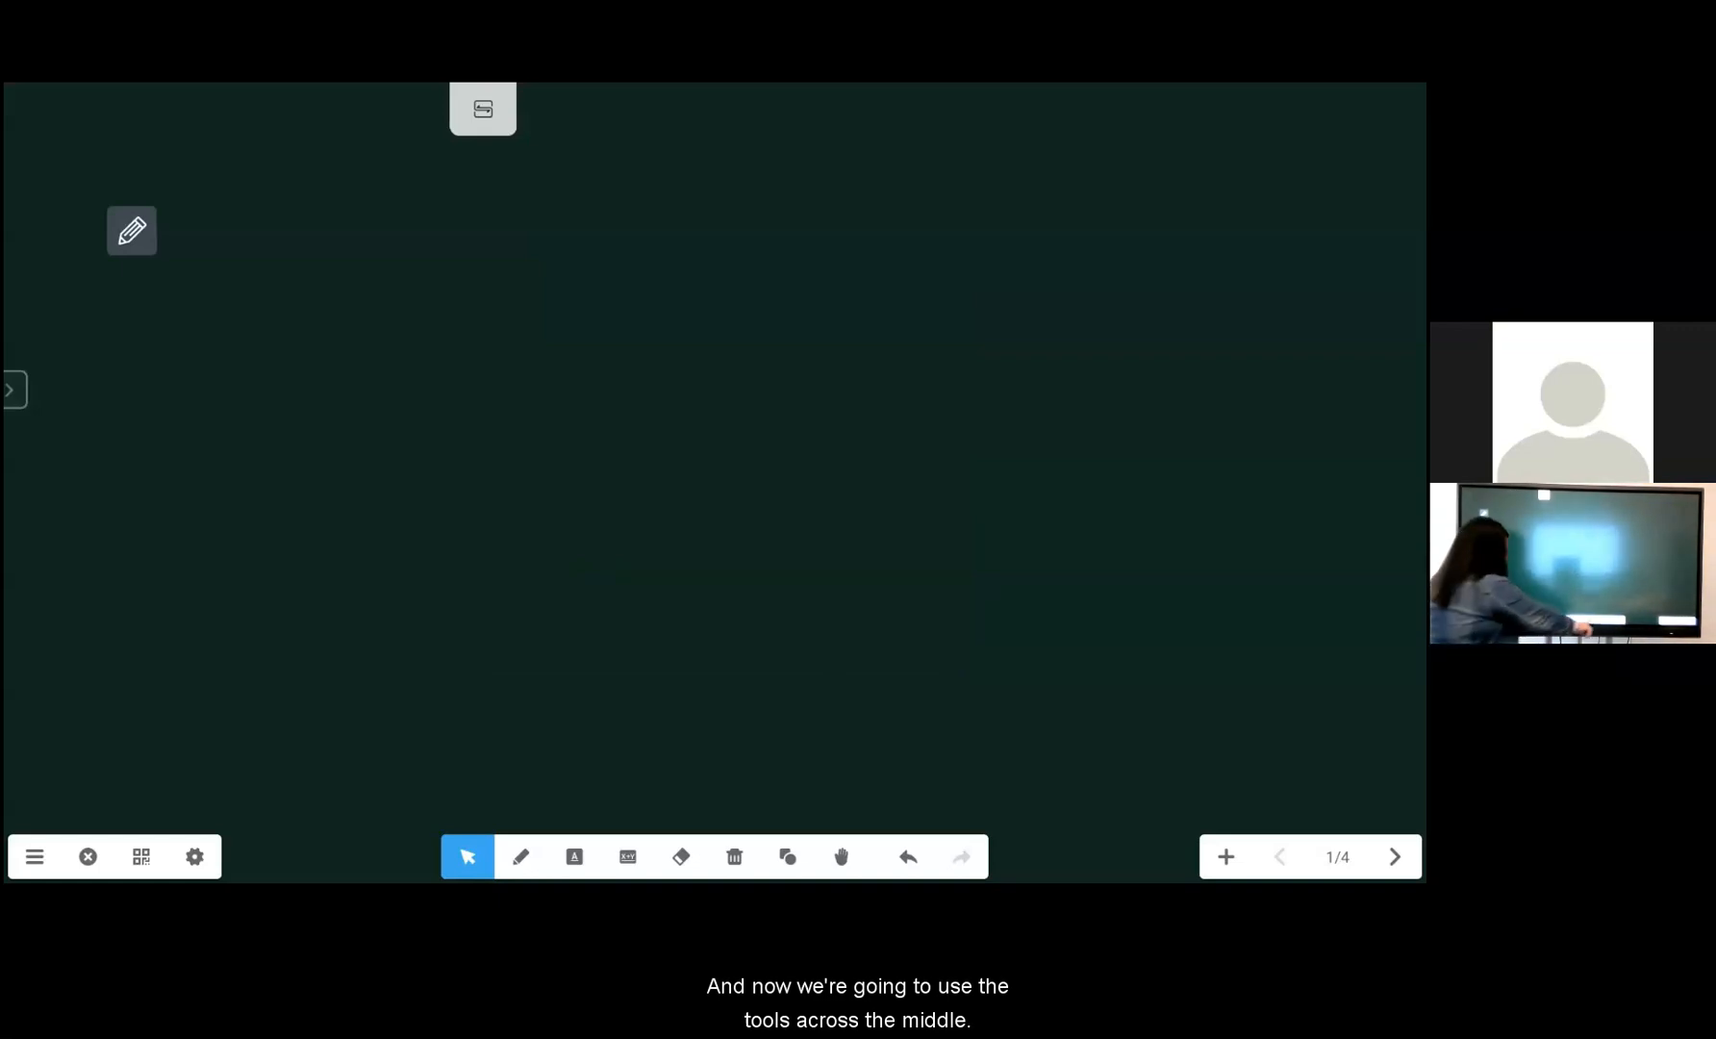
Choose the yellow highlighter in the Pen options and start writing on the board
click(520, 857)
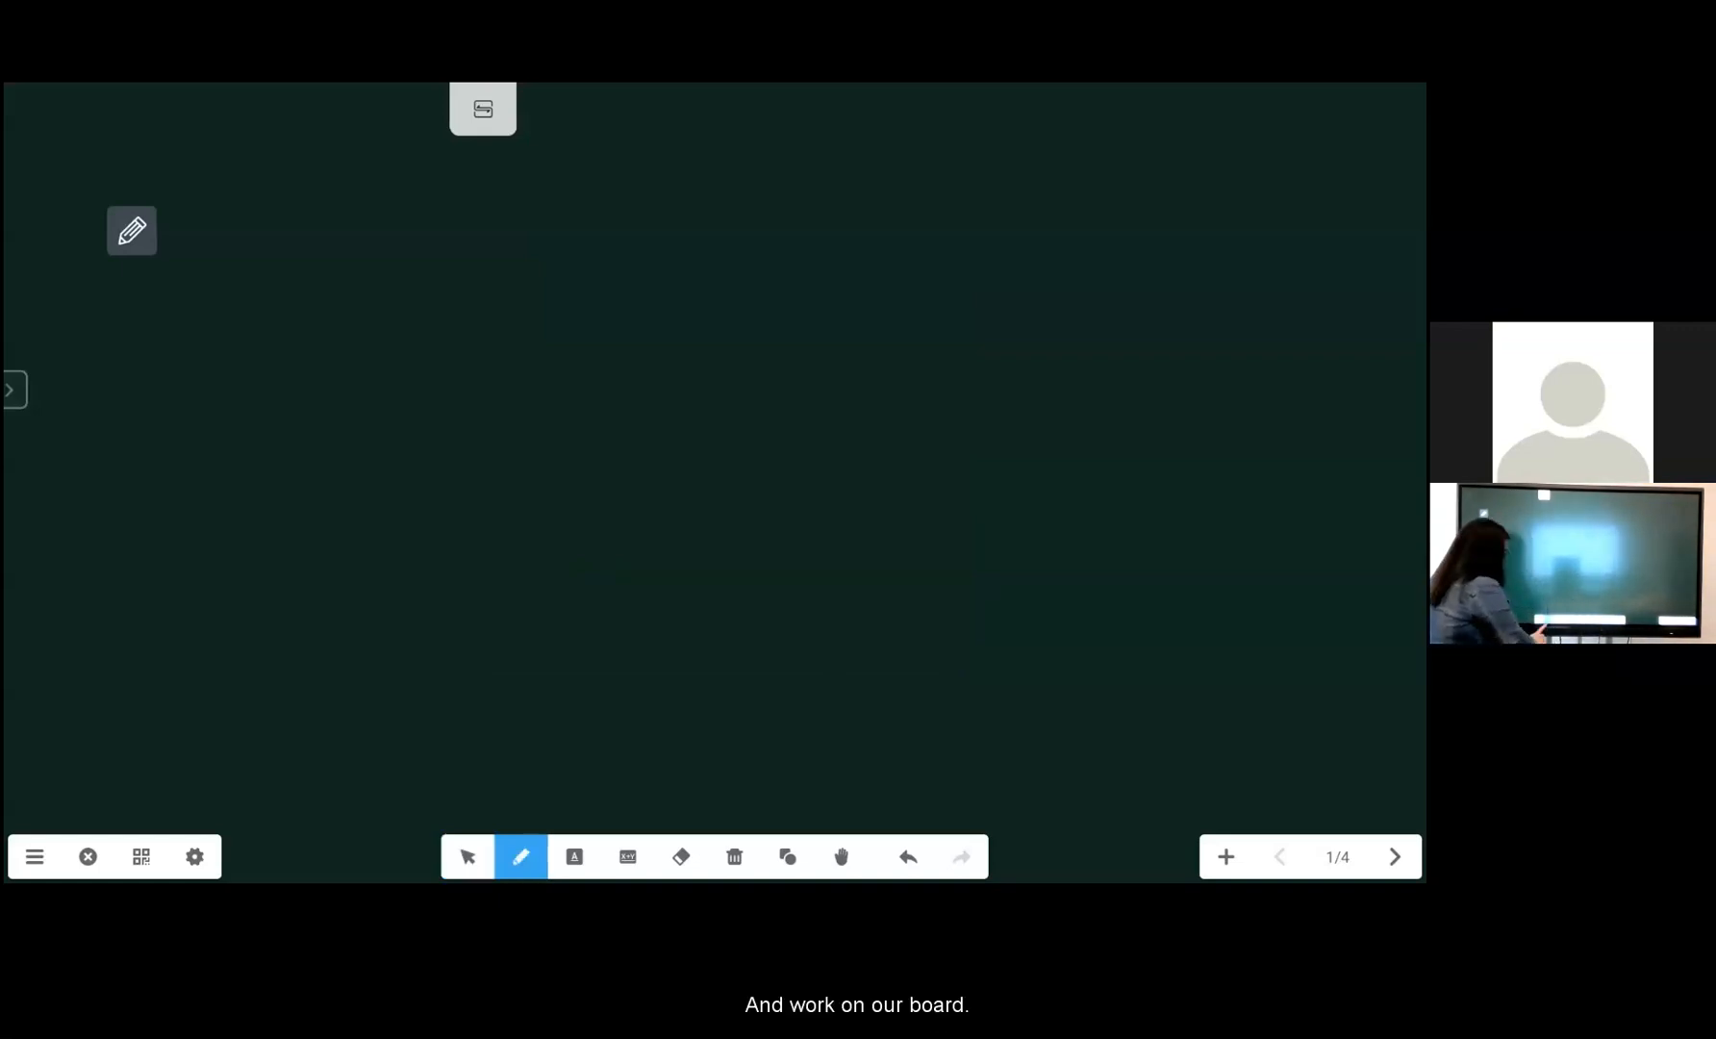
click(520, 857)
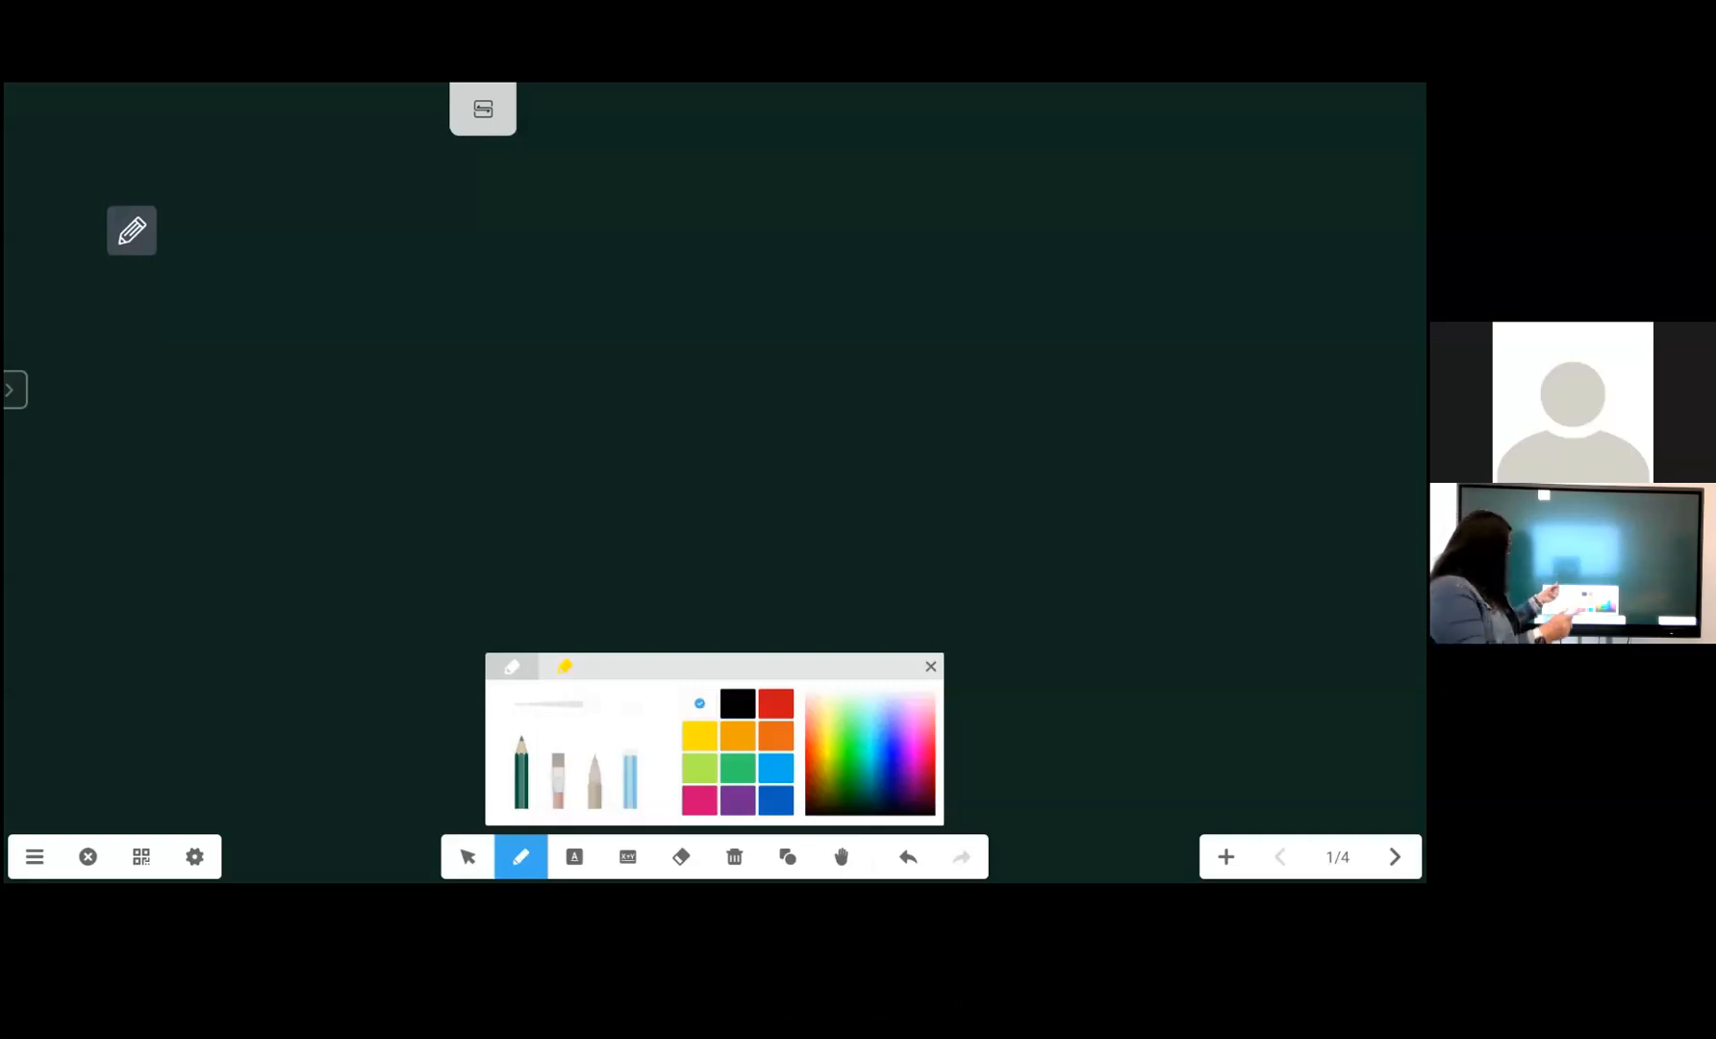
click(698, 735)
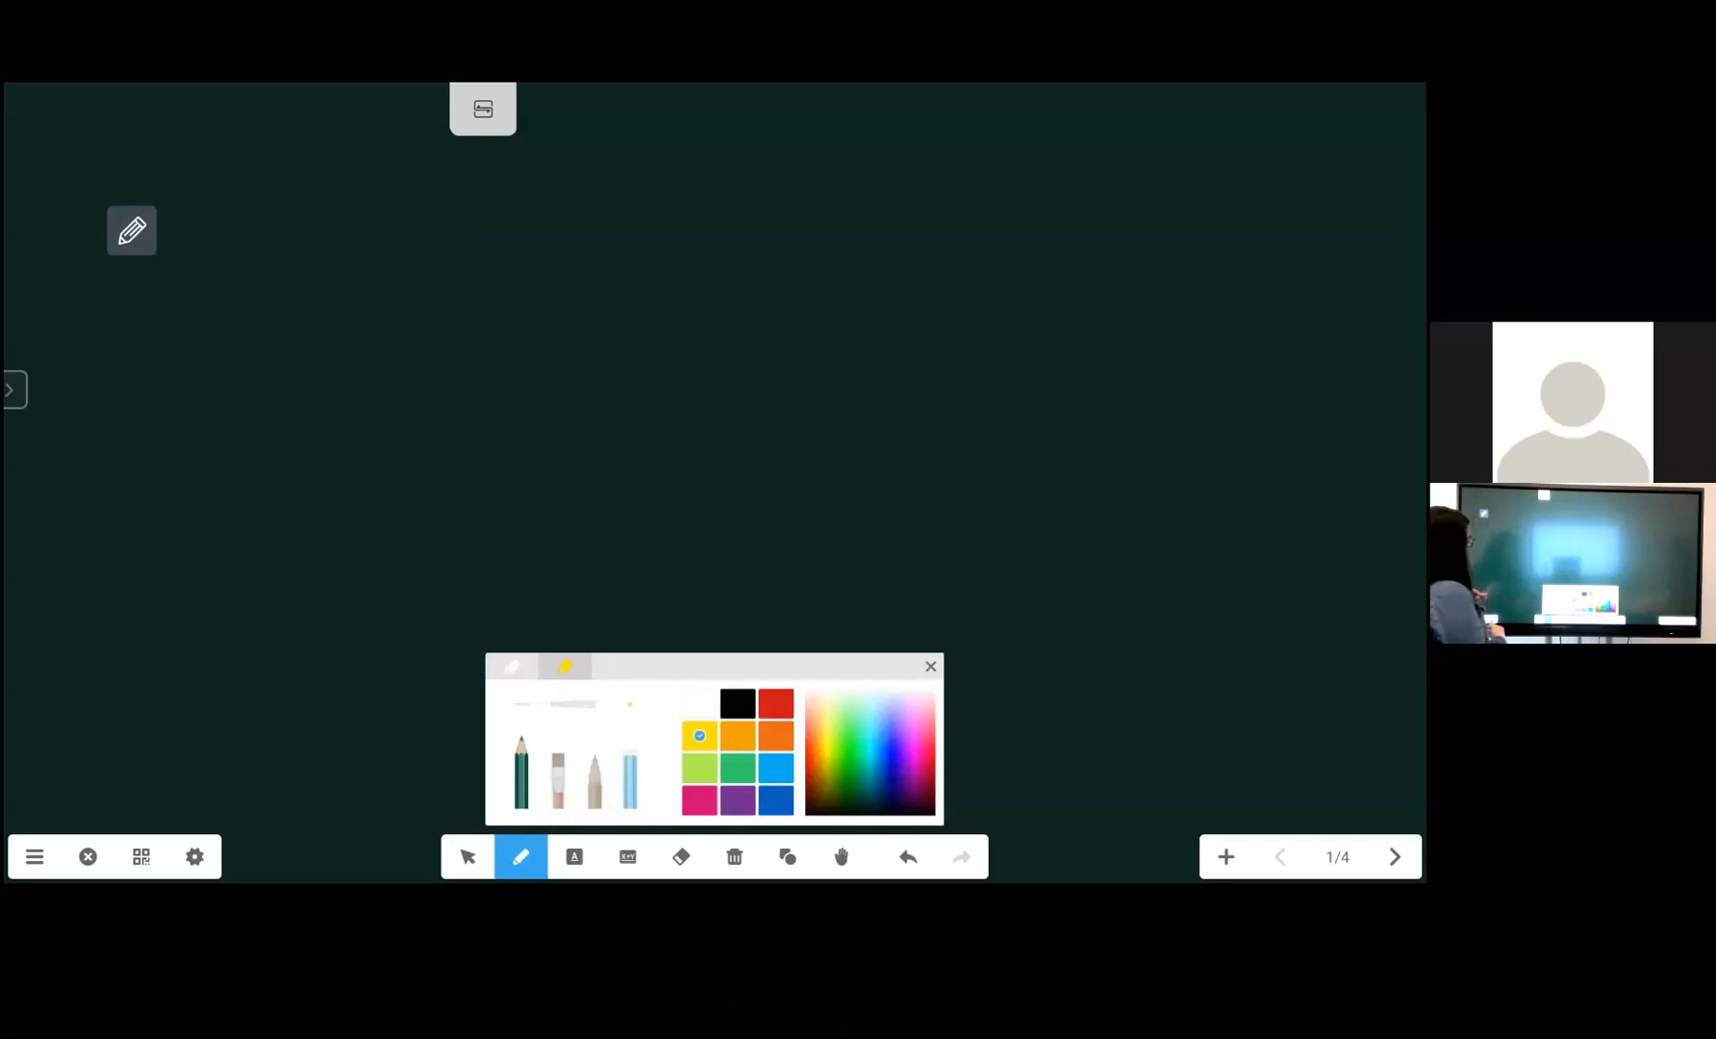
click(930, 665)
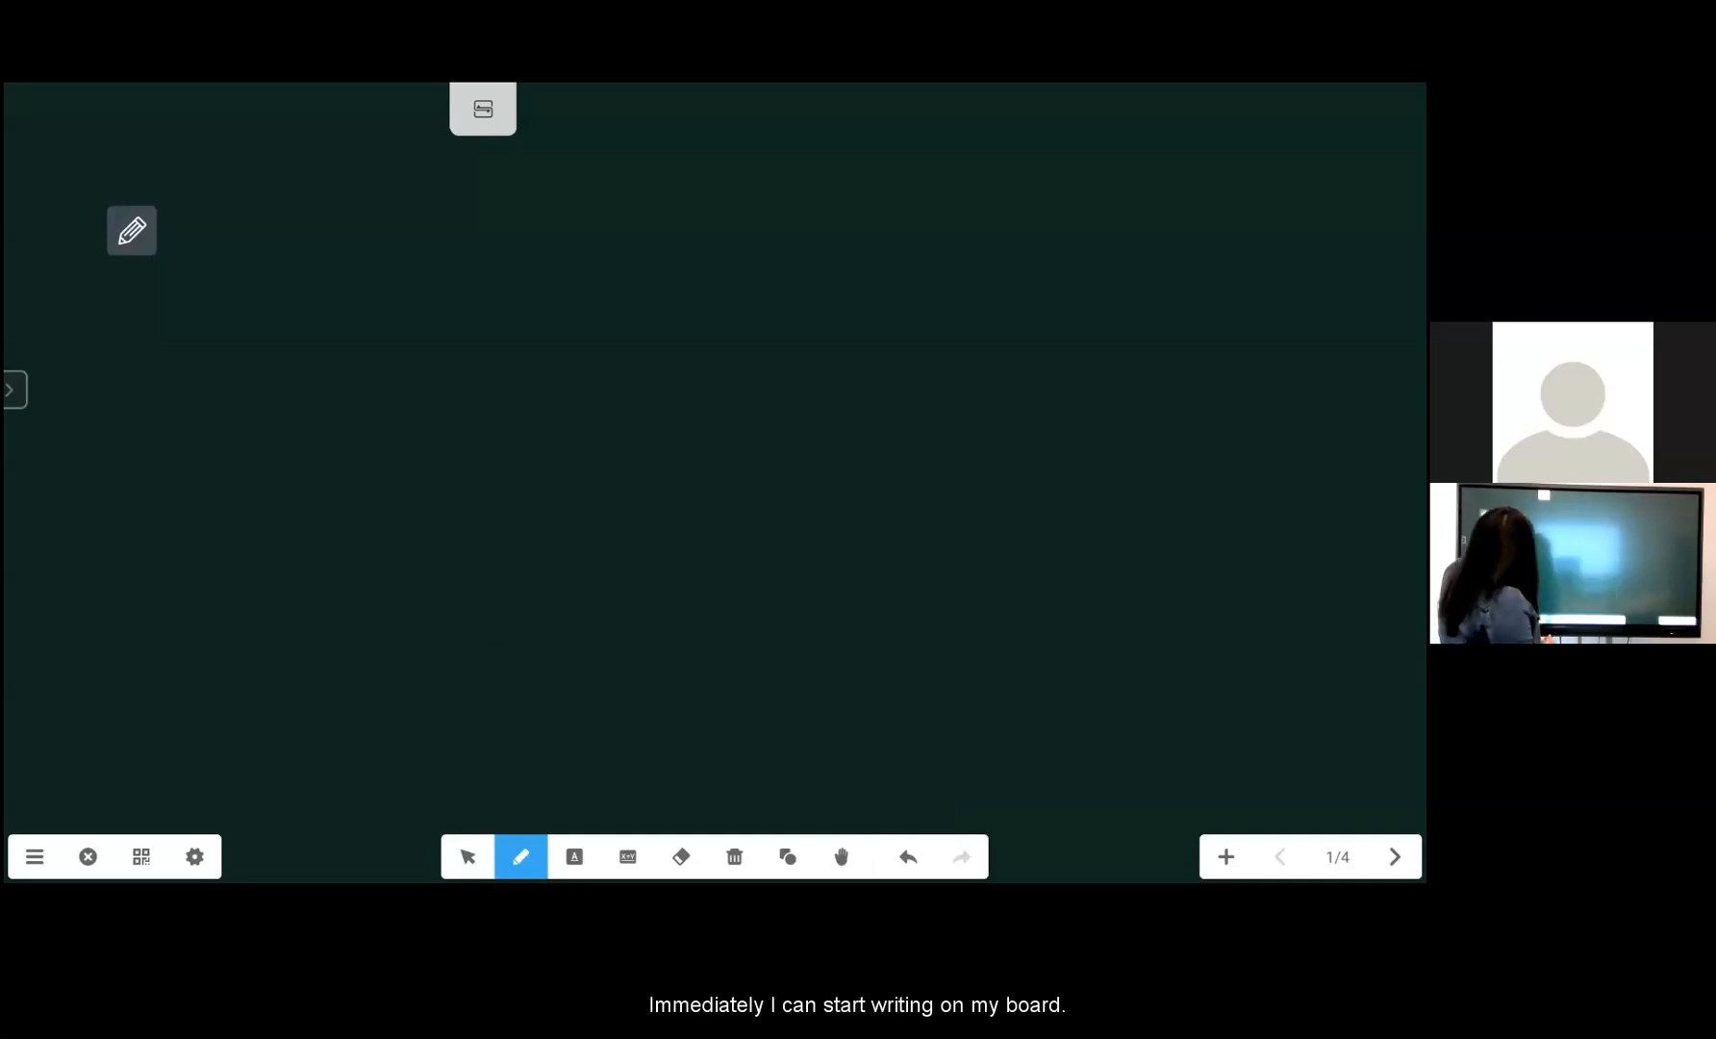
drag(350, 263, 553, 437)
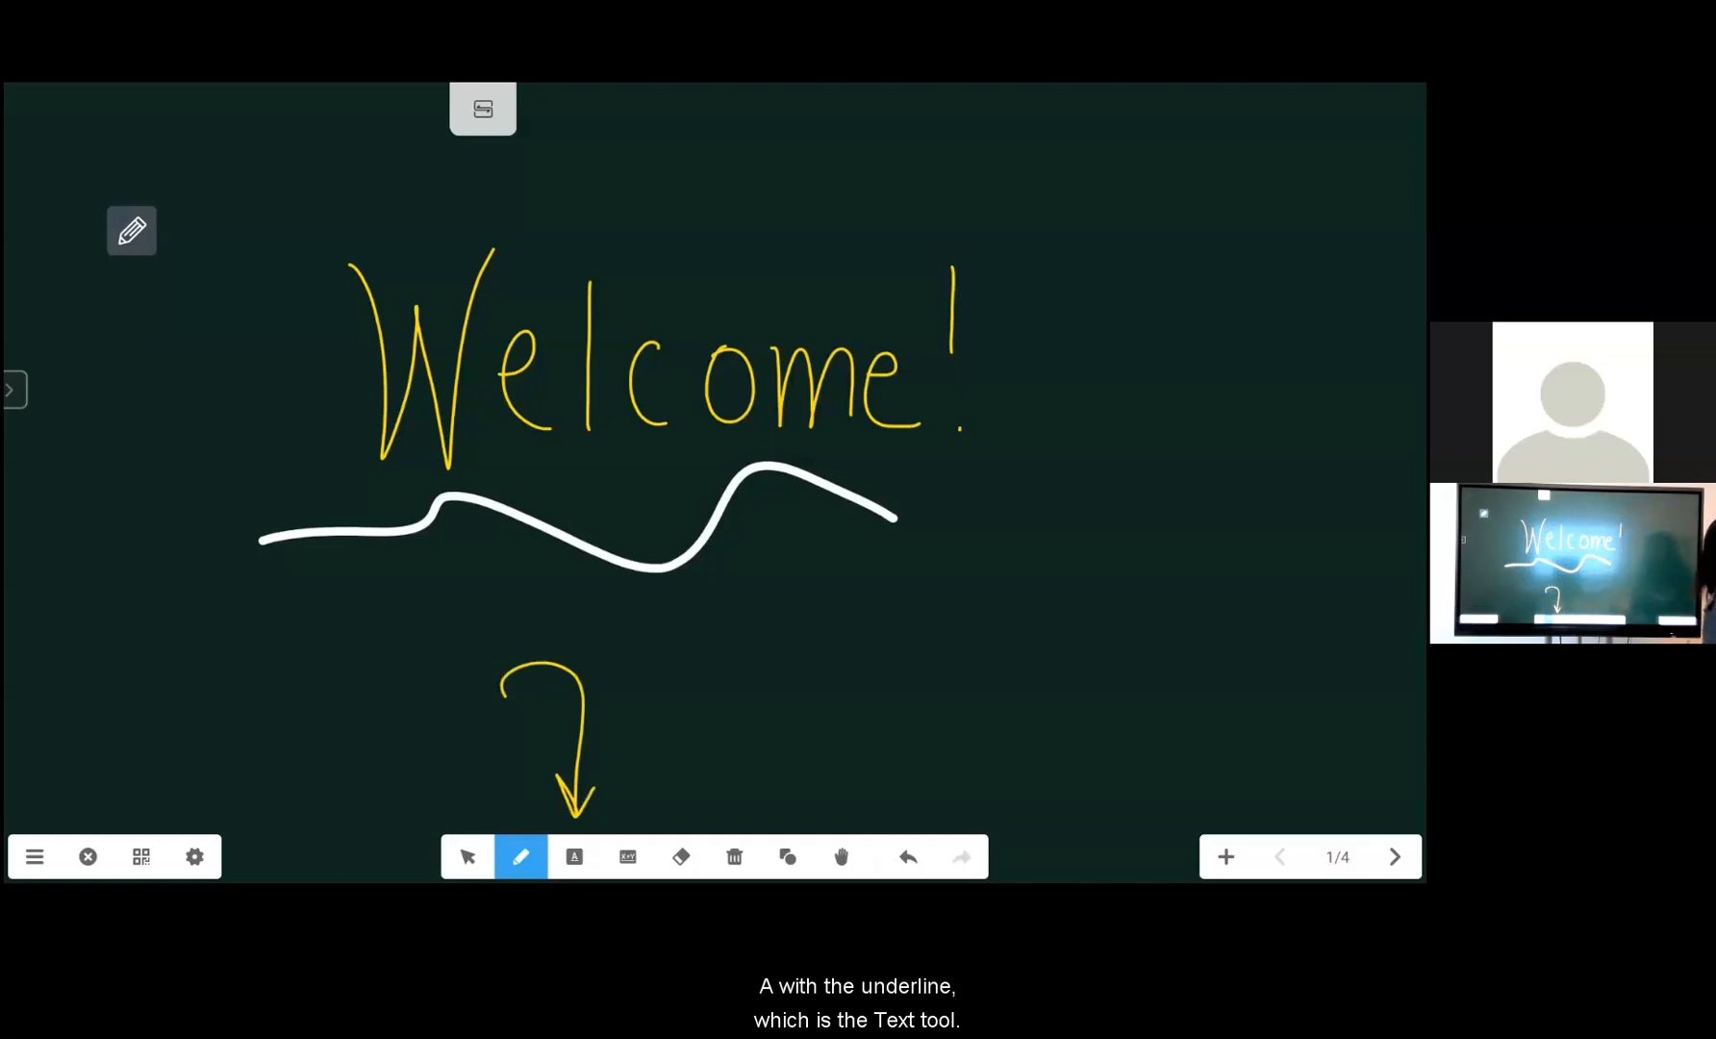
Advance to page 2 of 4, with pink Good Morning text on green
click(1394, 856)
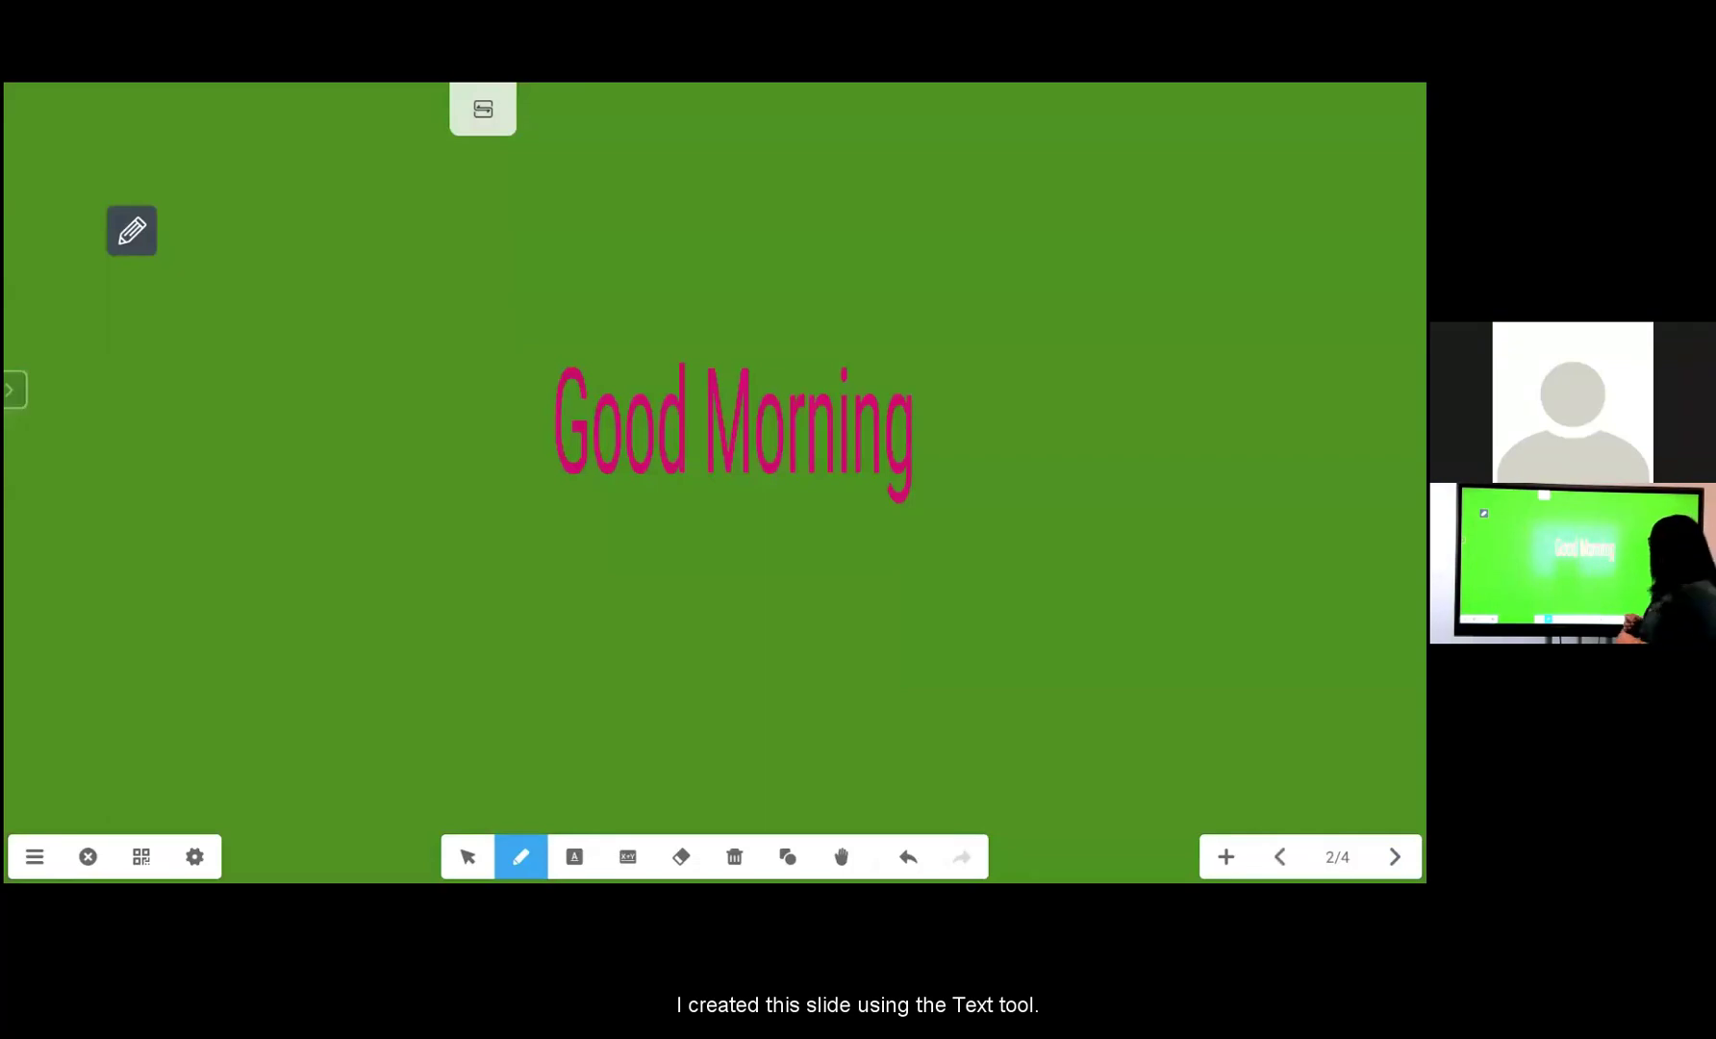
Handwrite 'Welcome' below Good Morning and accept its conversion to orange typed text
click(574, 856)
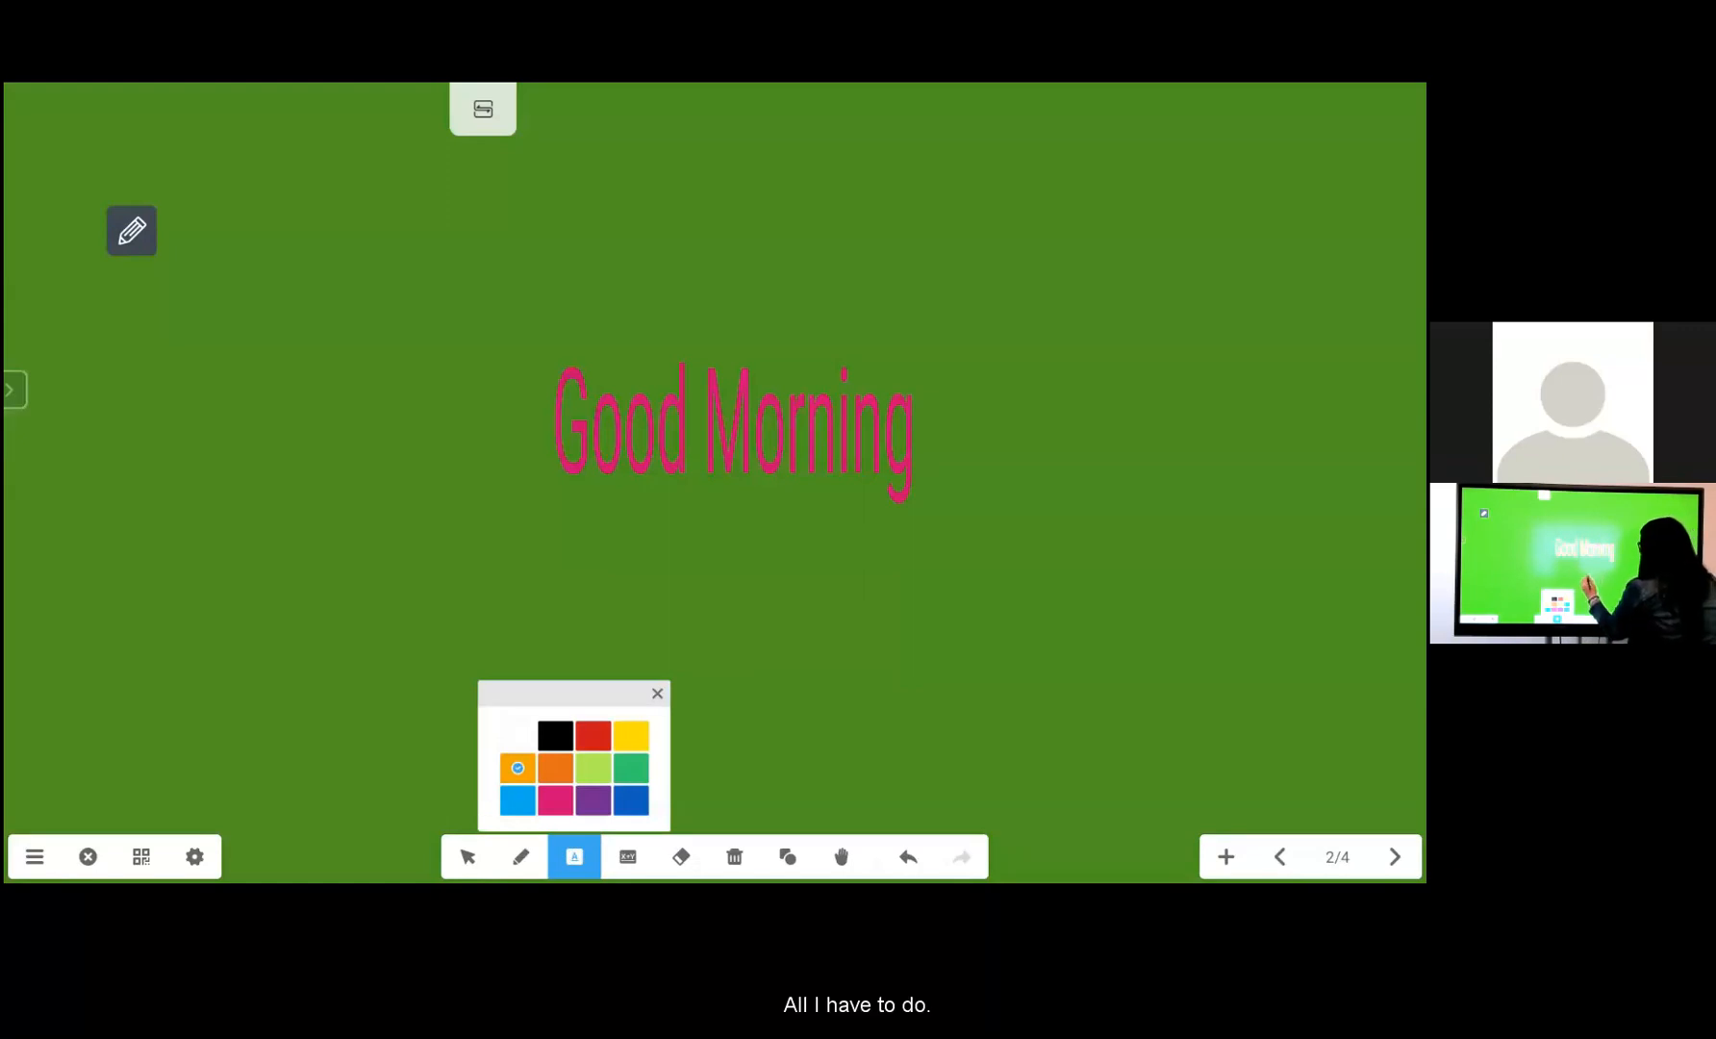
click(658, 693)
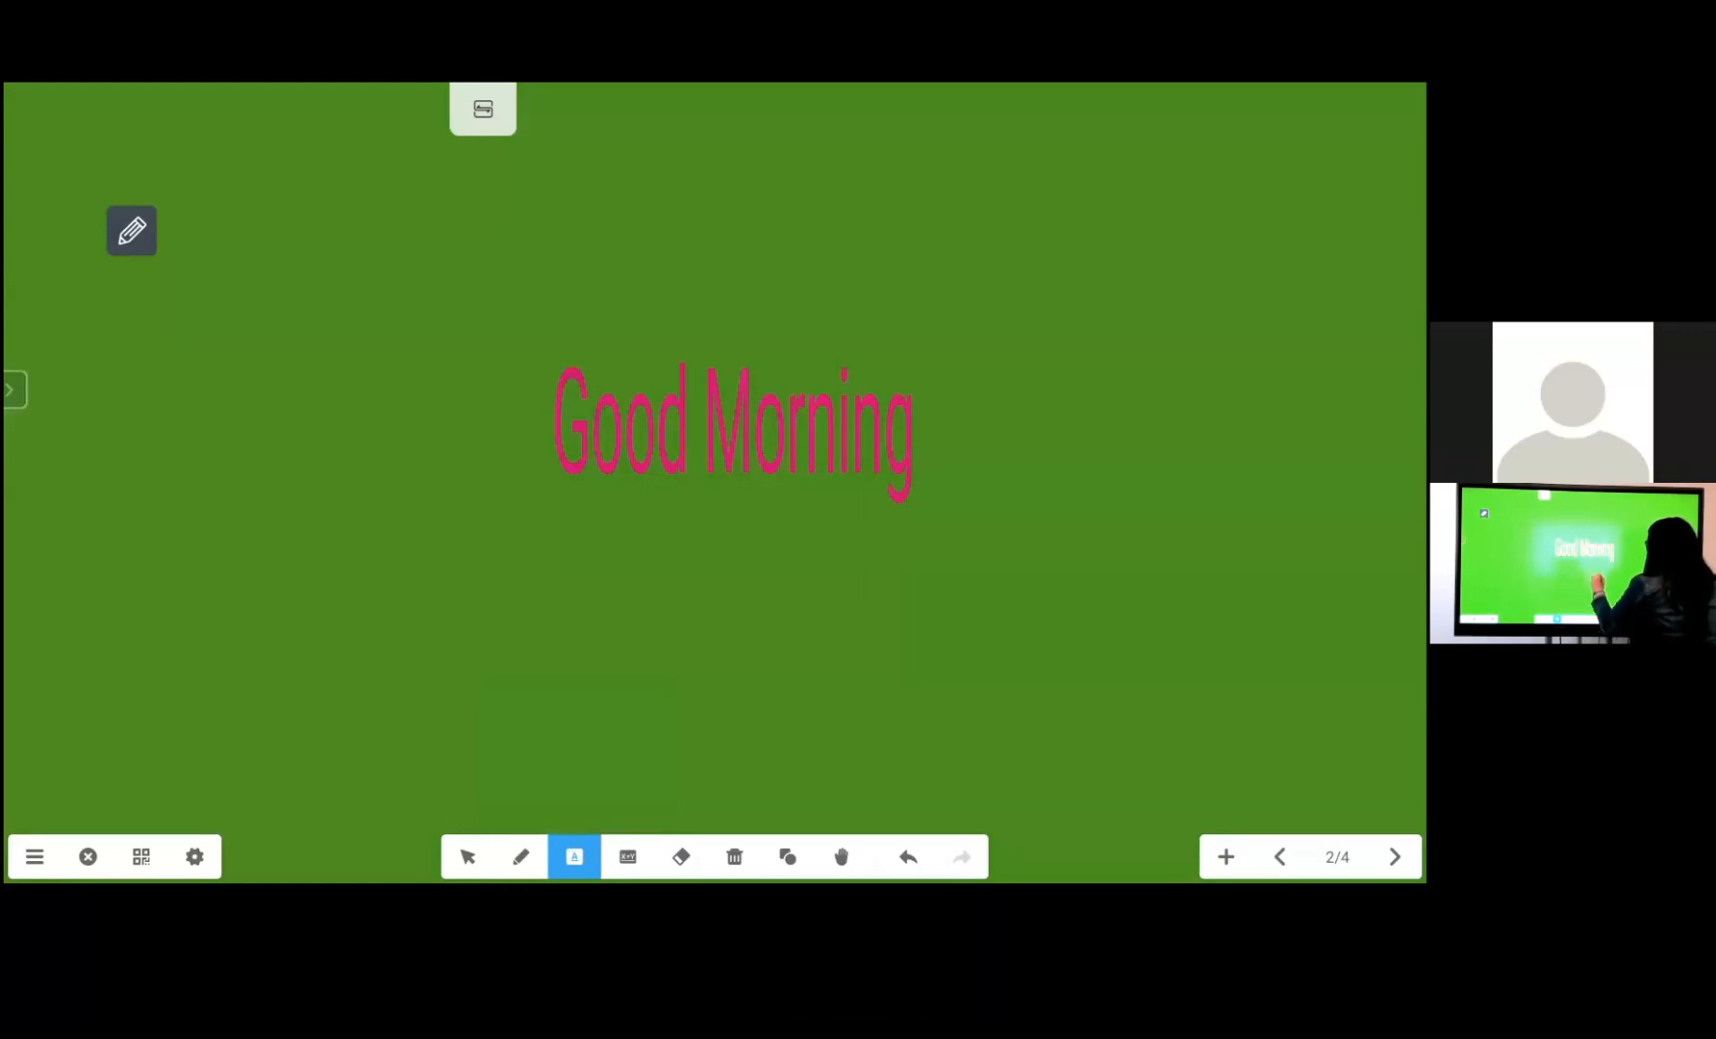
drag(765, 580, 936, 657)
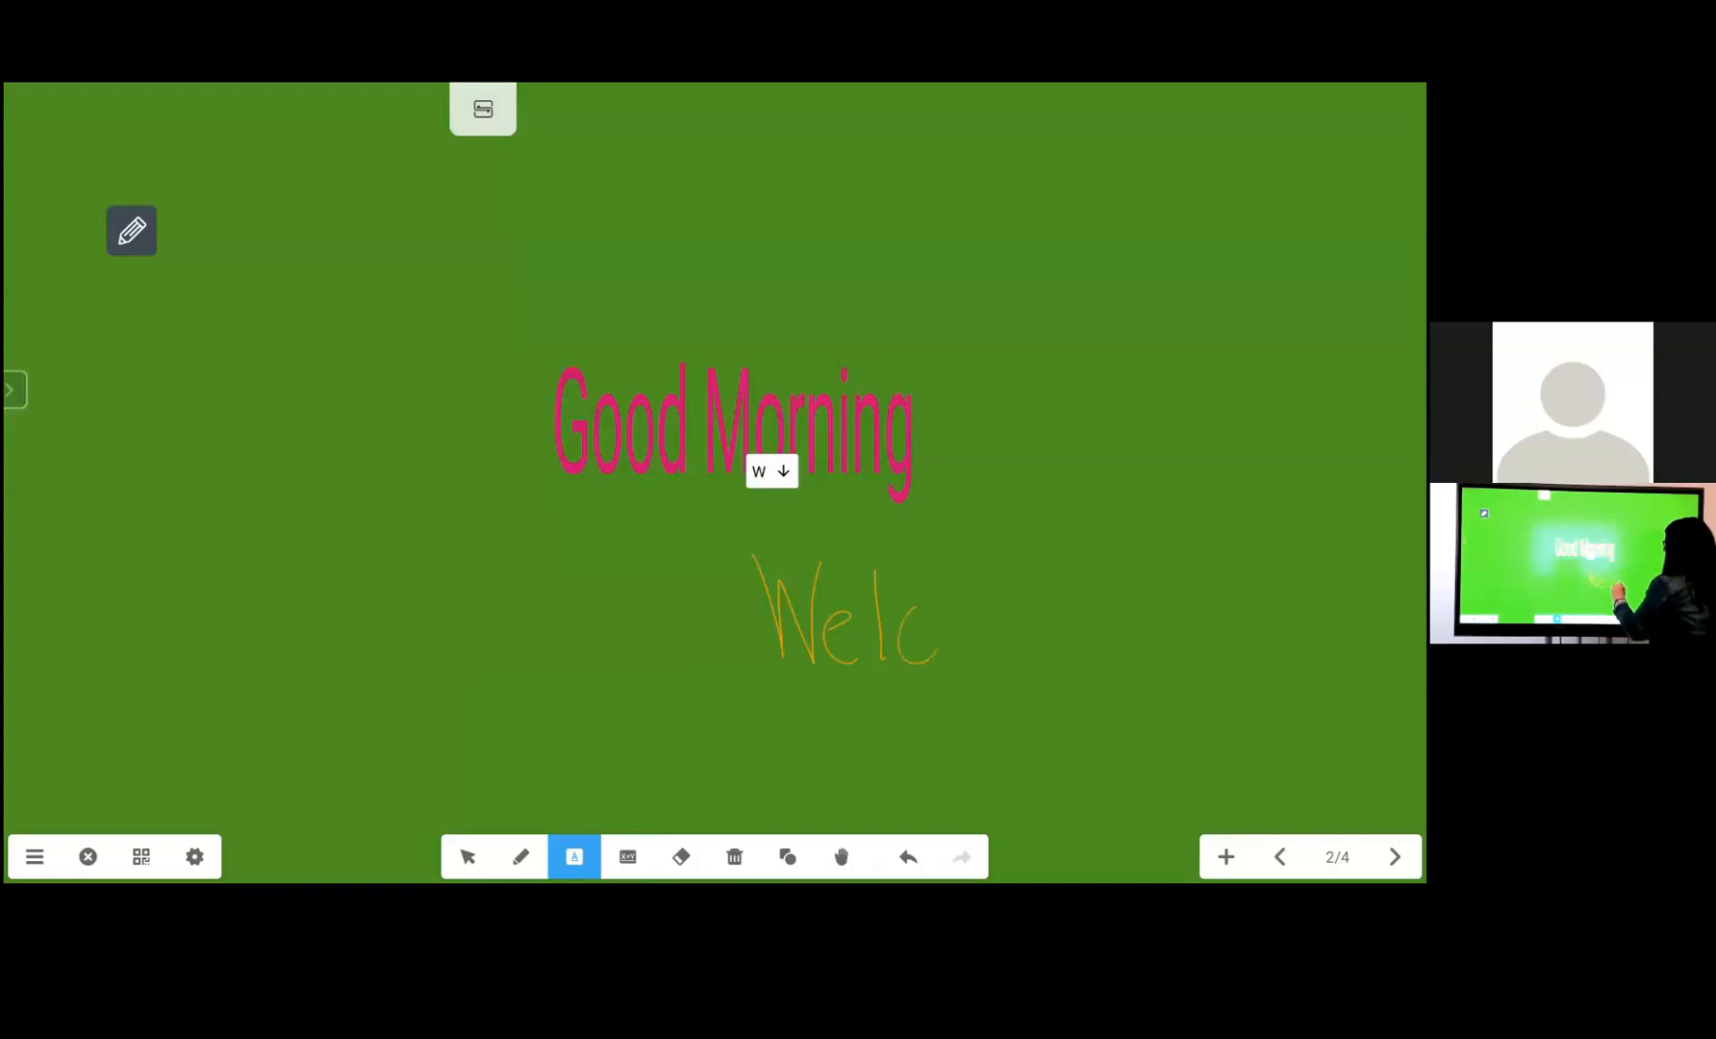
drag(936, 625, 1051, 624)
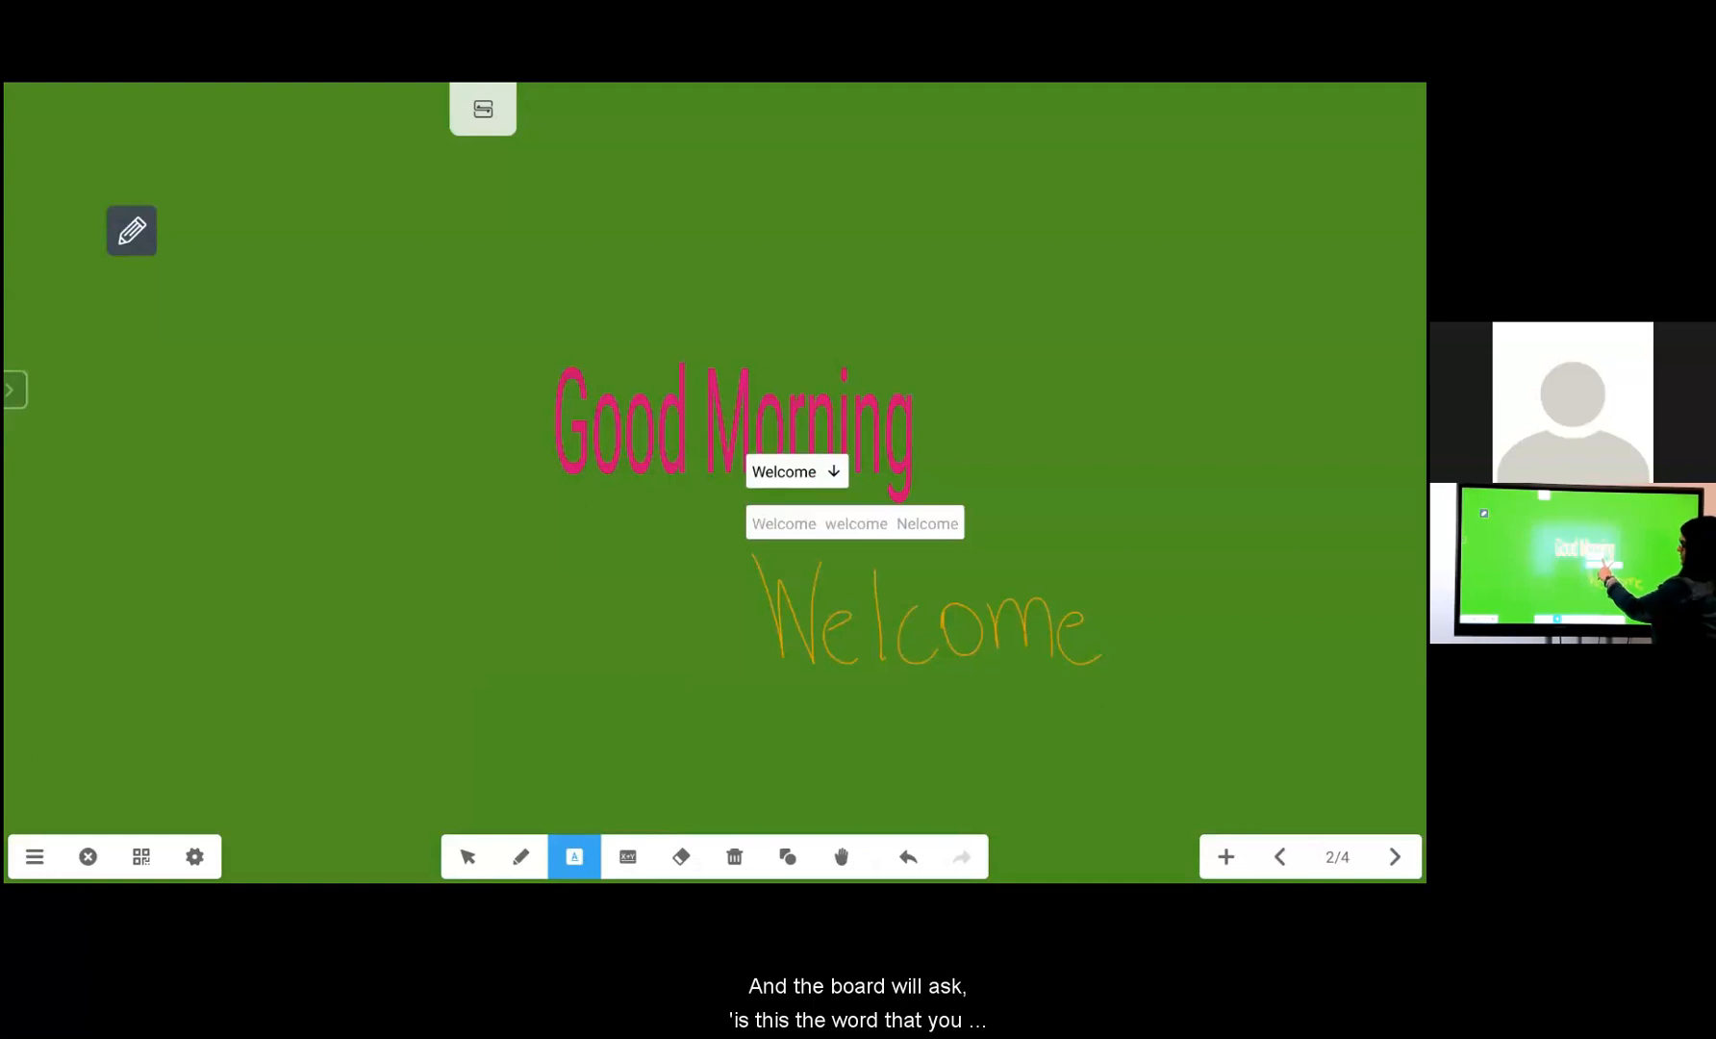
click(832, 472)
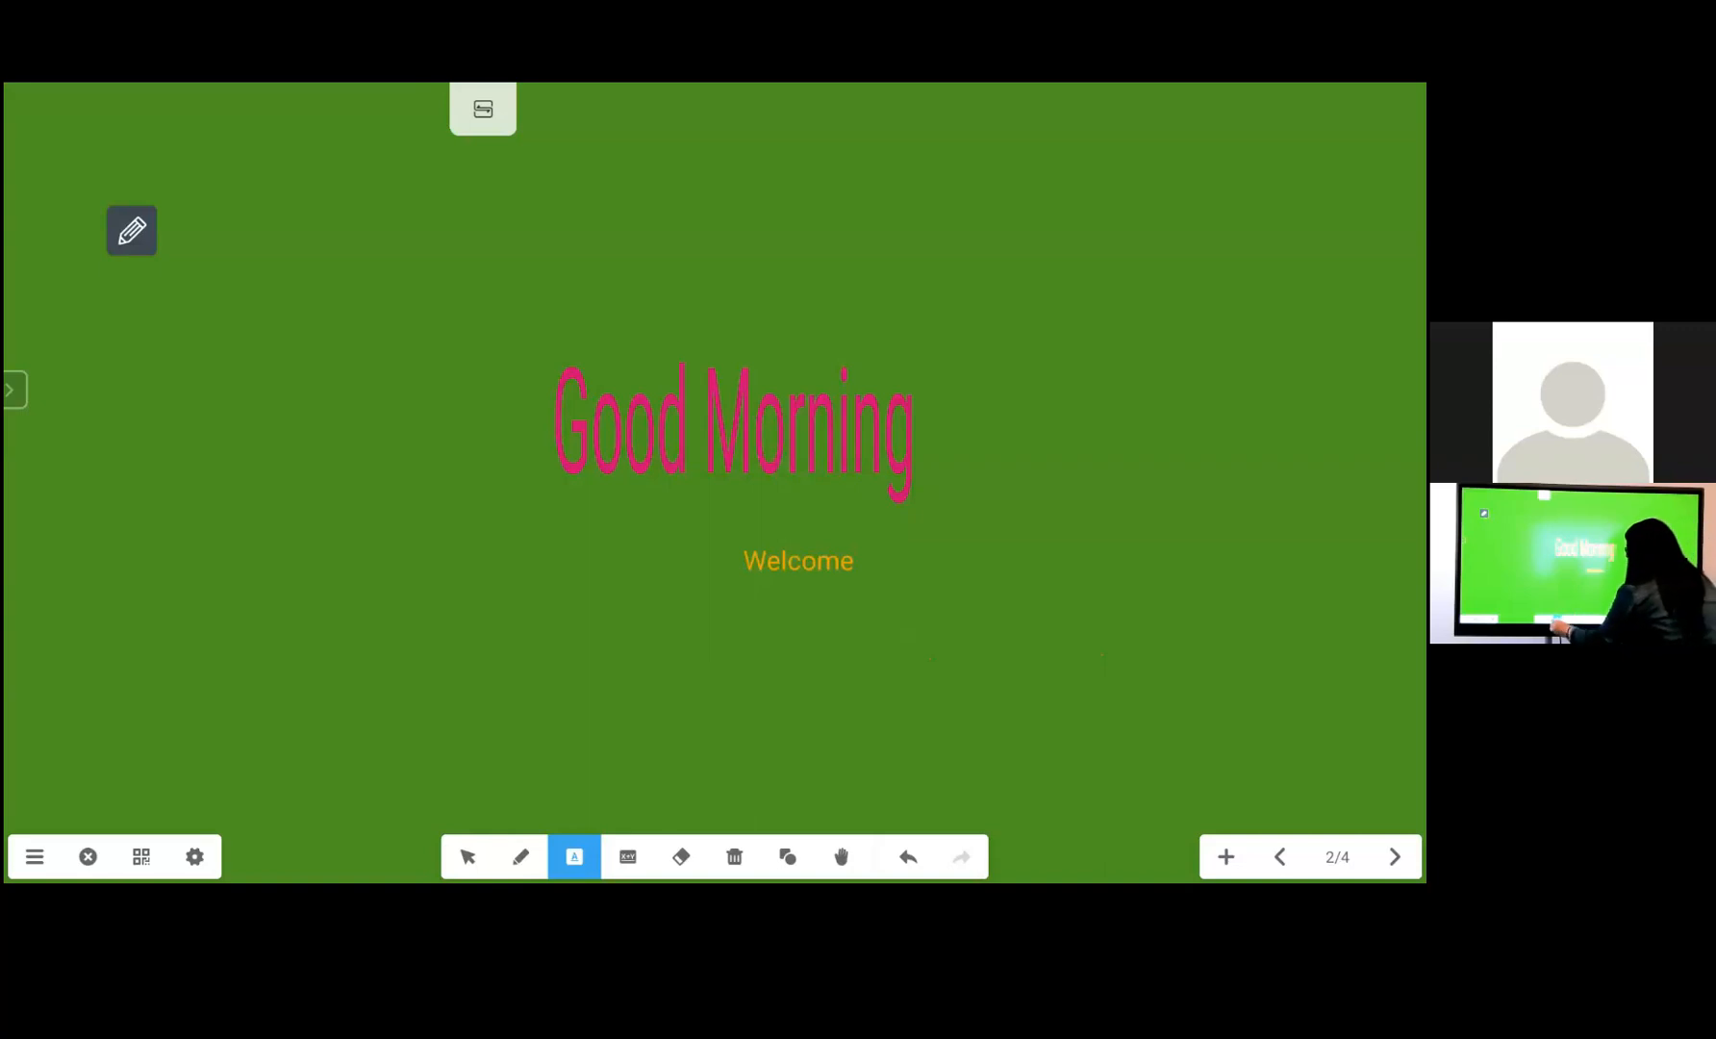
click(520, 856)
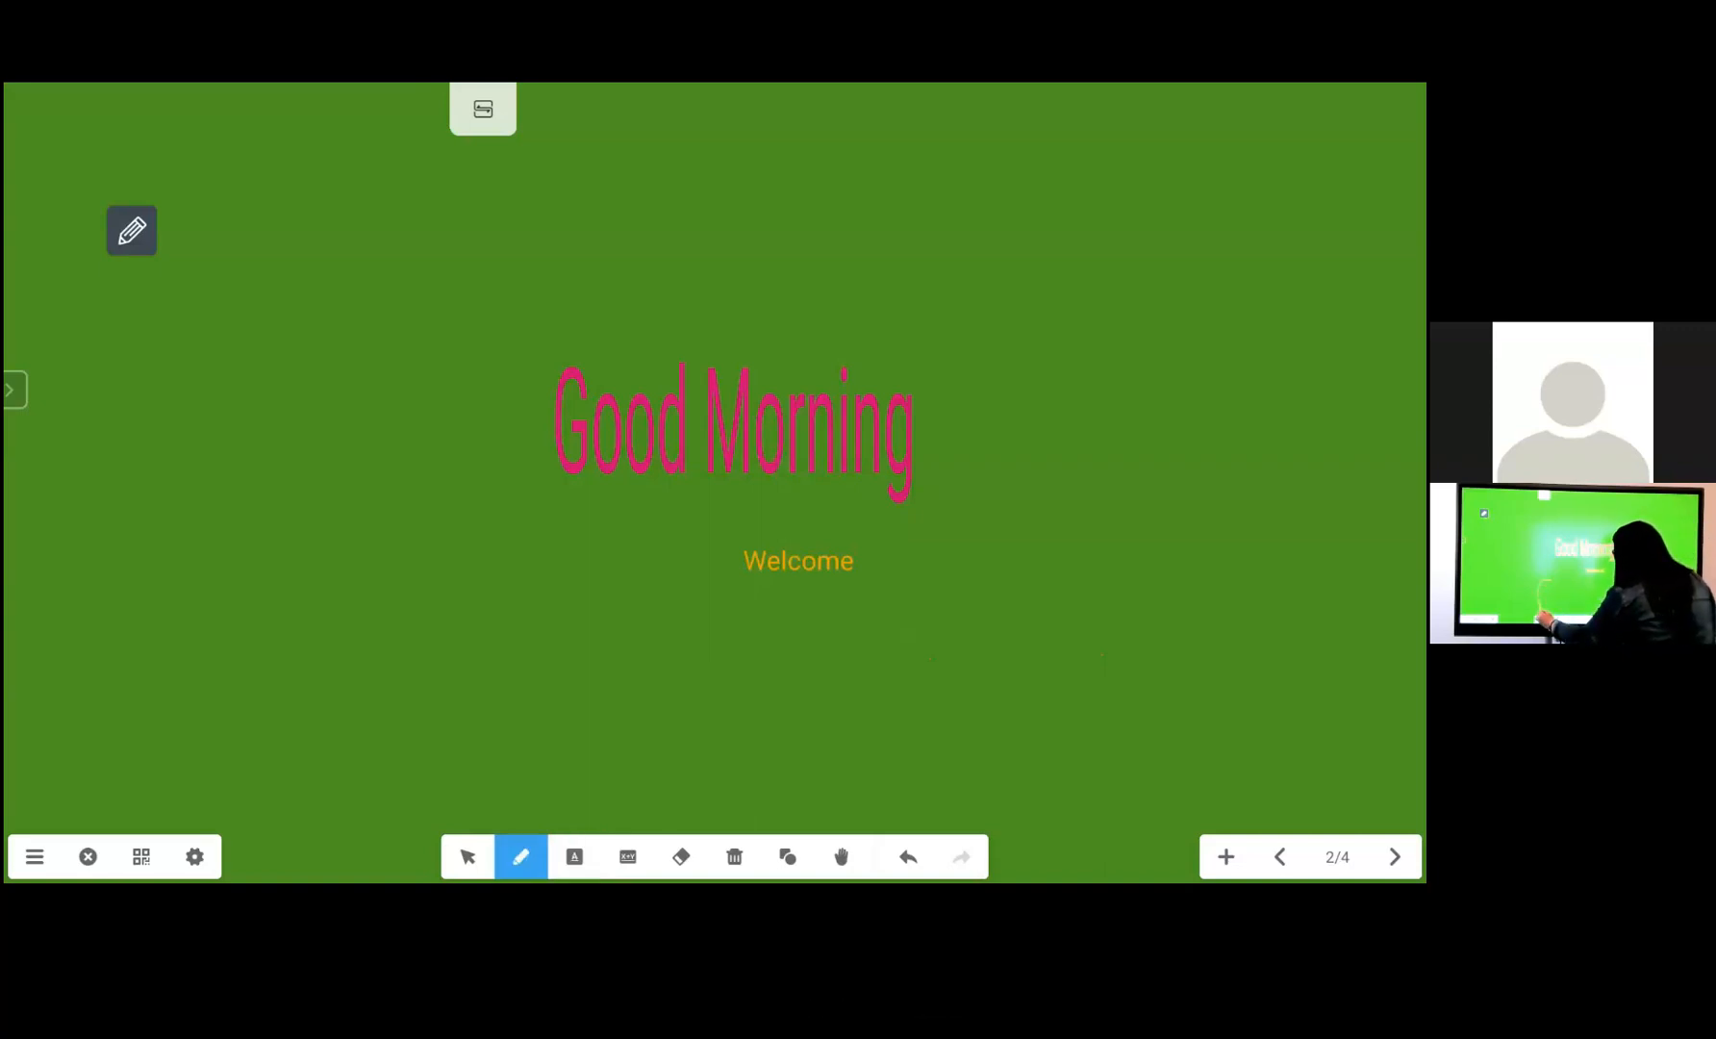
click(468, 856)
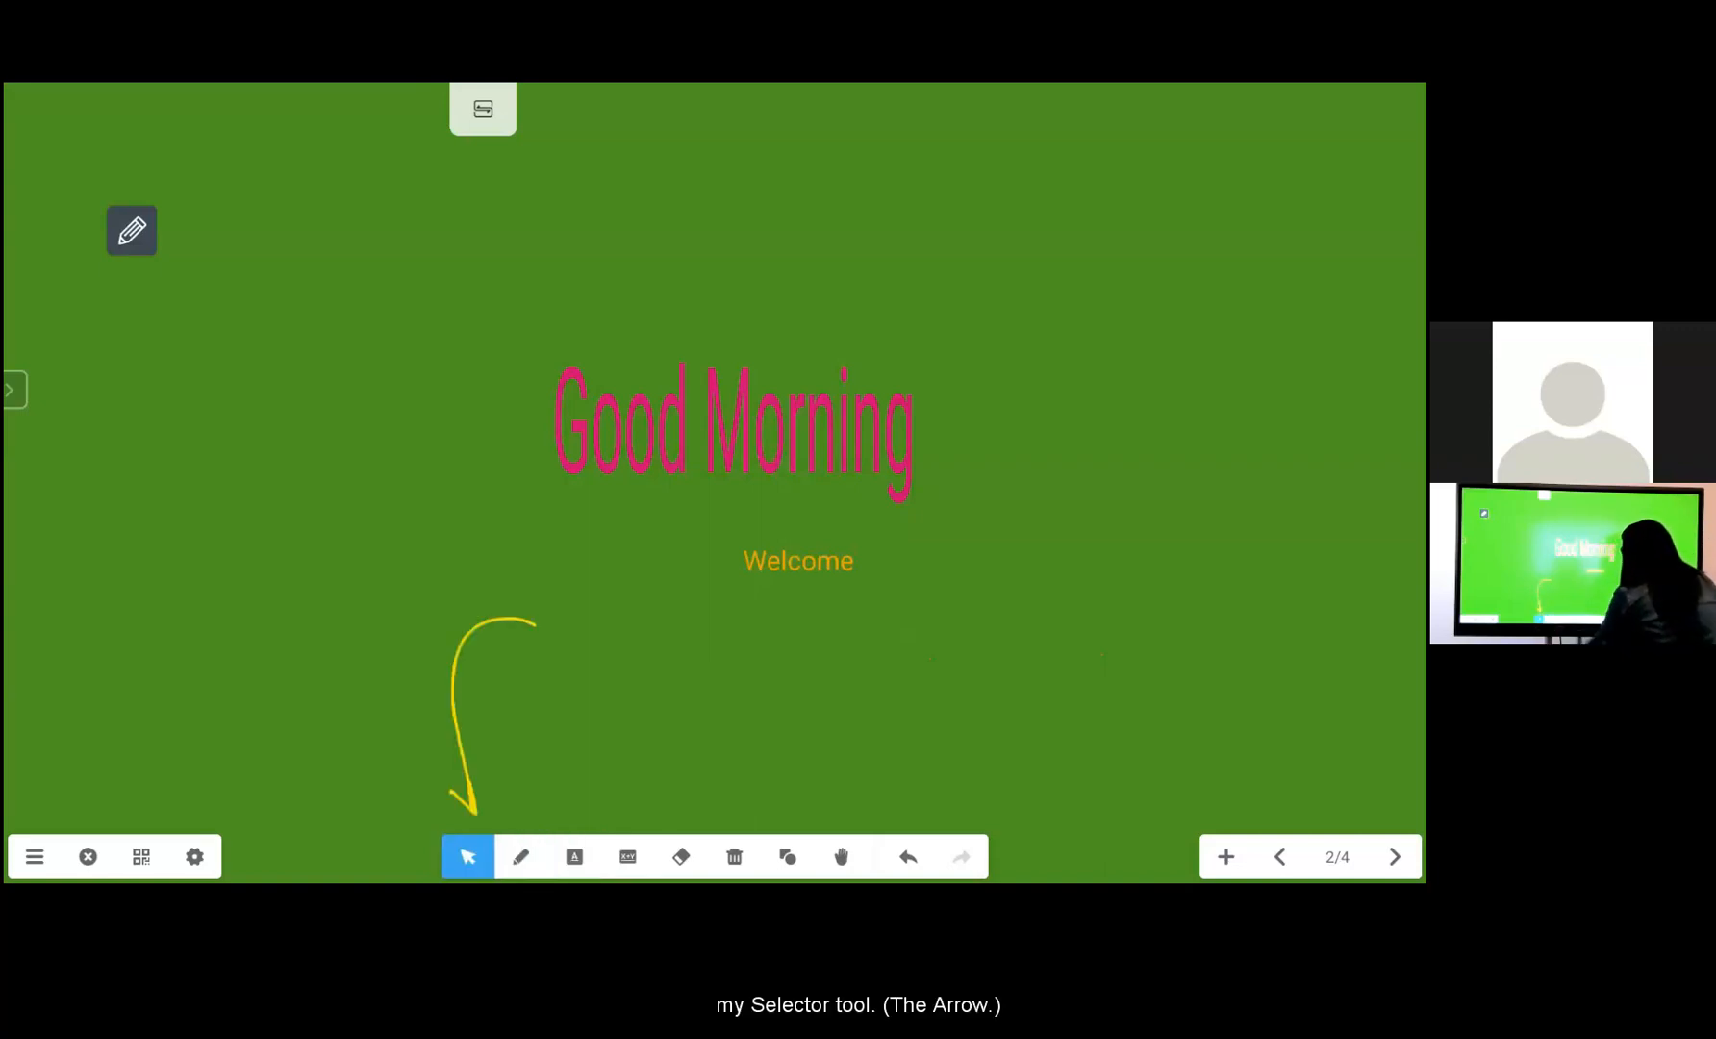
Drag the Welcome text to the top right corner, above Good Morning
click(797, 561)
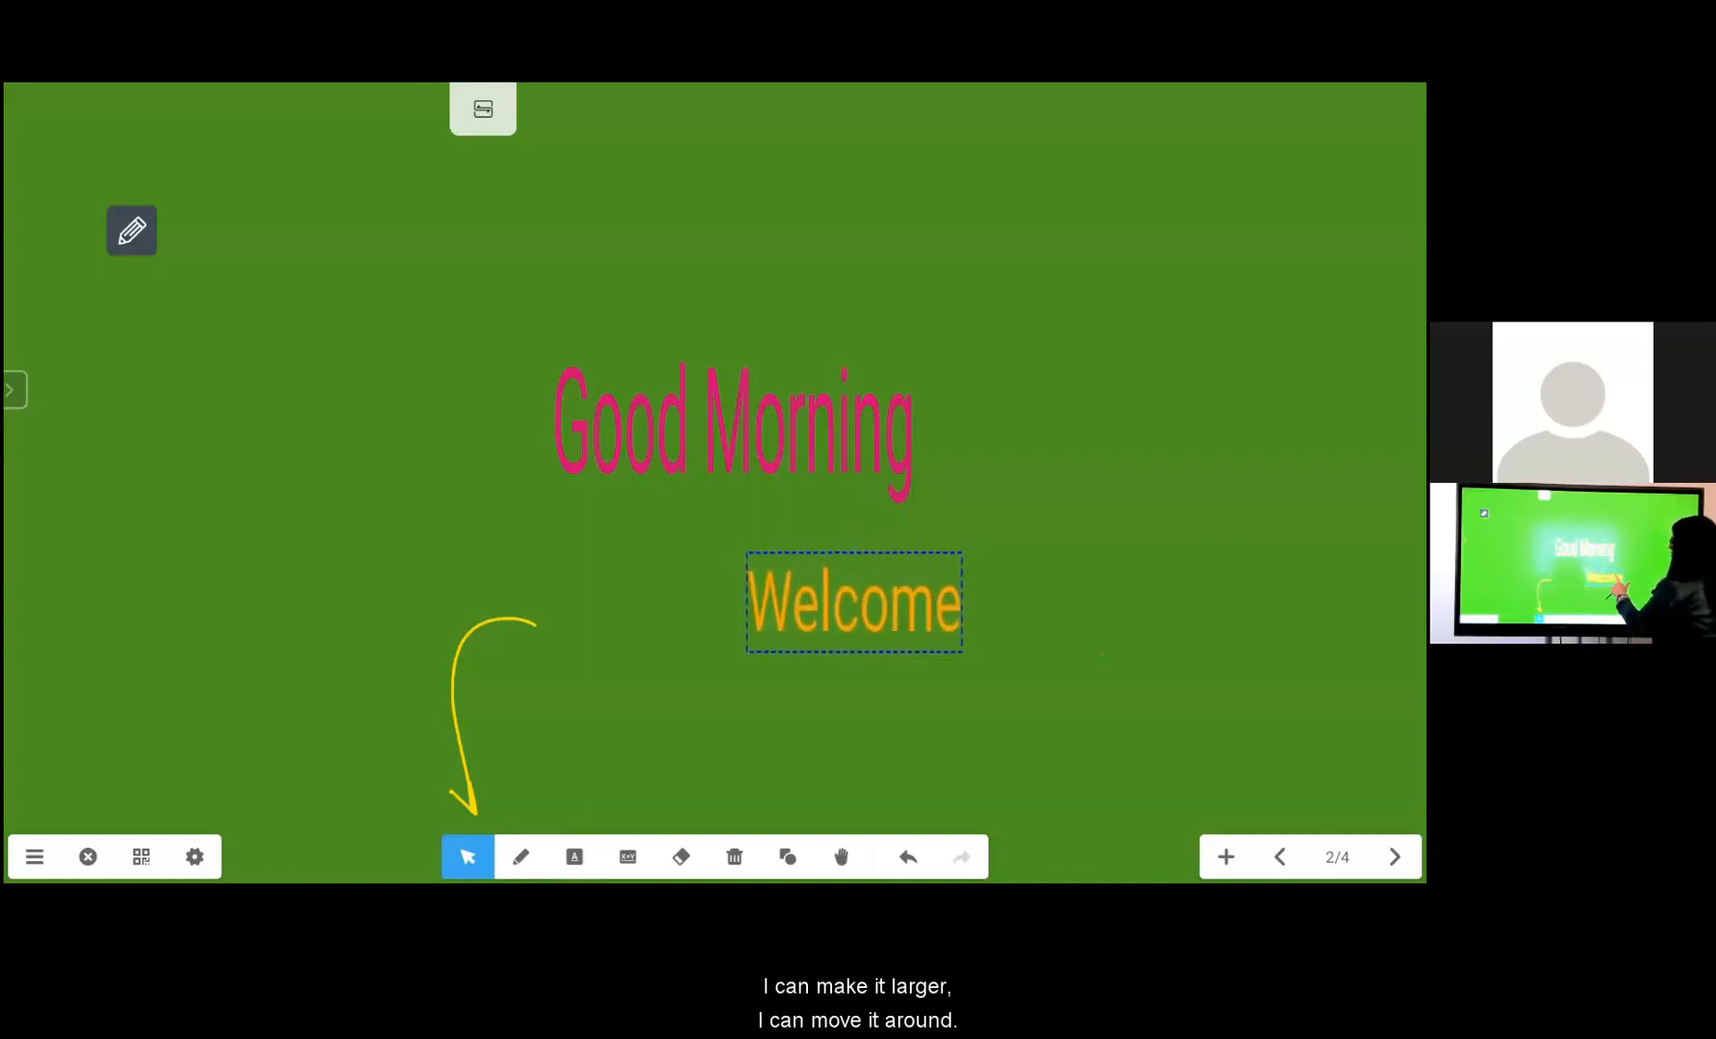
drag(853, 601, 1011, 182)
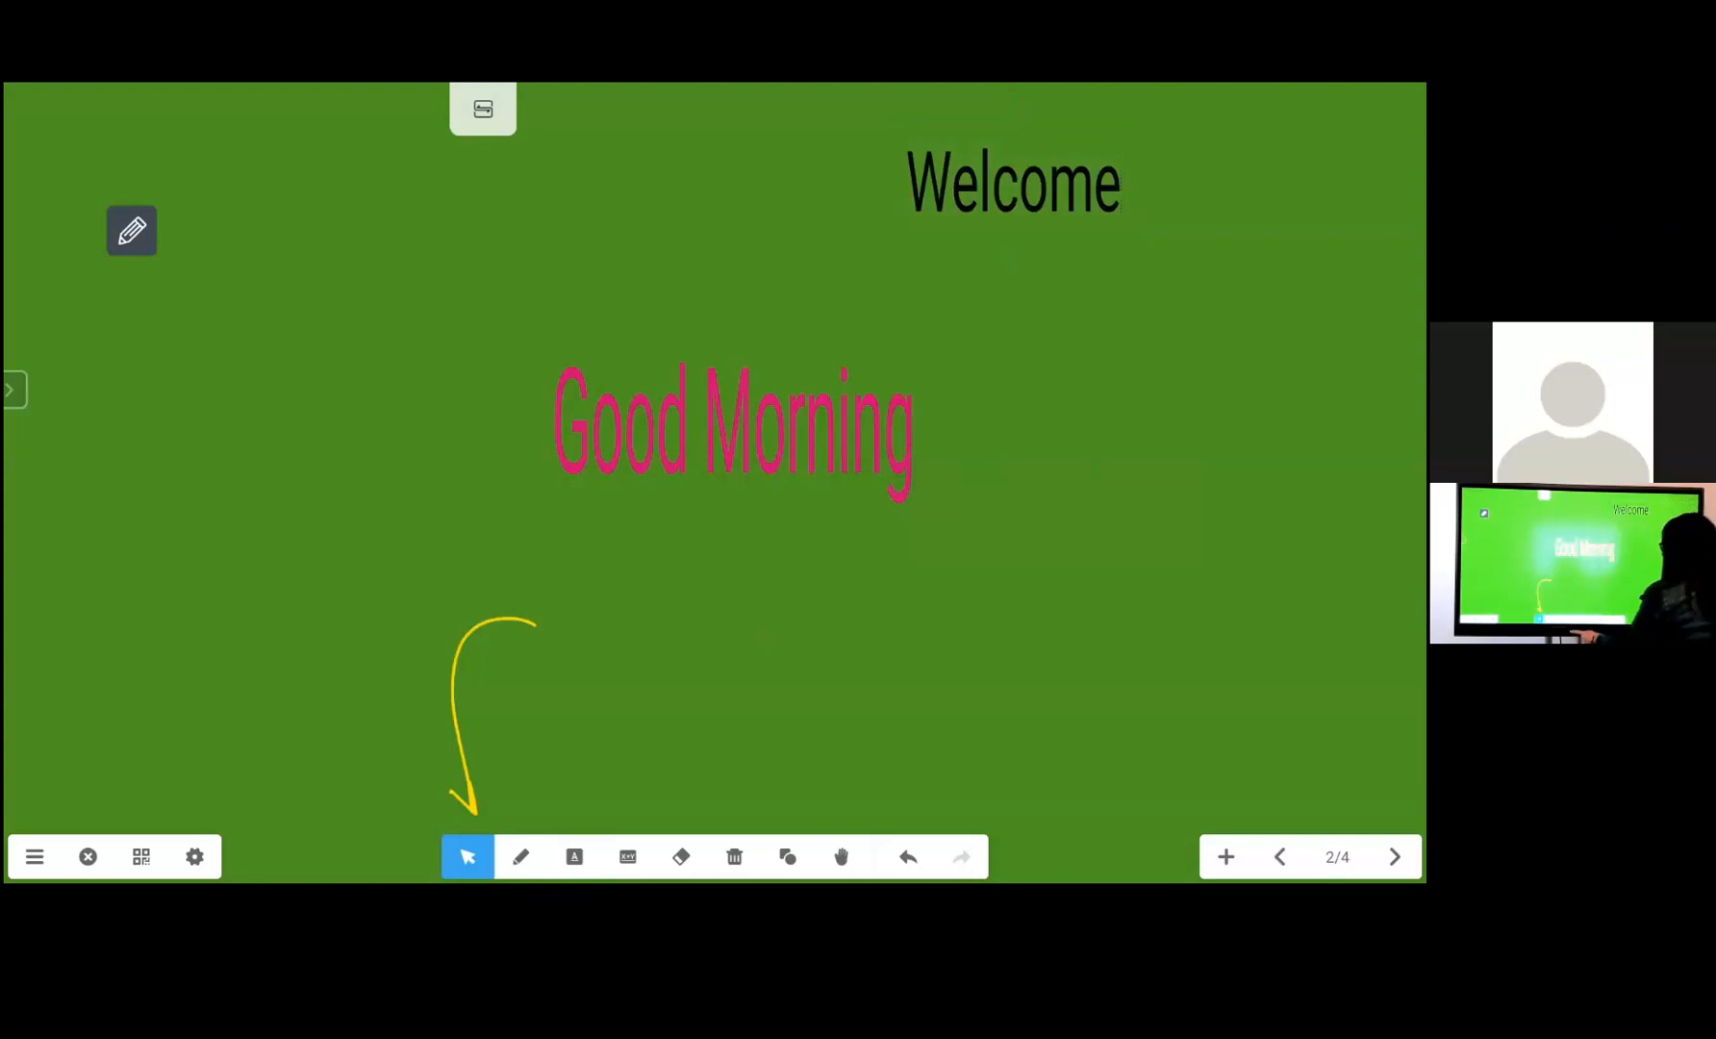
click(520, 856)
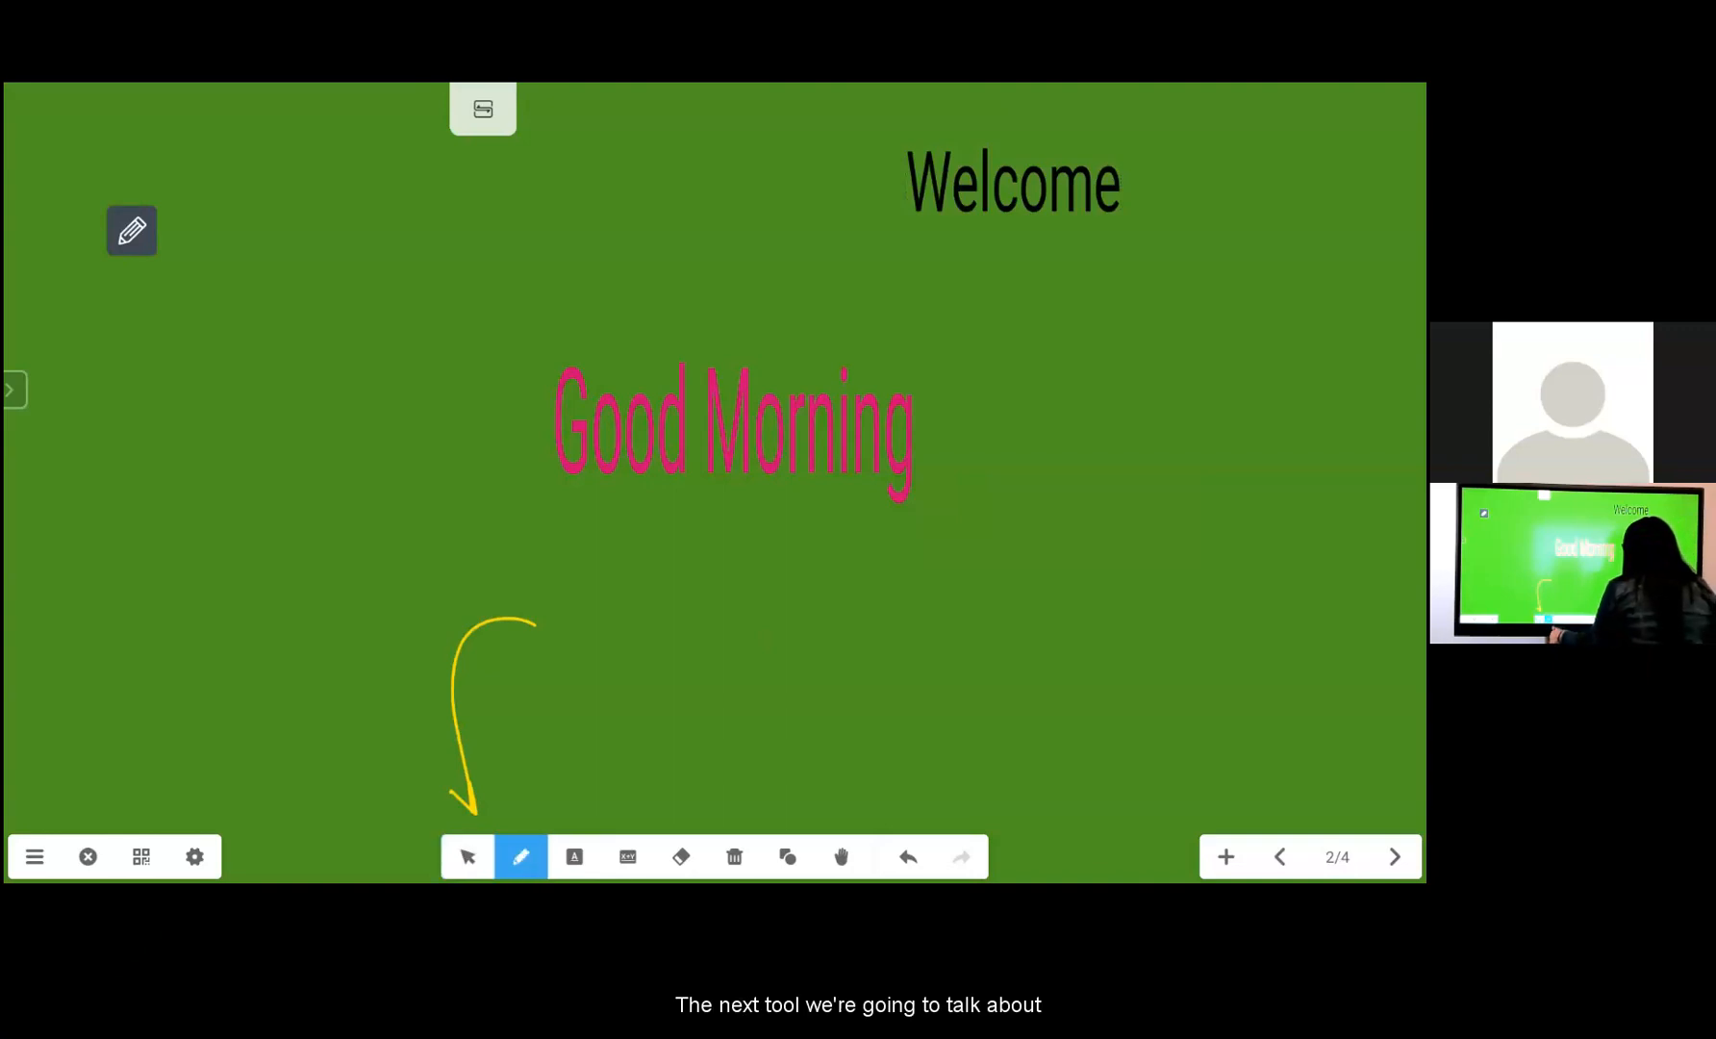
Move to page 3 showing 3 + 4 = ? and pick the Maths tool
drag(641, 645, 640, 816)
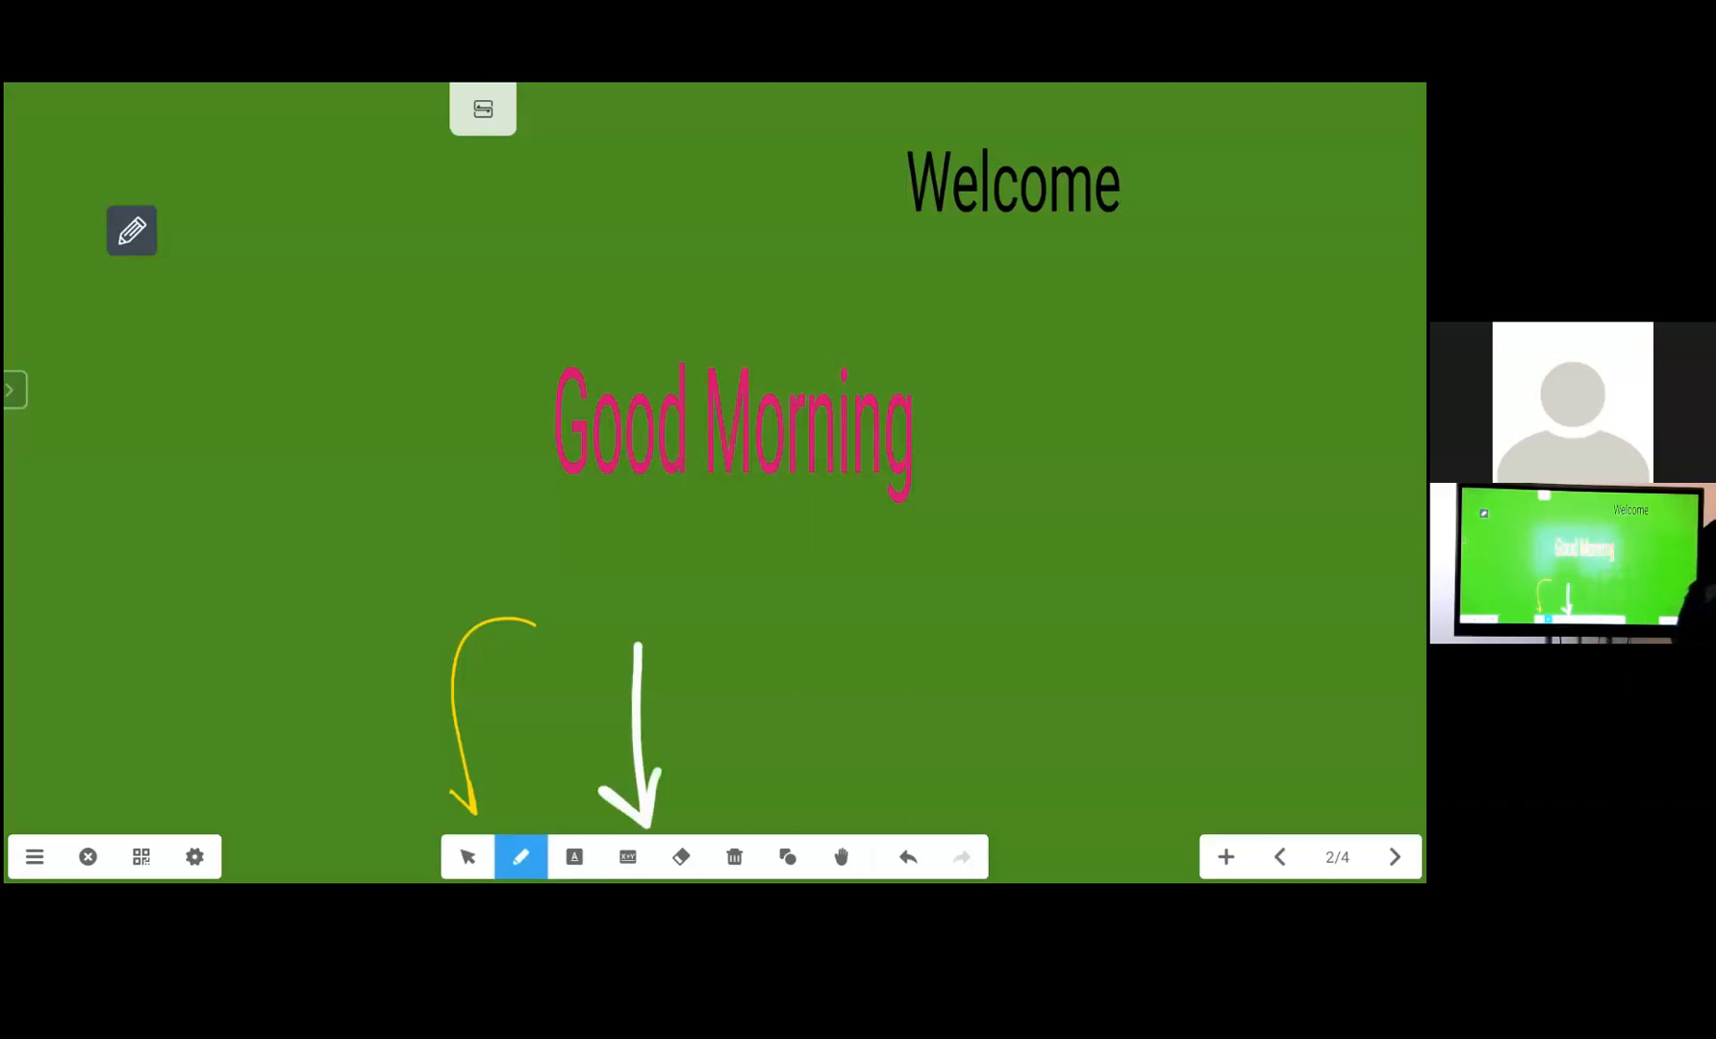
click(1394, 856)
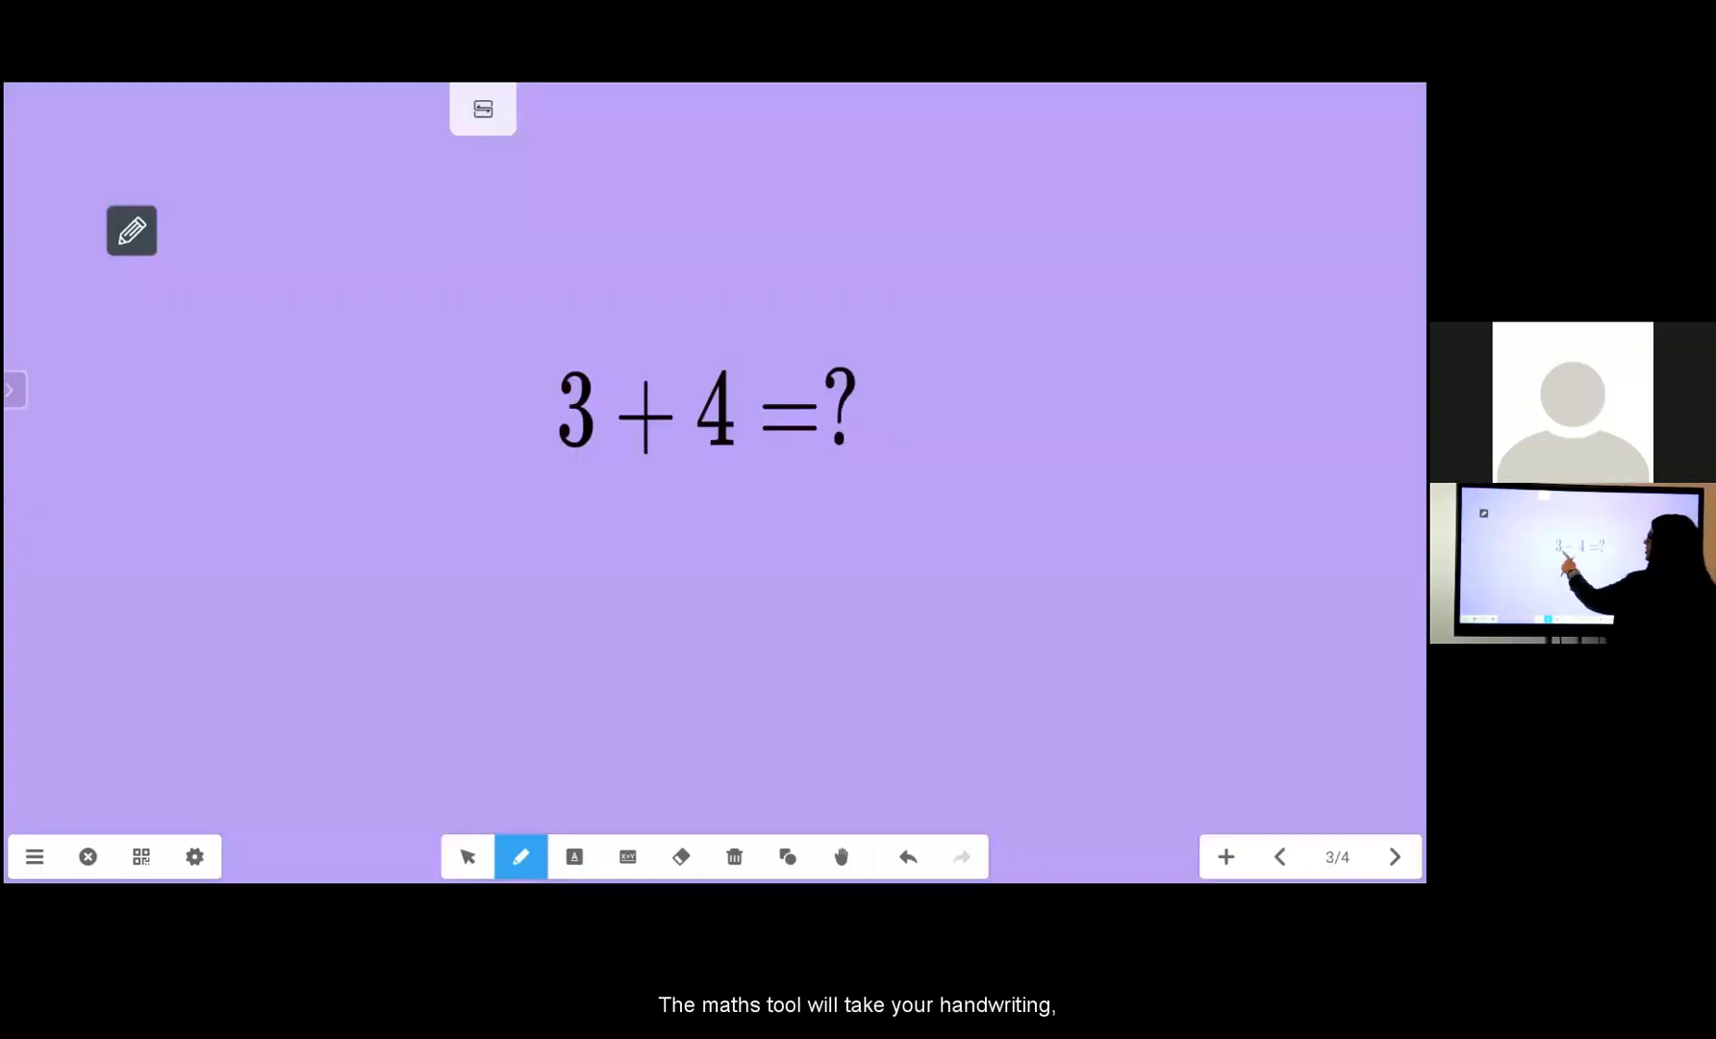
click(627, 856)
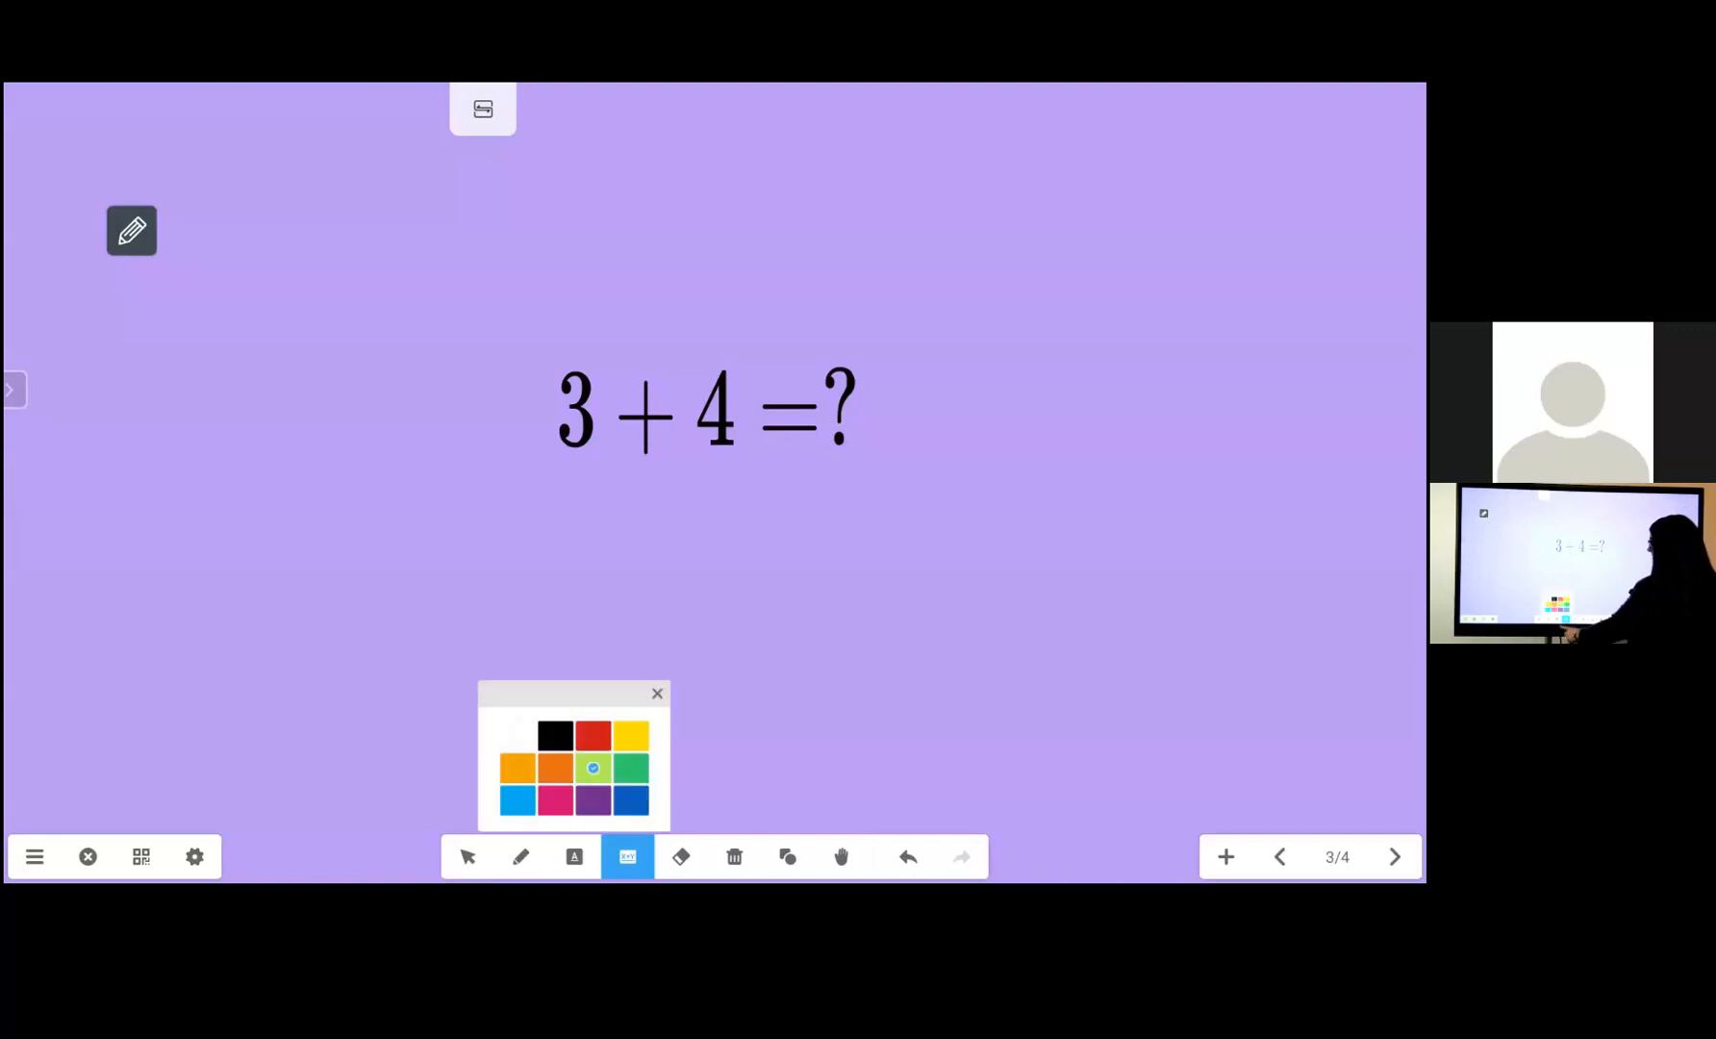
Handwrite 5 + 10 = ? below the first sum in white maths ink
click(516, 735)
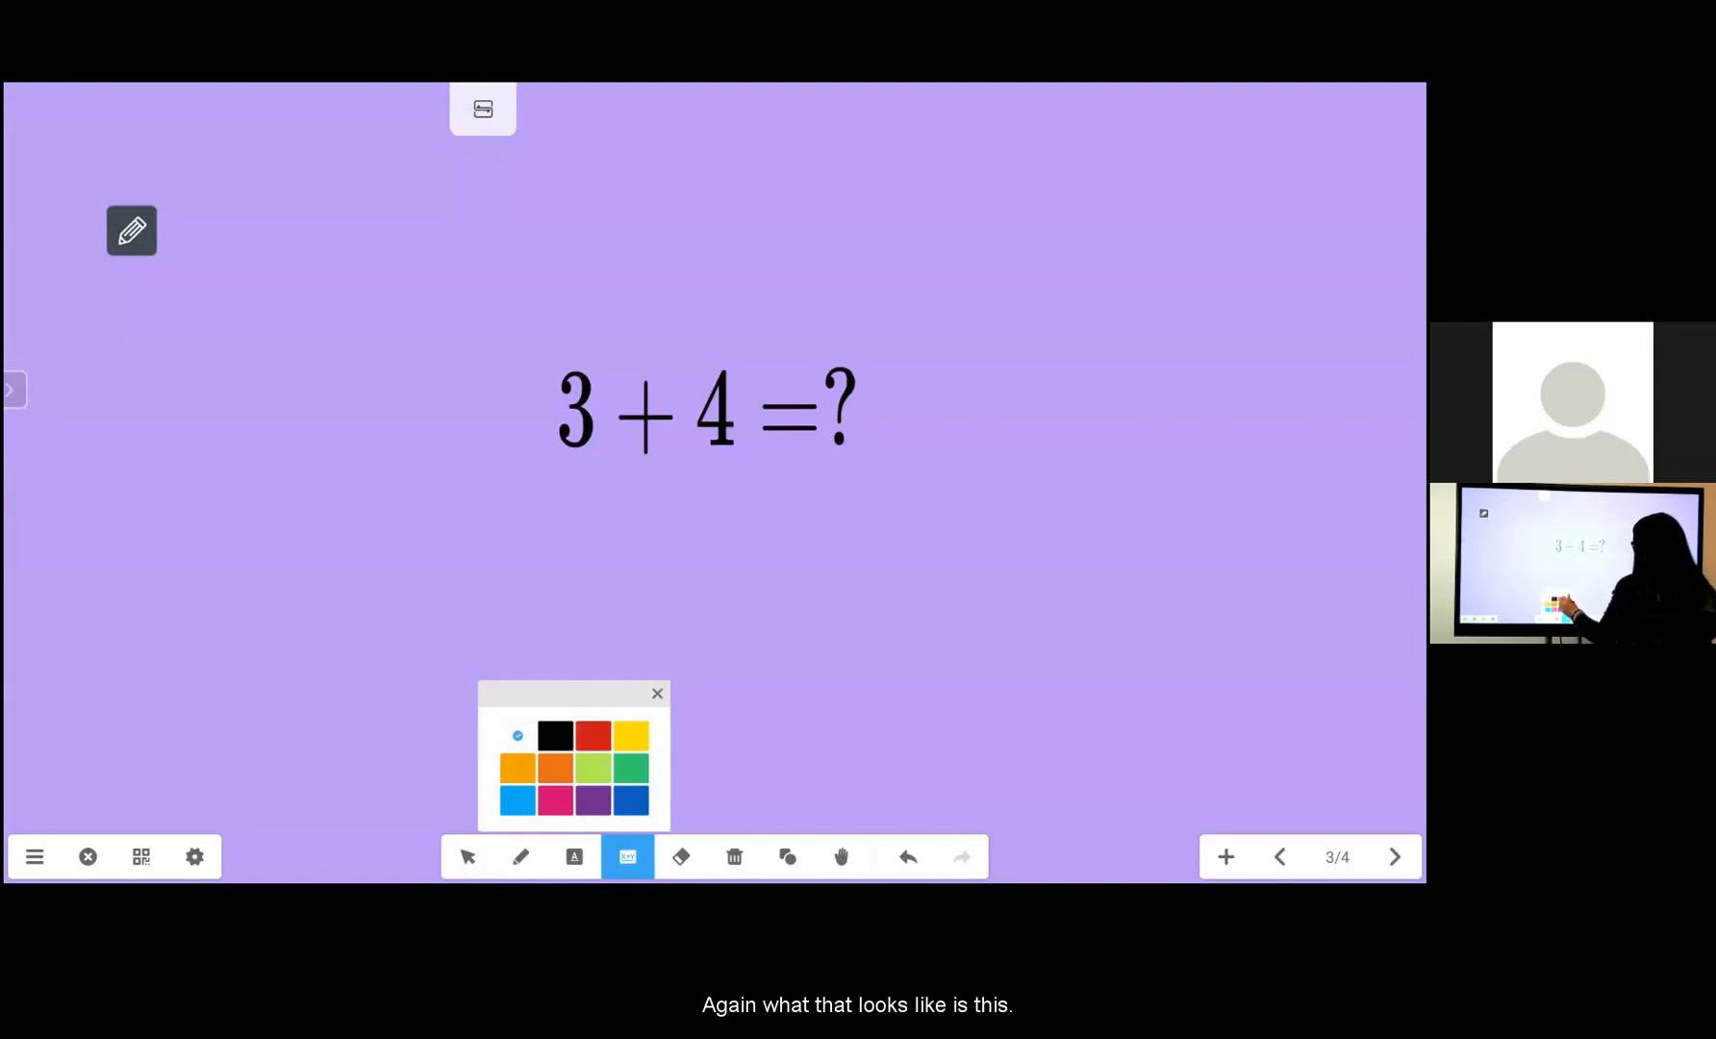
click(657, 693)
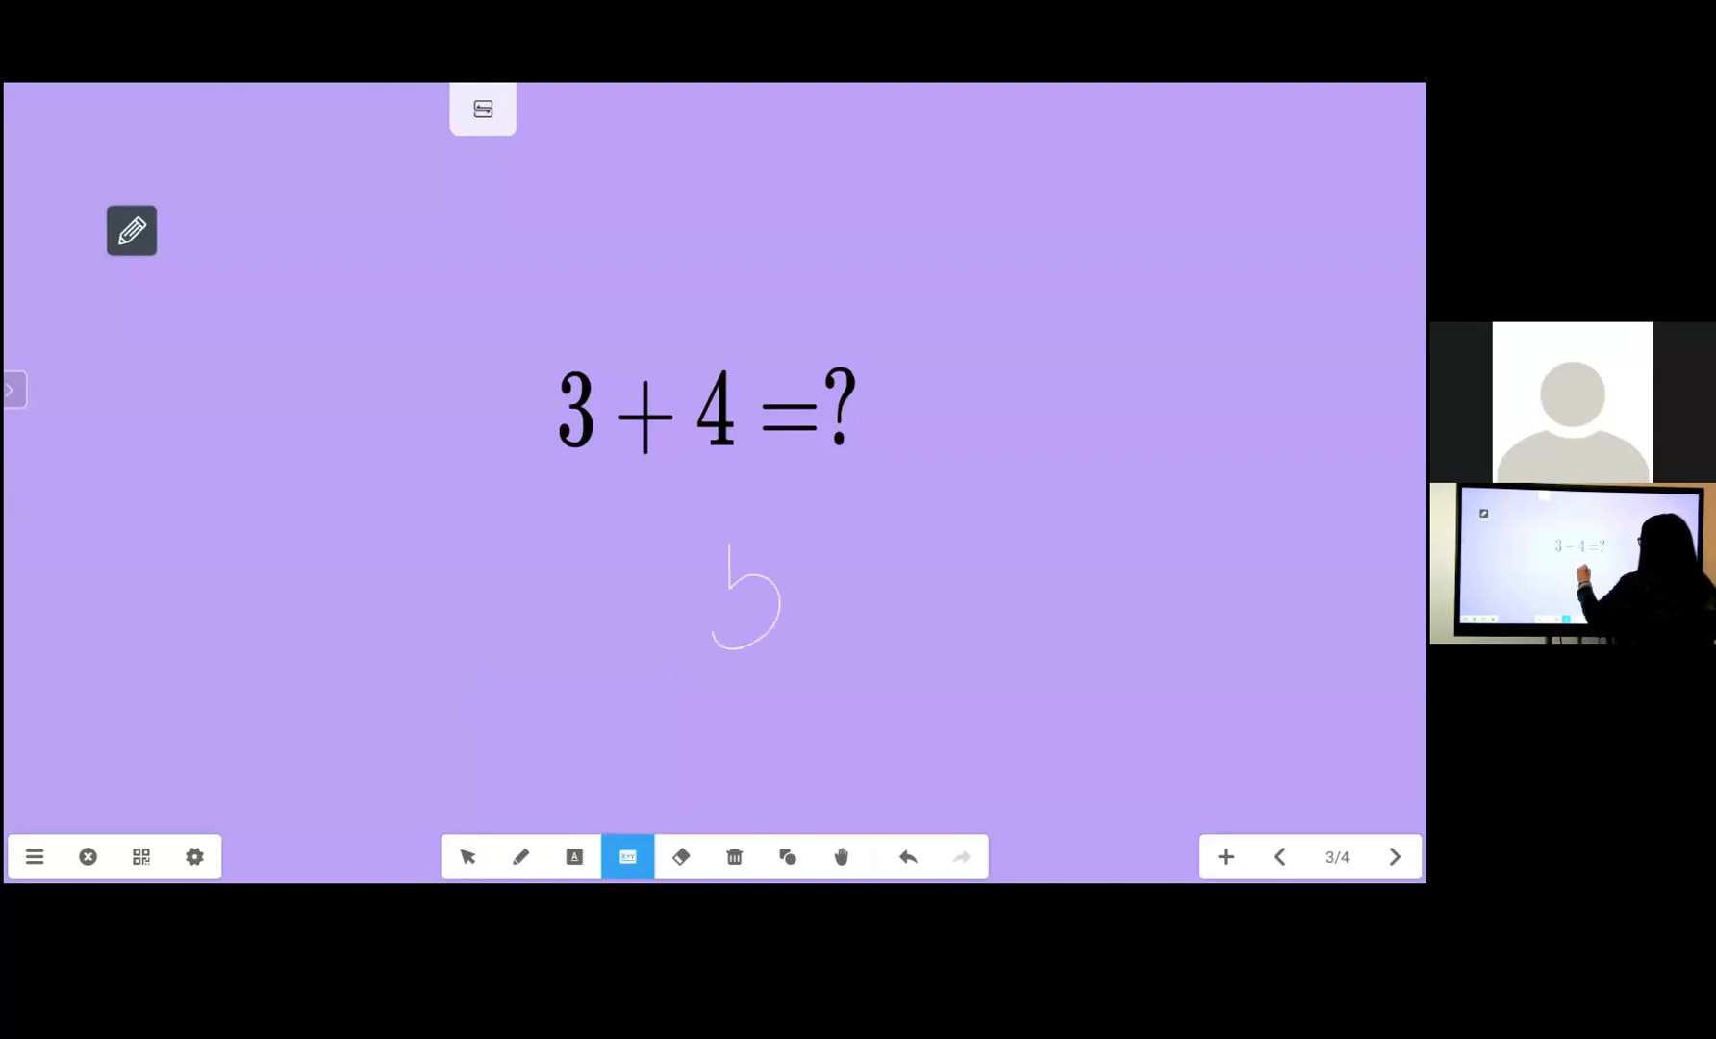
drag(722, 547, 887, 613)
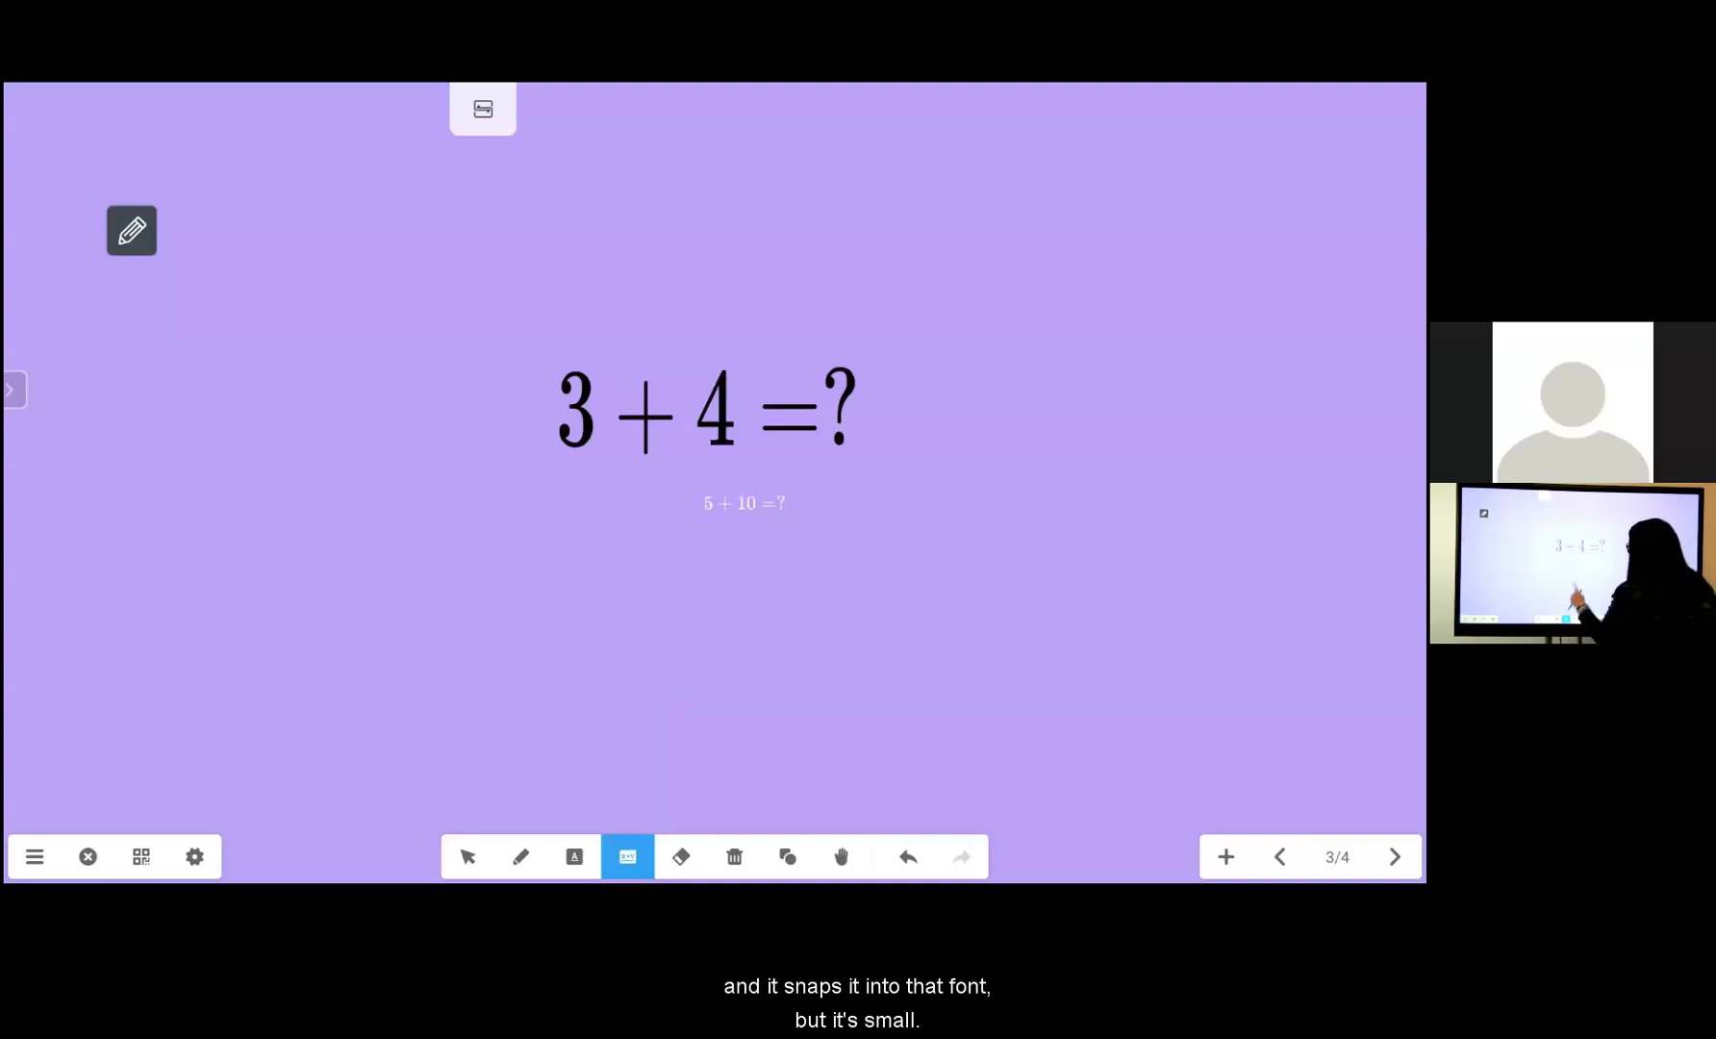
Select the 5 + 10 = ? sum to enlarge and blacken it, then return to Maths
click(468, 856)
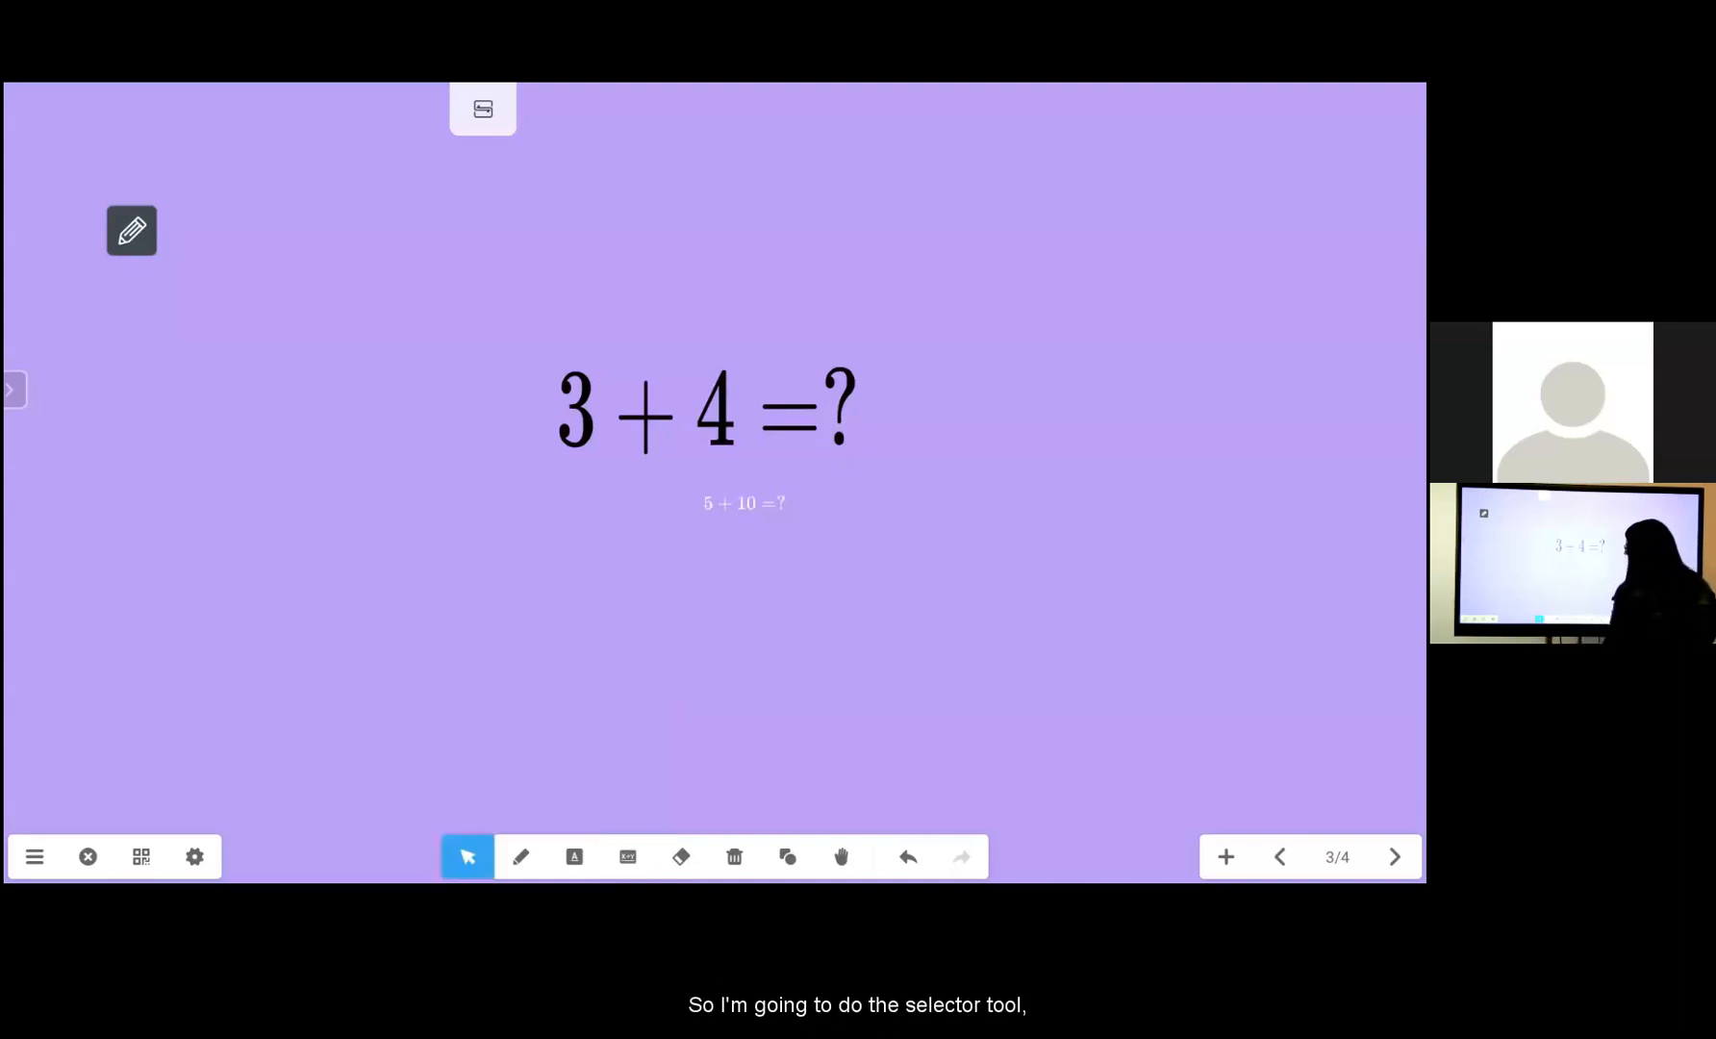
click(743, 503)
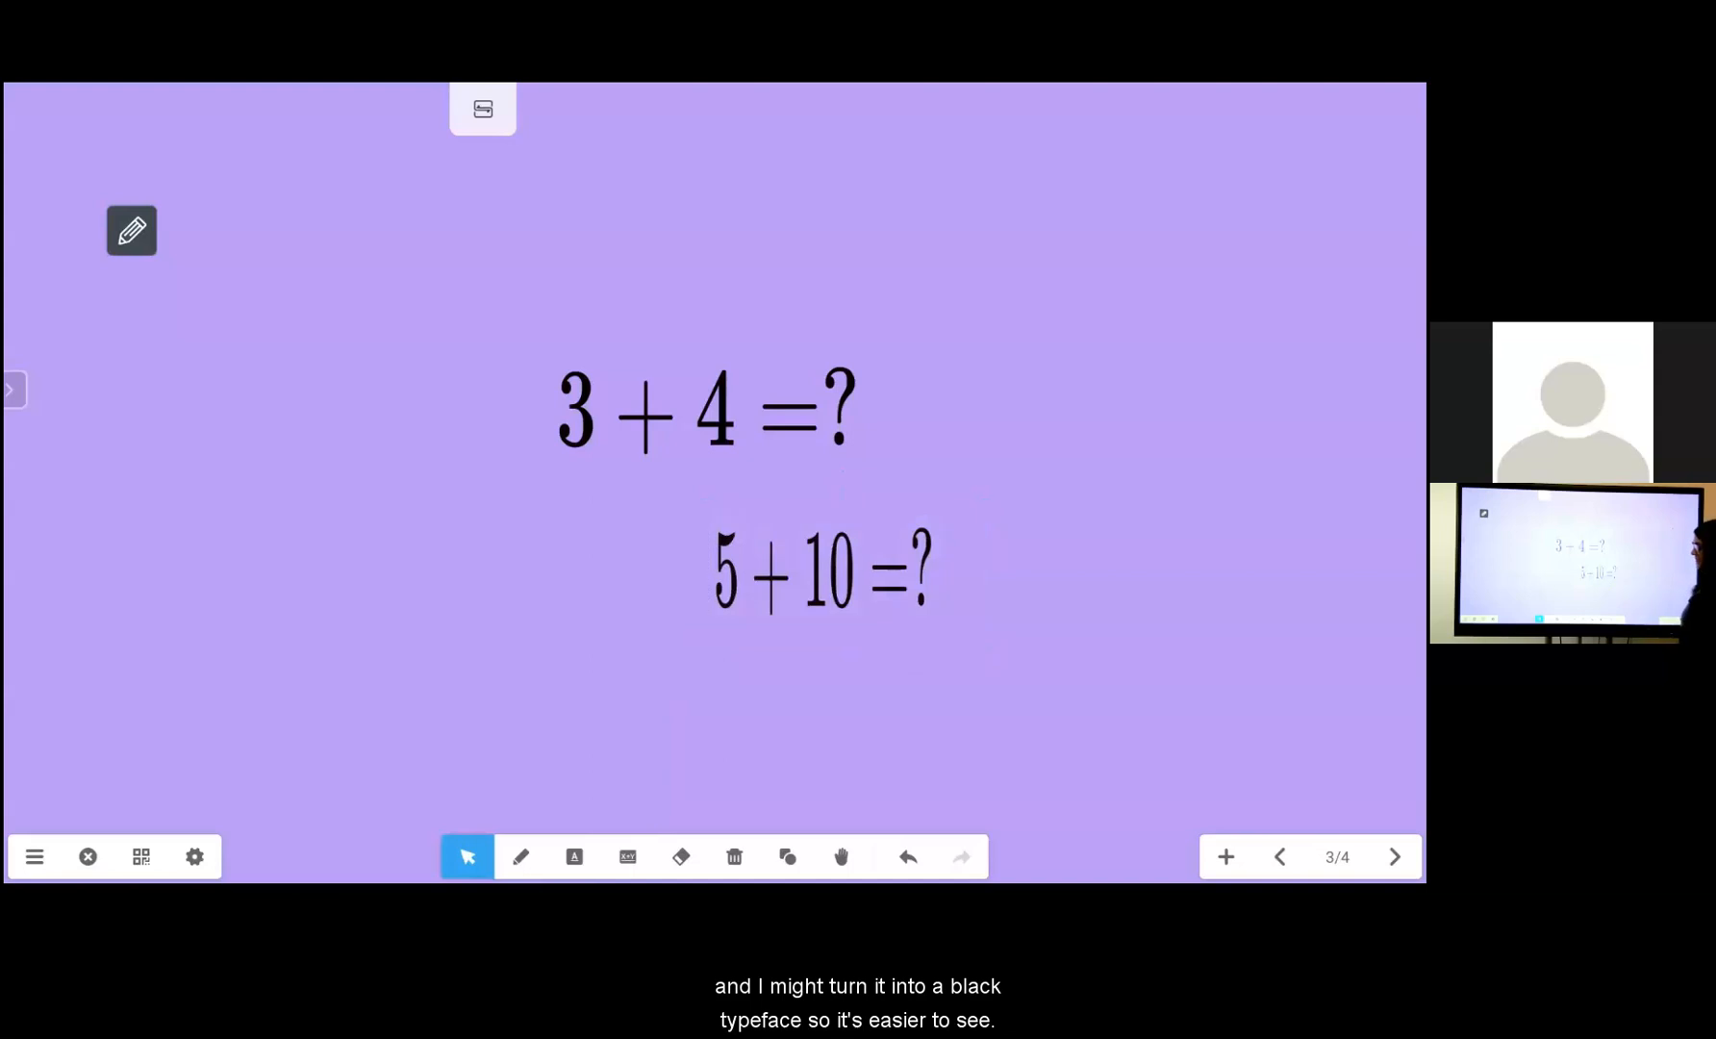
click(627, 856)
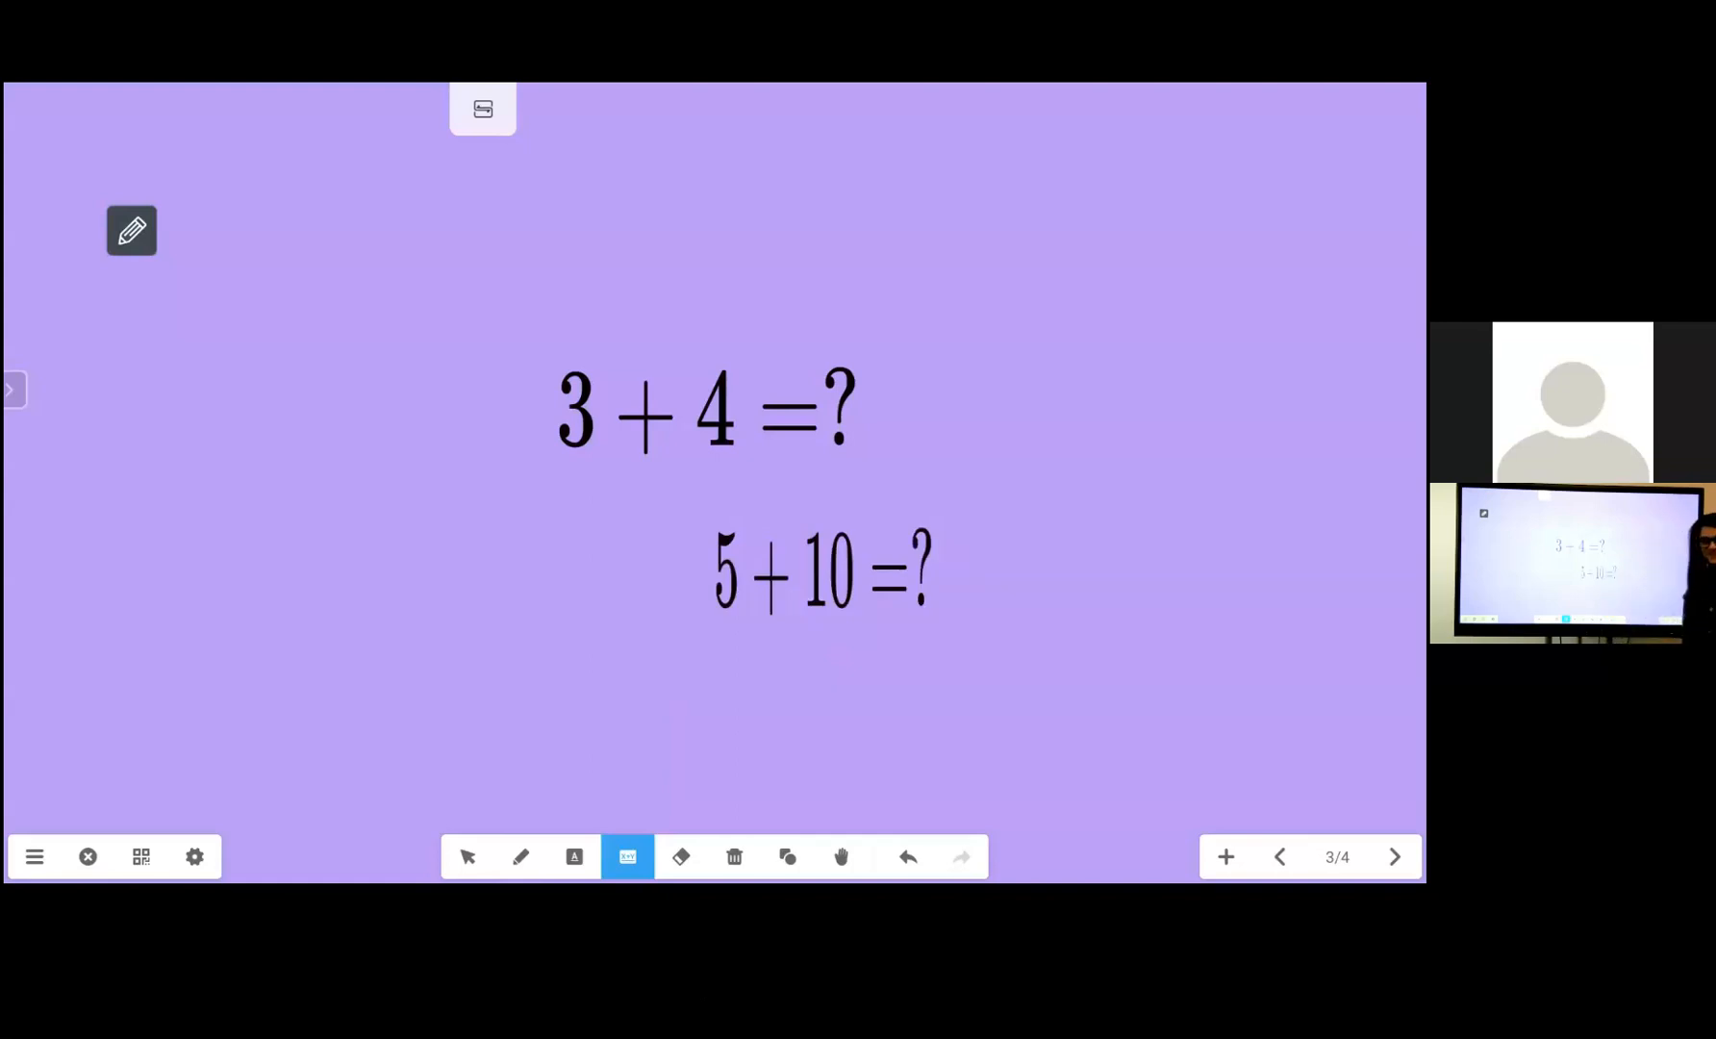
Draw a yellow curved arrow, erase the 5 + 10 = ? sum, then undo the erasure
click(520, 856)
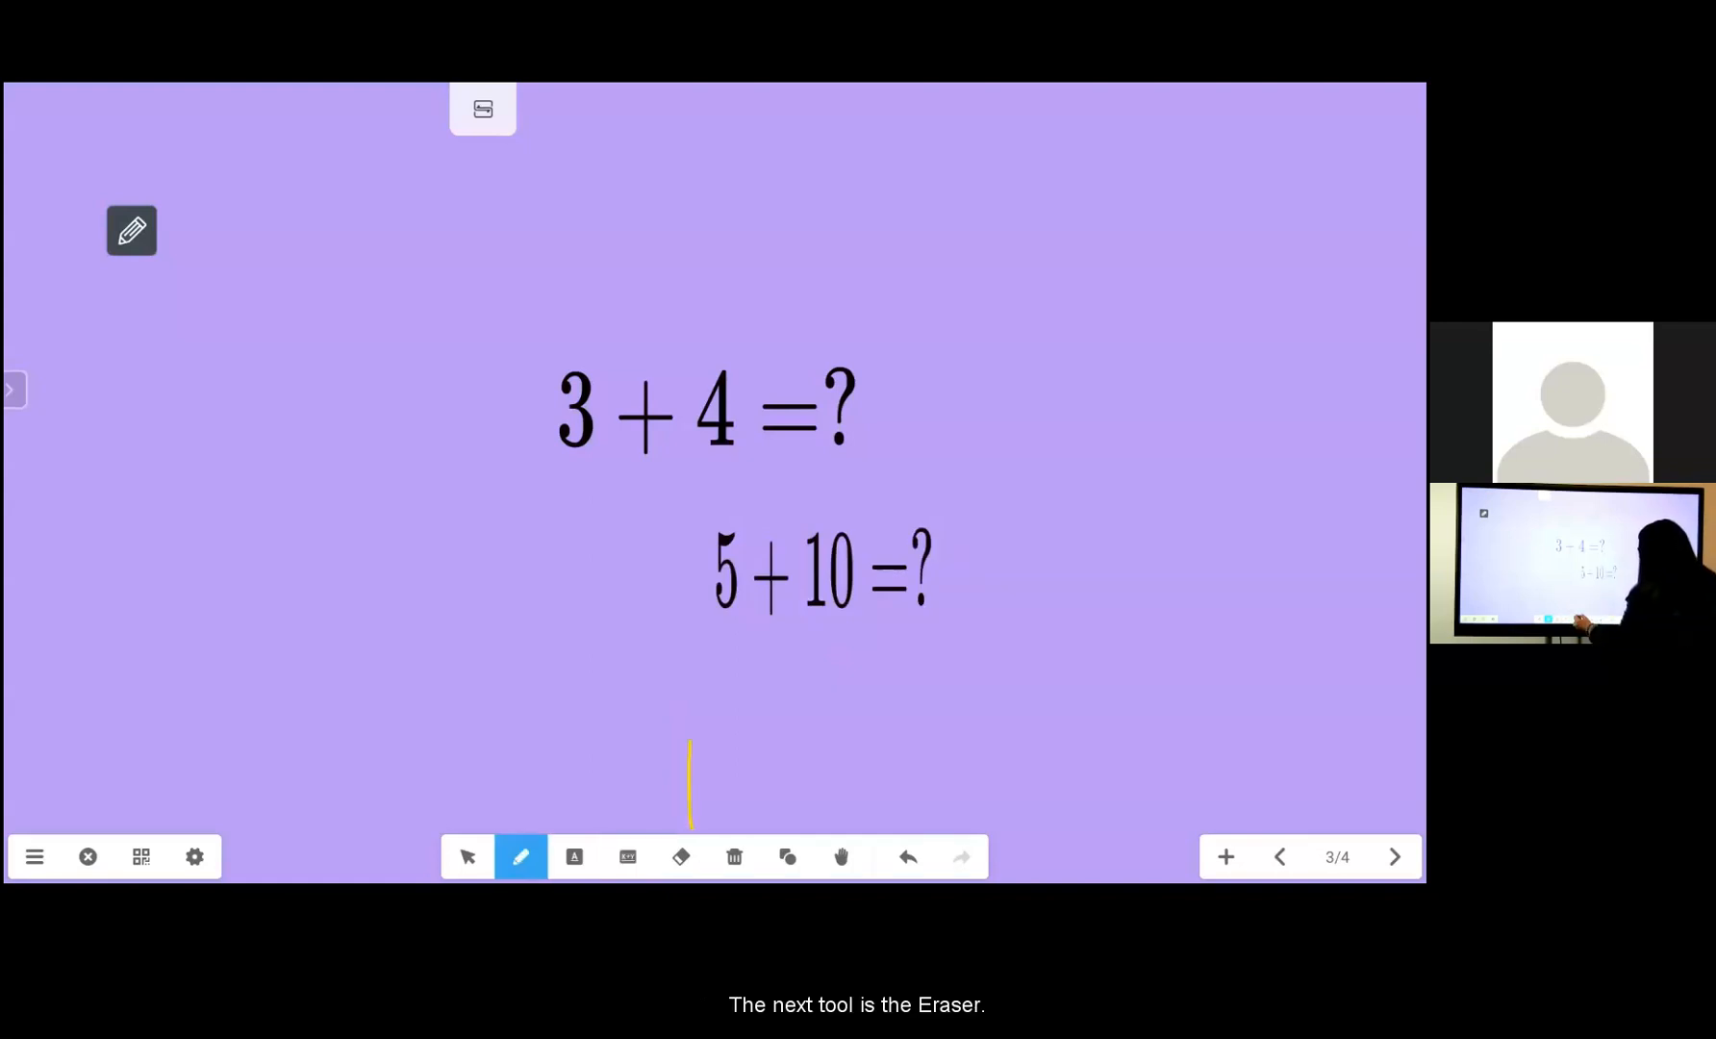
drag(690, 745, 690, 821)
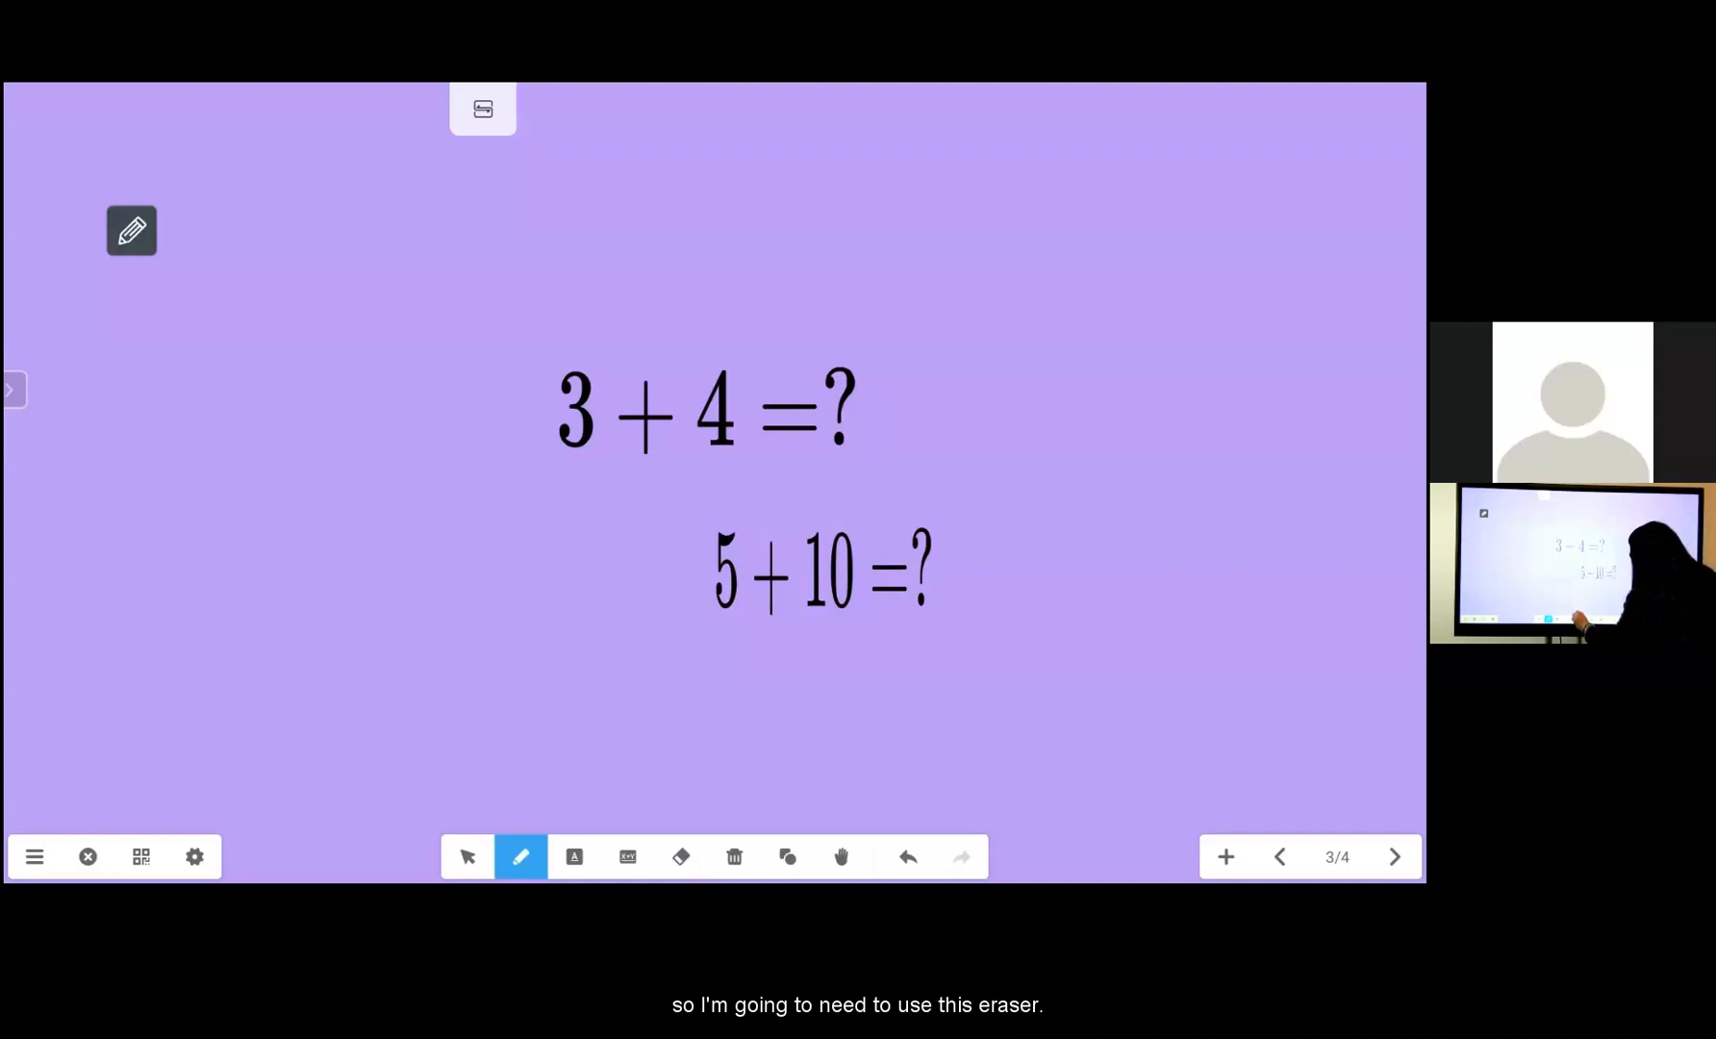
click(681, 856)
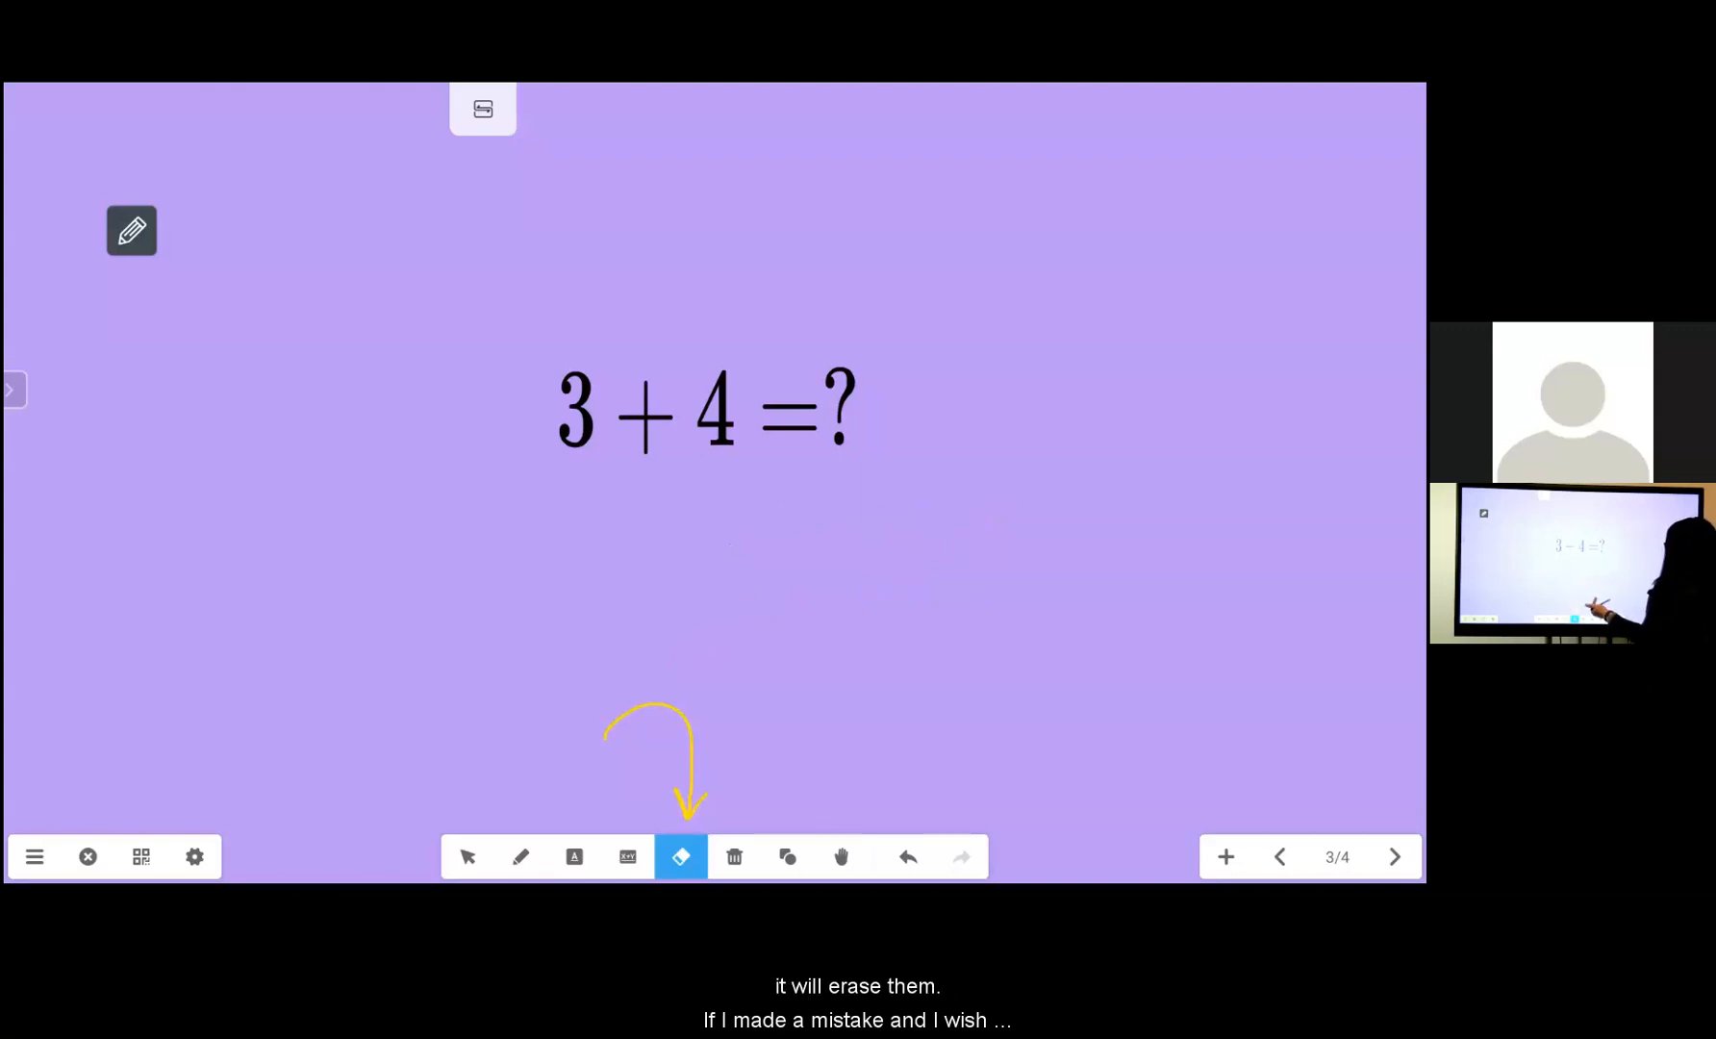
click(521, 856)
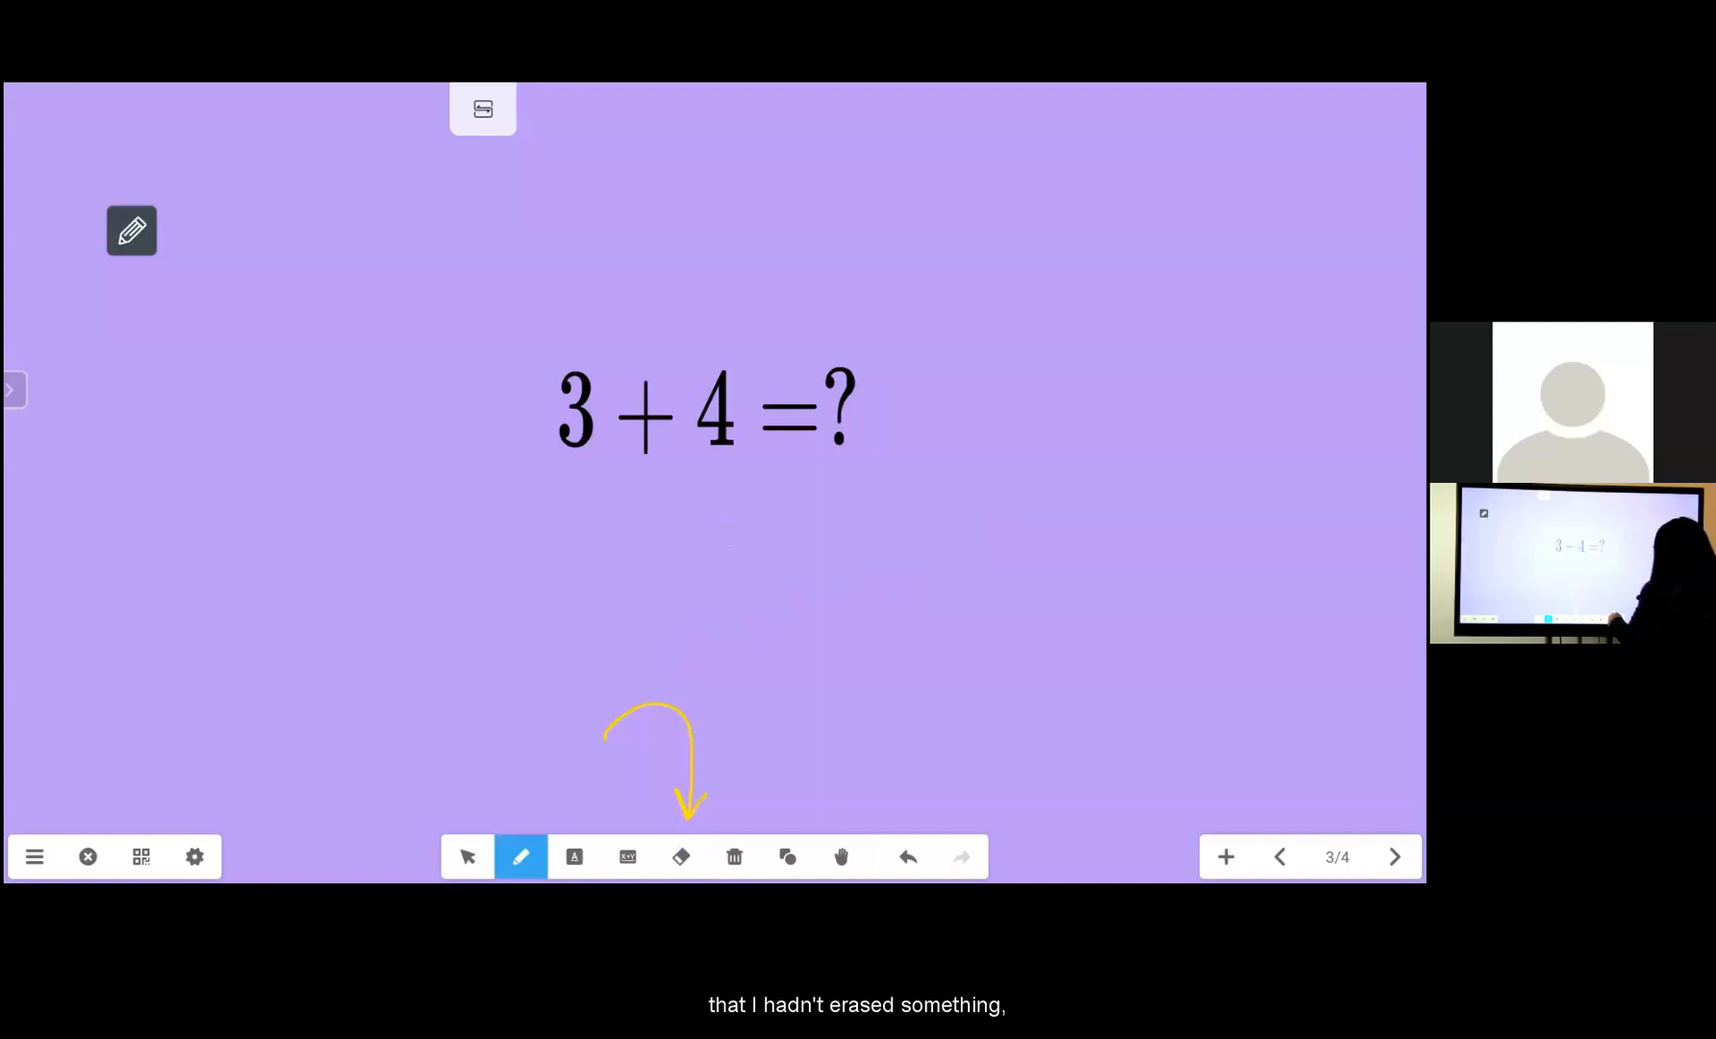
drag(913, 629, 914, 810)
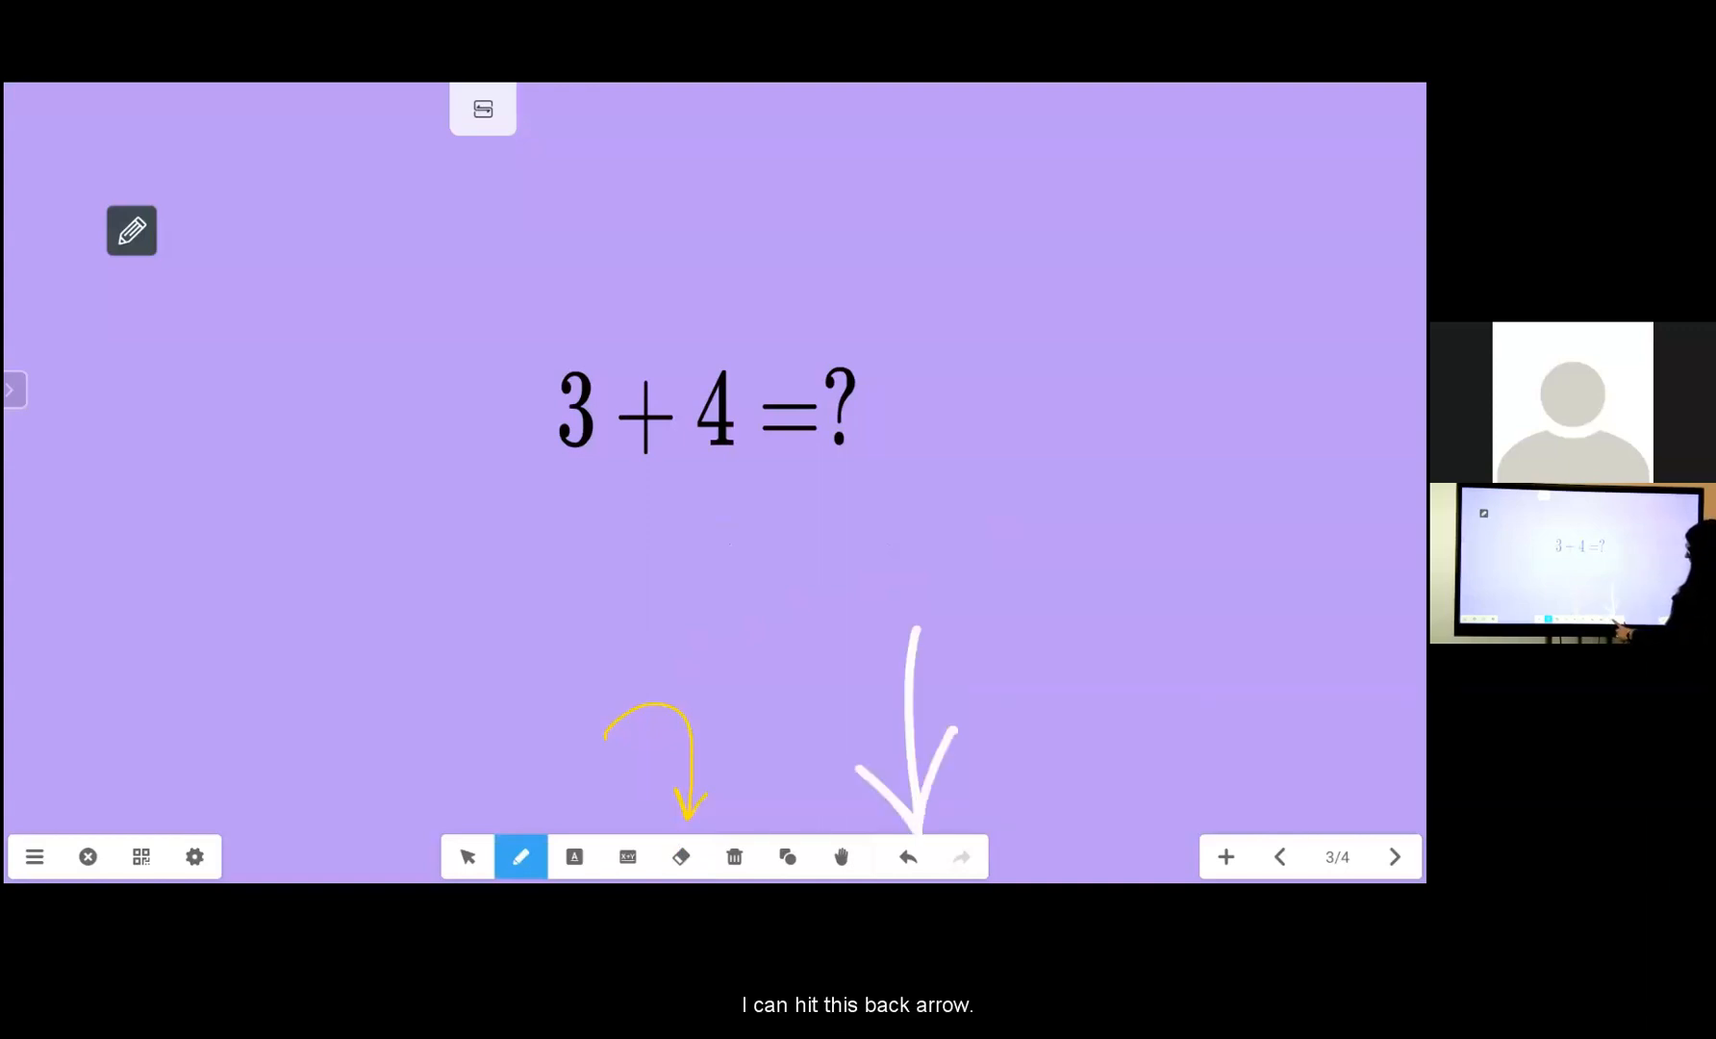
click(908, 856)
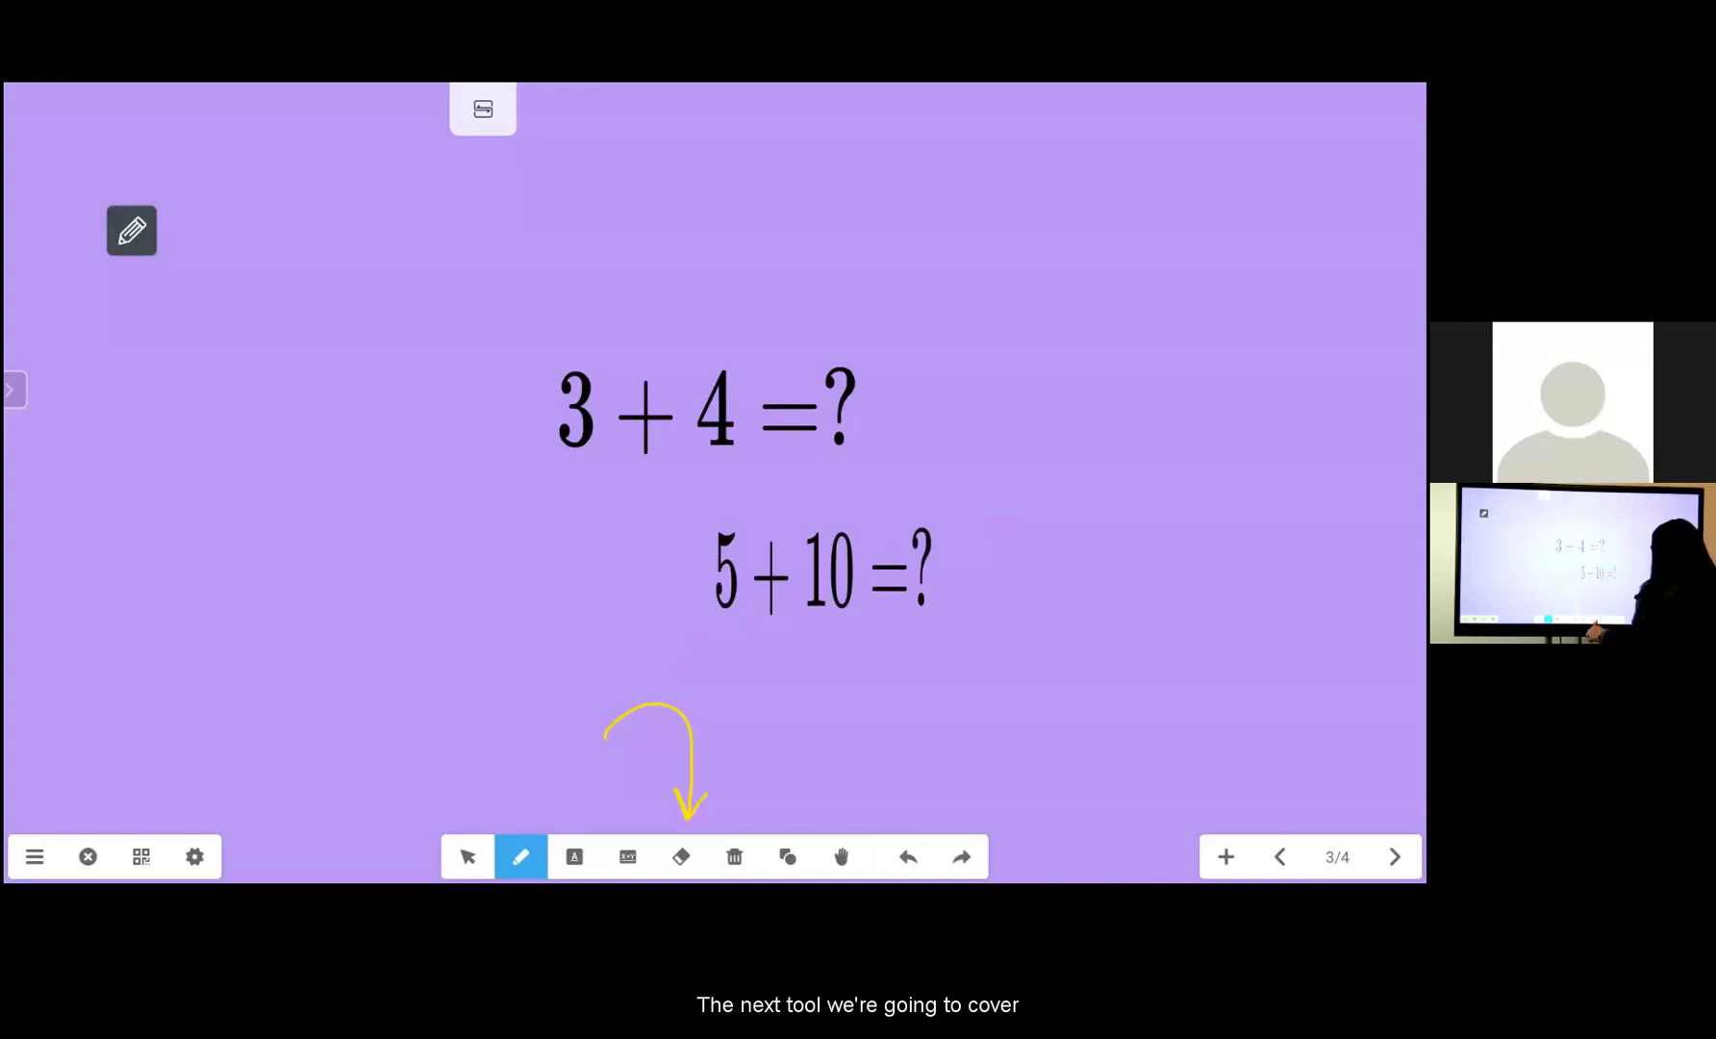
Go to the shapes diagram on page 4 and bring up the Shapes tool options
click(1393, 856)
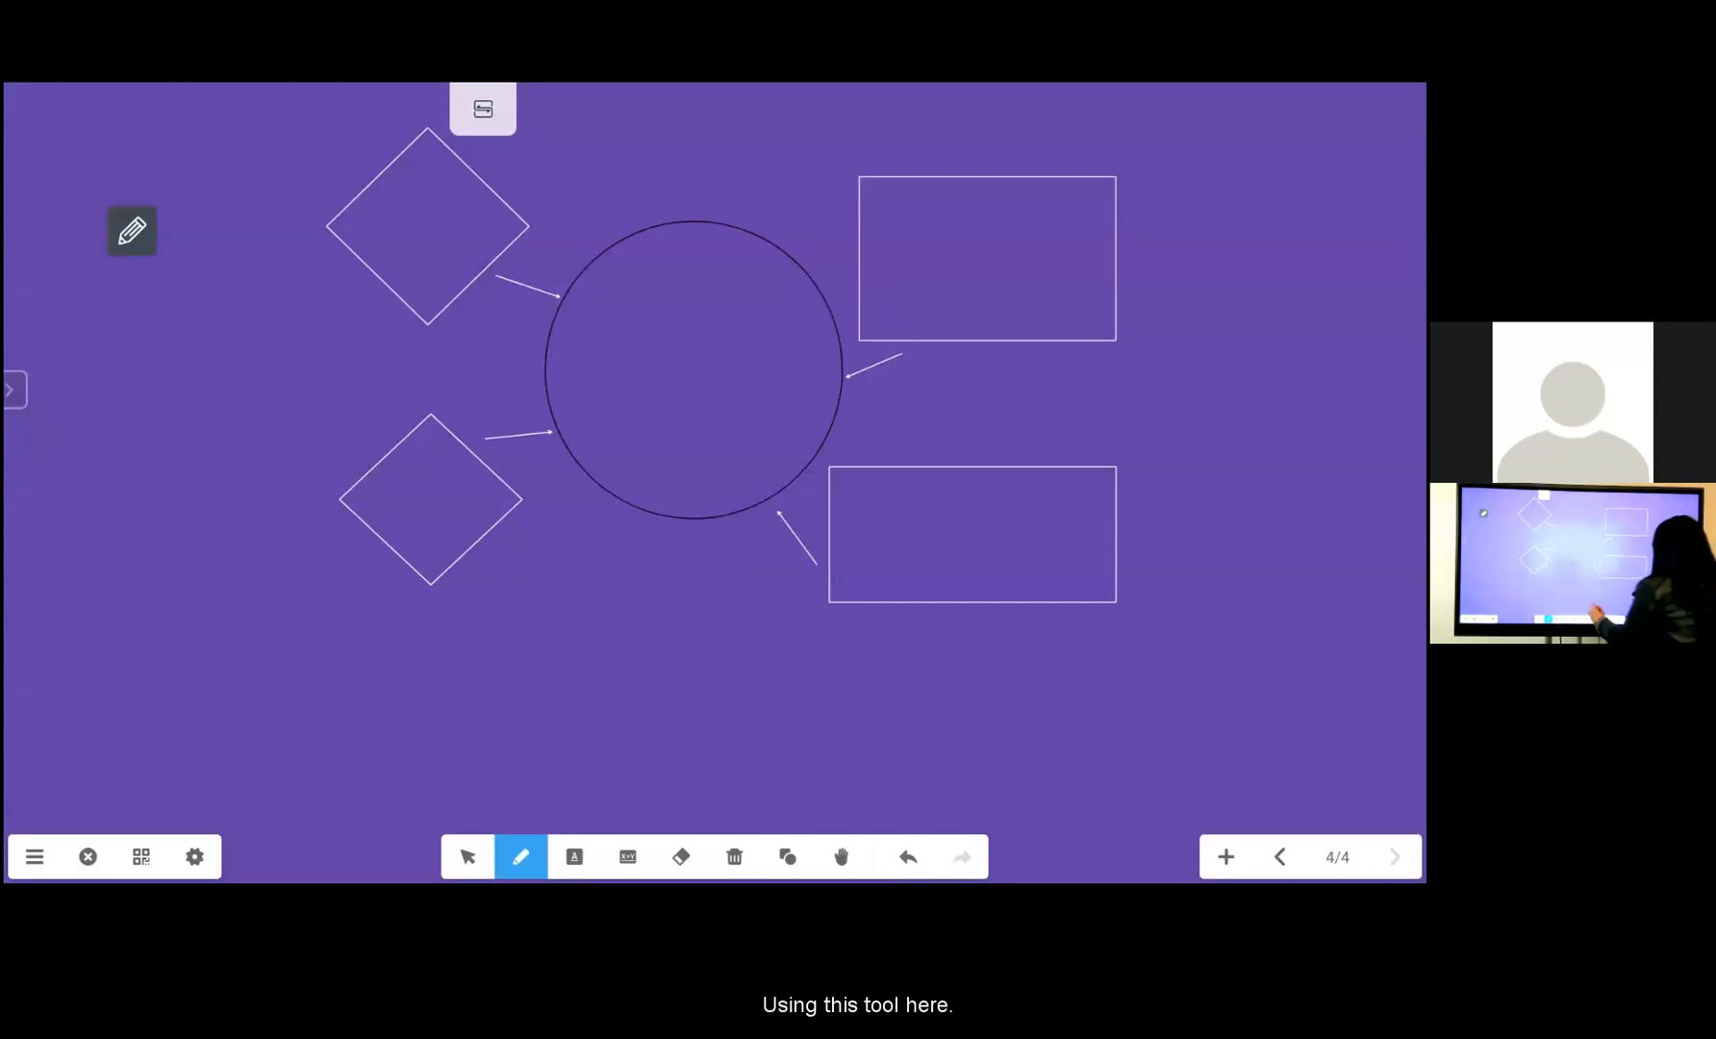
drag(784, 688, 788, 819)
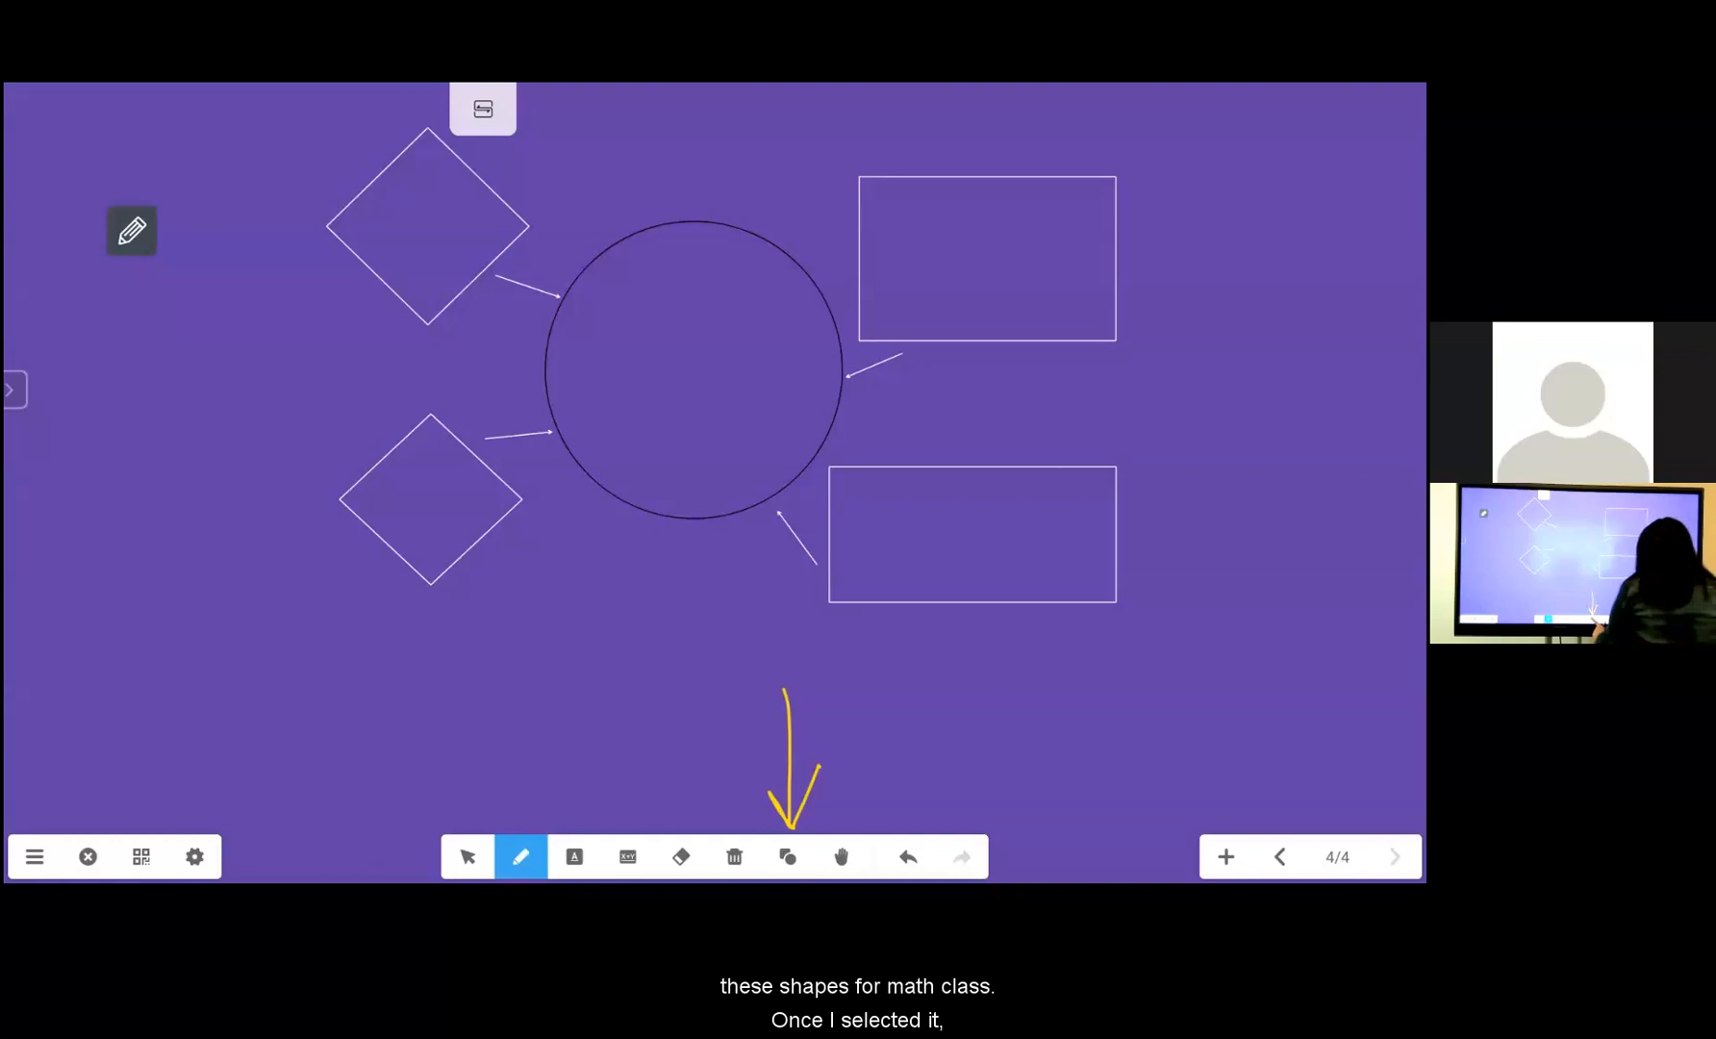
click(788, 857)
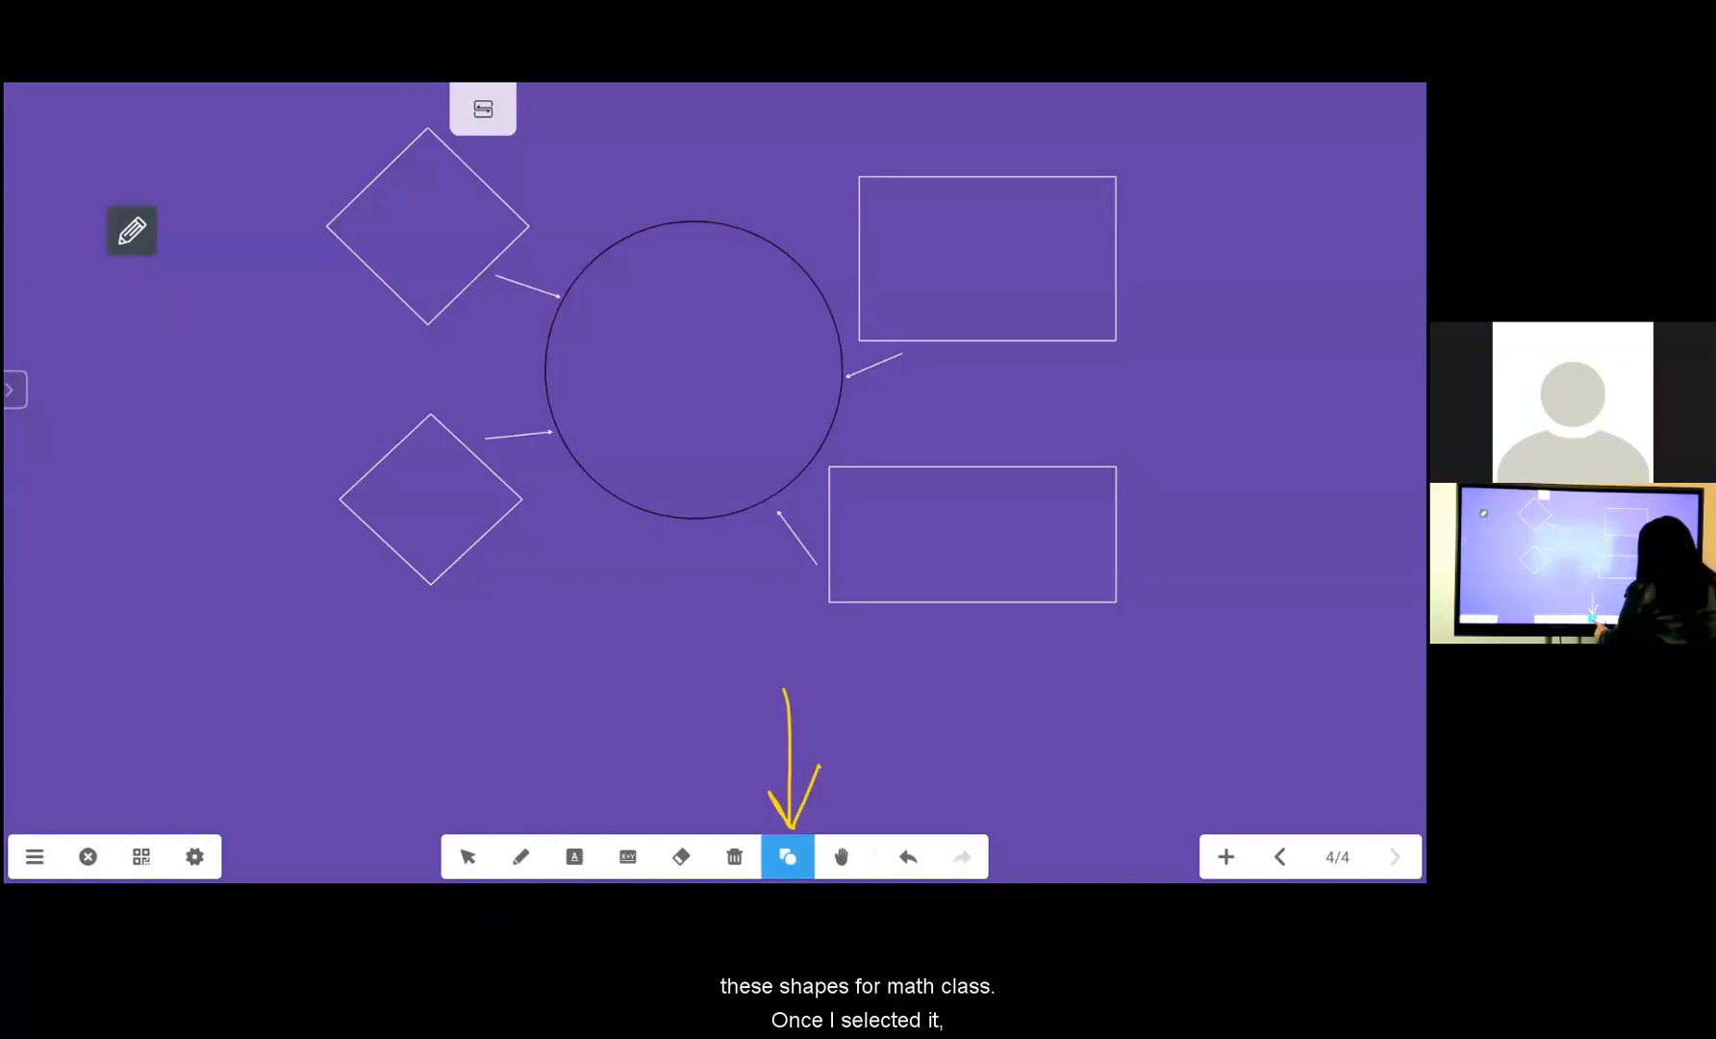
click(787, 856)
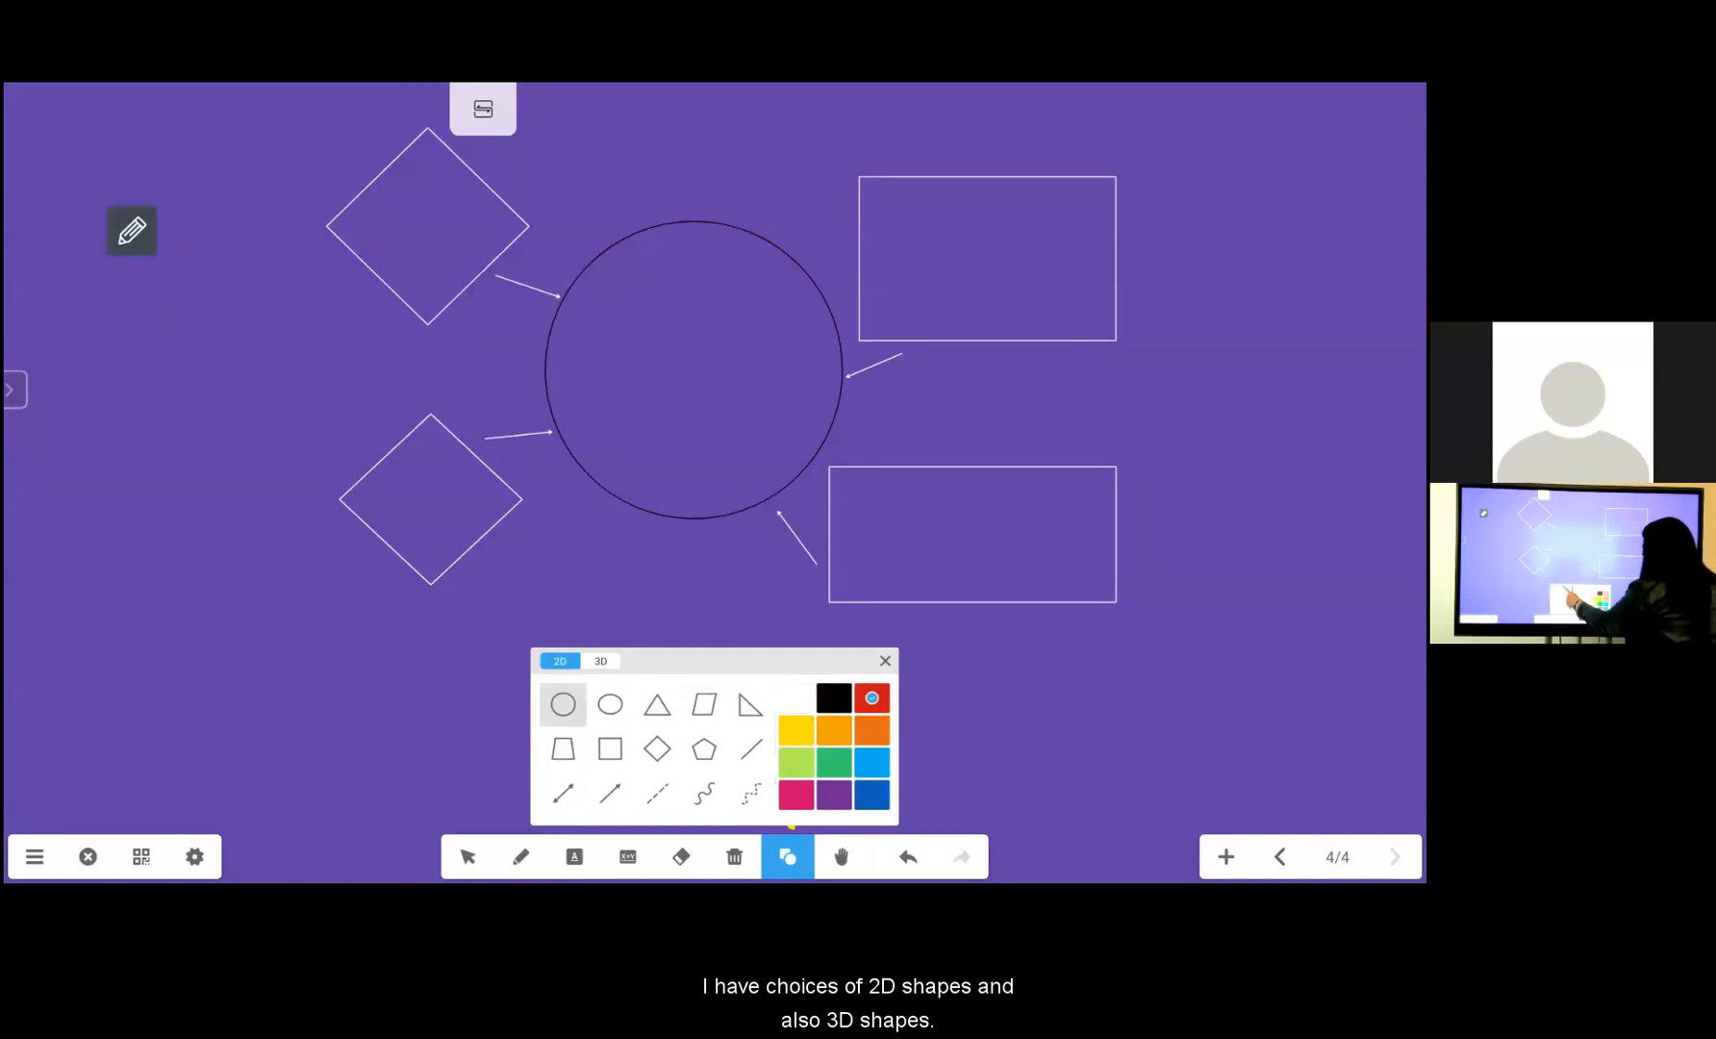
Browse the 3D and 2D shape tabs, then choose yellow and the square
click(600, 660)
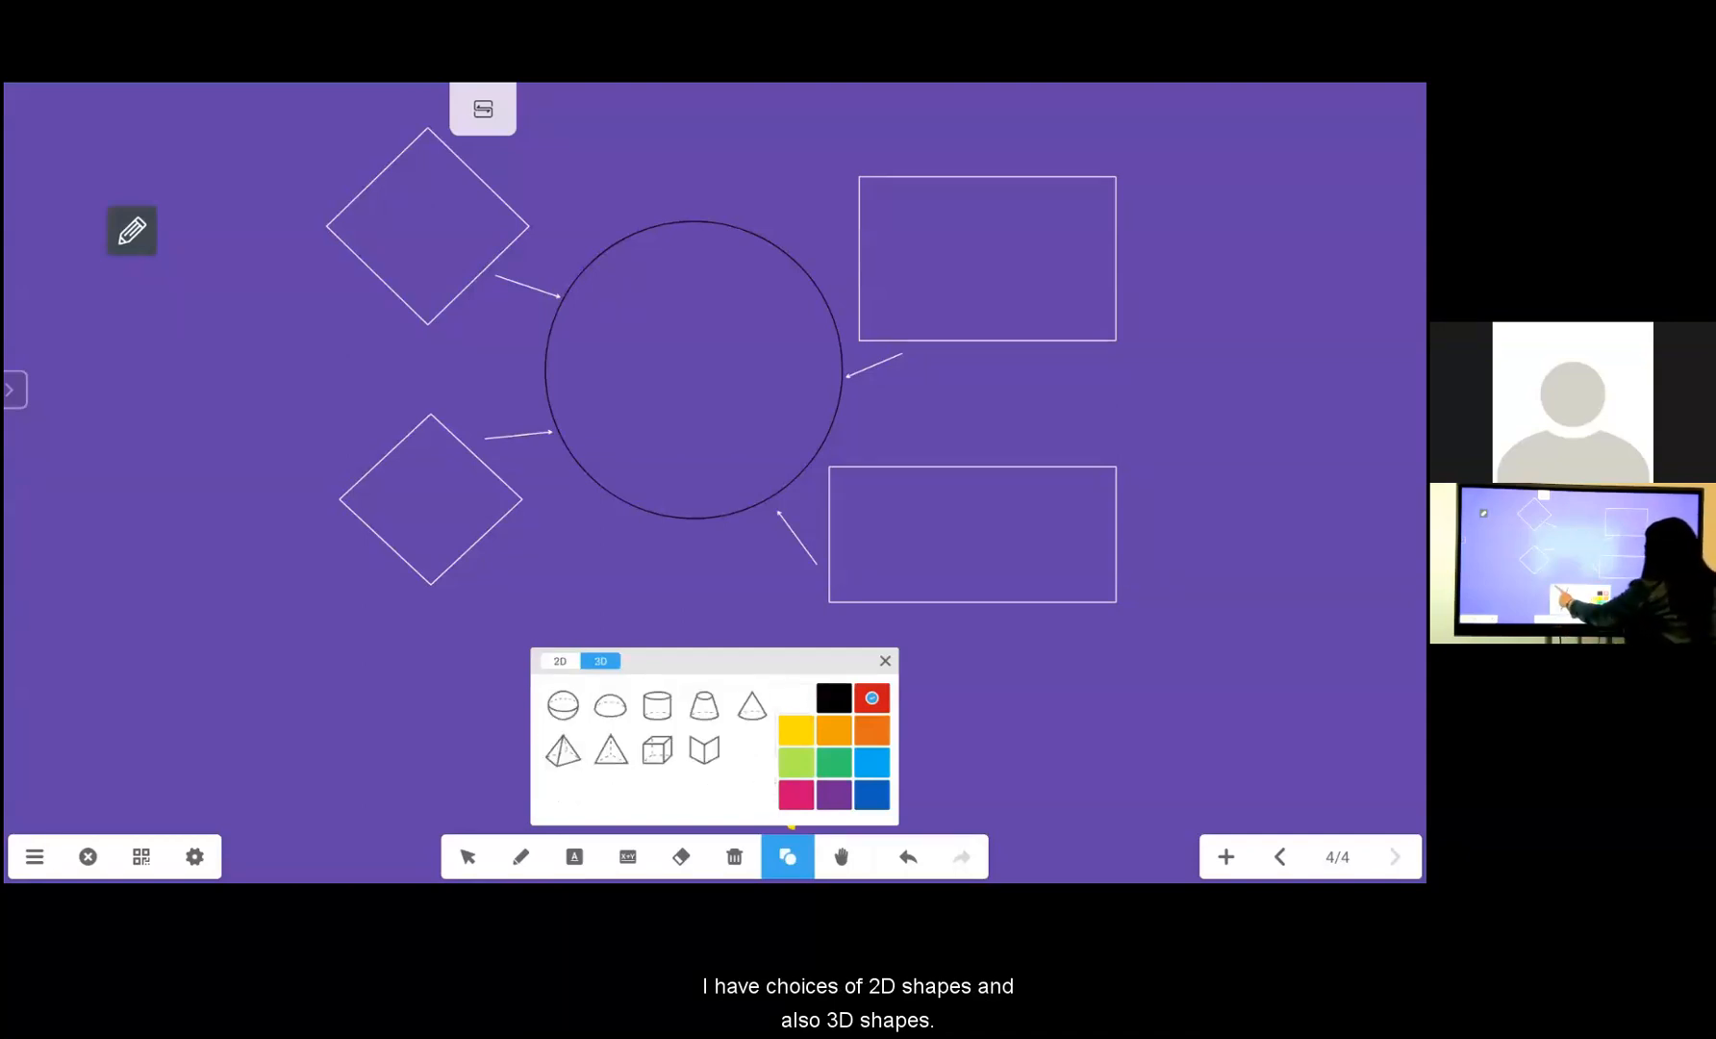
click(558, 660)
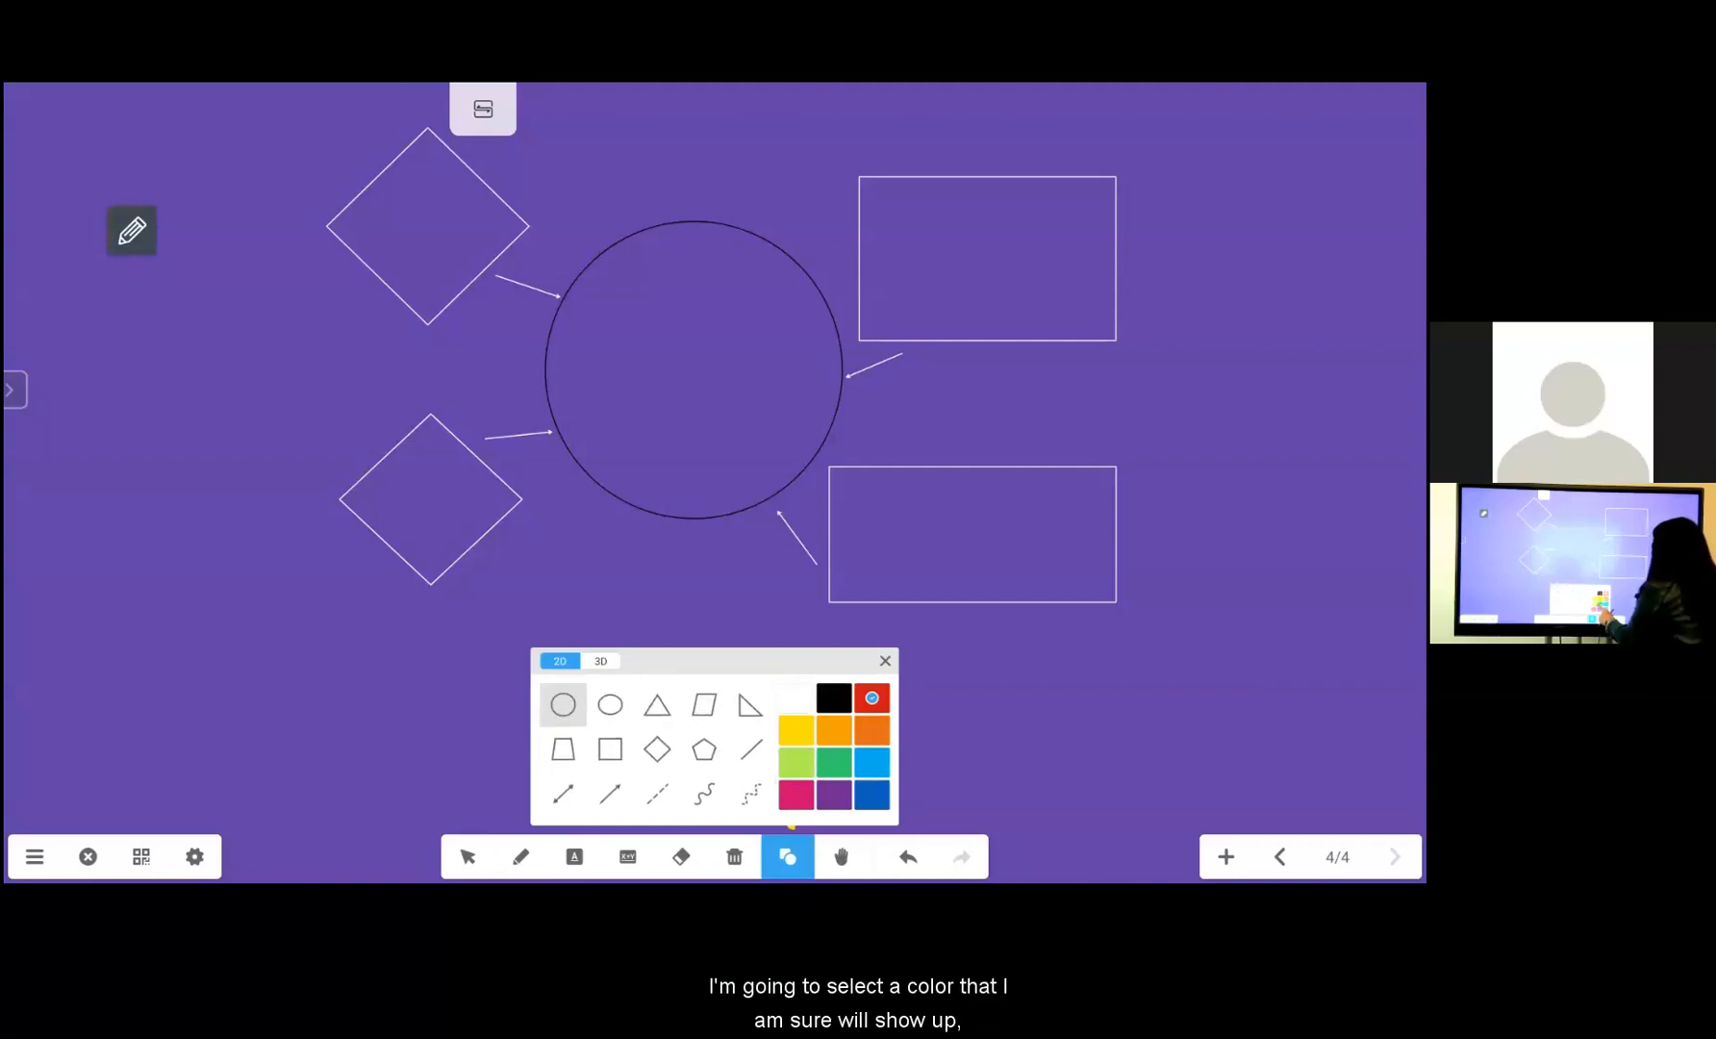
click(796, 696)
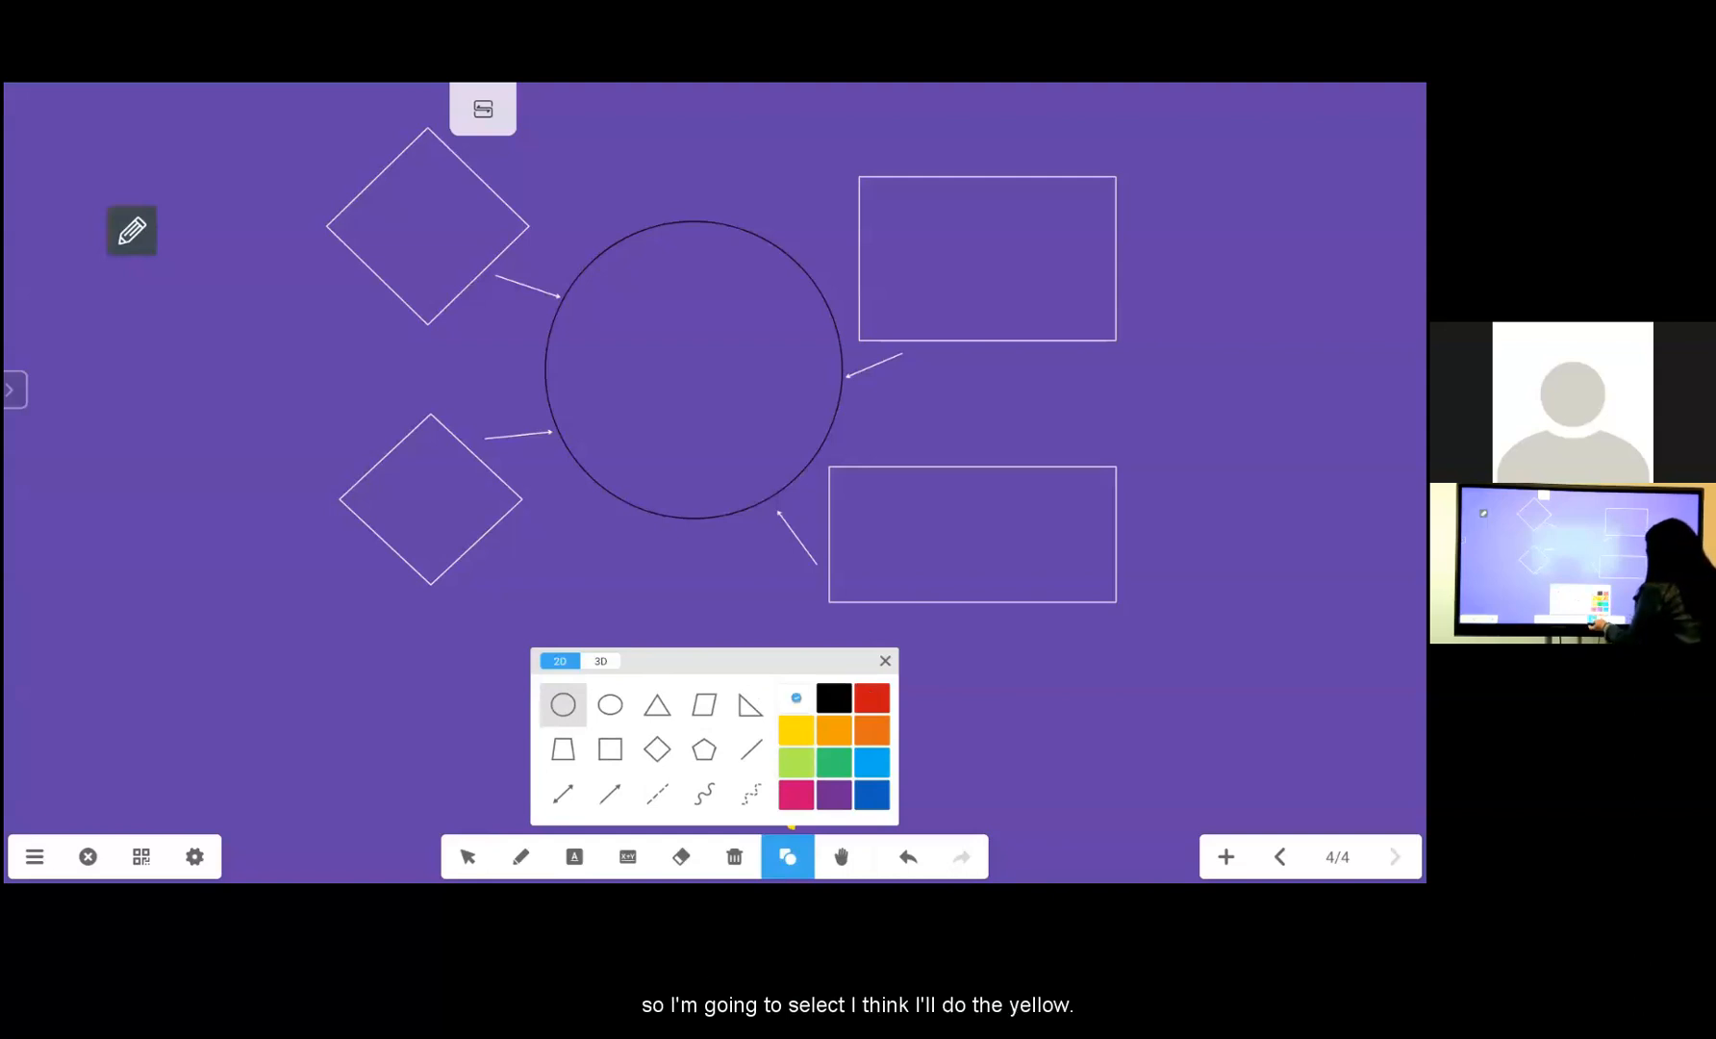
click(796, 730)
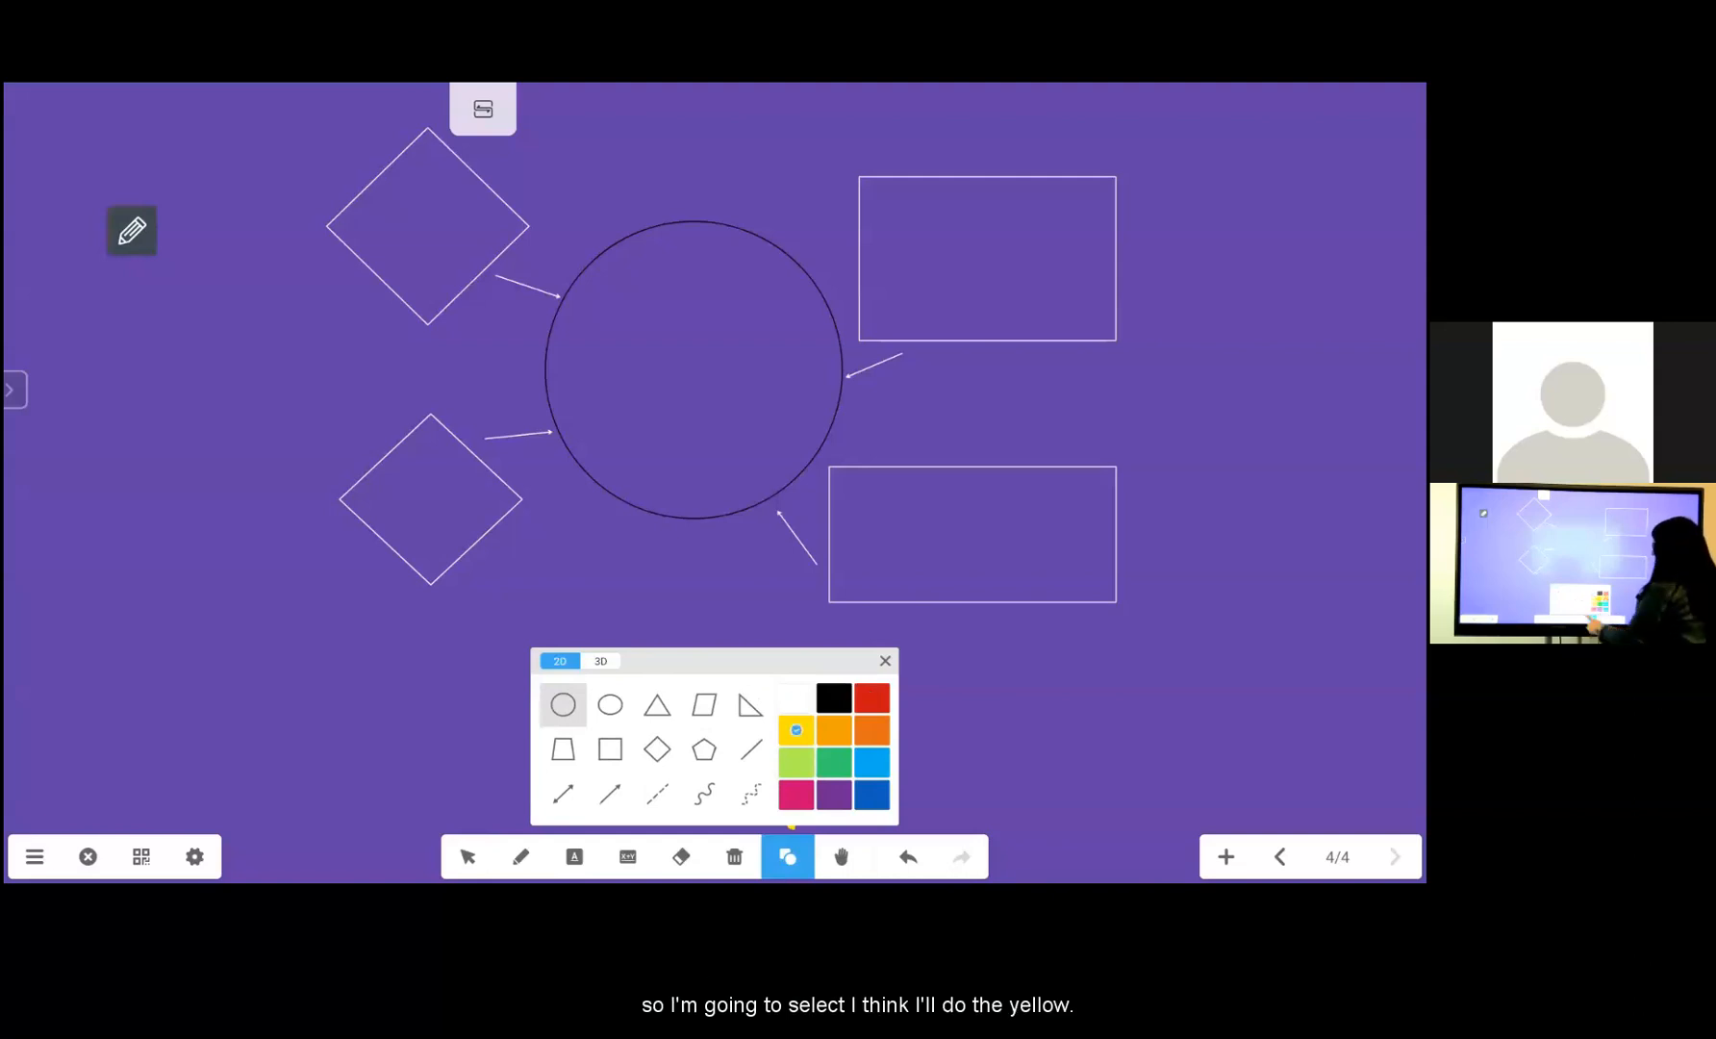
click(609, 749)
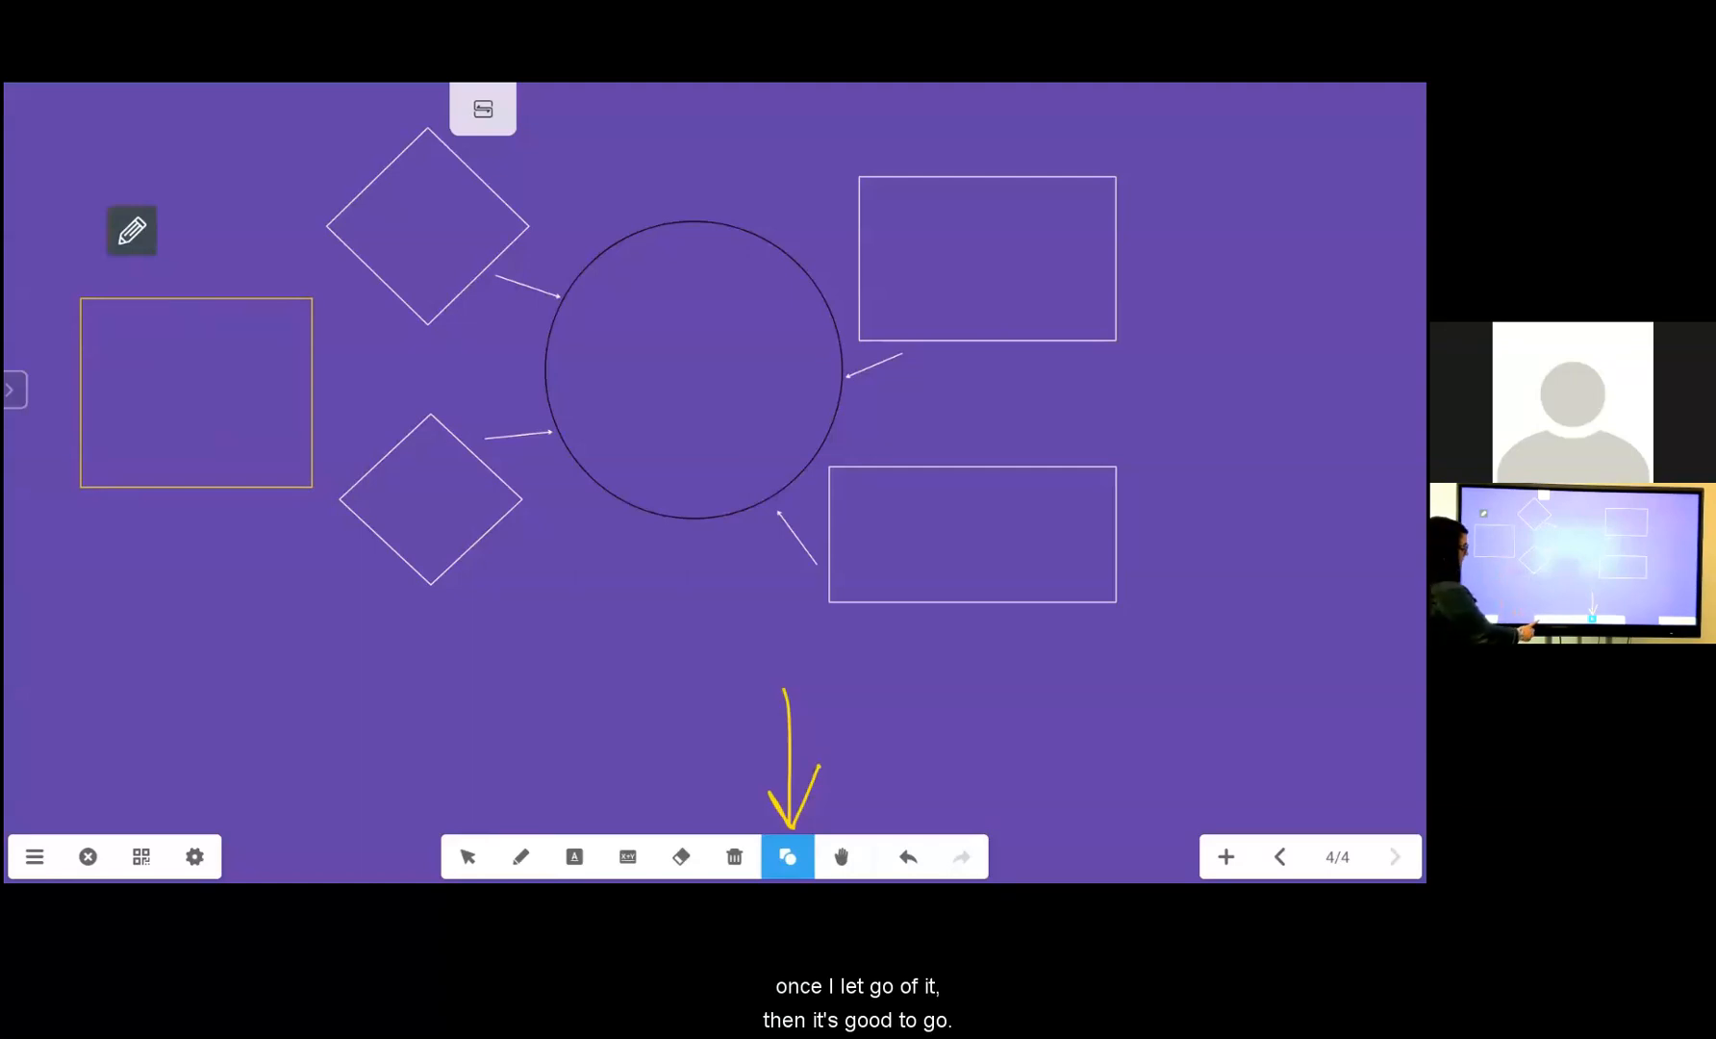
Drag the yellow square down to the left, beside the lower diamond
click(468, 856)
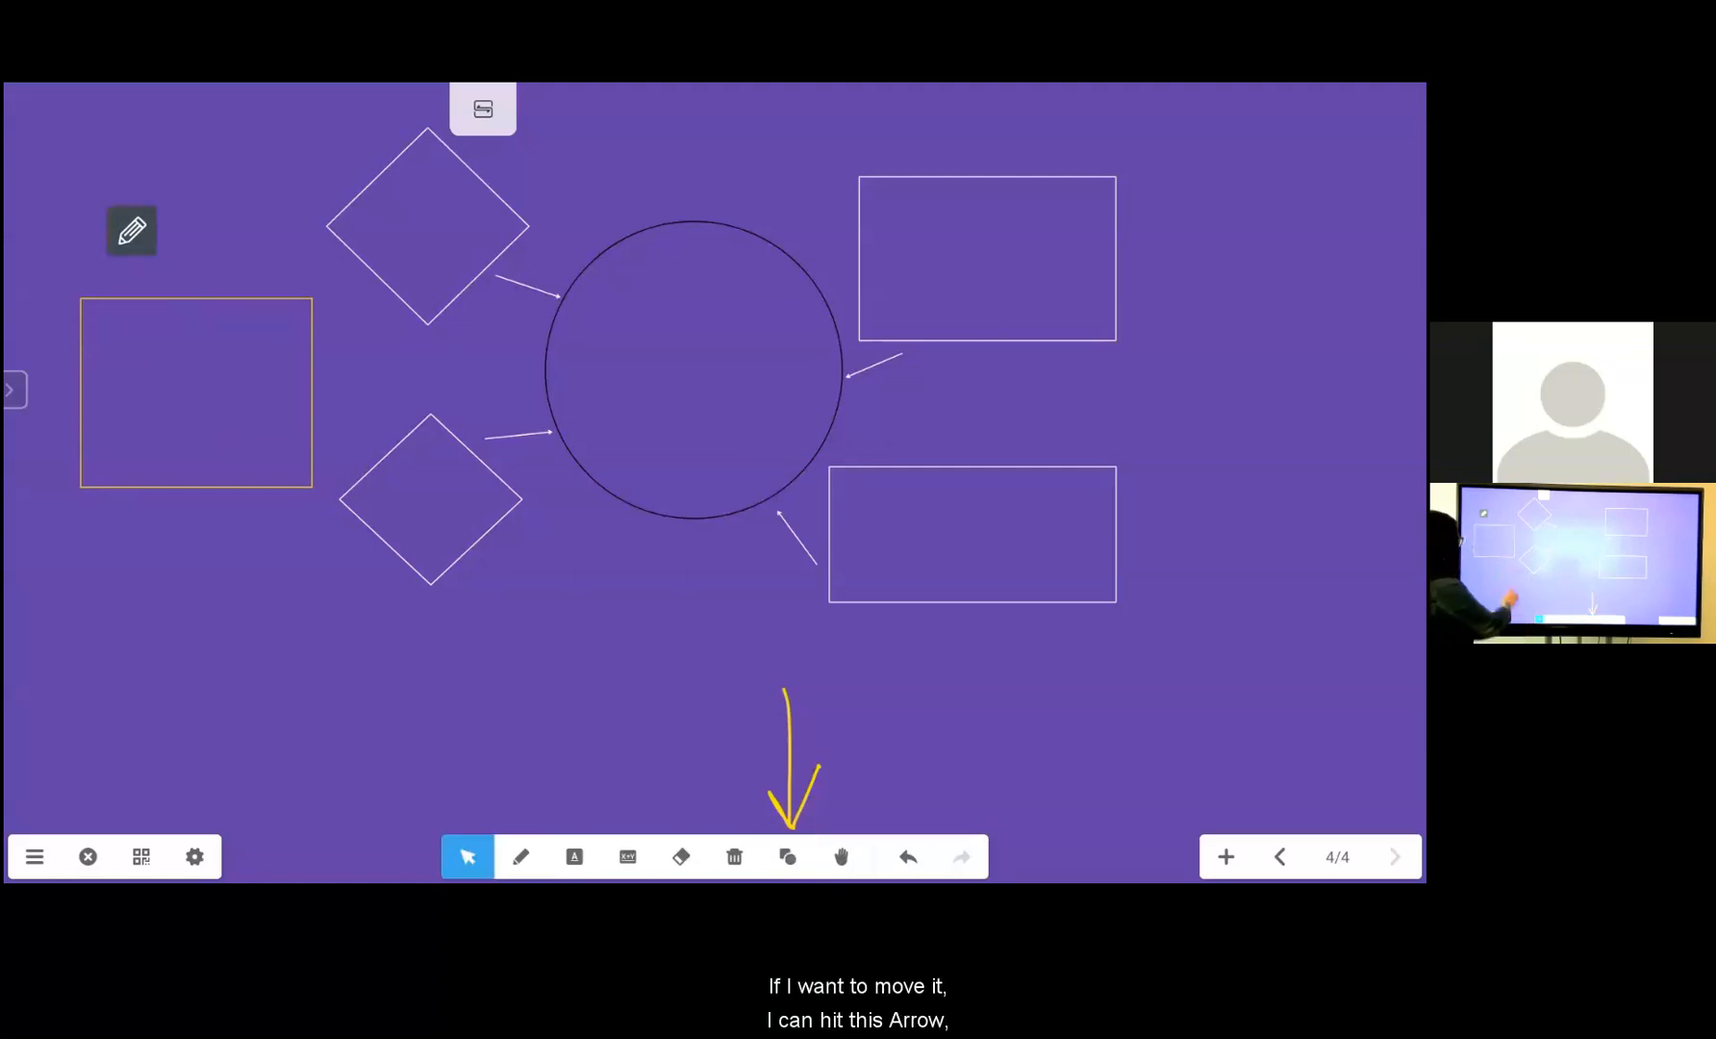
drag(195, 390, 241, 603)
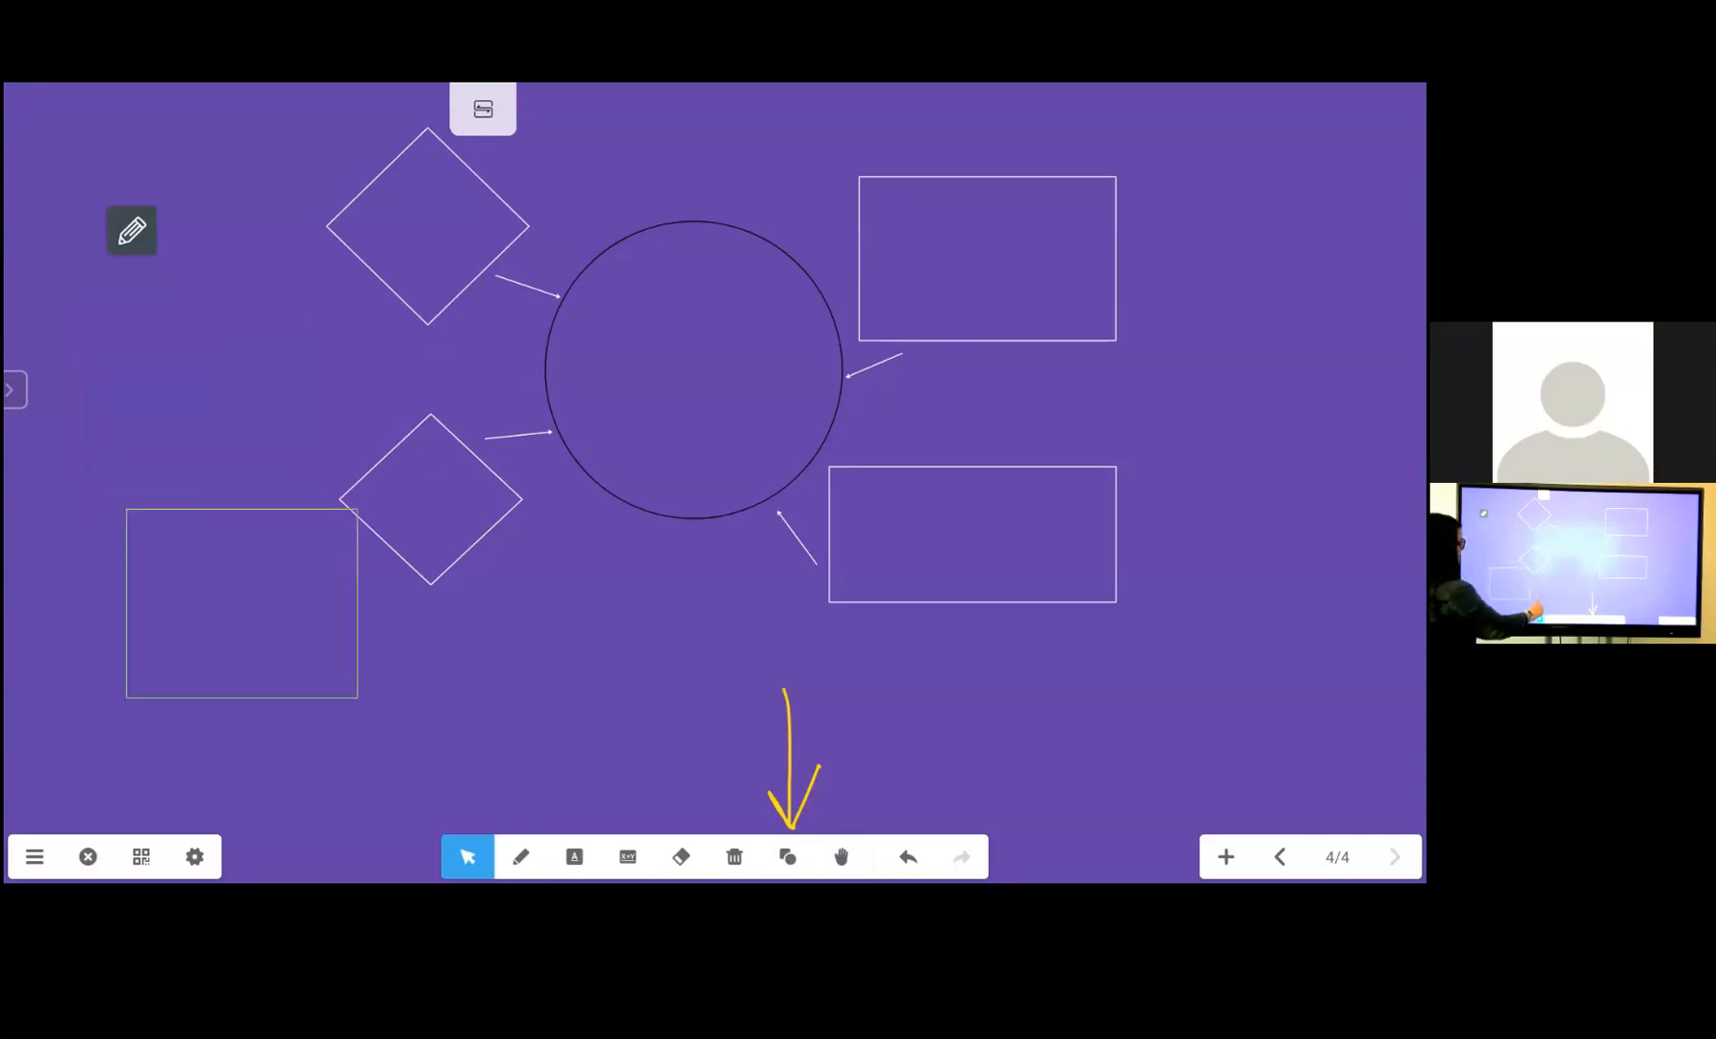
drag(241, 602, 240, 350)
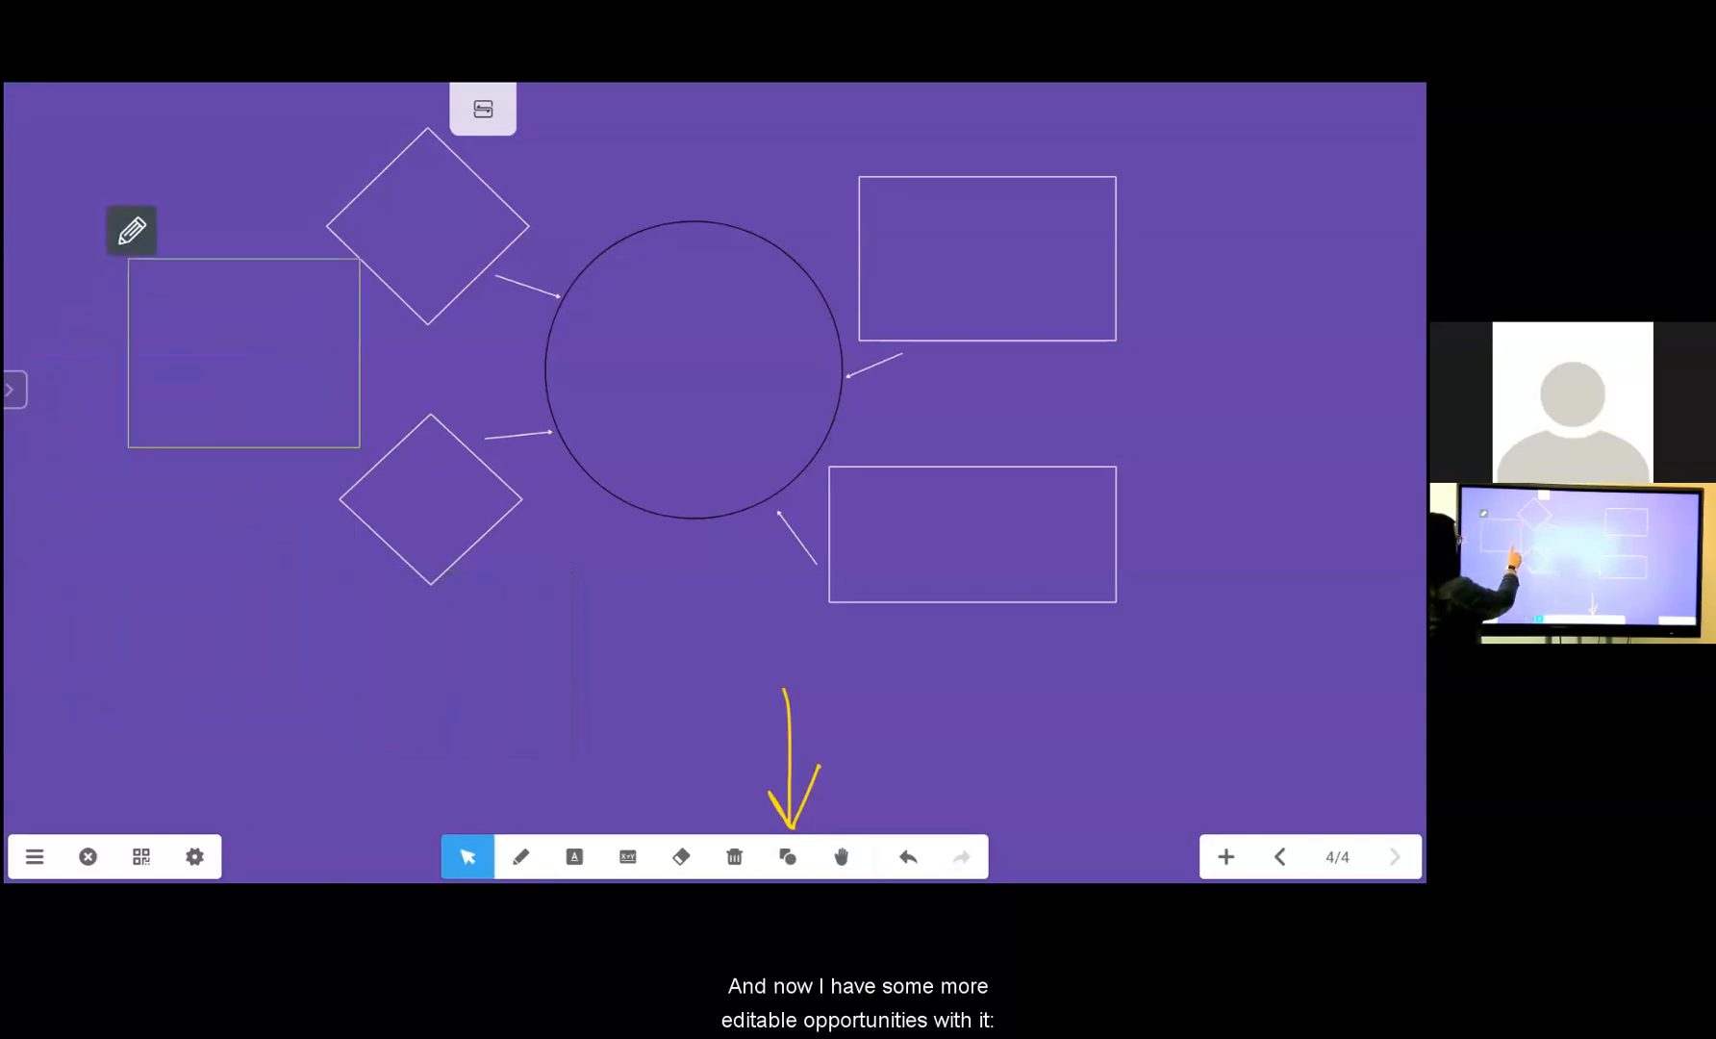
drag(240, 352, 197, 643)
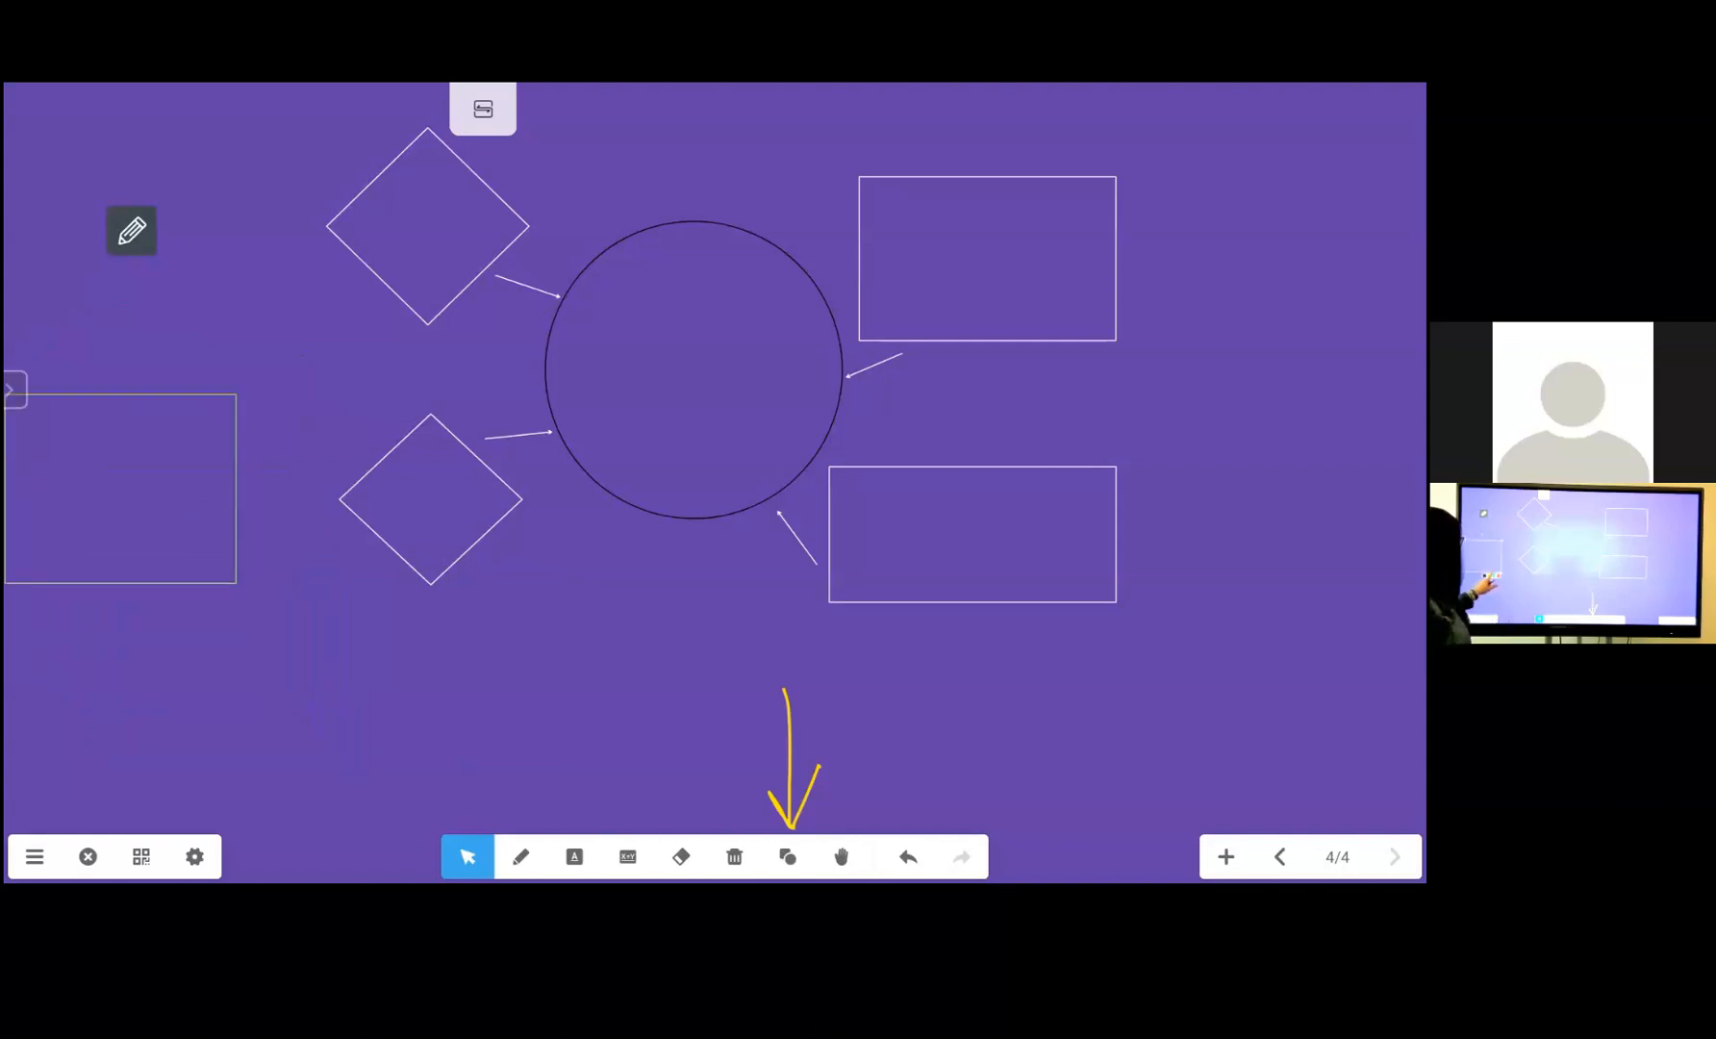
click(120, 496)
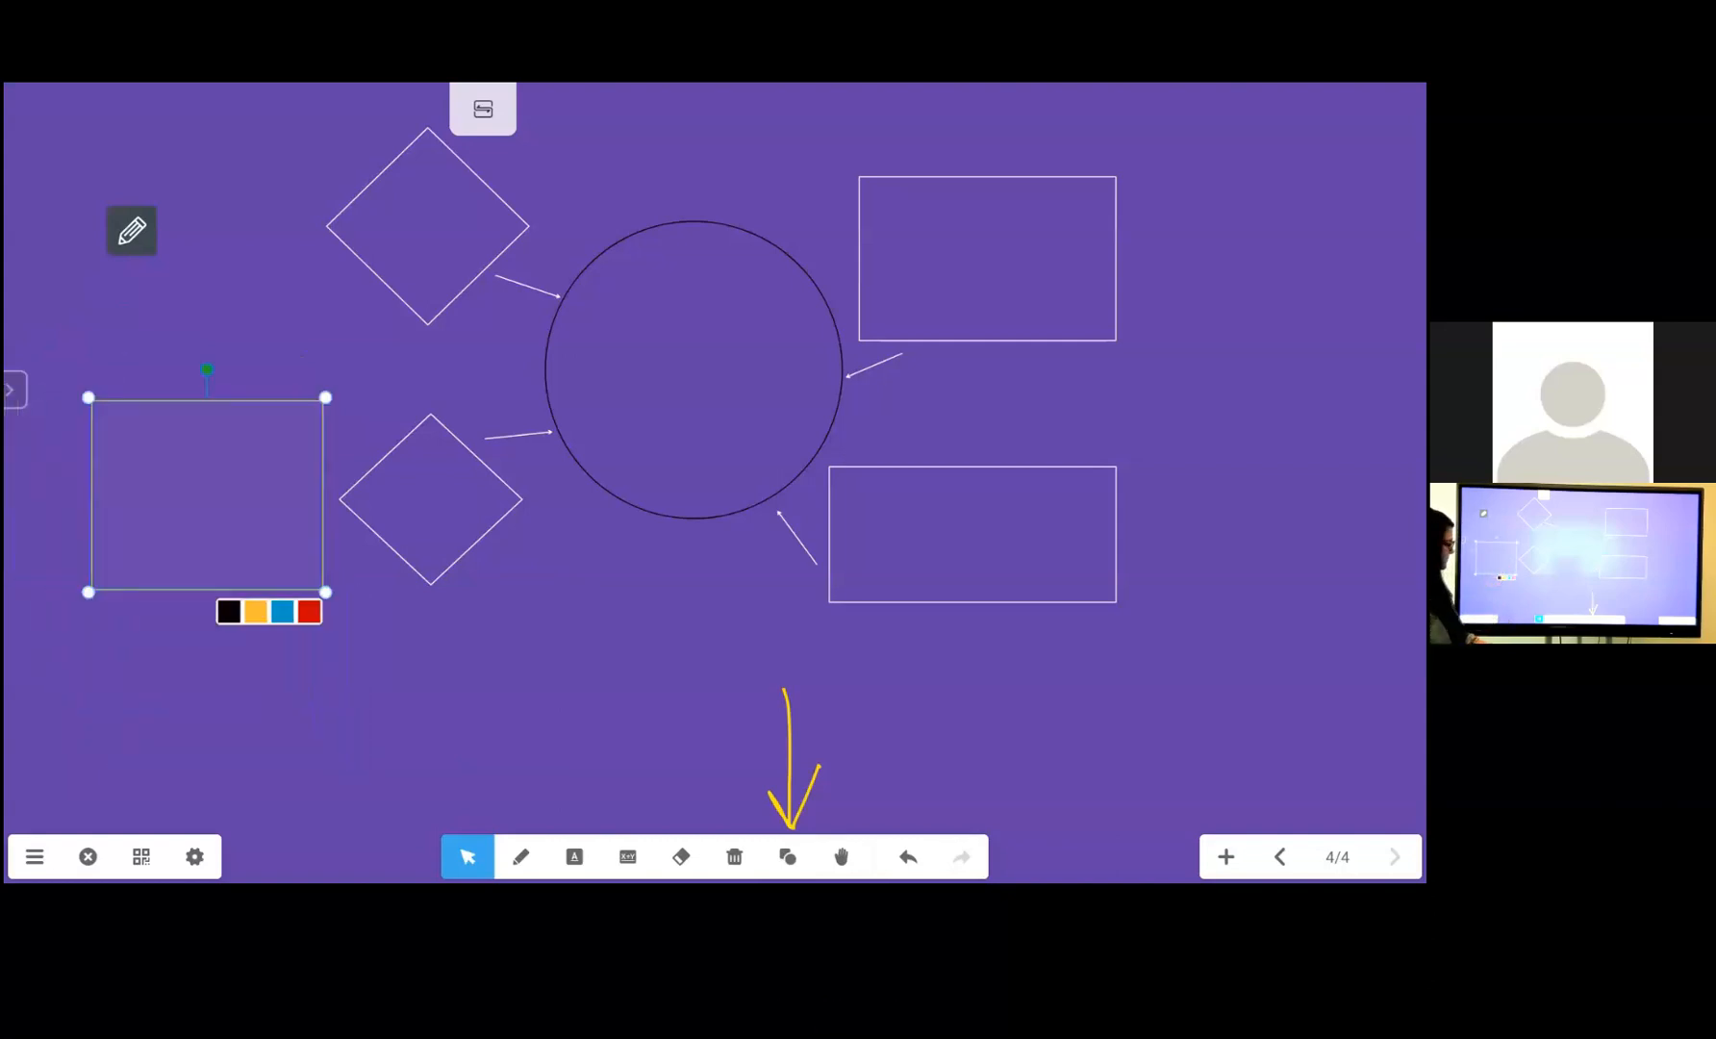
click(840, 857)
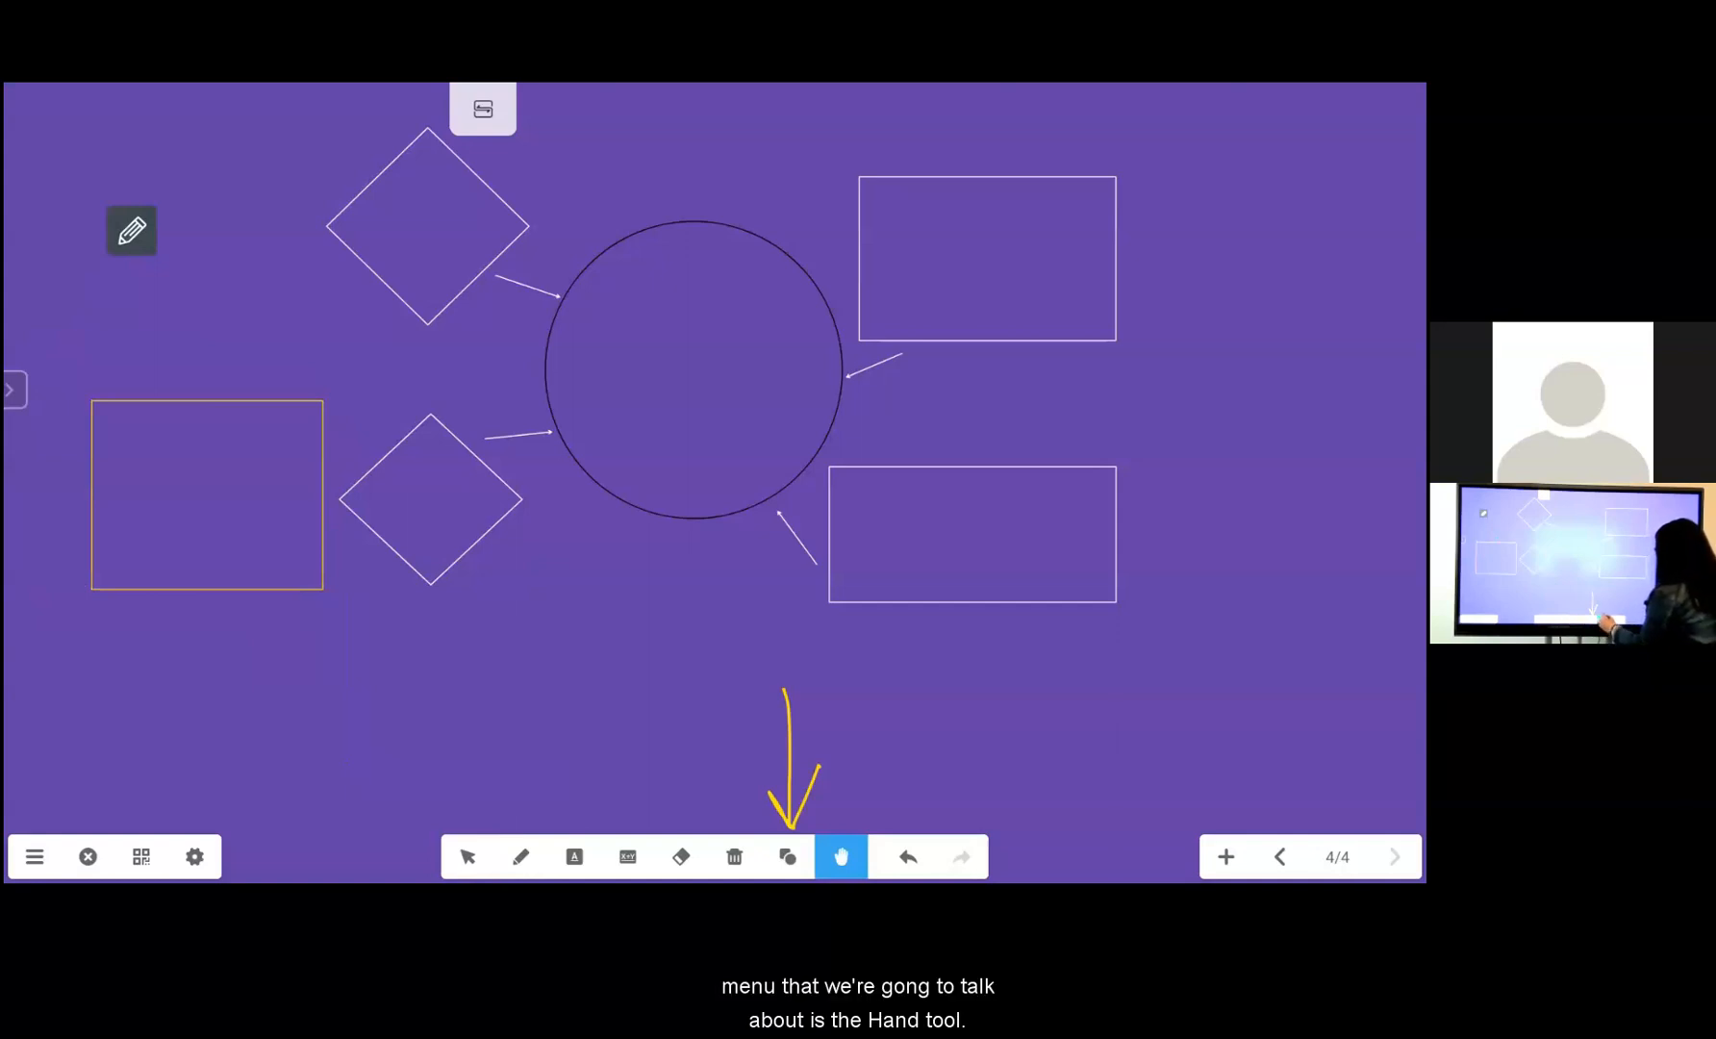
Draw a white downward arrow and pan the shapes diagram slightly
click(520, 856)
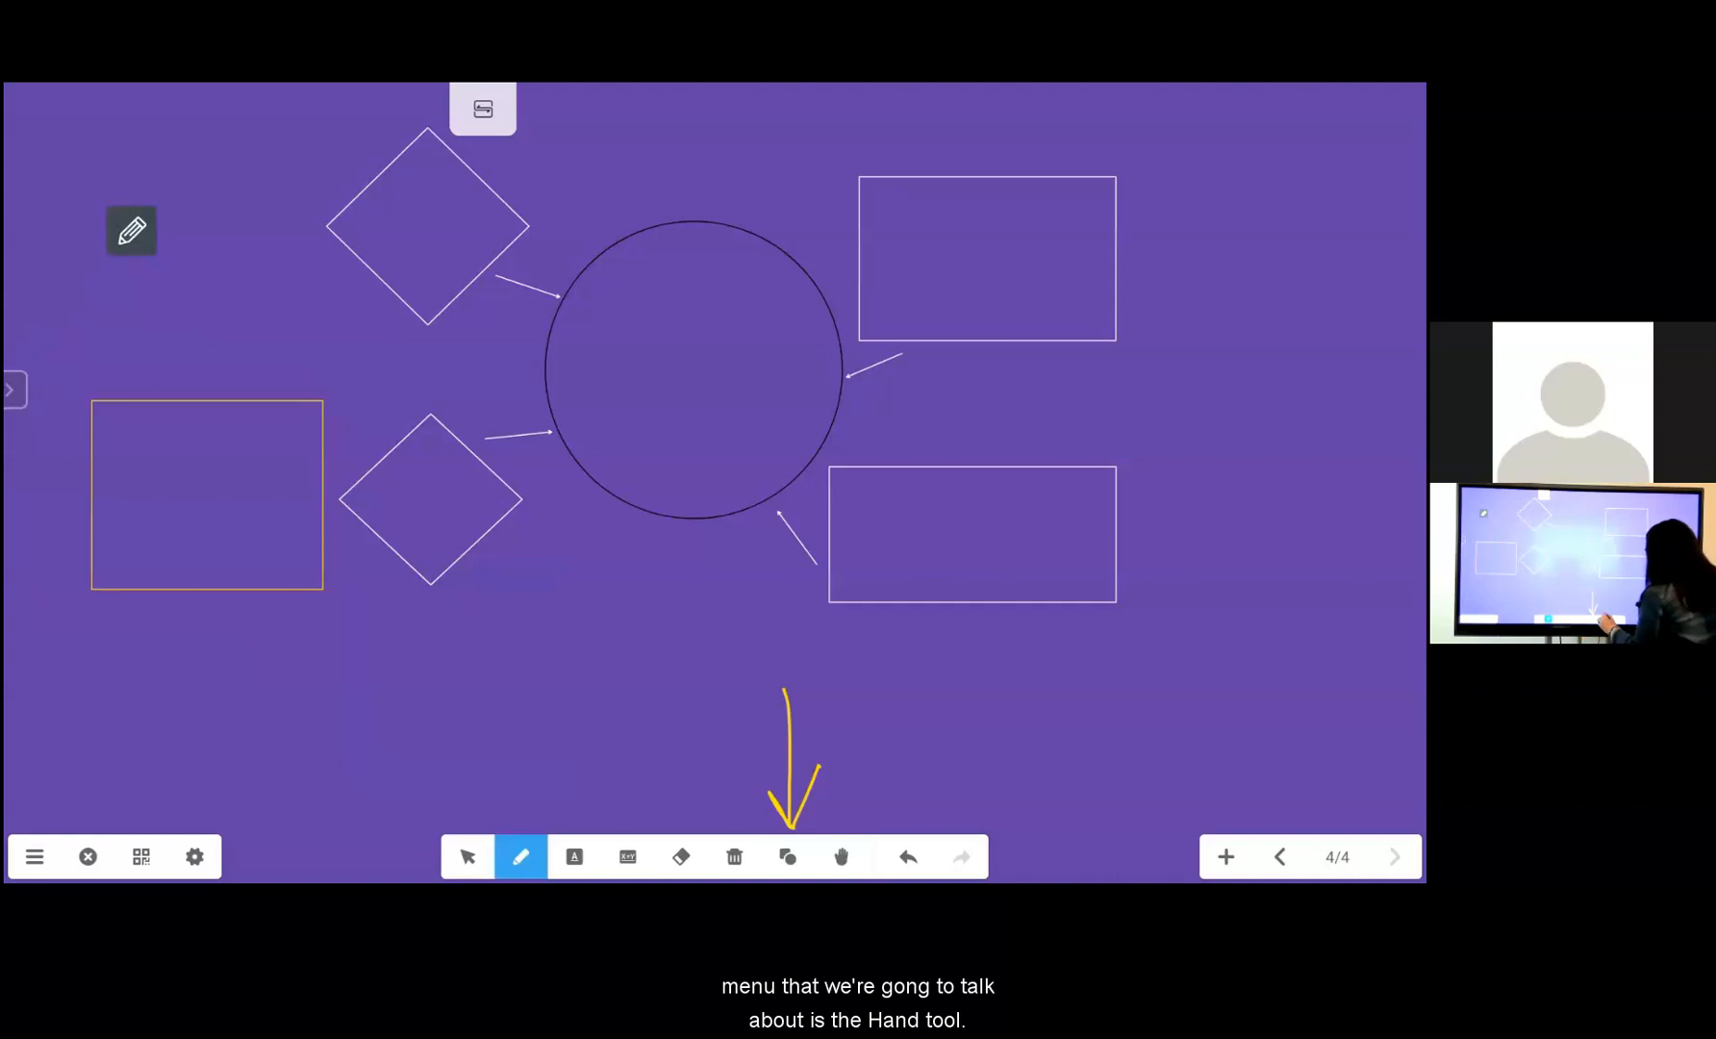
click(841, 856)
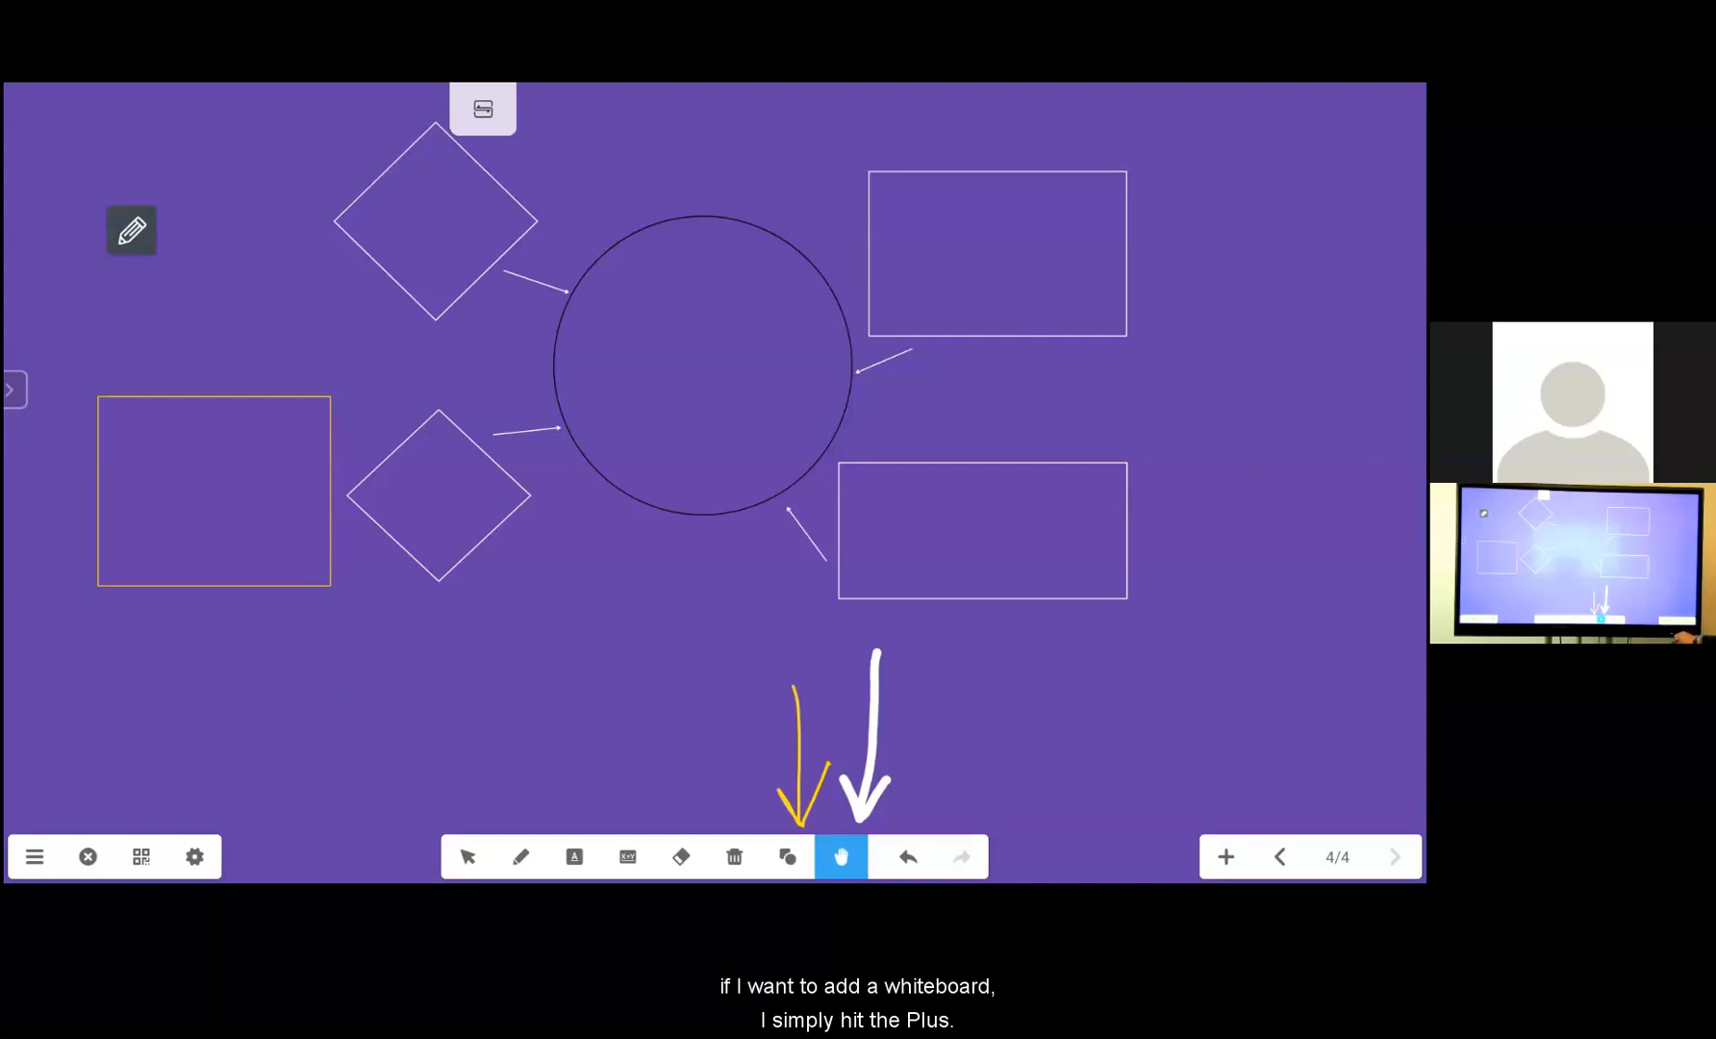
Add a new page with a blue background, then return to page 4
click(1224, 857)
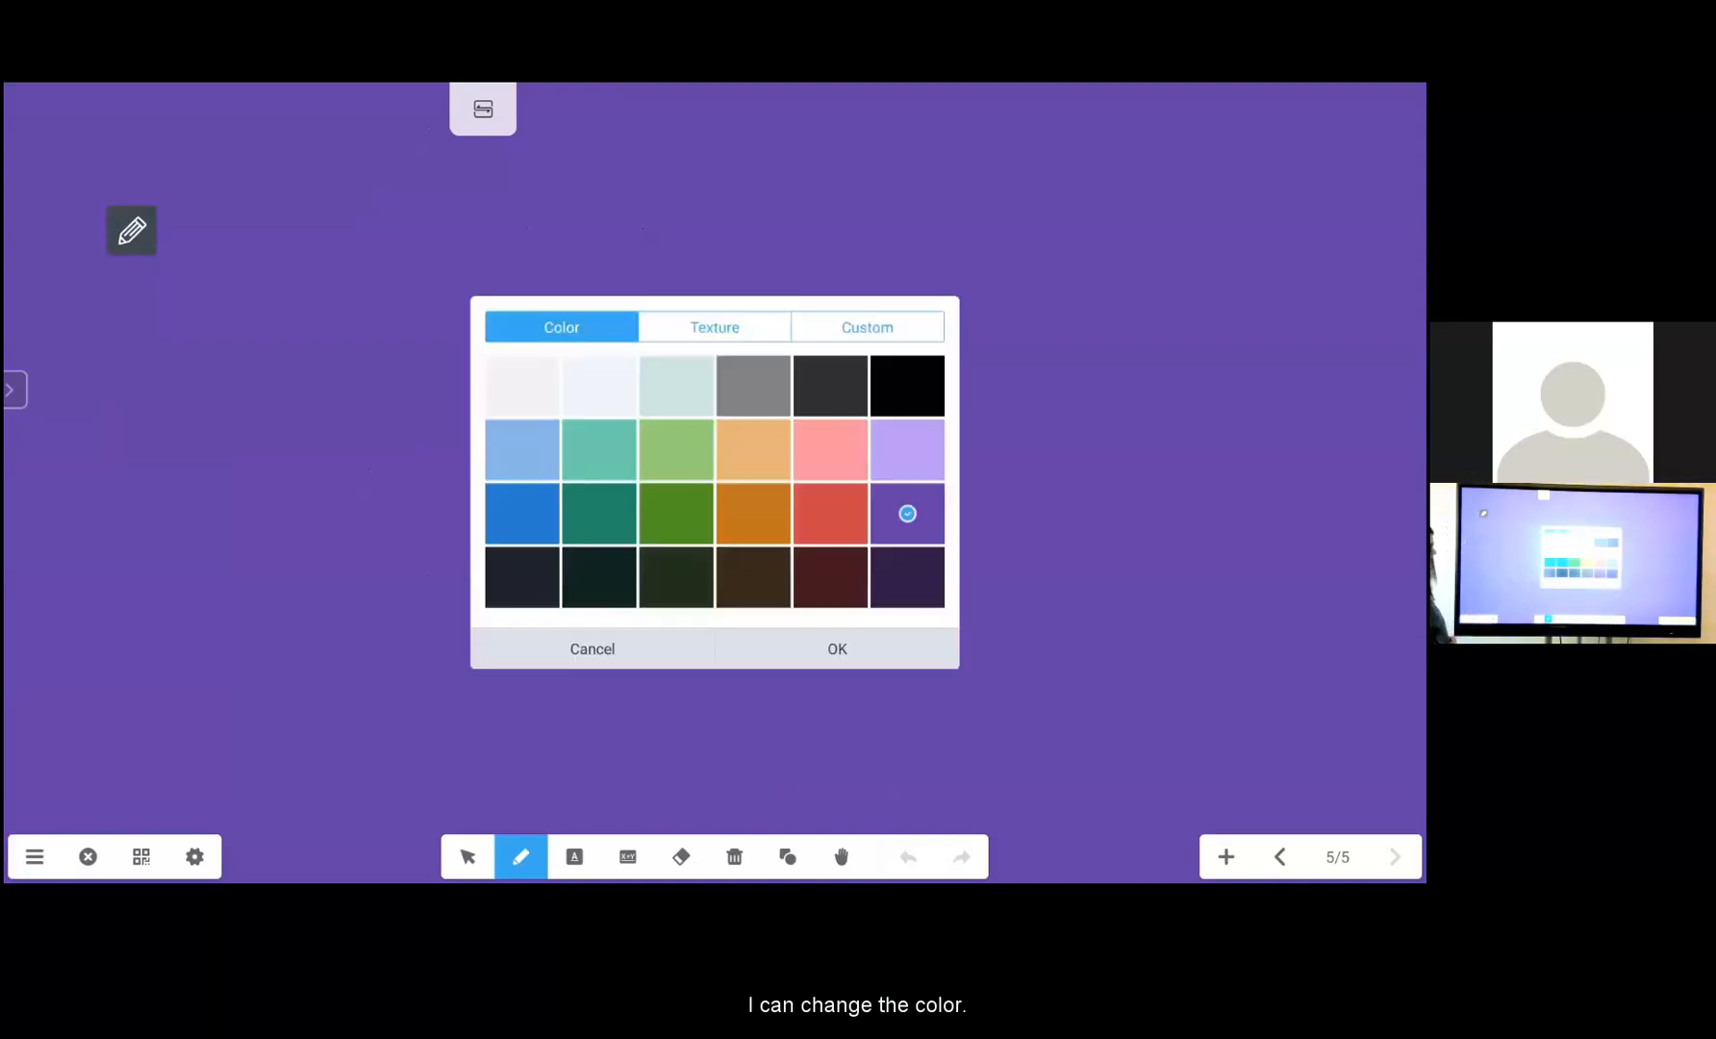
click(521, 513)
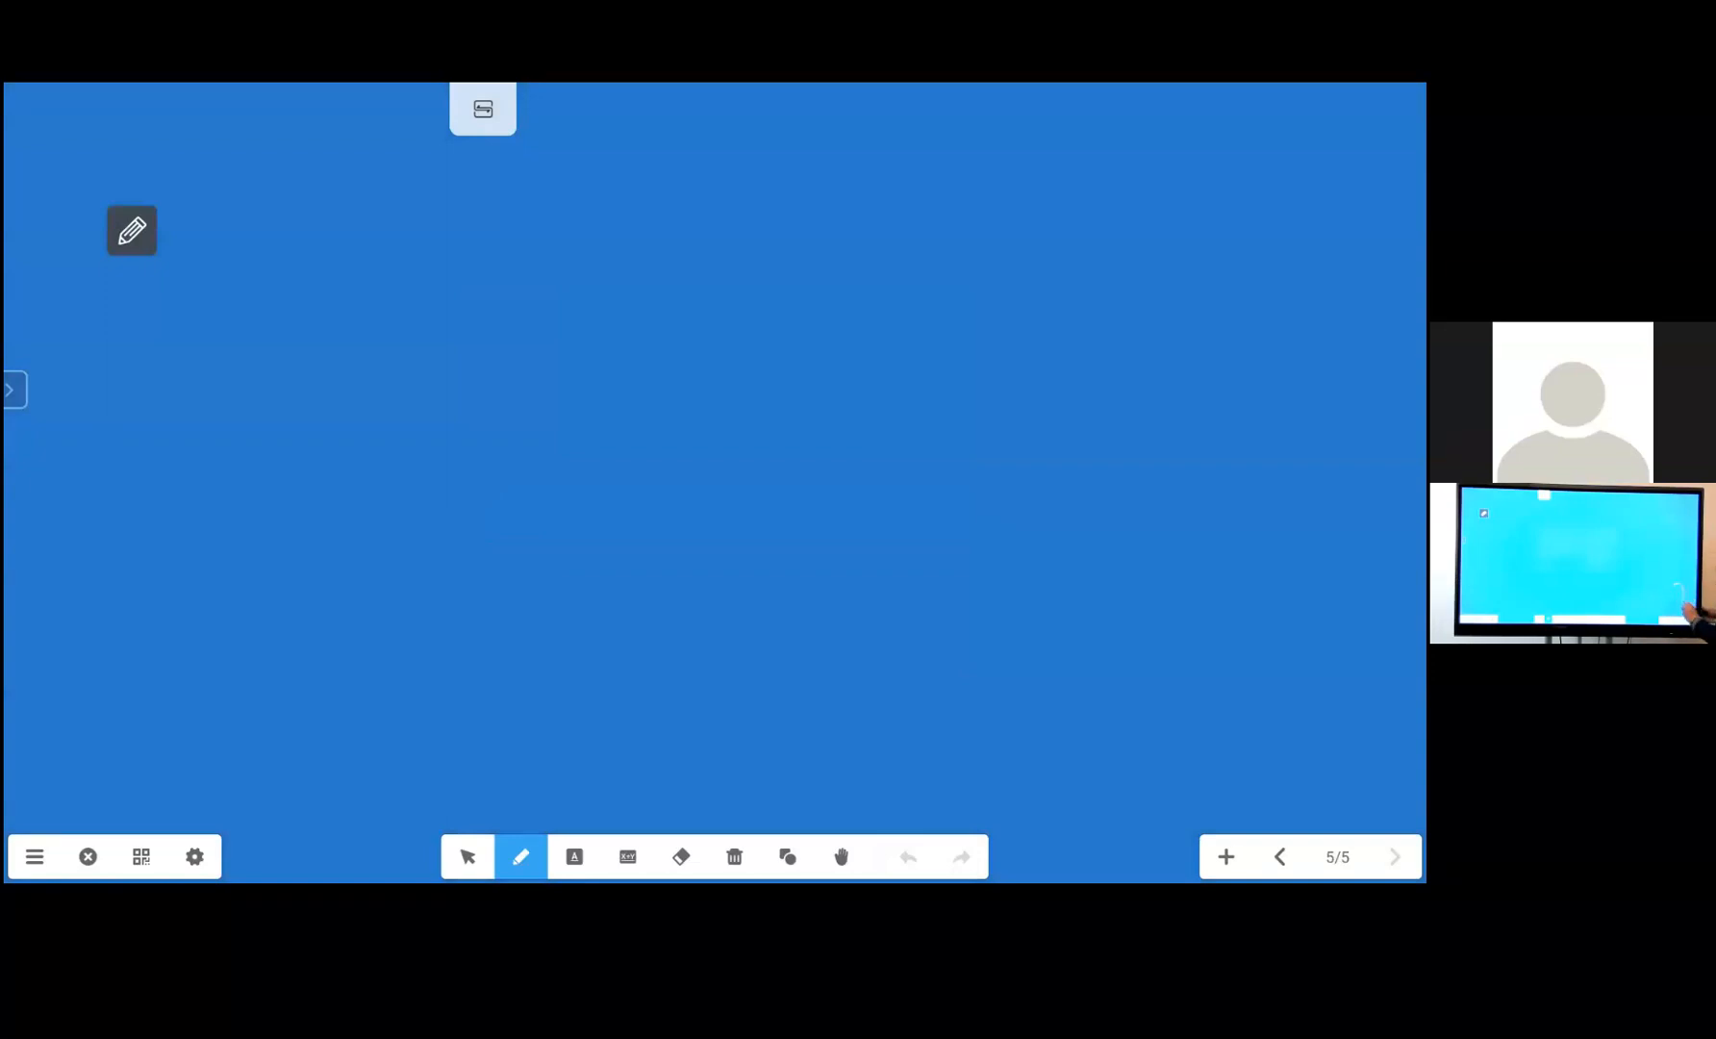
drag(1275, 641, 1335, 799)
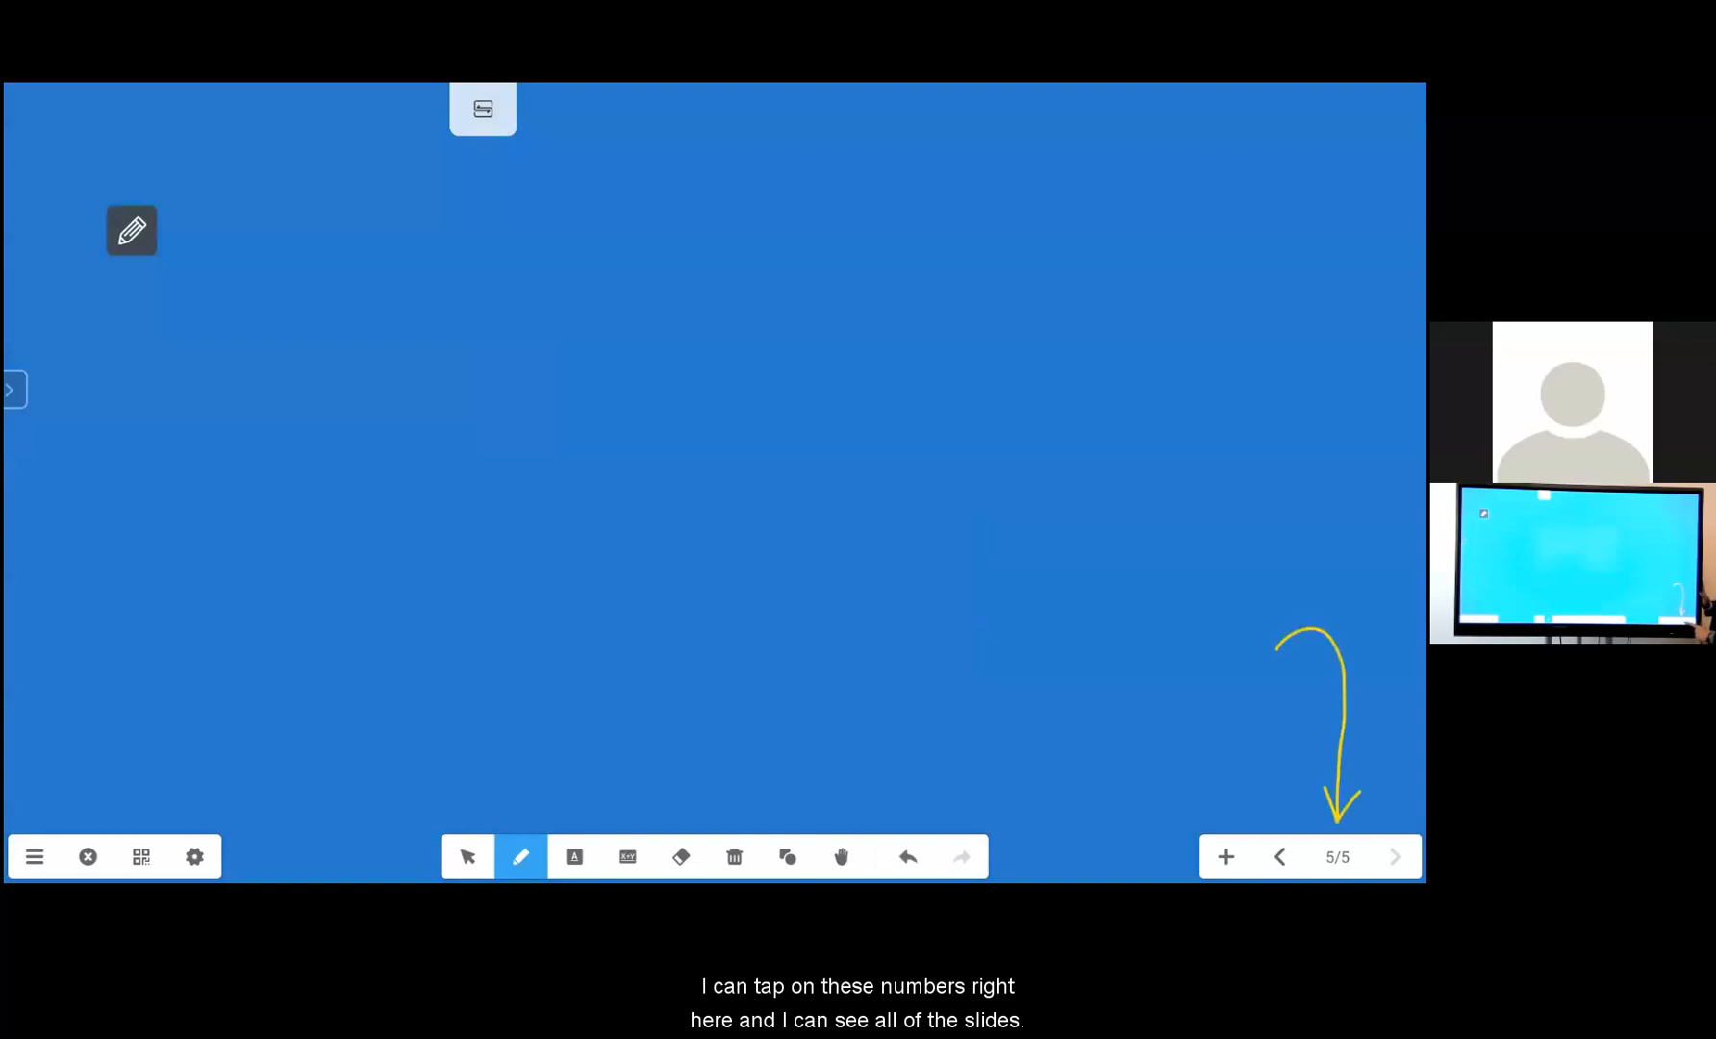
click(1337, 856)
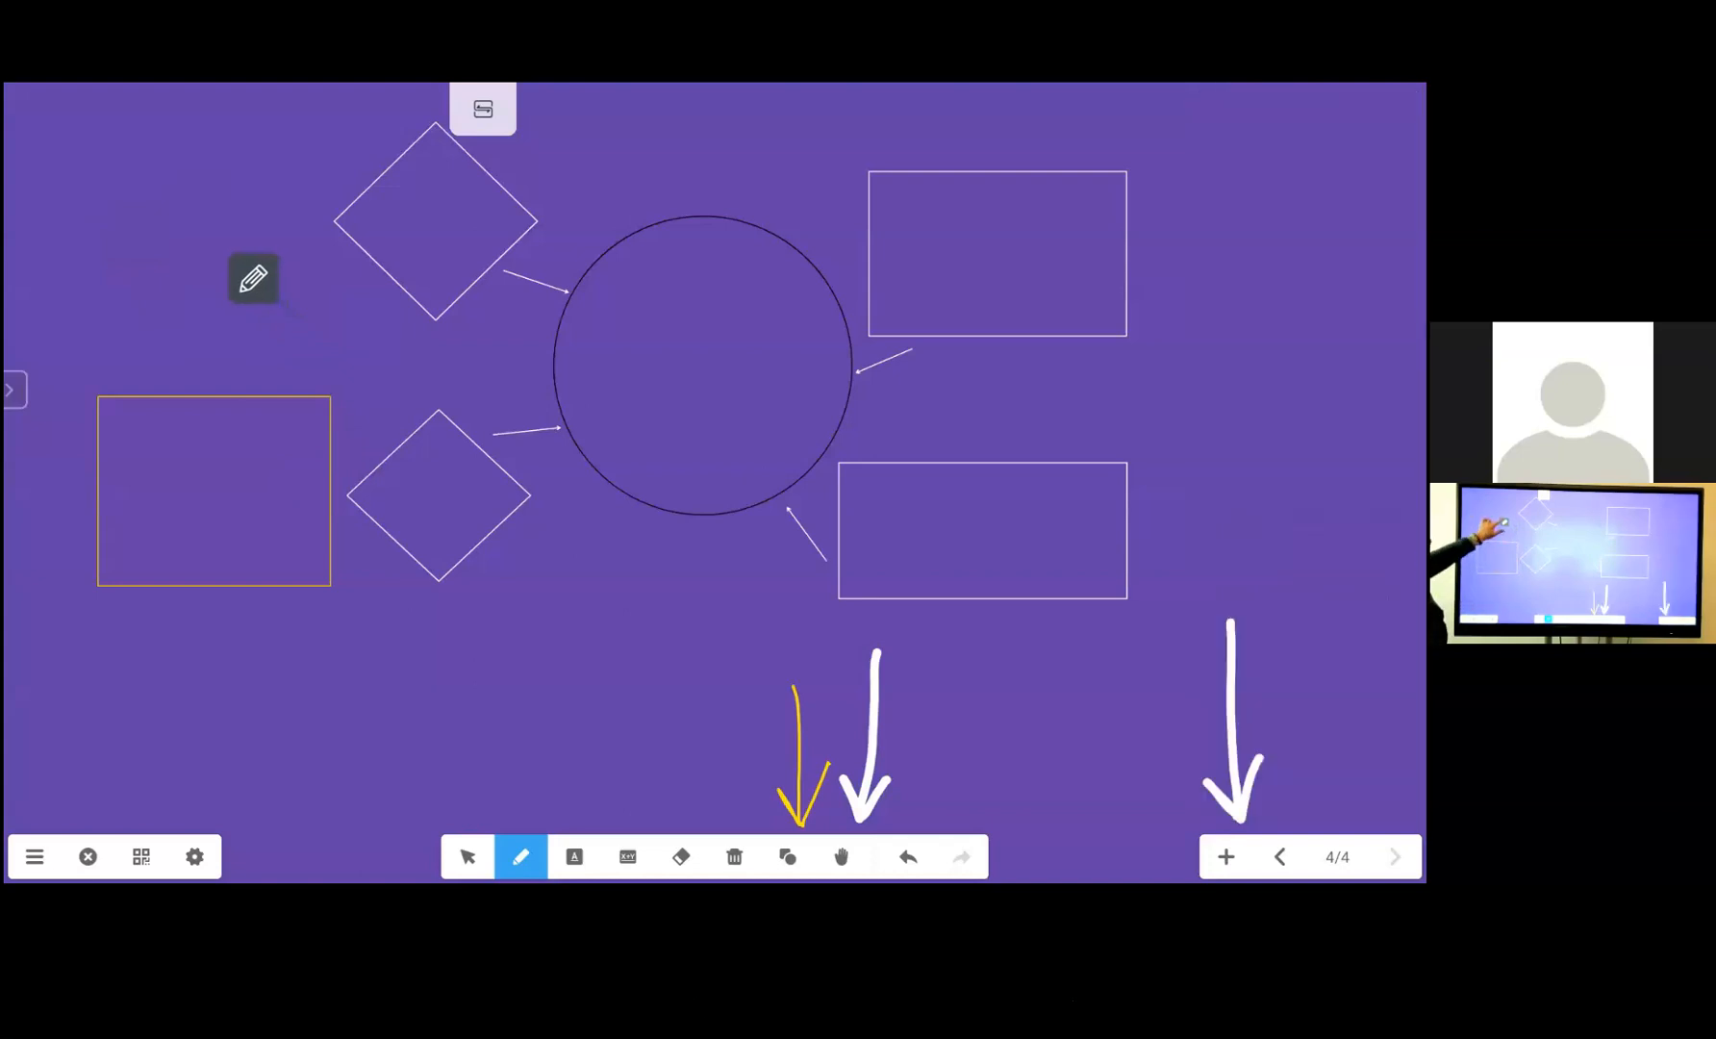
Leave the whiteboard for the home screen and launch the board's web browser
click(253, 278)
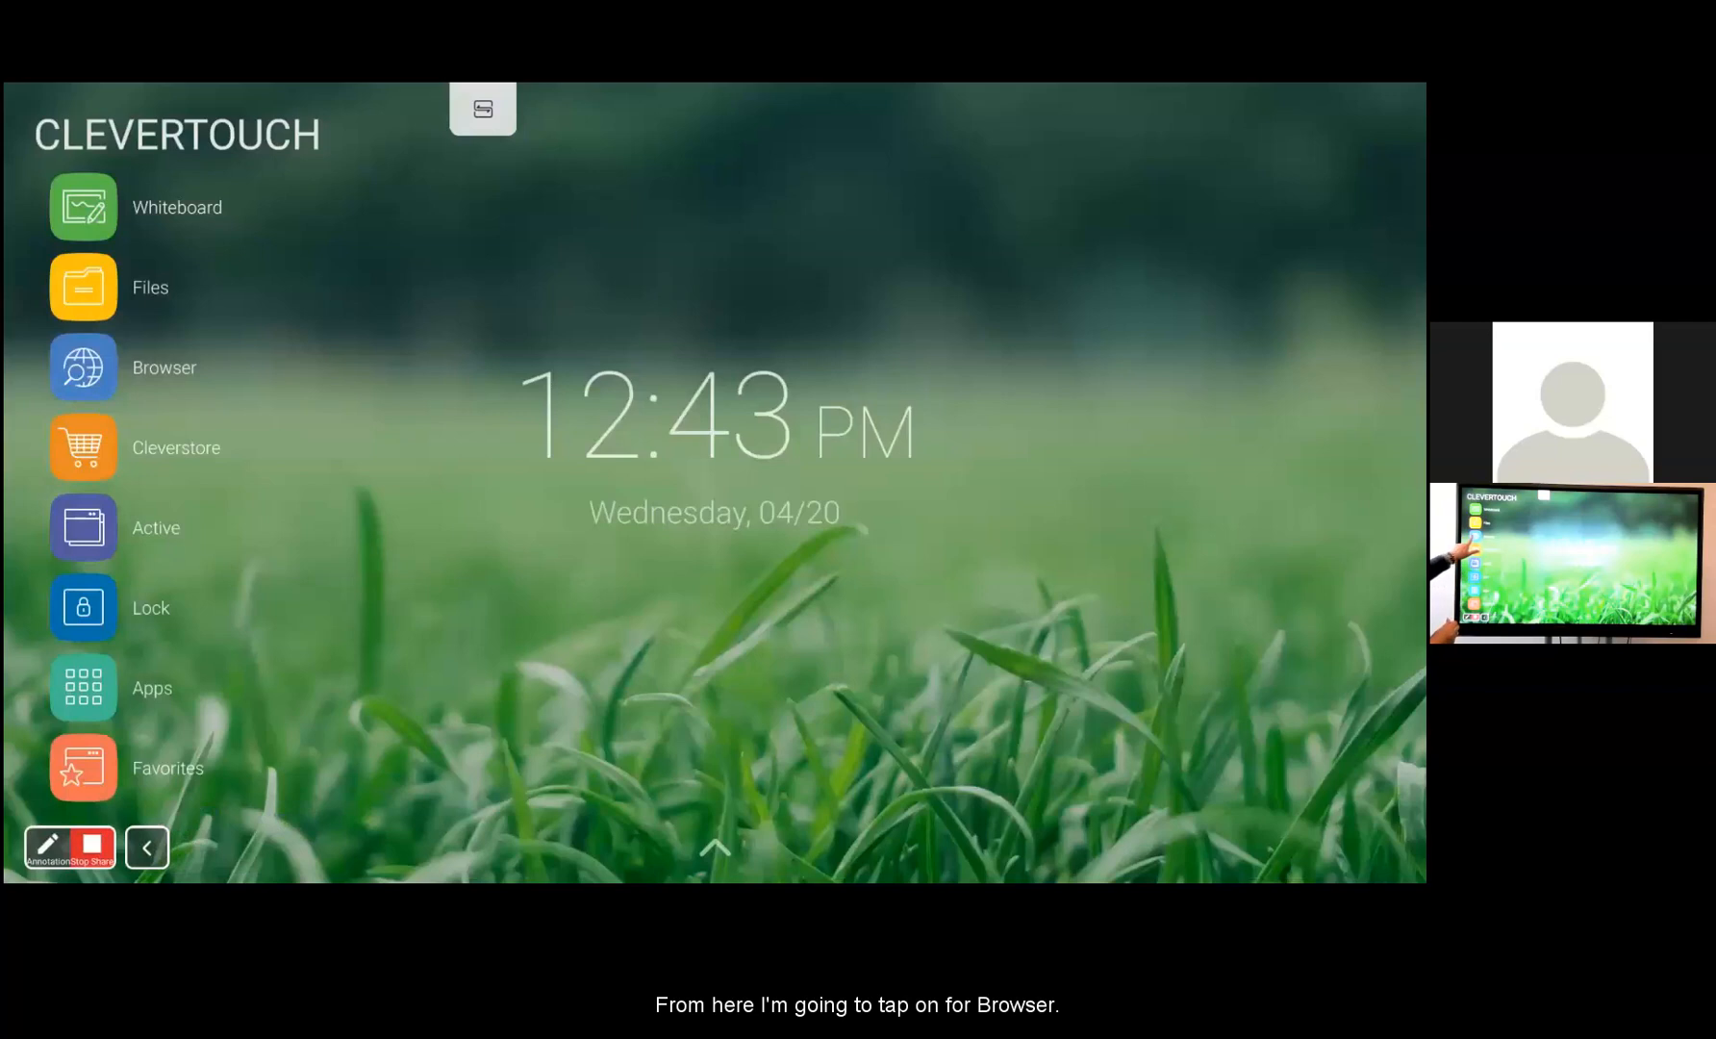
click(82, 367)
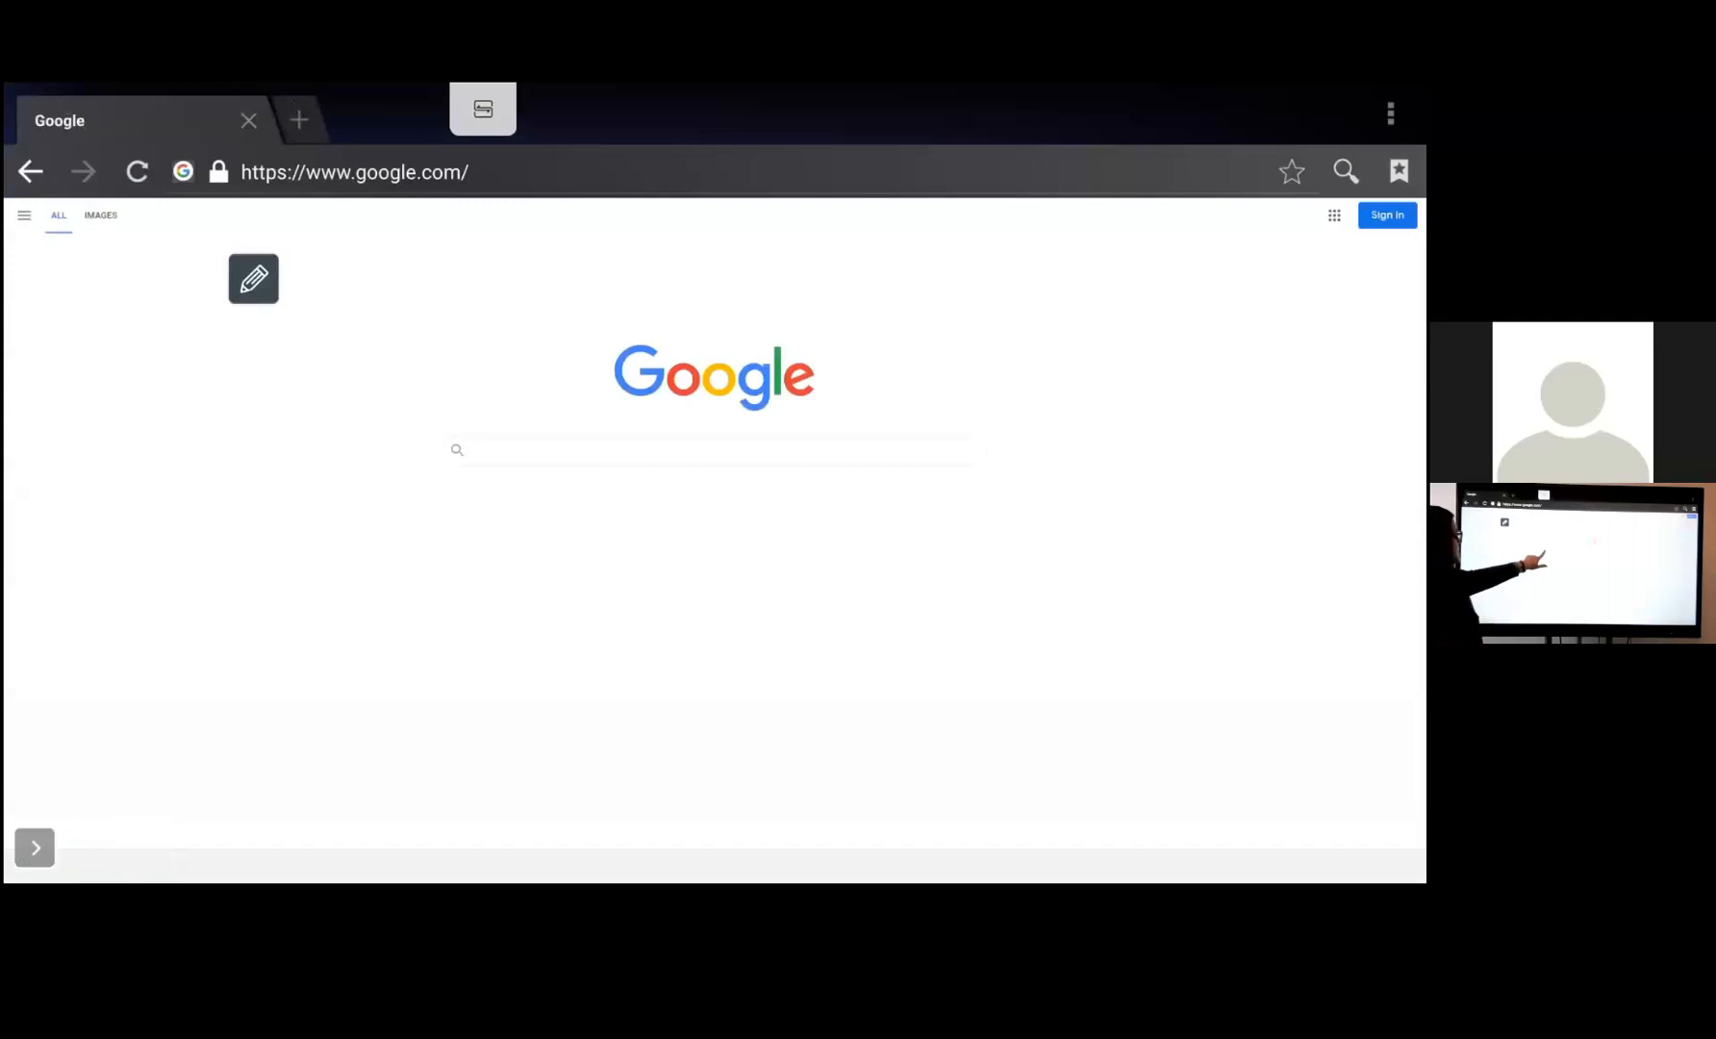
click(714, 449)
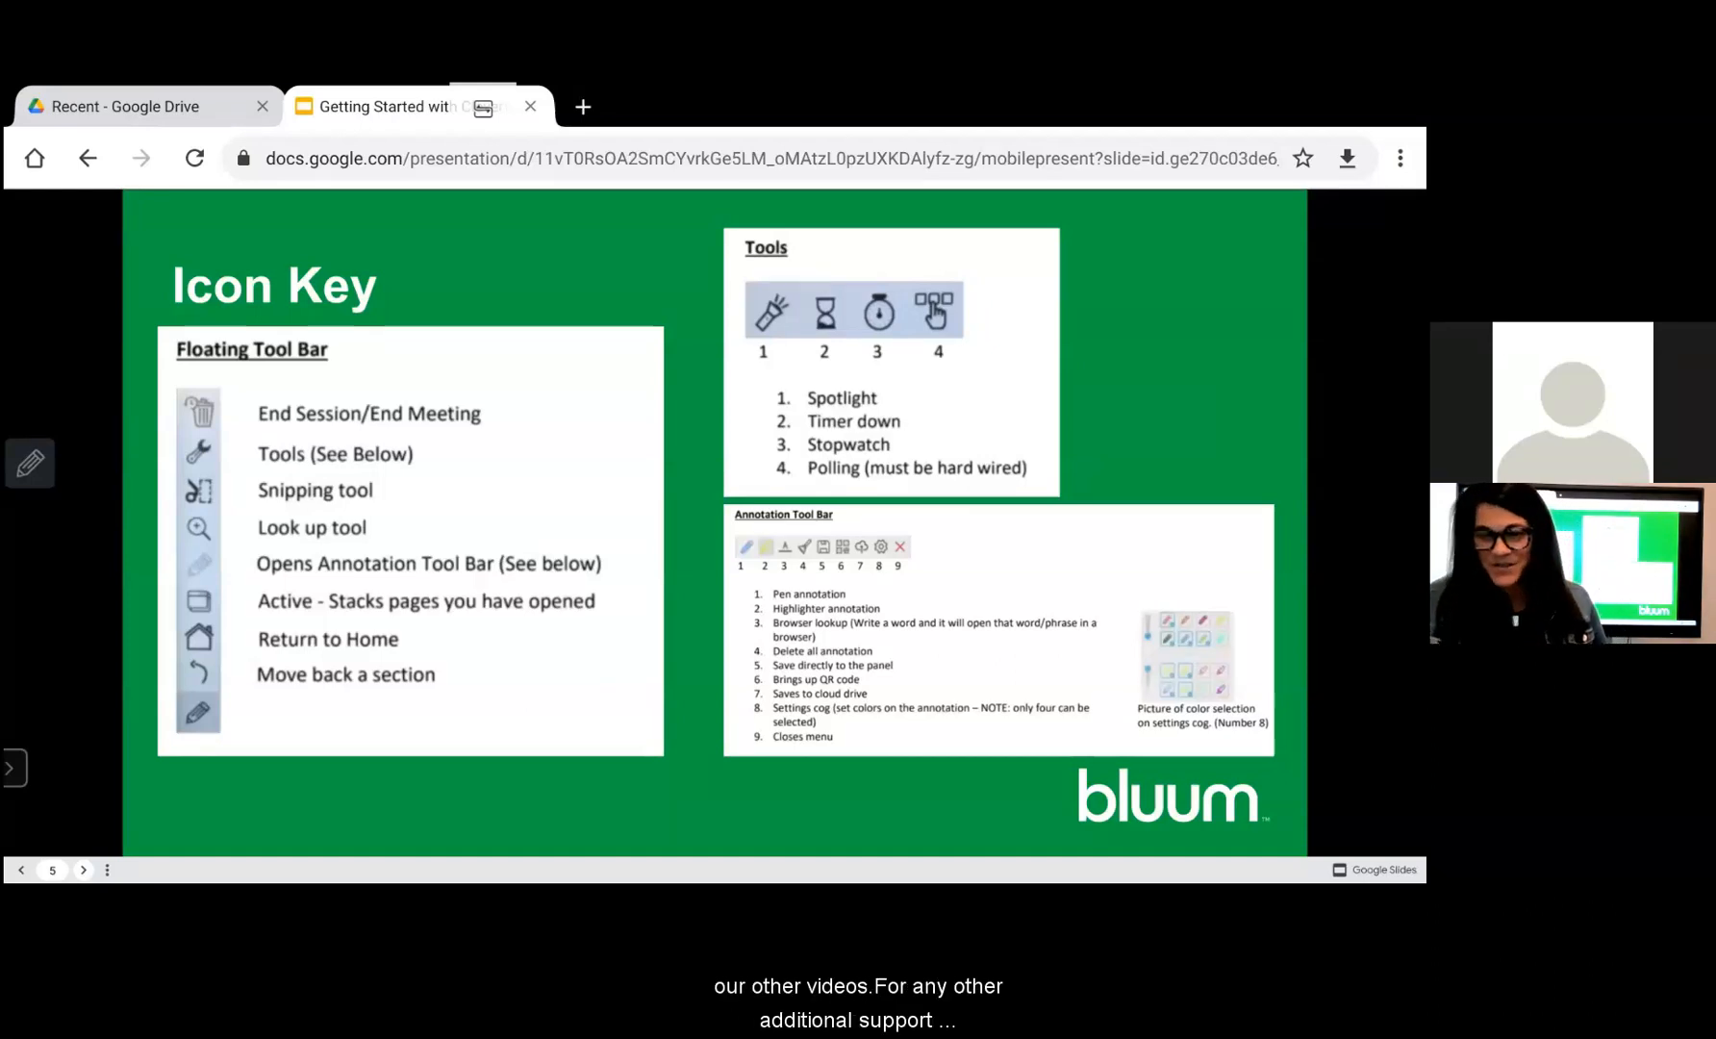
Advance the Getting Started presentation to the closing additional support contact slide
click(83, 869)
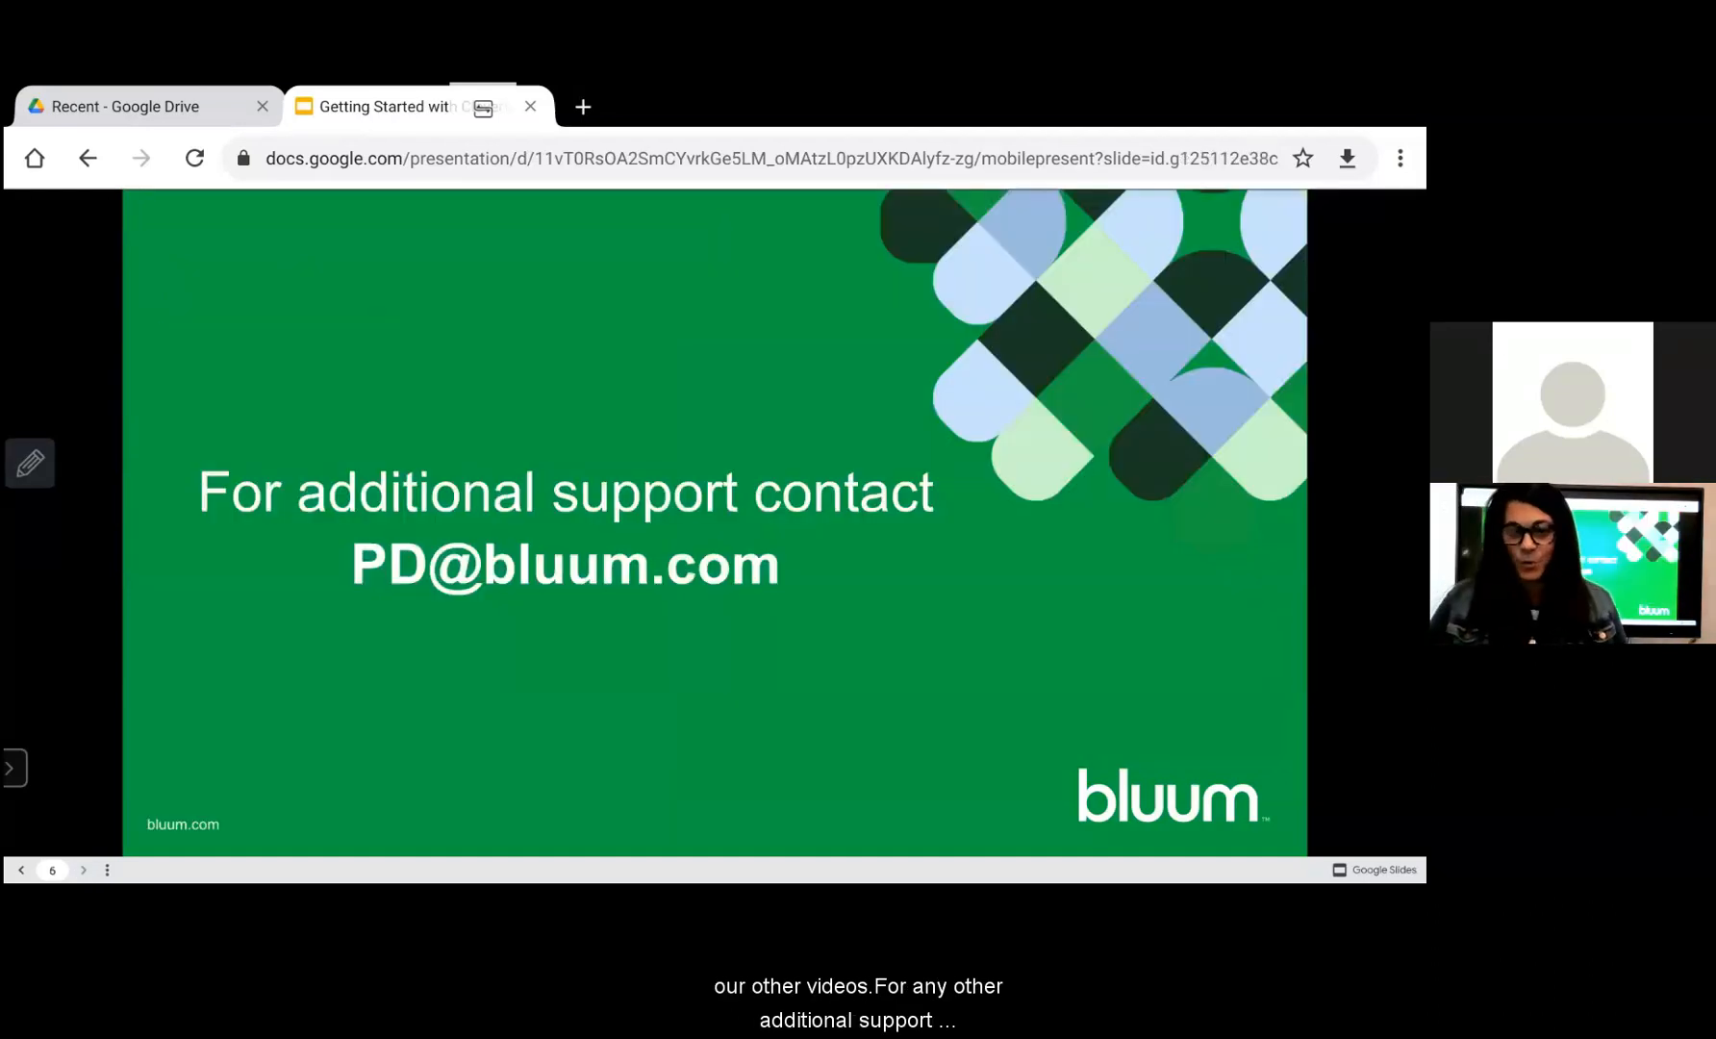